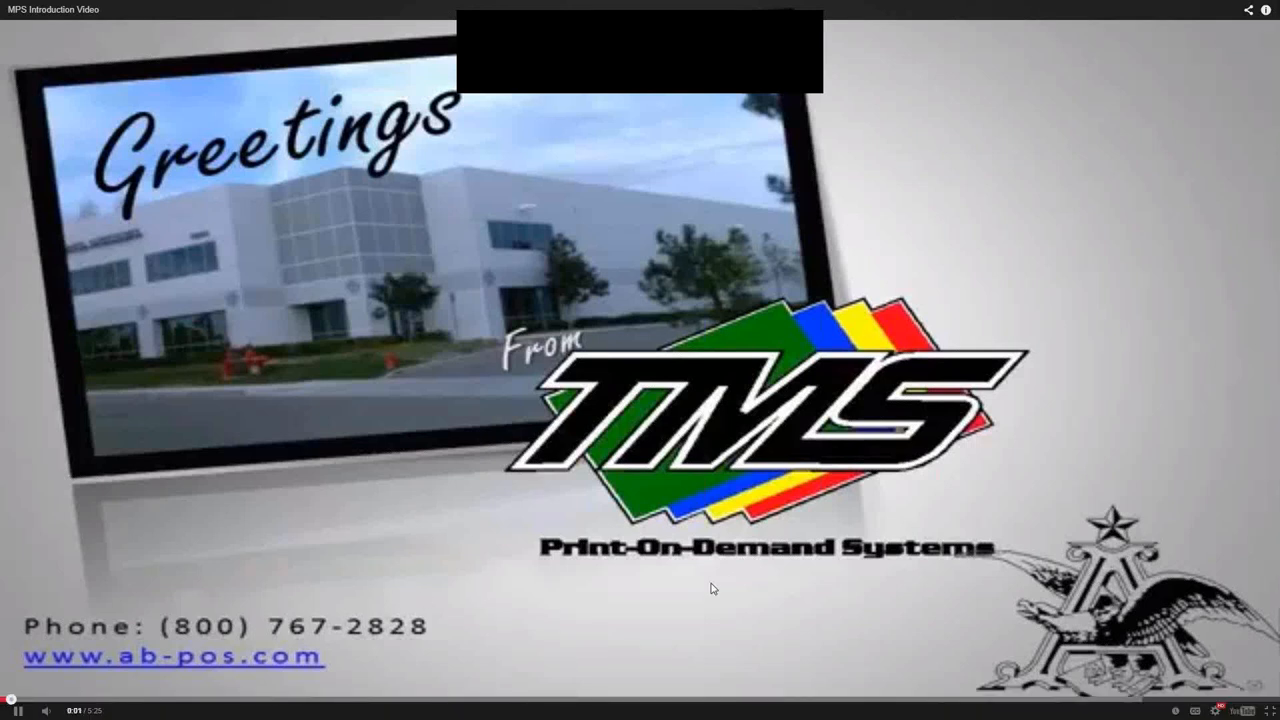
mouse_move(520, 628)
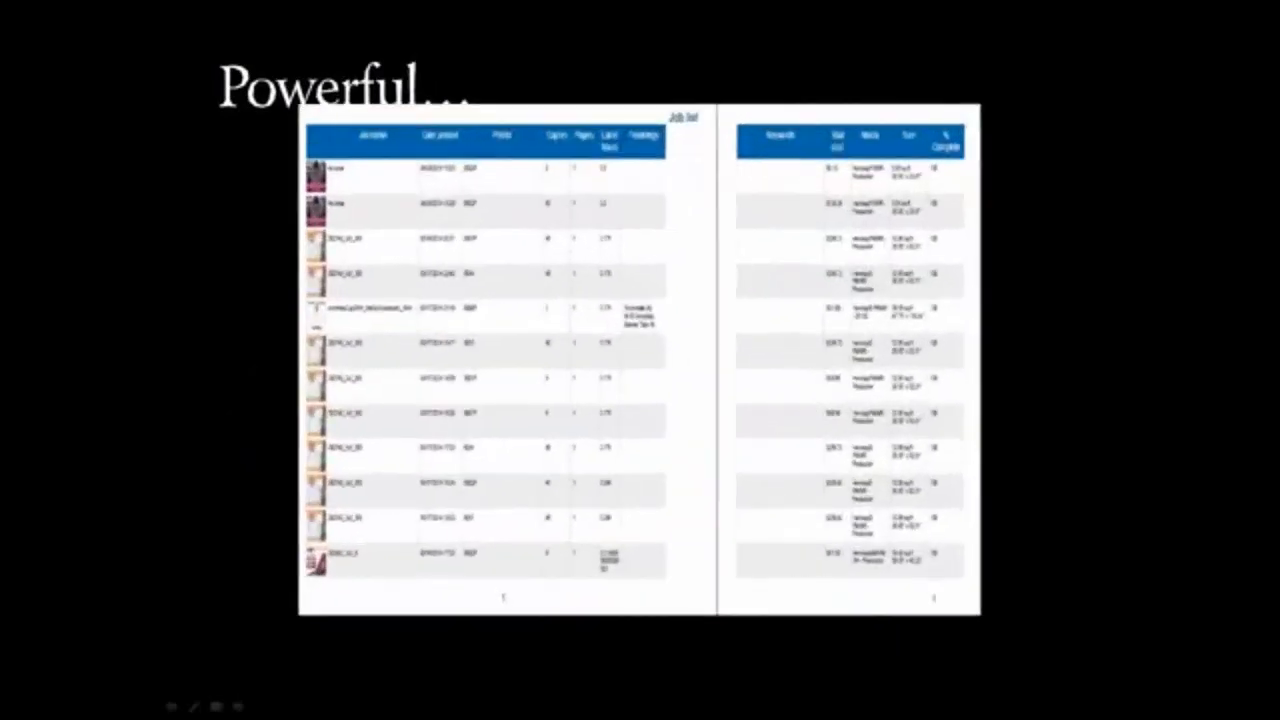
- Let the introduction video play past the greeting and report slides
click(320, 8)
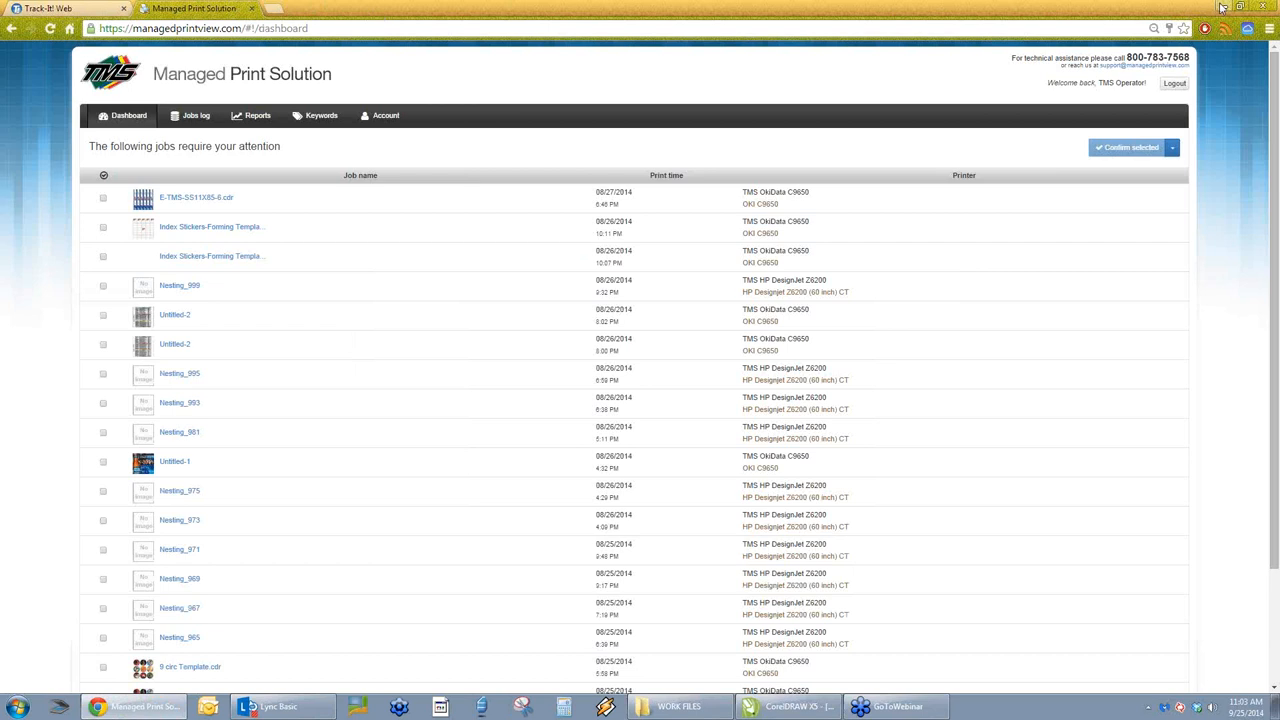
mouse_move(1224, 8)
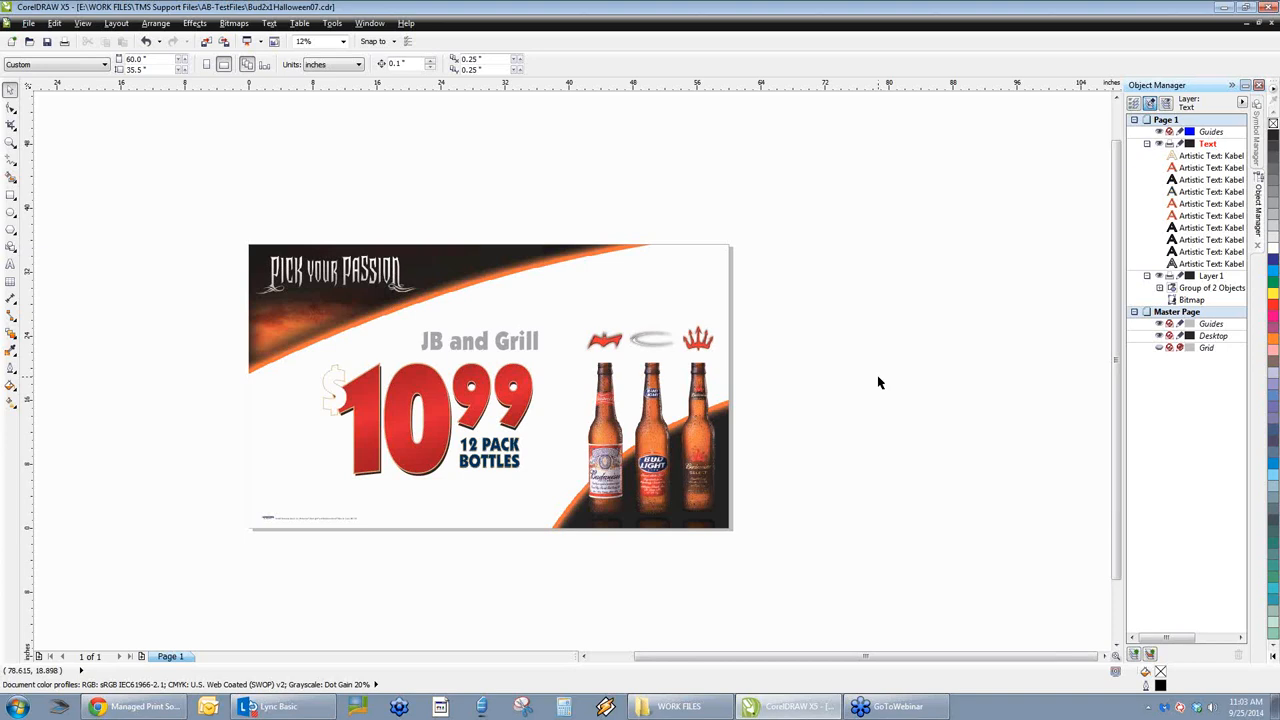
mouse_move(242, 228)
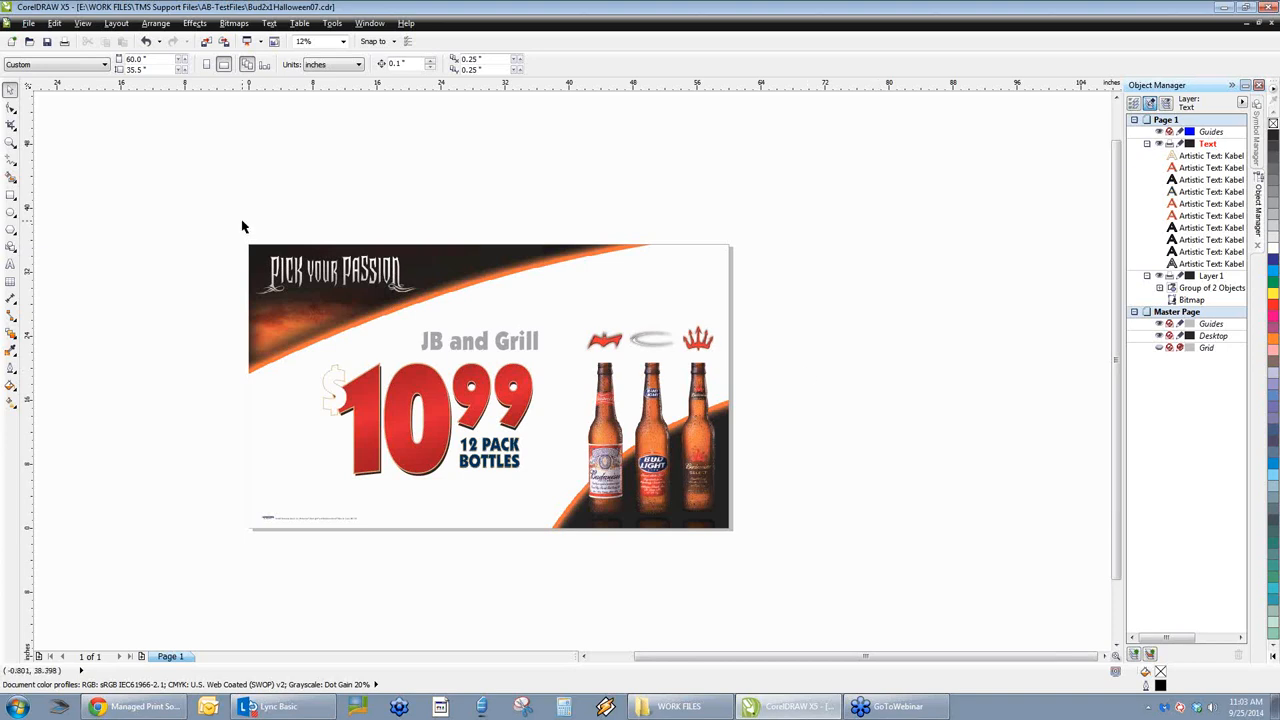
mouse_move(620, 130)
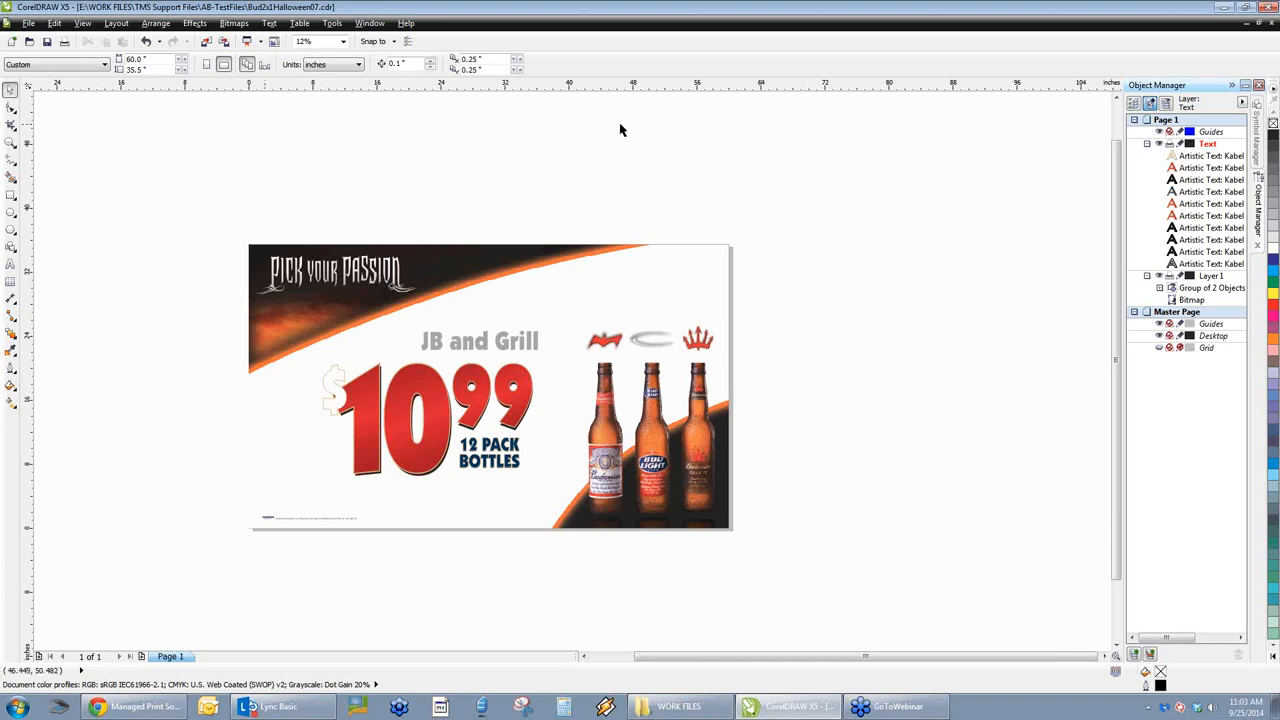
mouse_move(1210, 52)
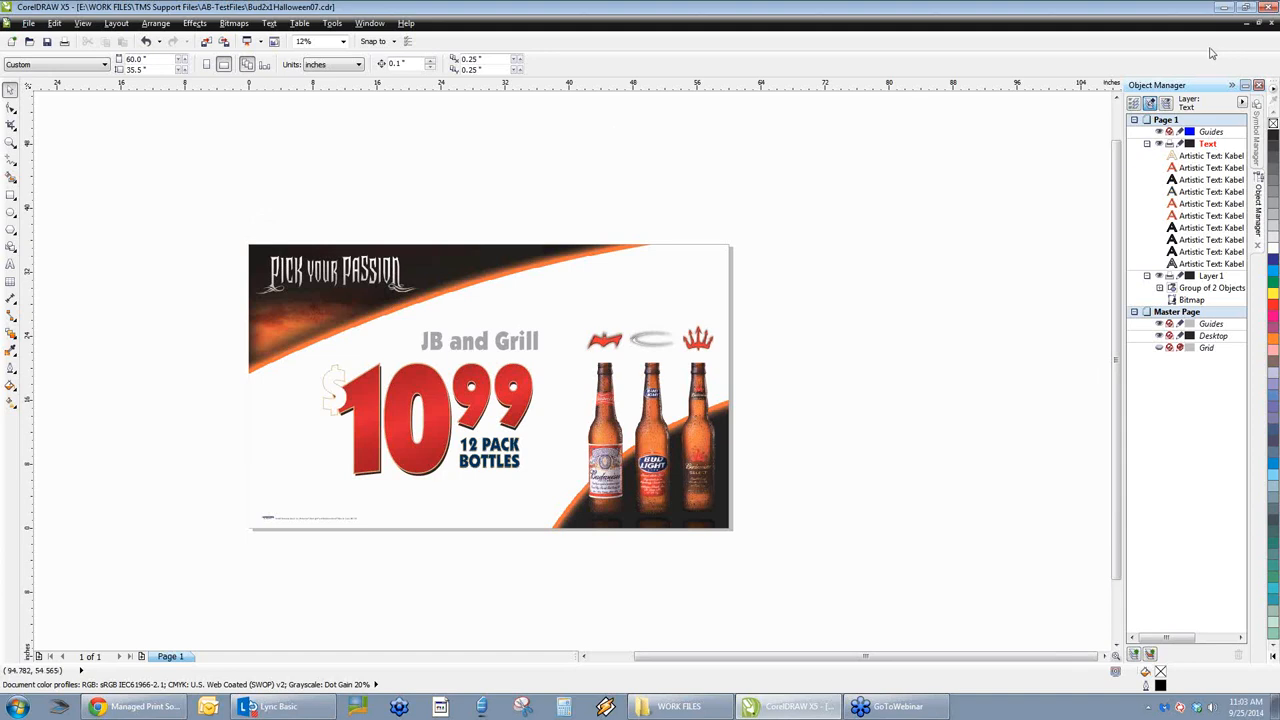
mouse_move(886, 240)
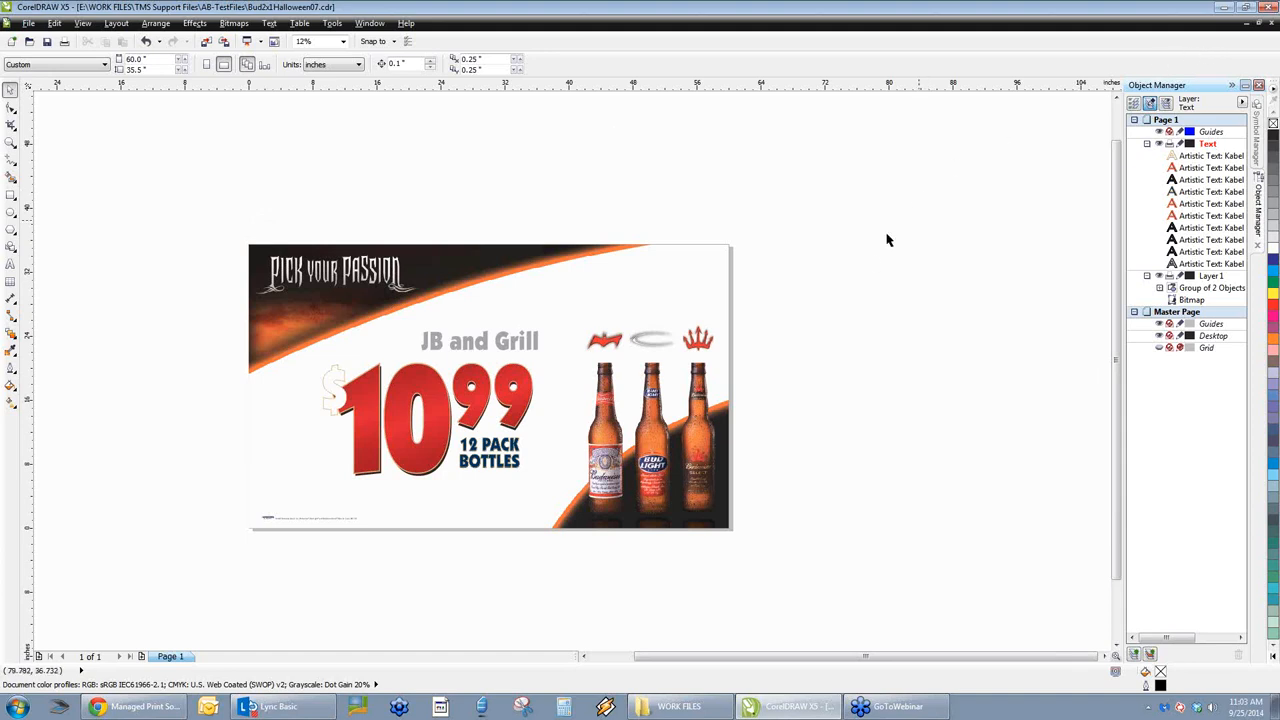
mouse_move(868, 272)
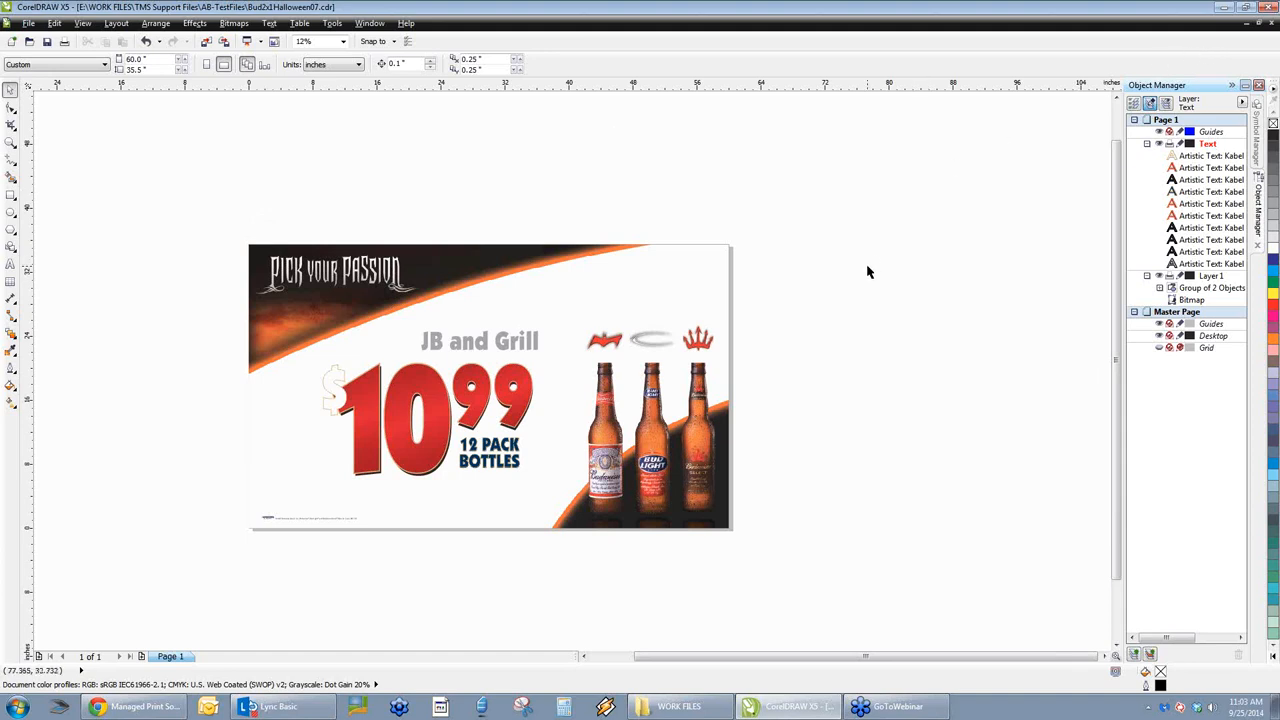
mouse_move(548, 534)
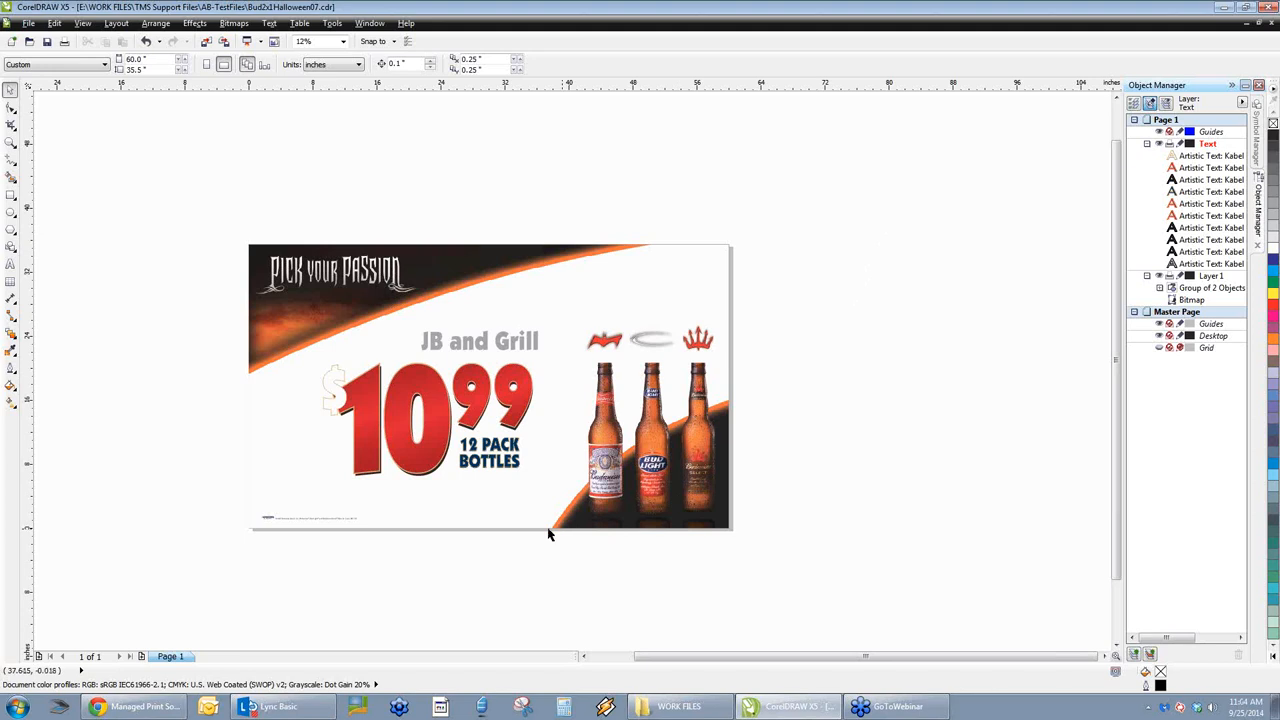
mouse_move(68, 80)
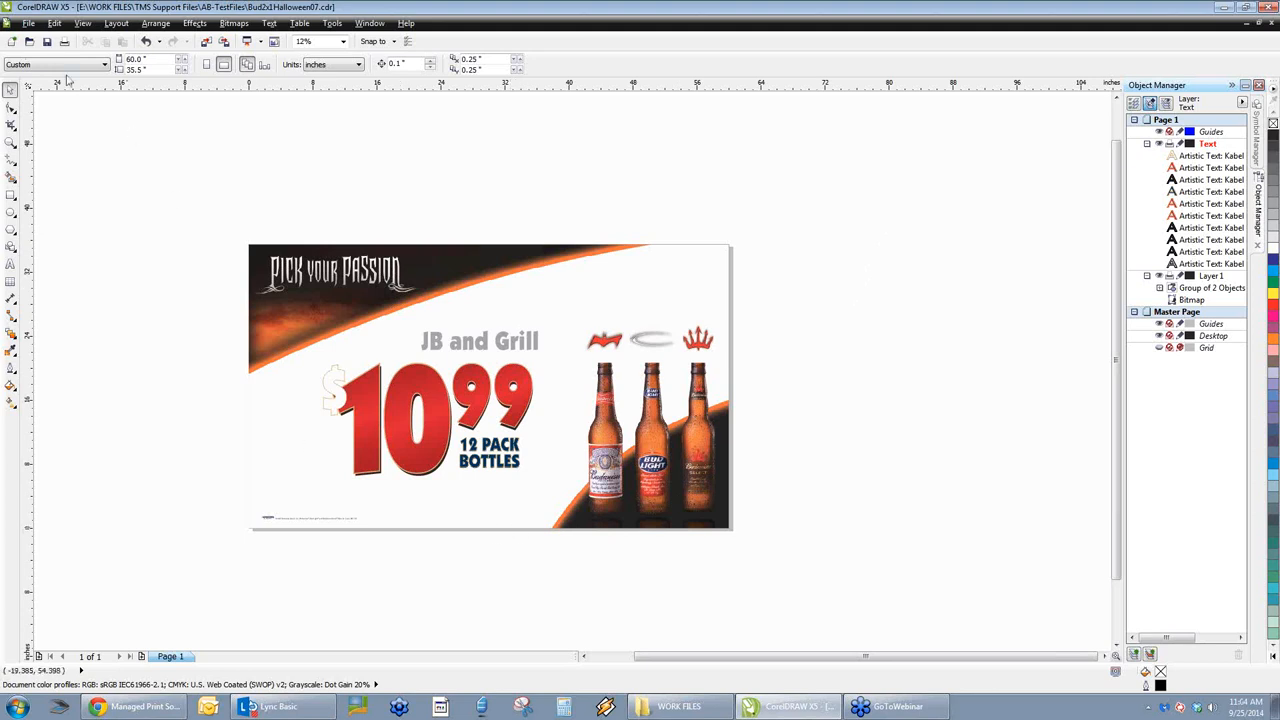
mouse_move(986, 326)
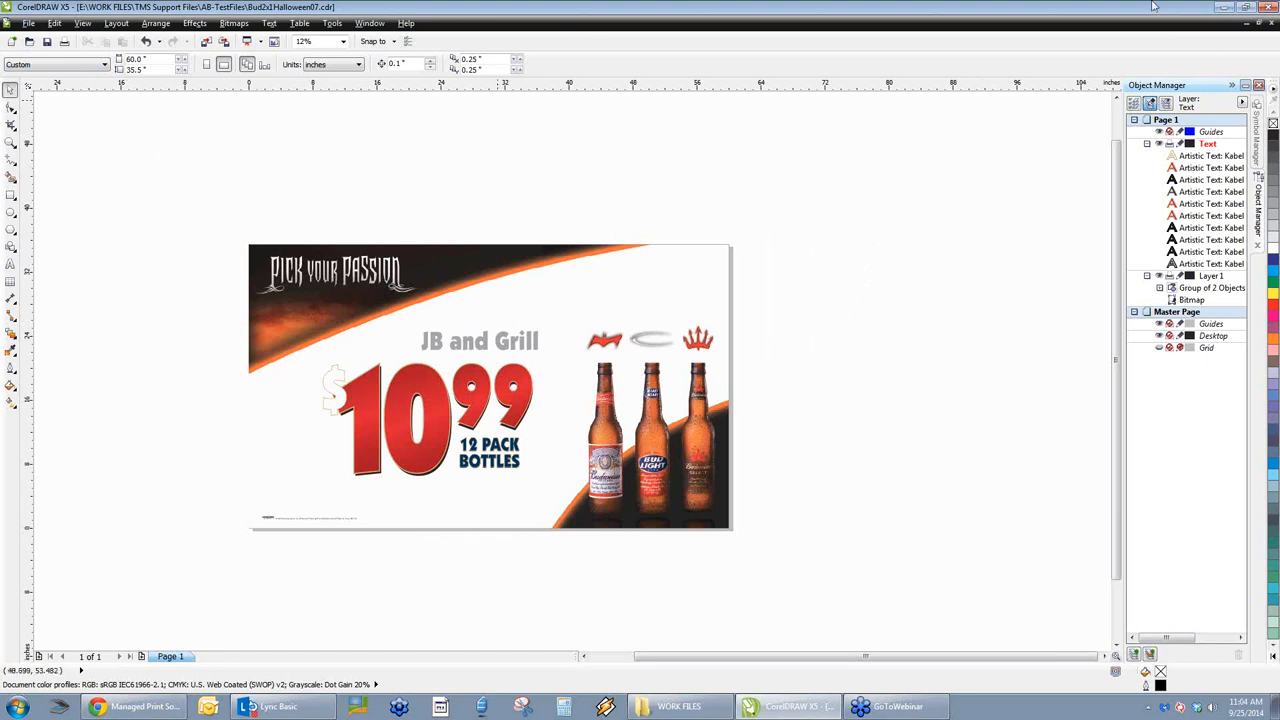
mouse_move(1220, 10)
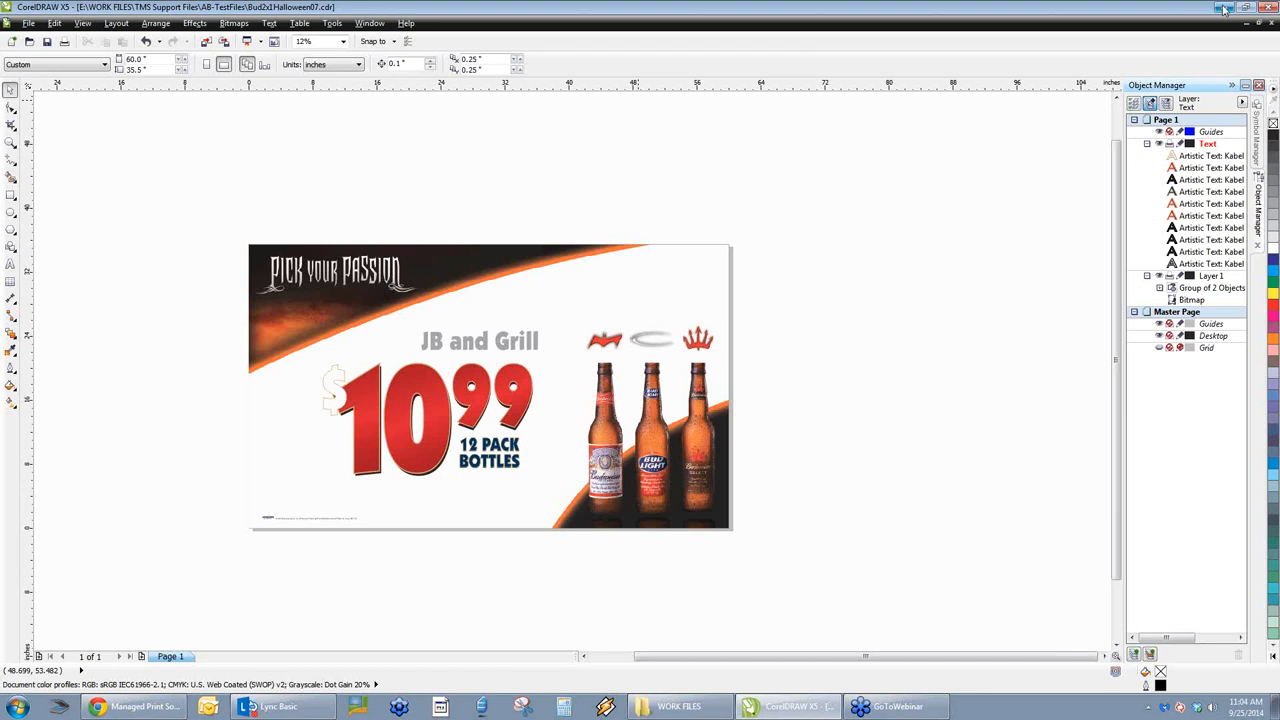
- Minimize the CorelDRAW beer poster window to reveal the desktop
click(1224, 8)
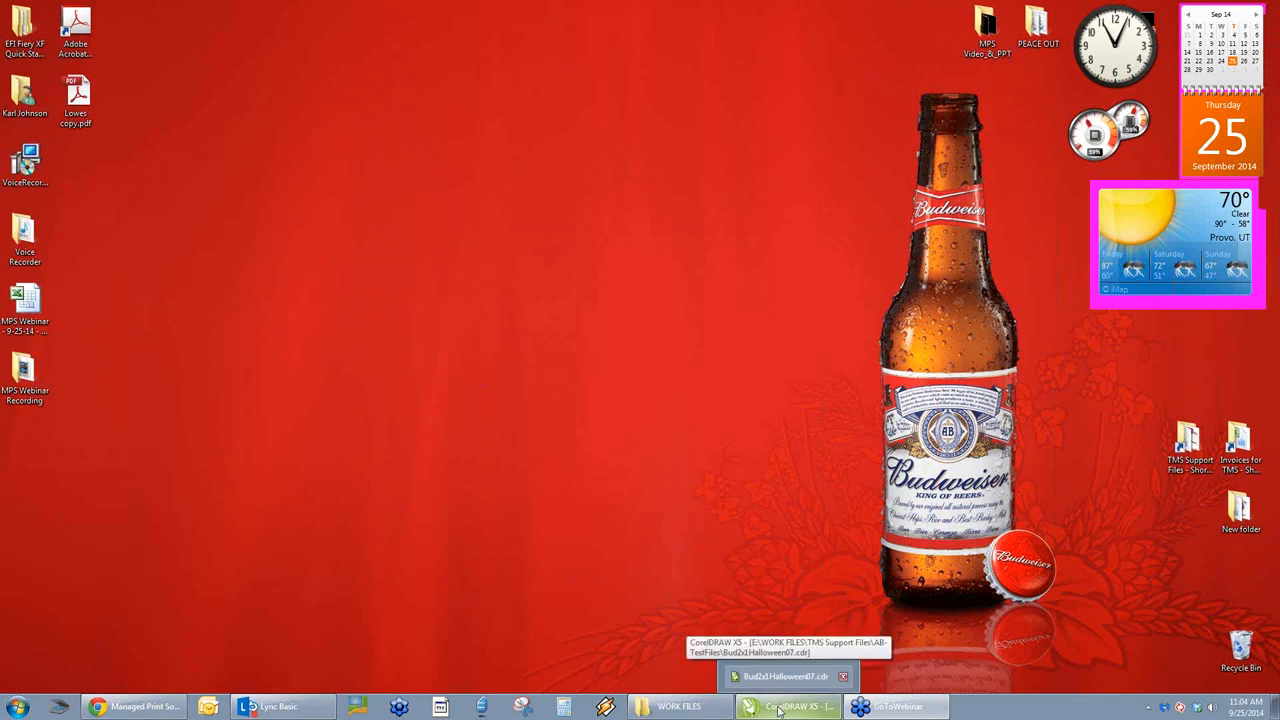
mouse_move(136, 706)
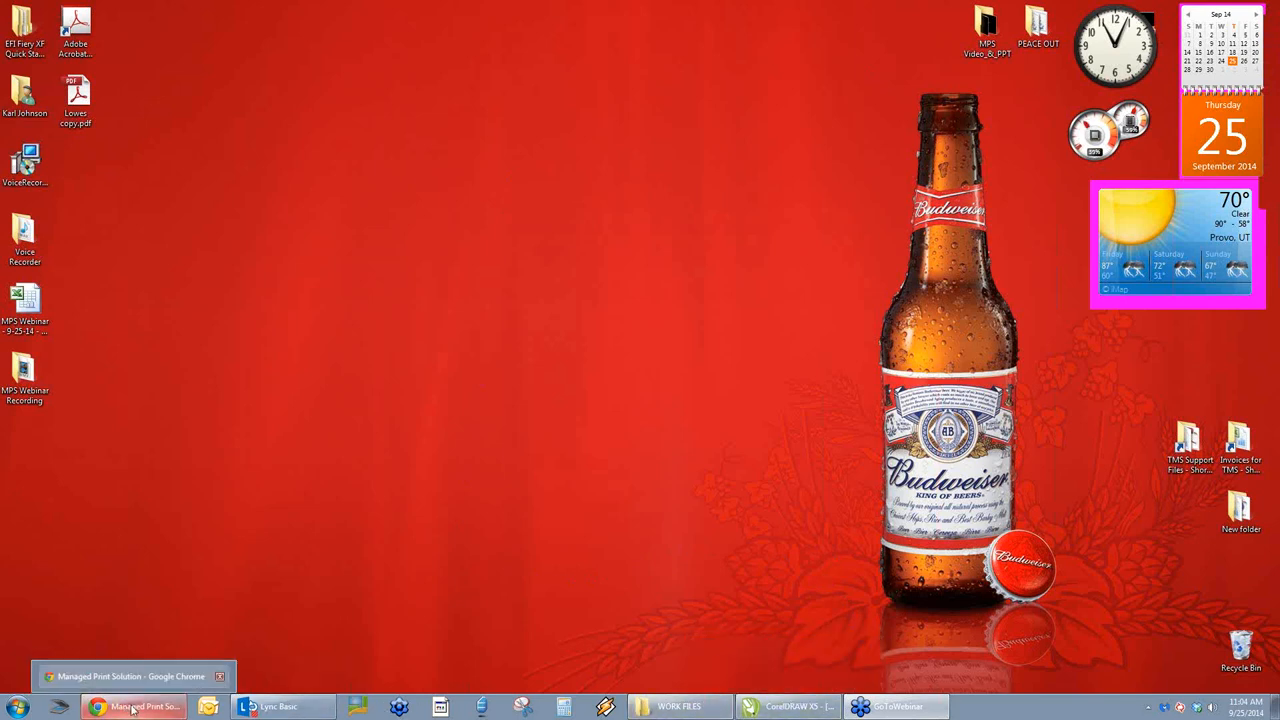
- Bring the print management site back up and go to the Jobs log, reaching the login page
click(136, 708)
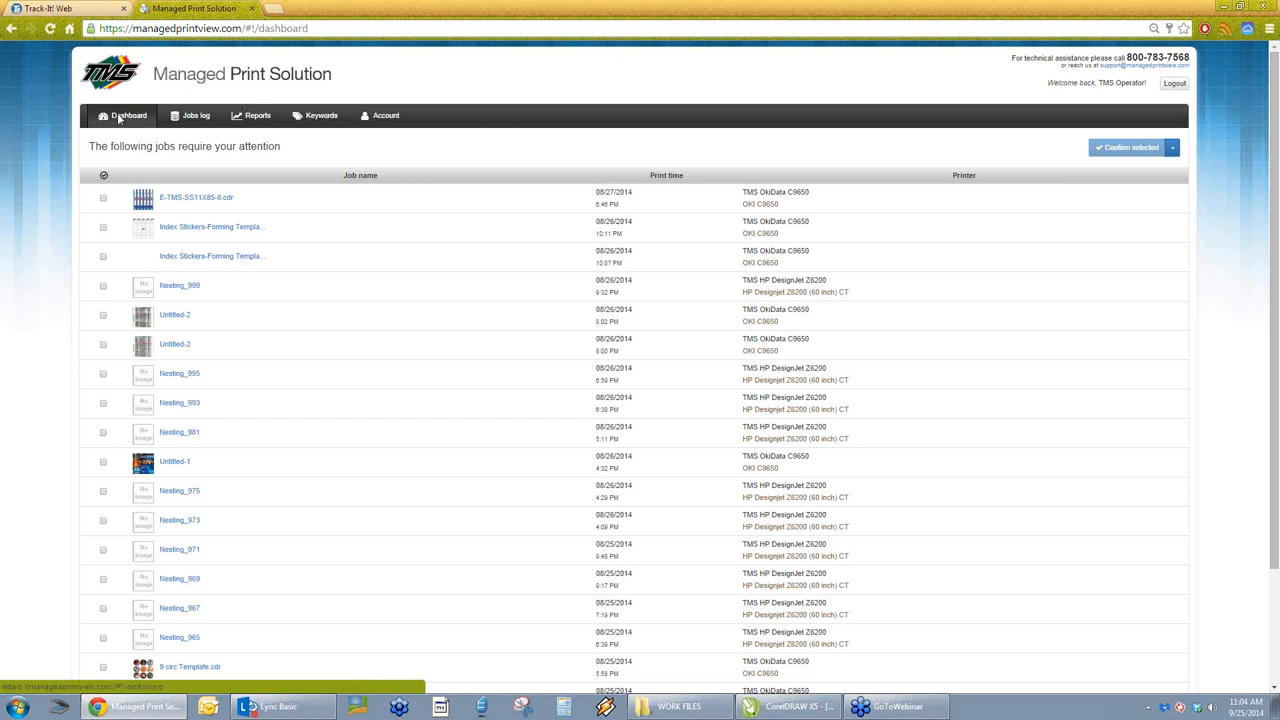
click(196, 114)
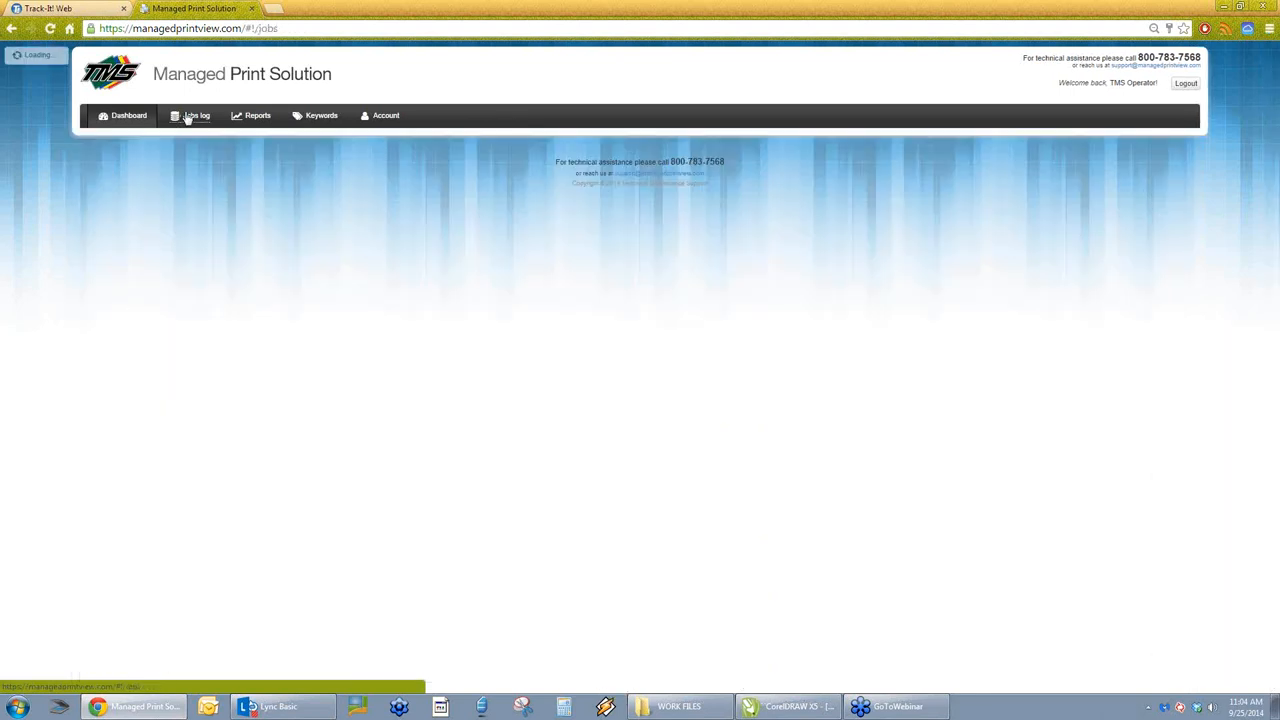
click(192, 114)
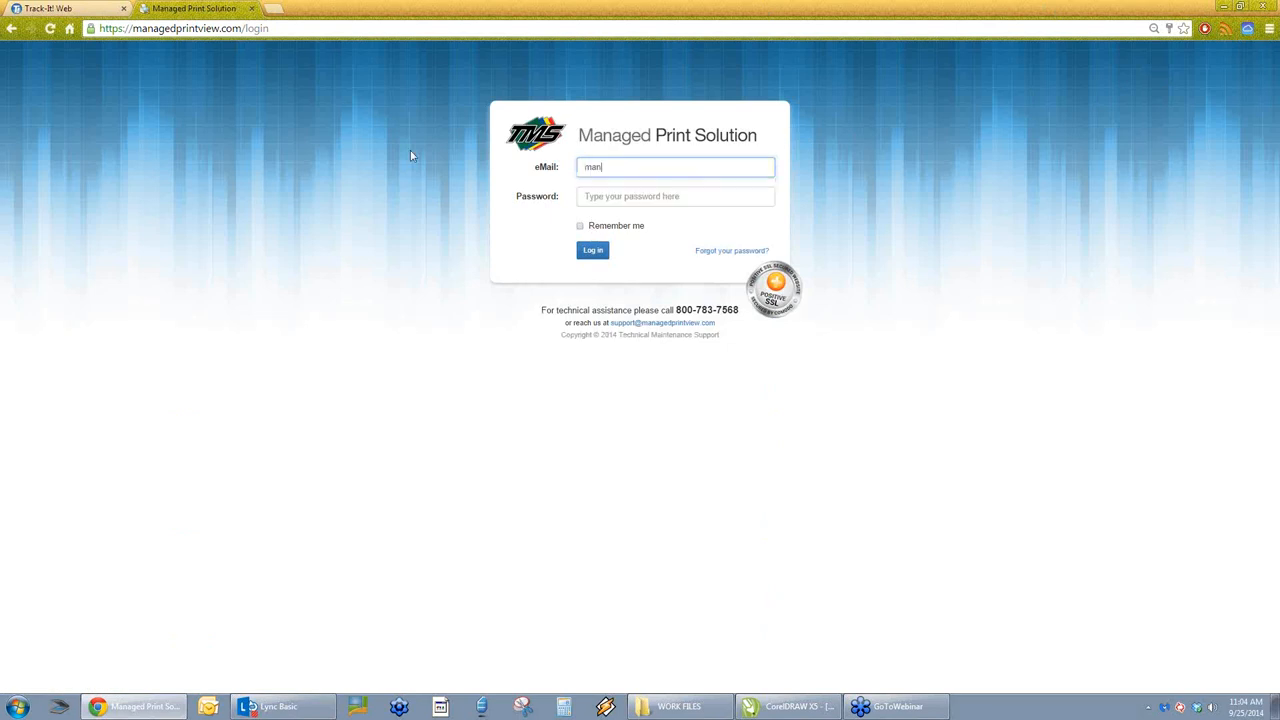
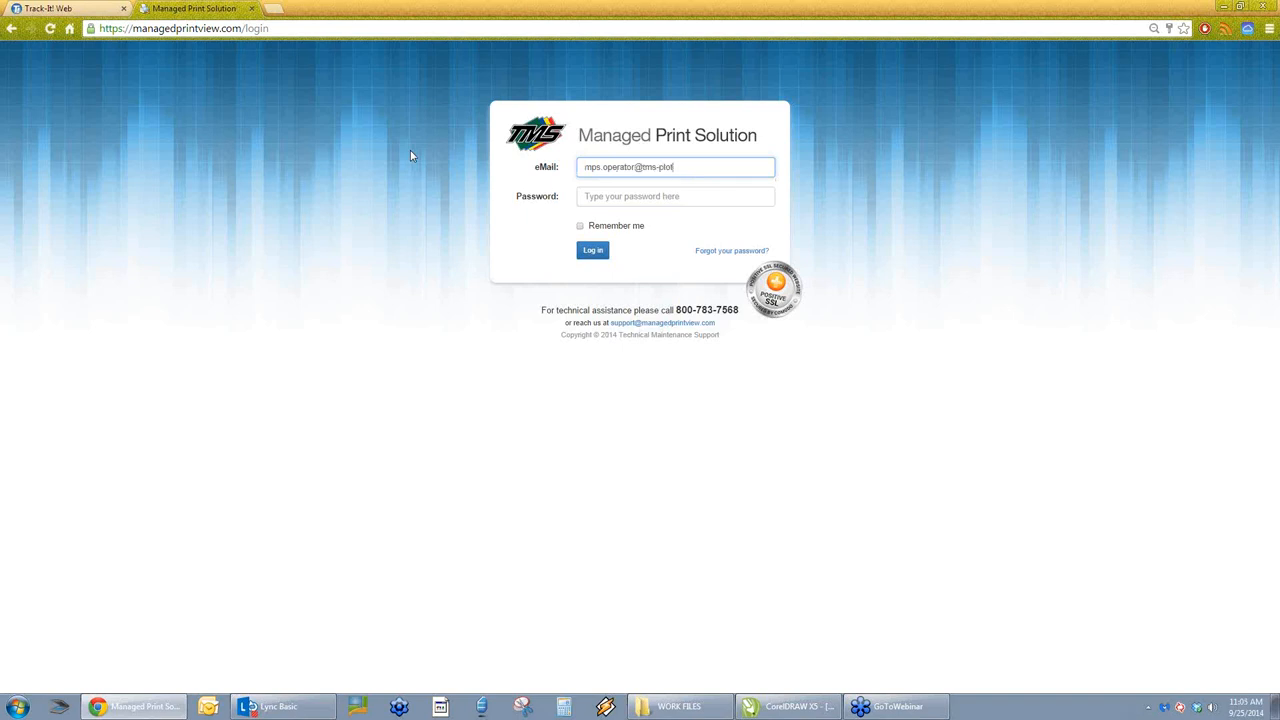
- Log in to the operator account with the 'mps' email and password
text(••••)
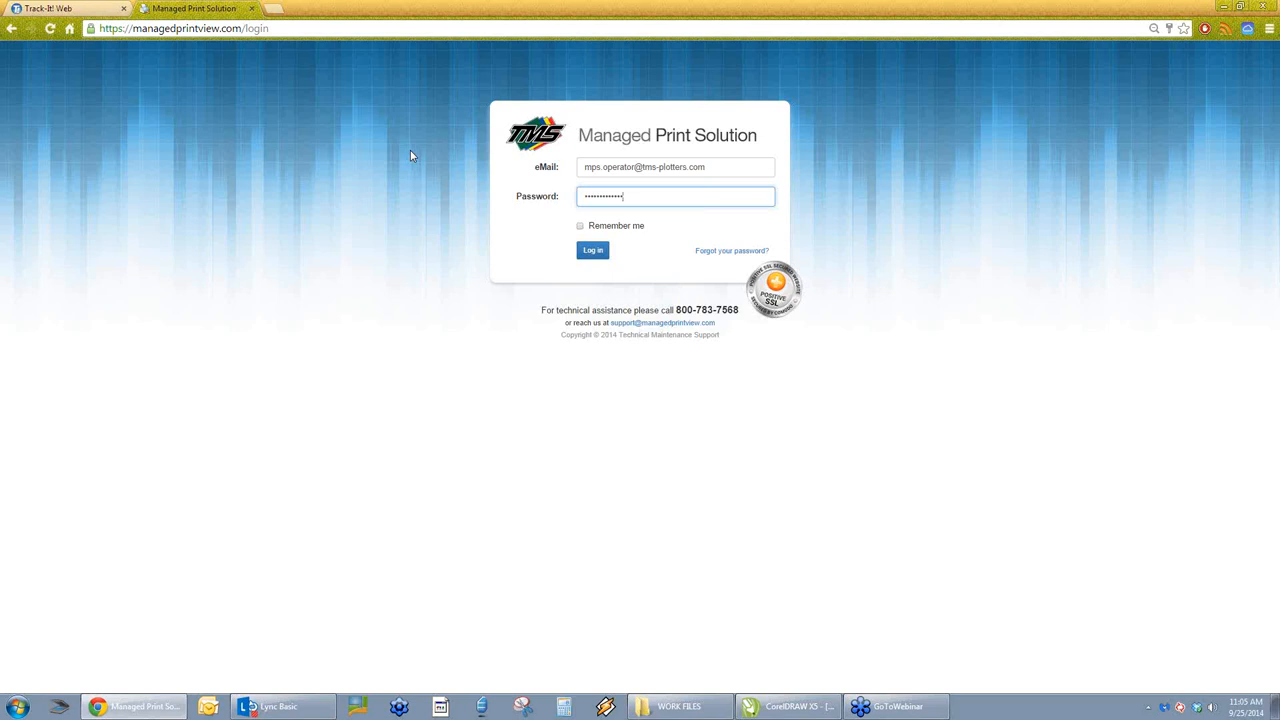
click(592, 250)
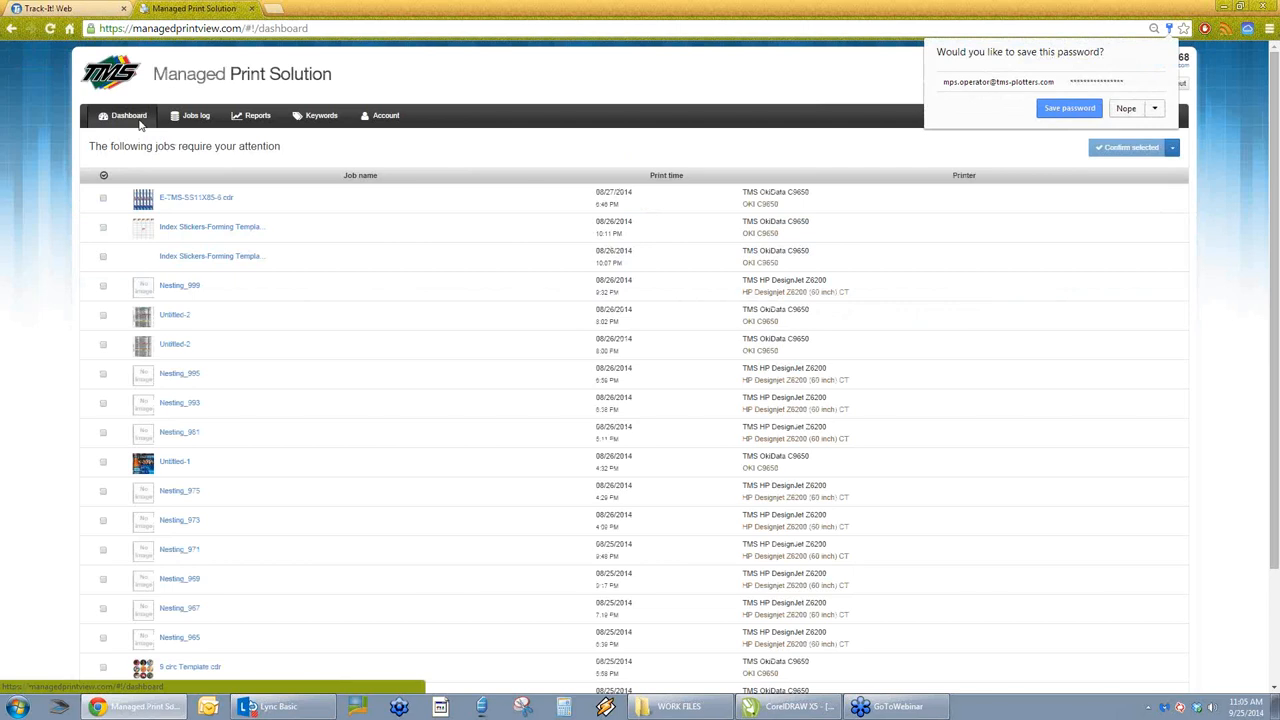
- Check the job log, then return to the dashboard of jobs requiring attention
click(196, 114)
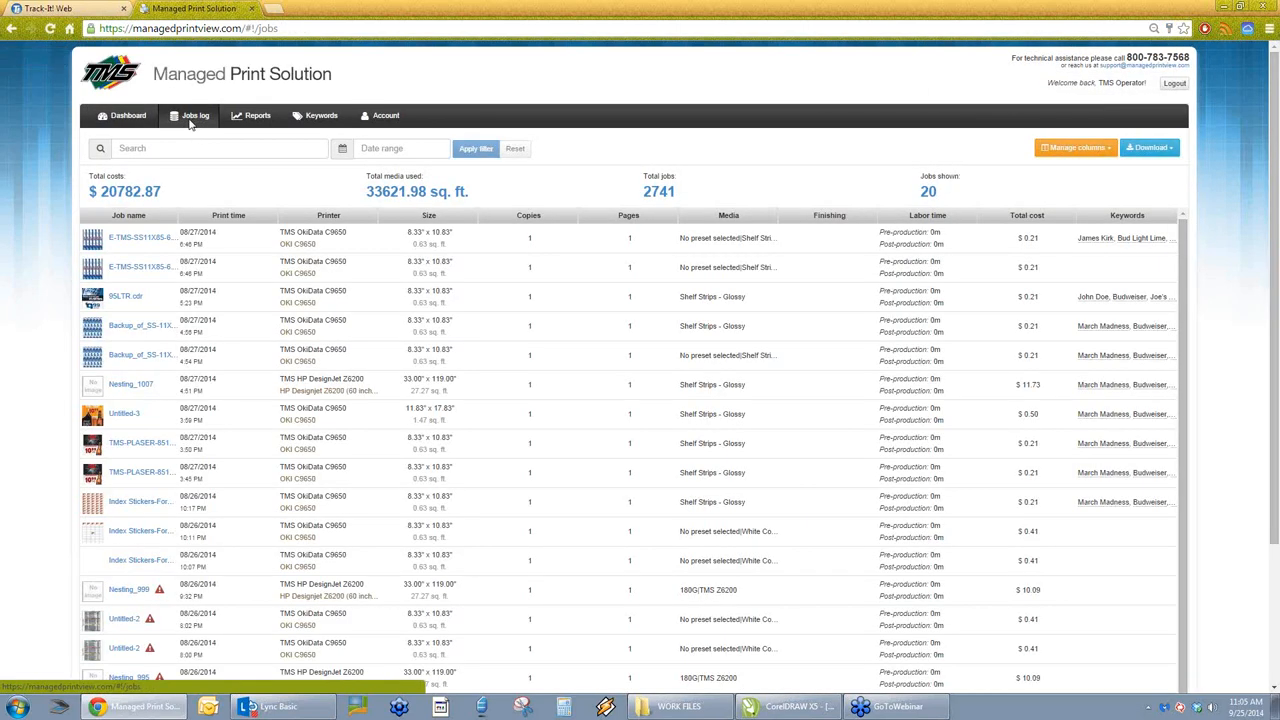
click(128, 114)
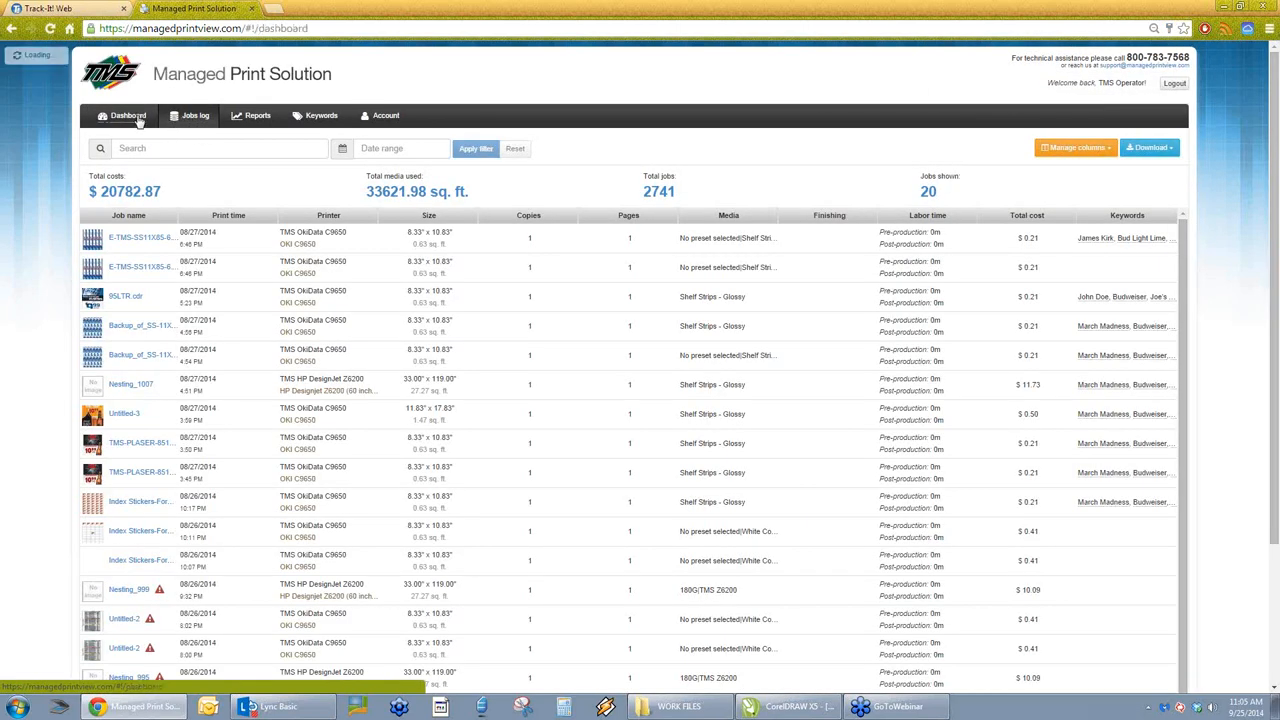
click(128, 114)
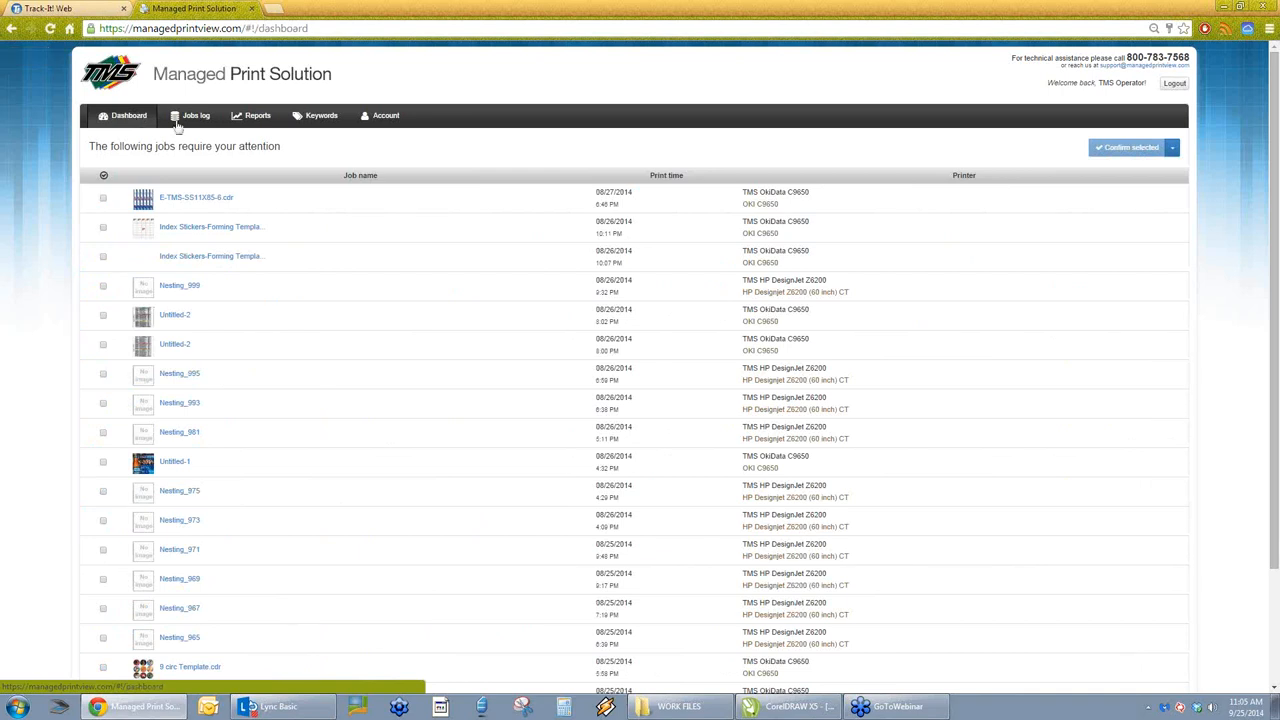
- Review the job log's cost and media totals, then return to the dashboard again
click(190, 114)
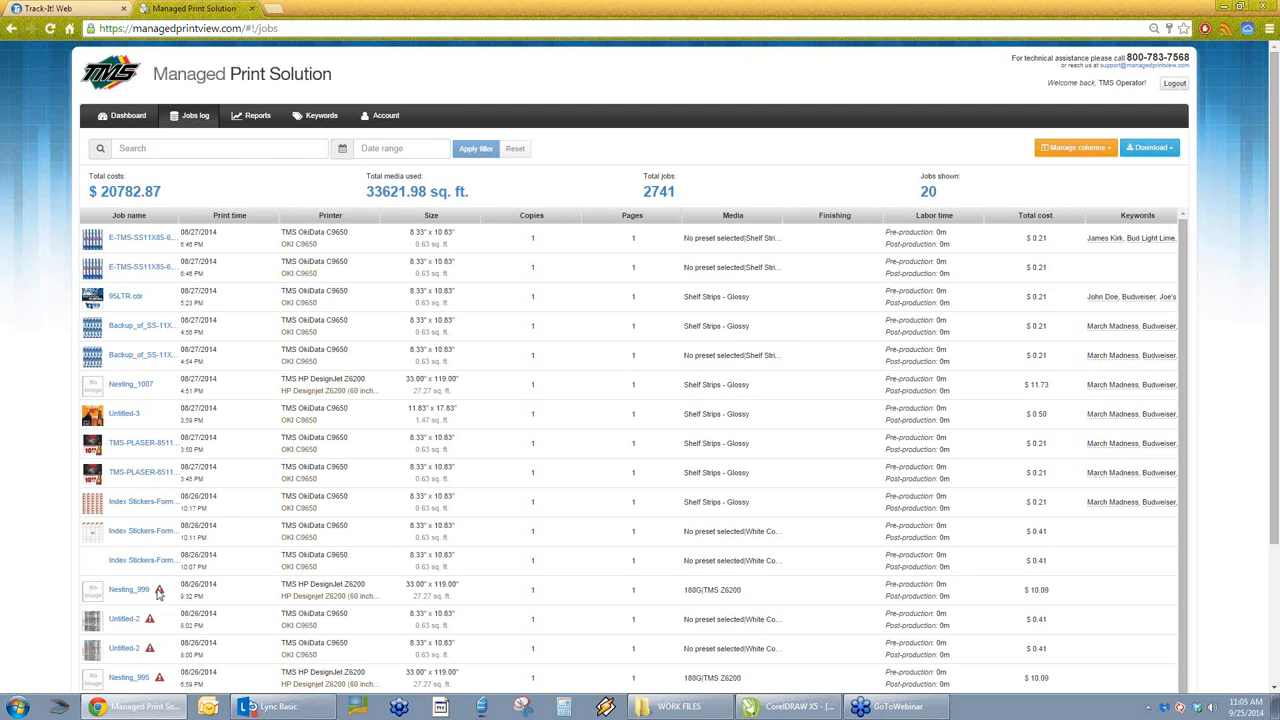
mouse_move(168, 596)
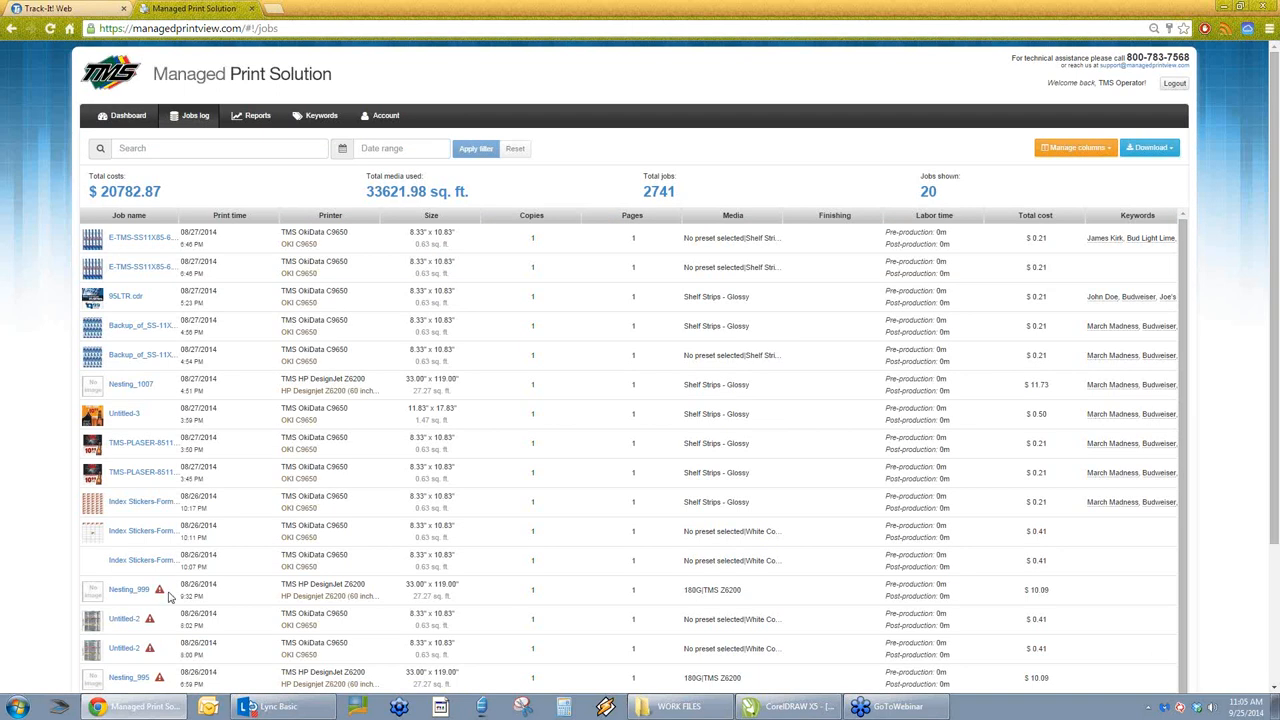
mouse_move(160, 600)
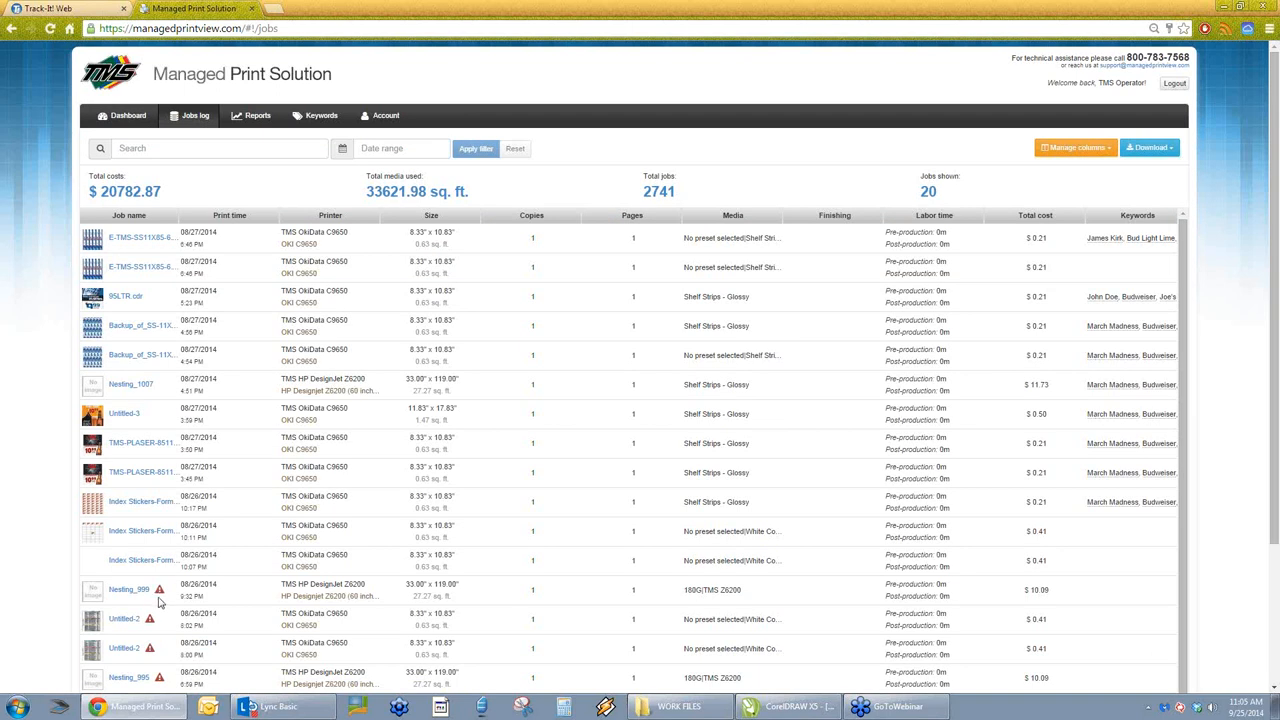
click(128, 588)
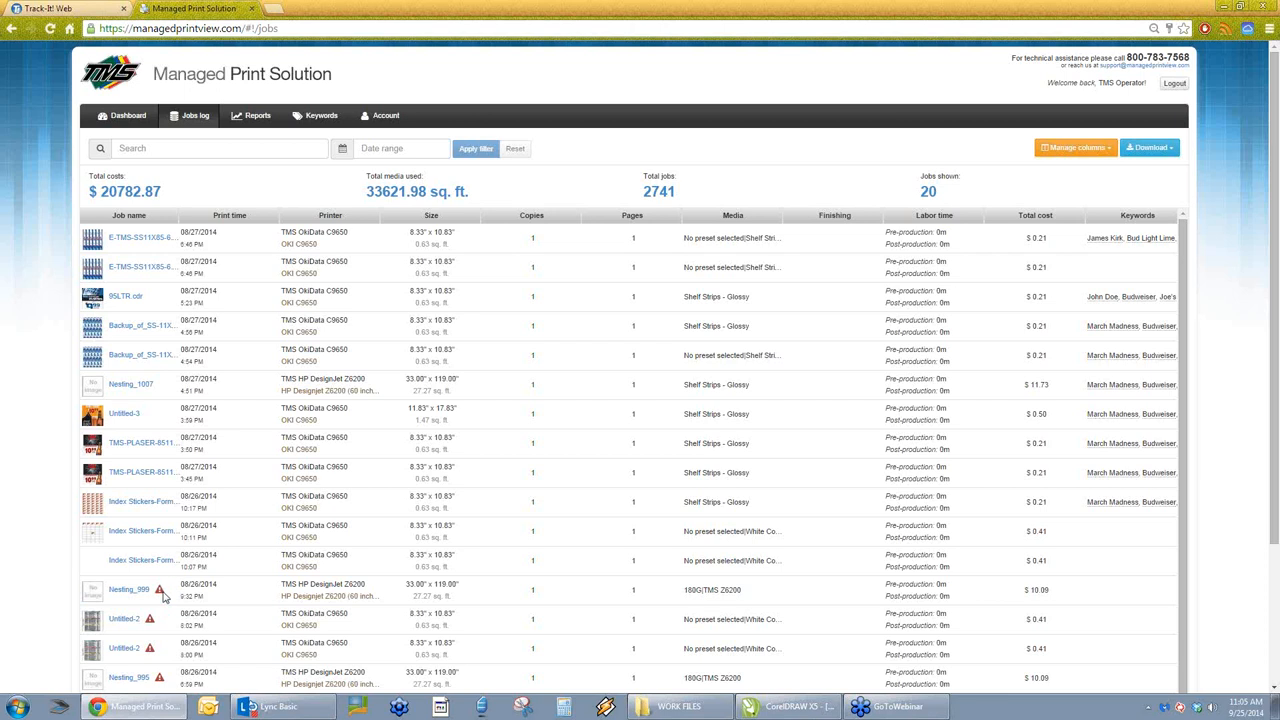
mouse_move(128, 114)
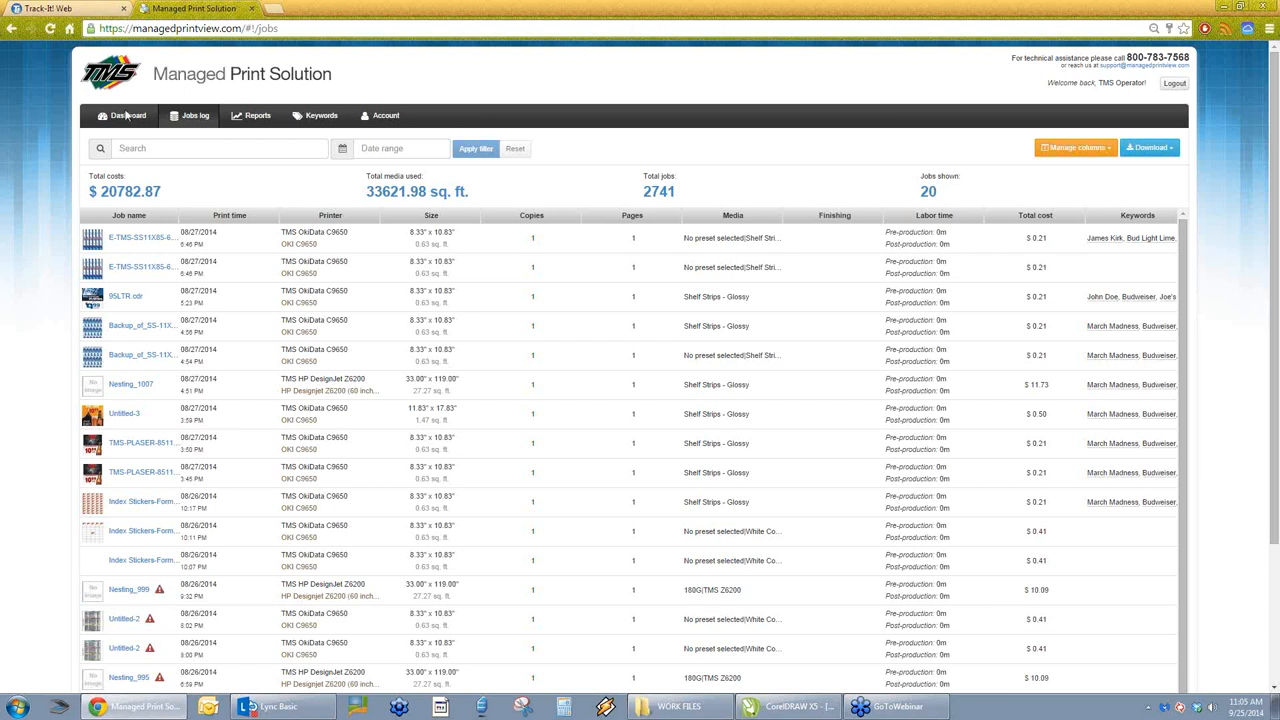
click(128, 114)
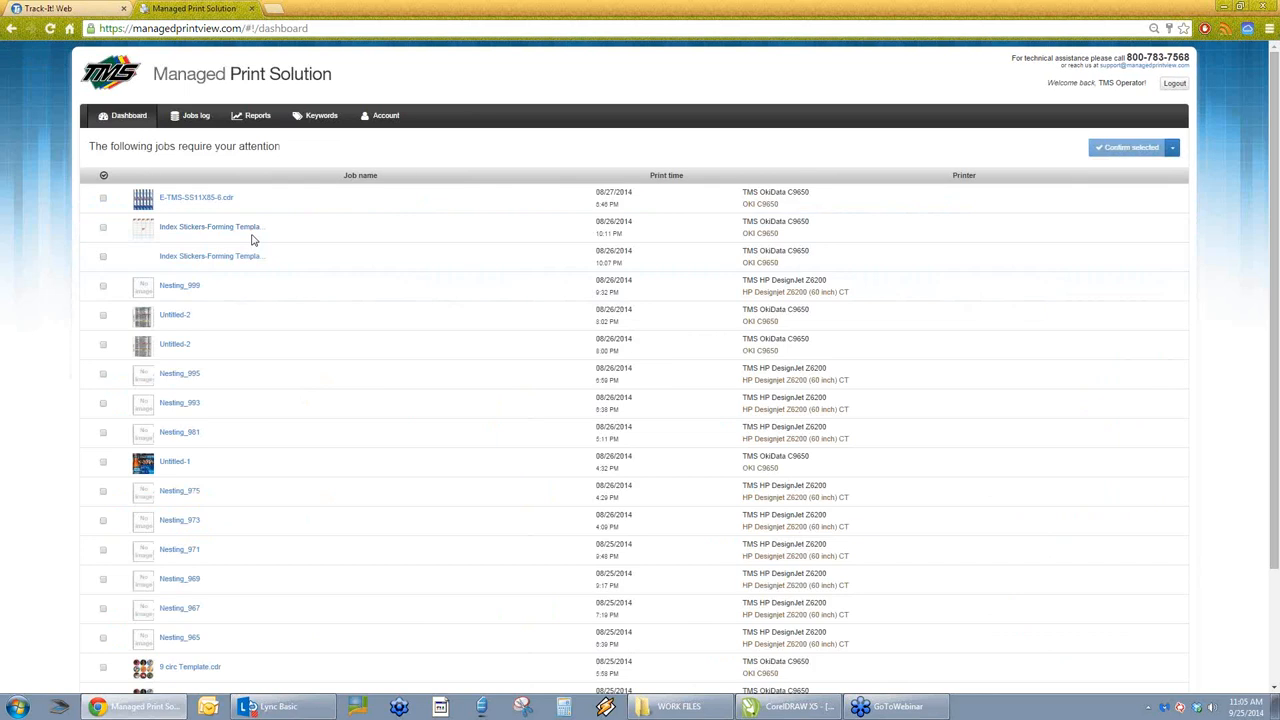
mouse_move(200, 210)
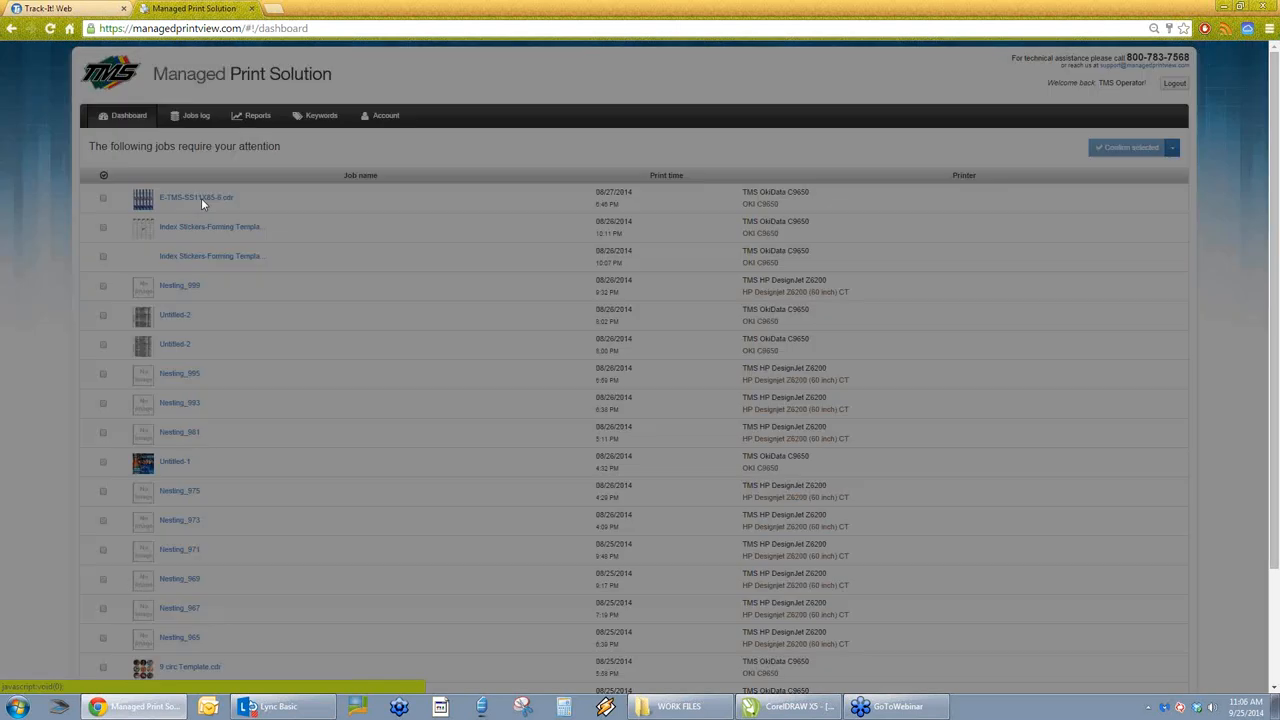
- Open the E-TMS-SS11X95-6.cdr job's confirmation and set its pre- and post-production labor minutes
click(196, 198)
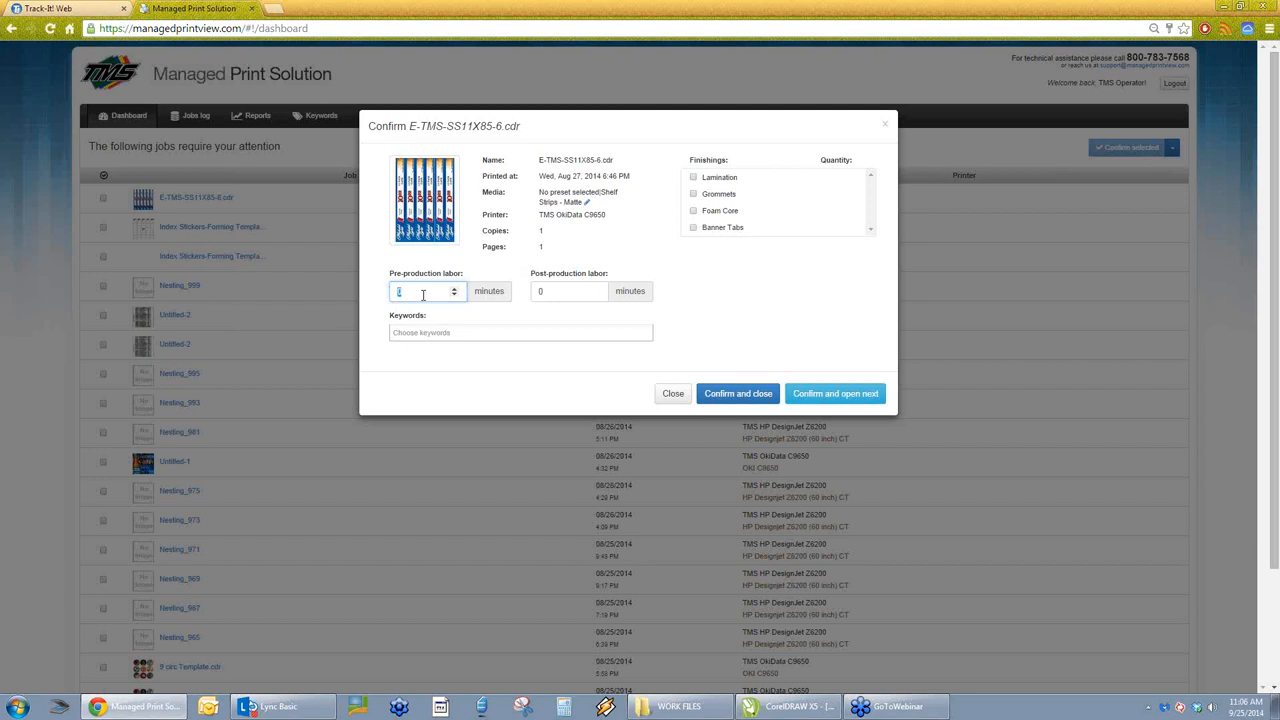
click(568, 292)
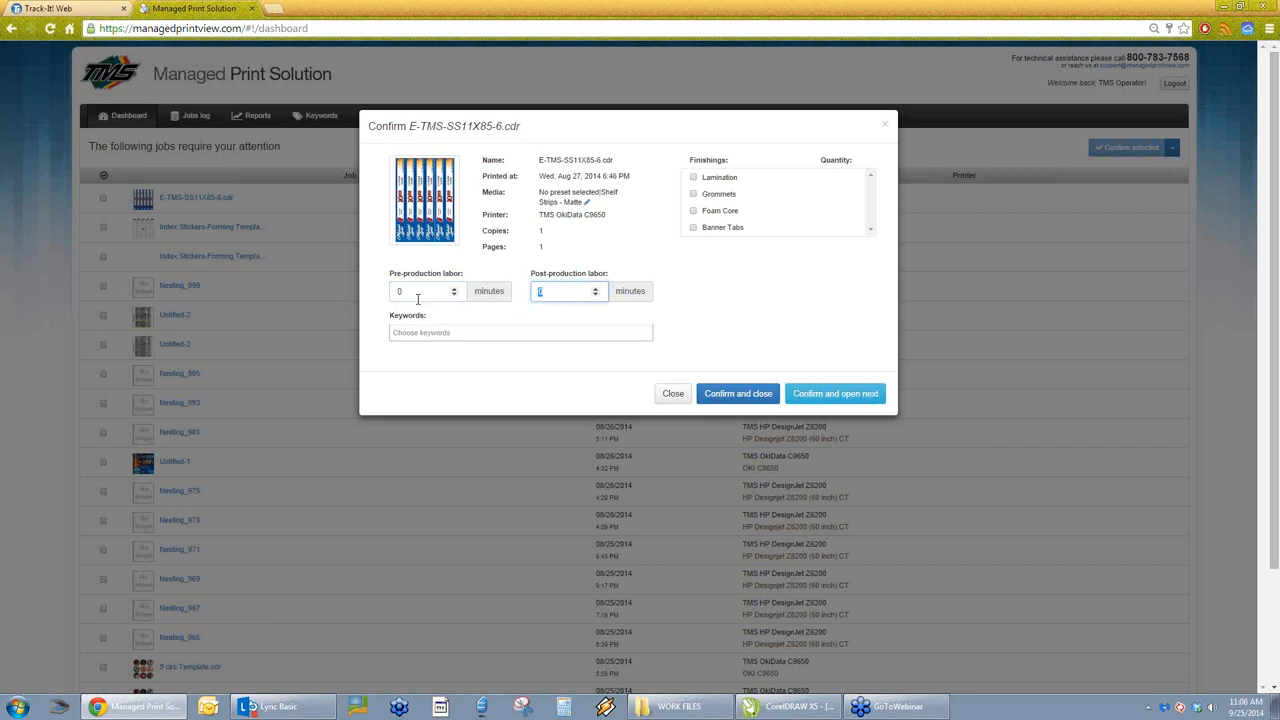
click(420, 292)
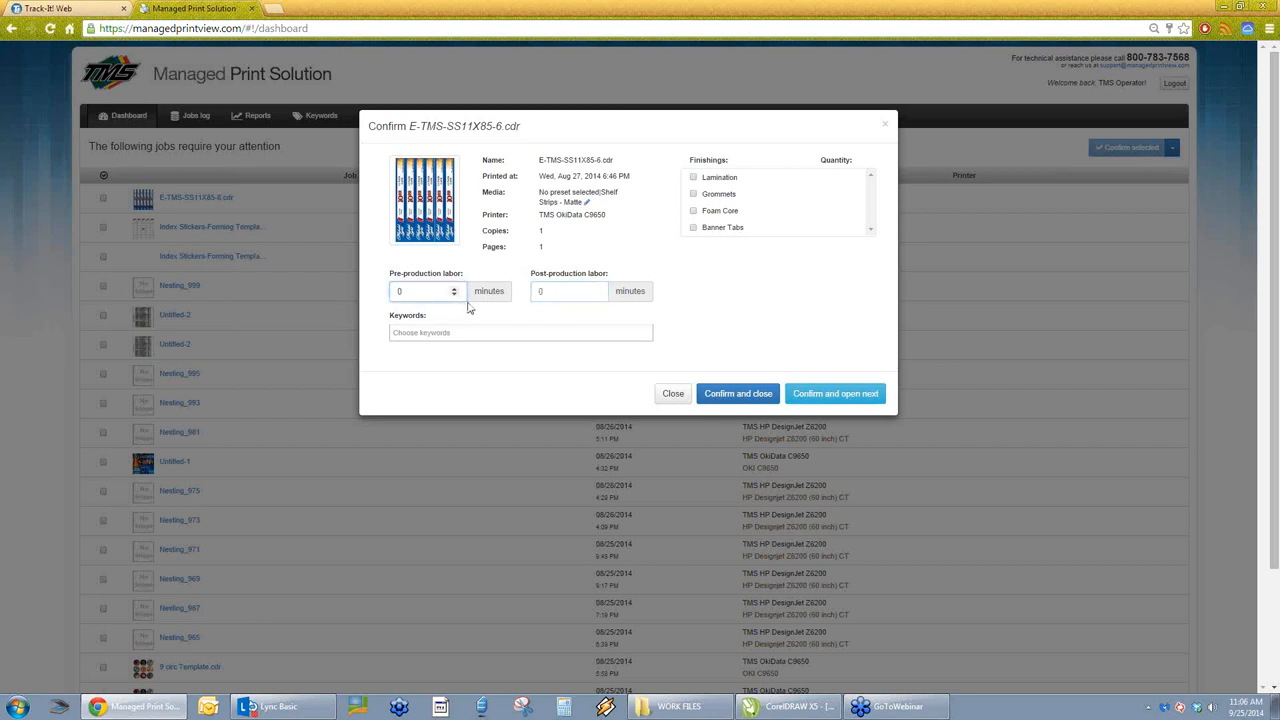
click(520, 332)
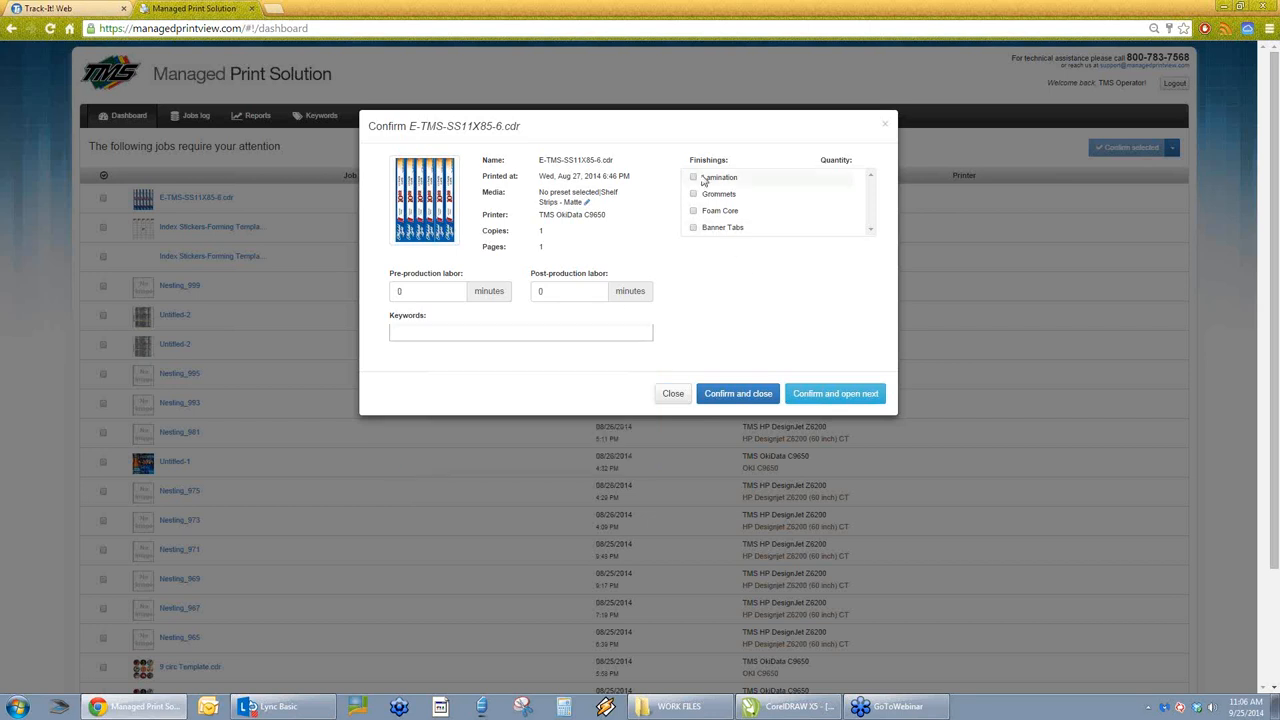
- Mark the job with Lamination and Foam Core finishings
click(692, 176)
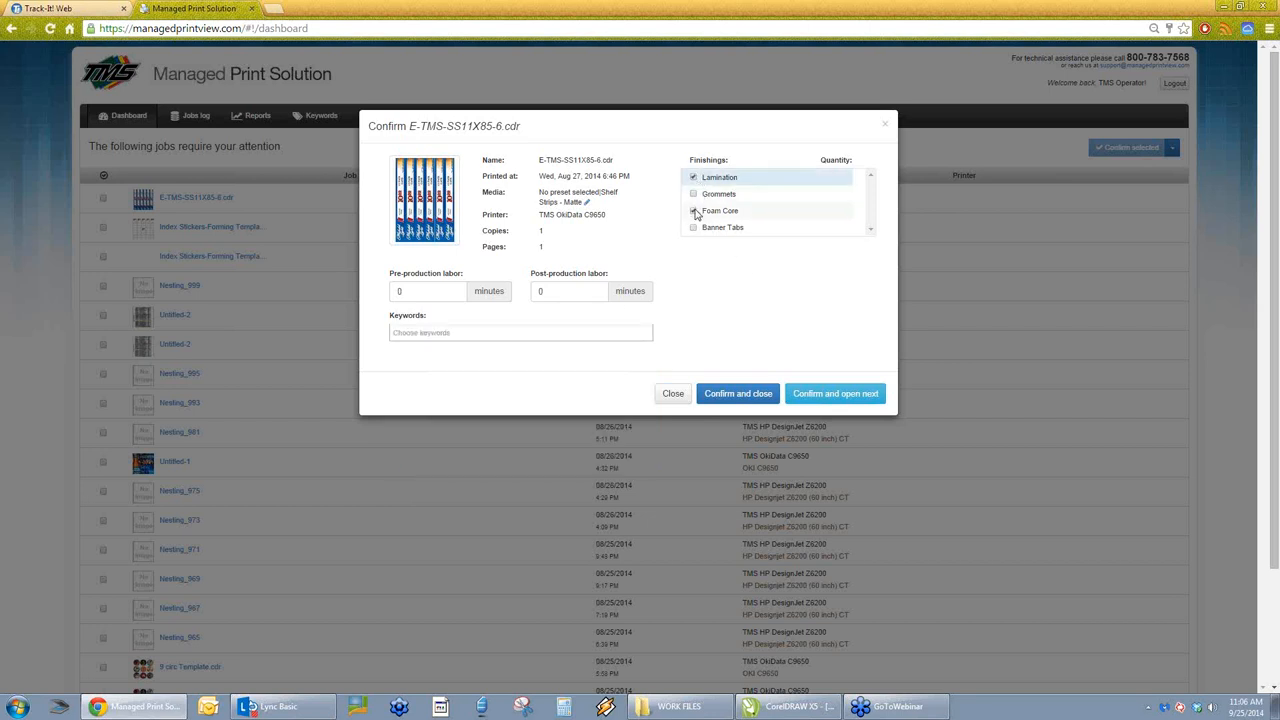
click(692, 210)
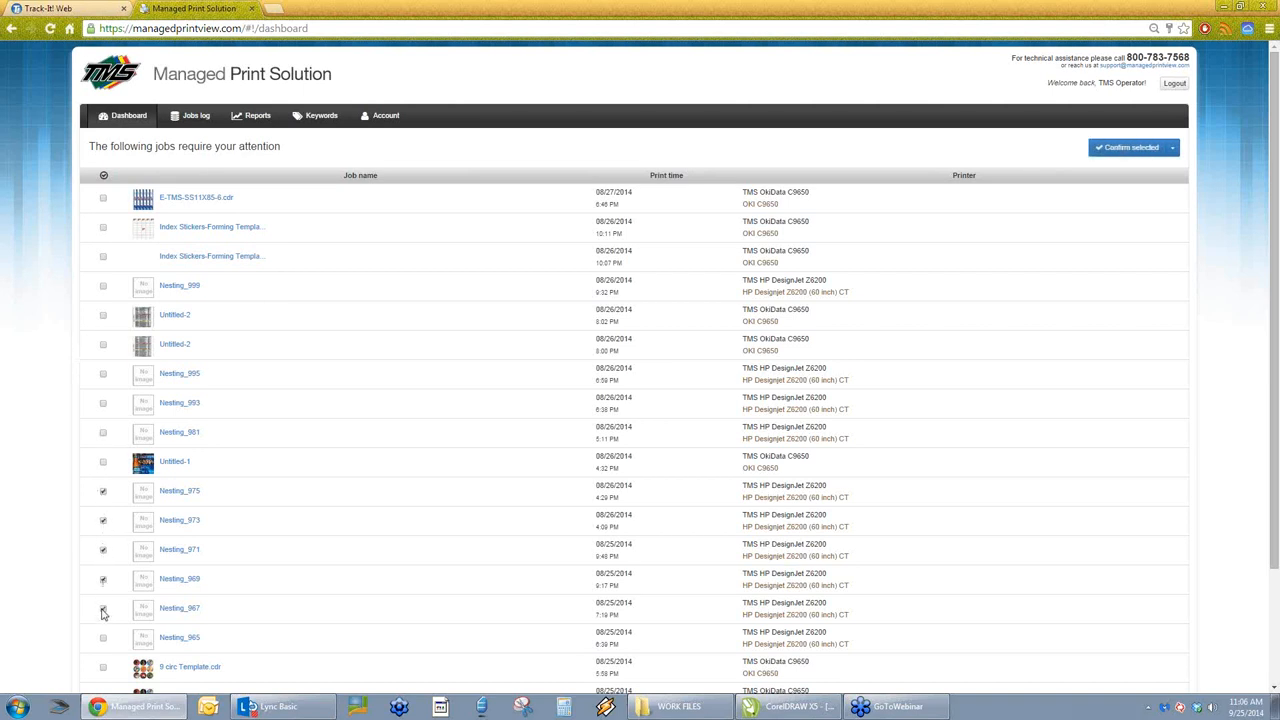
- Tick Nesting_965 with the other jobs, open their joint confirmation and view the keyword choices
click(104, 610)
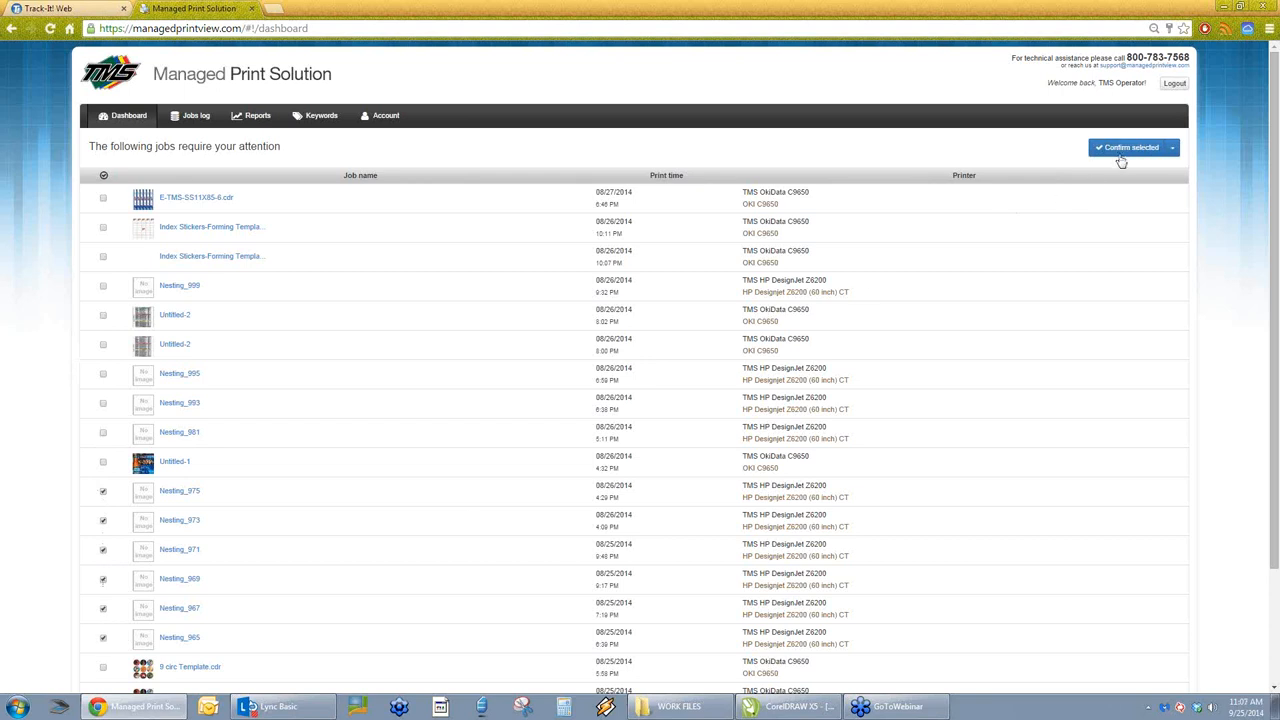
click(1128, 148)
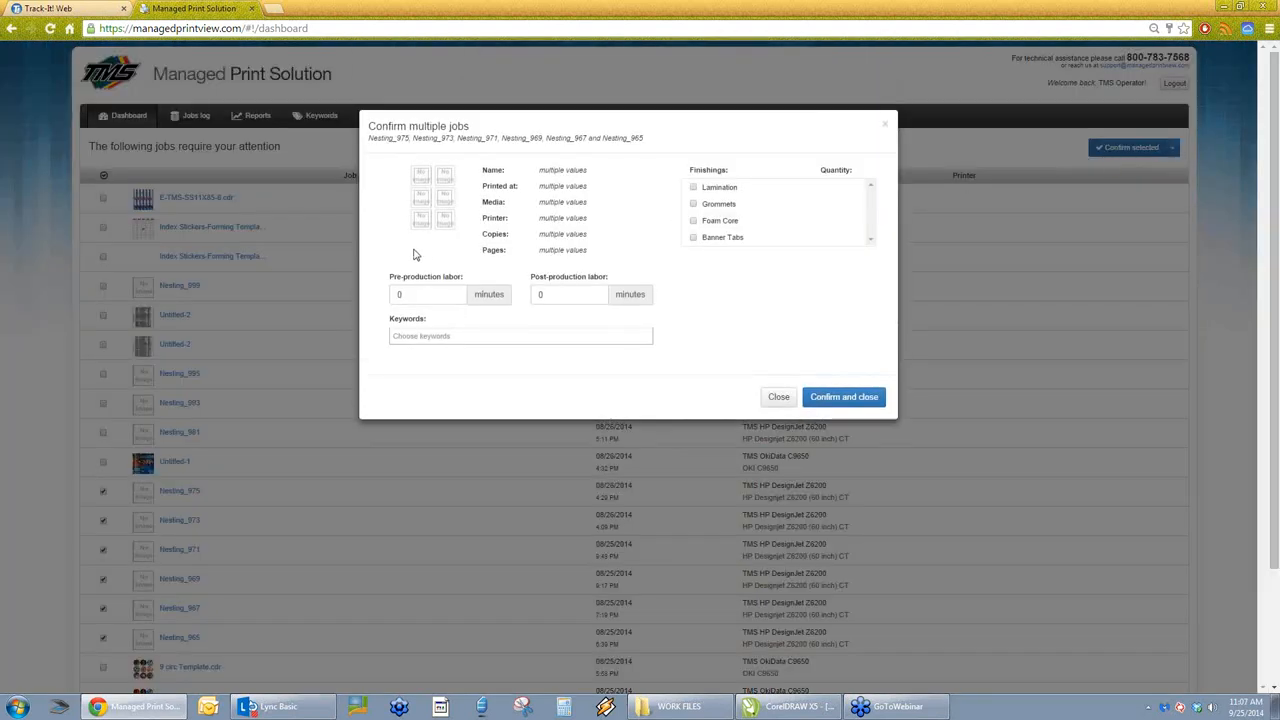
mouse_move(466, 352)
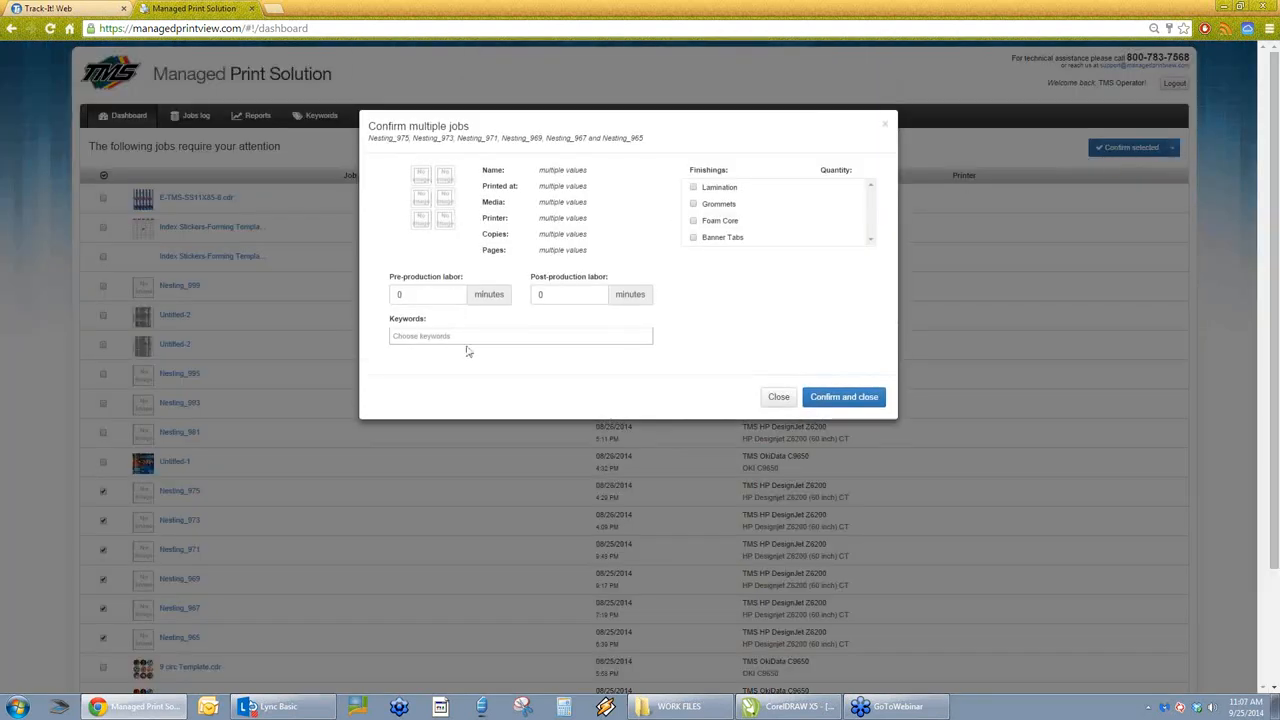
click(520, 336)
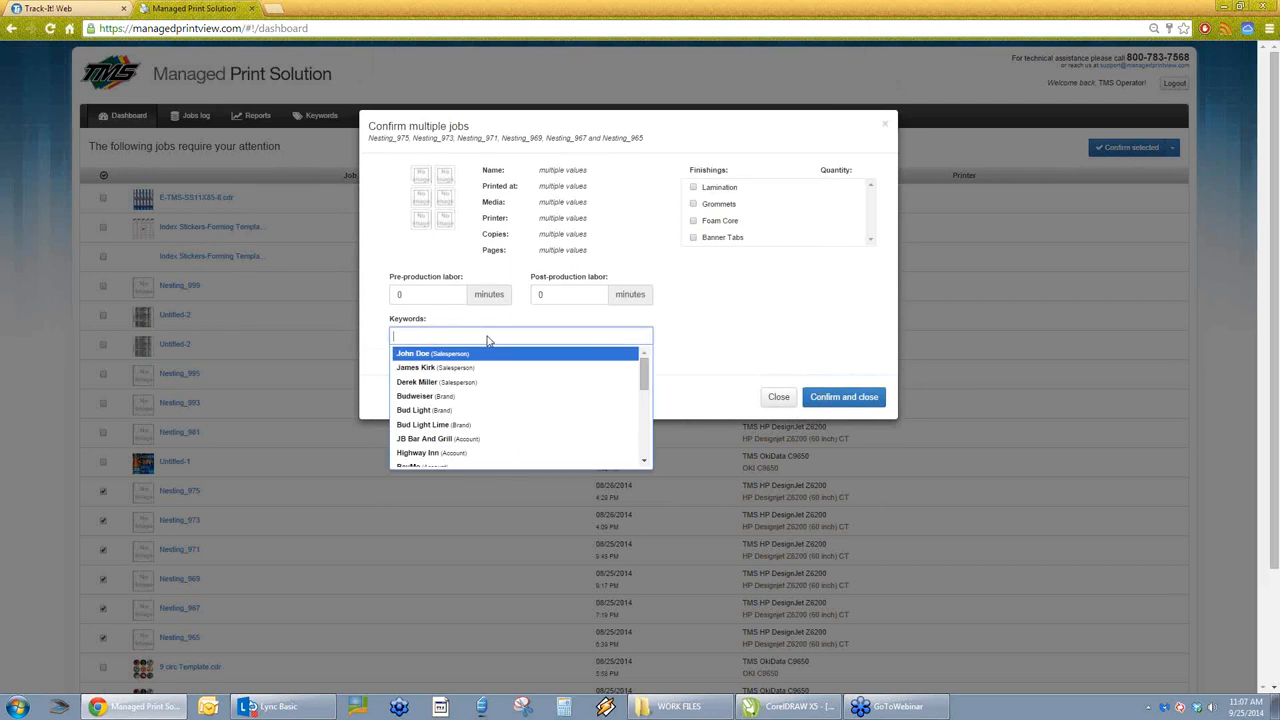
mouse_move(600, 336)
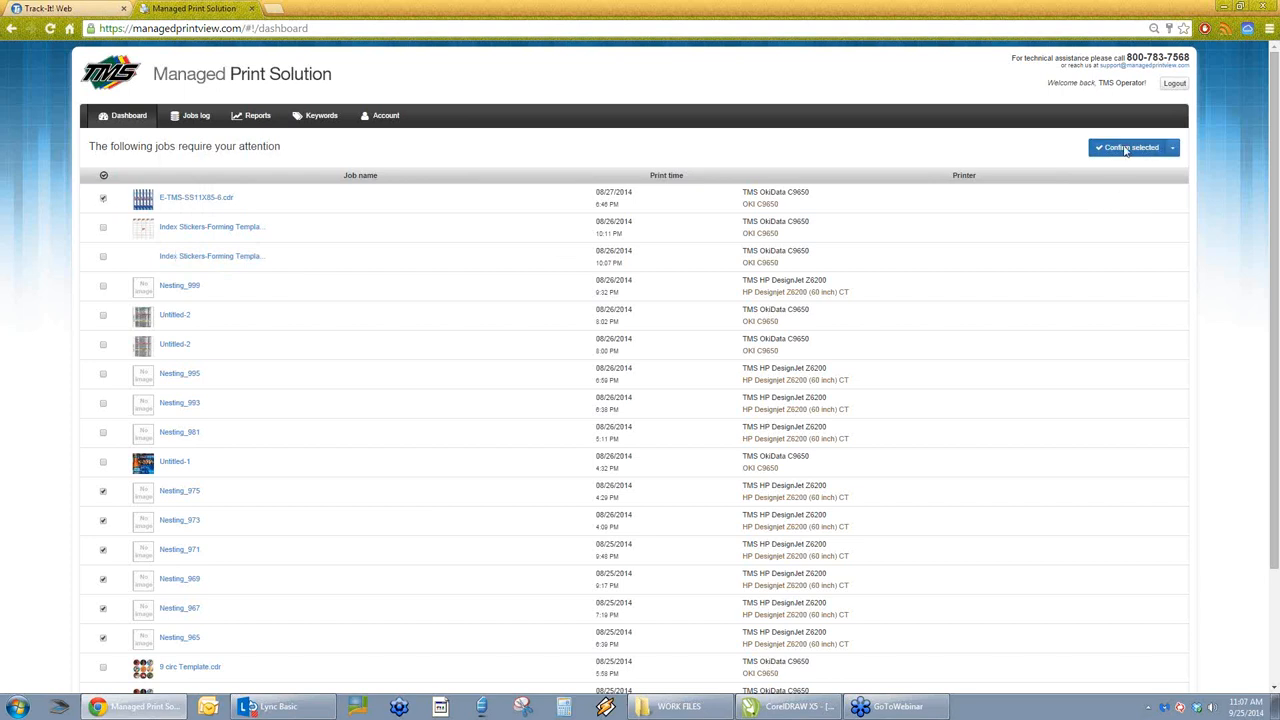
- Confirm all the ticked jobs at once and return to the attention dashboard
click(1128, 148)
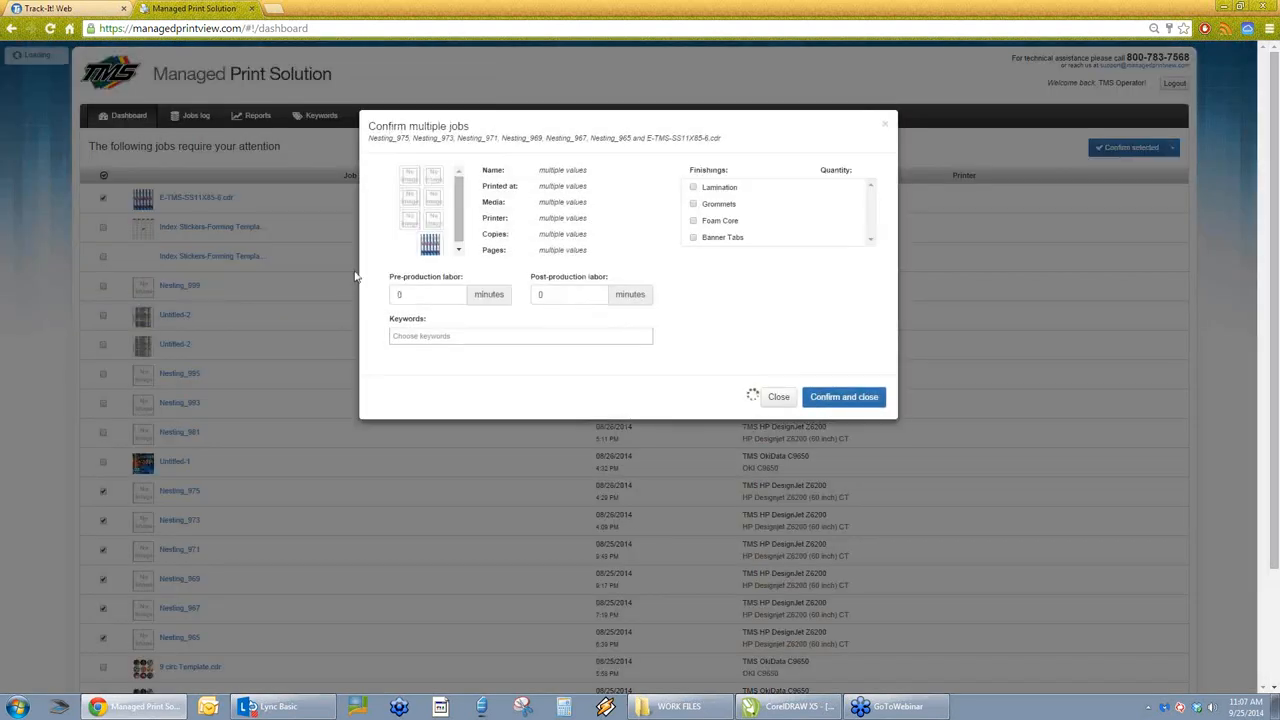
click(844, 396)
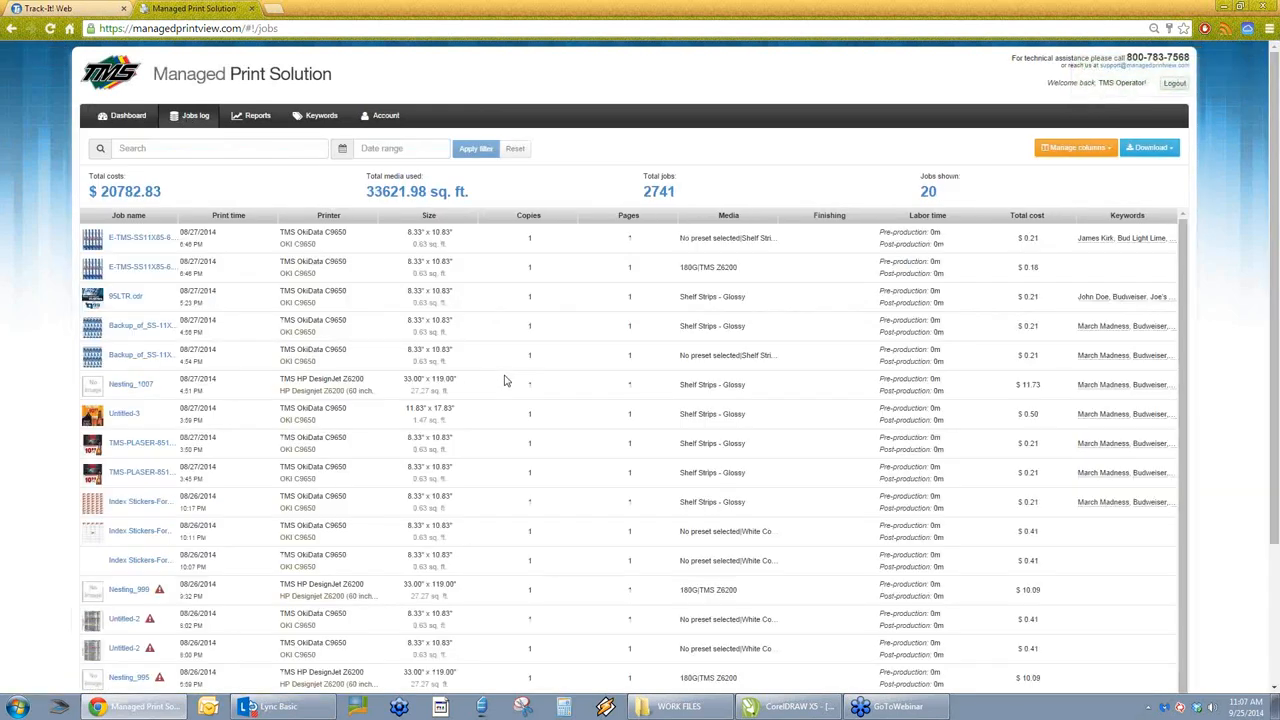
click(128, 114)
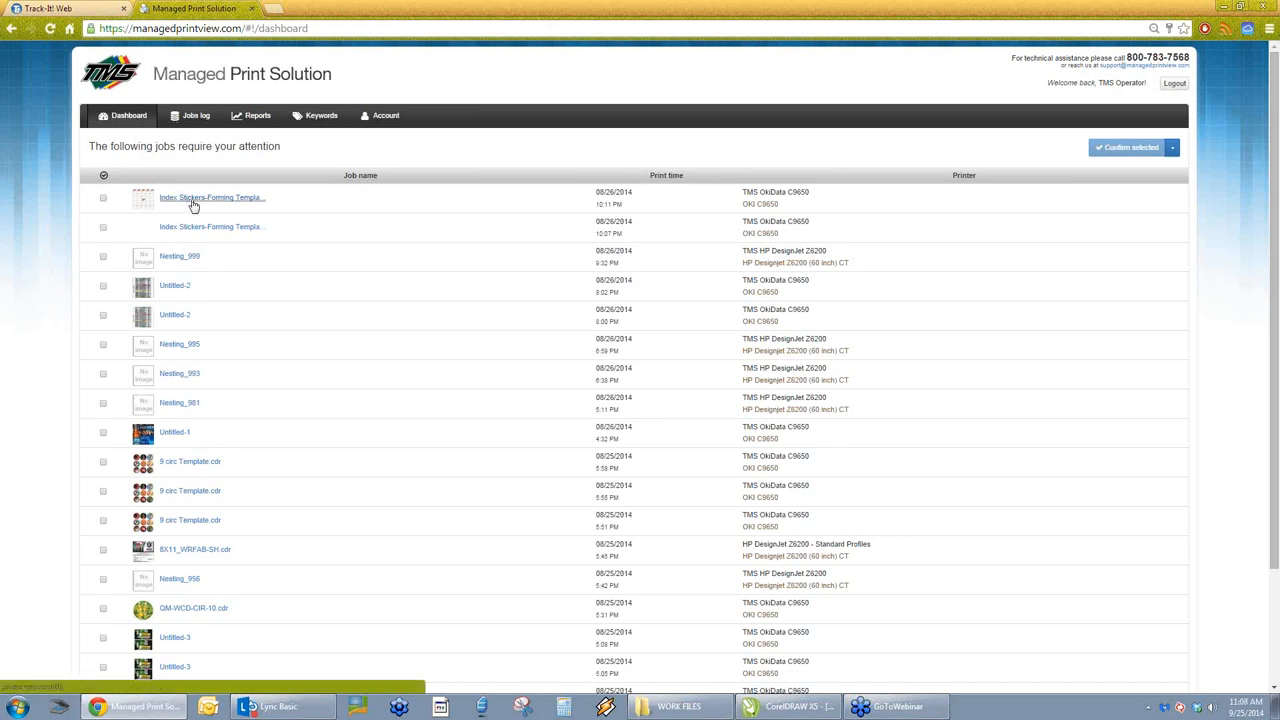
- Open the Index Stickers job's confirmation form and show its keyword choices
click(212, 198)
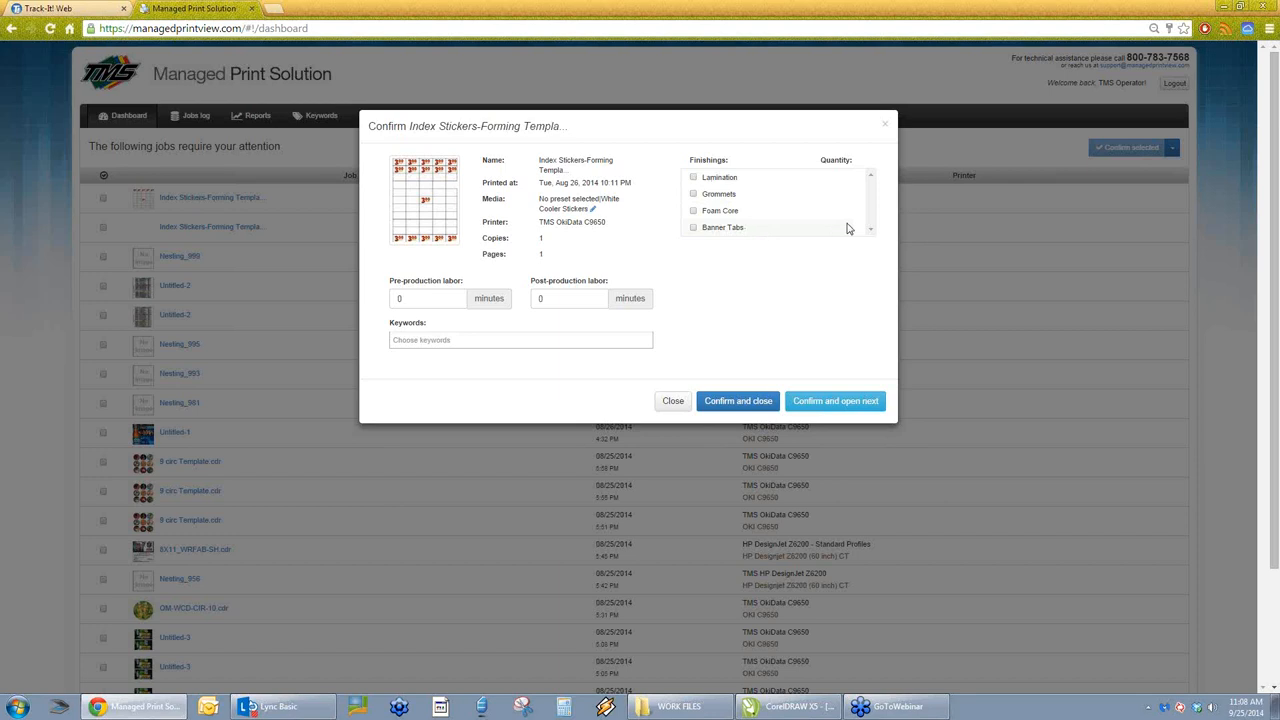
mouse_move(844, 228)
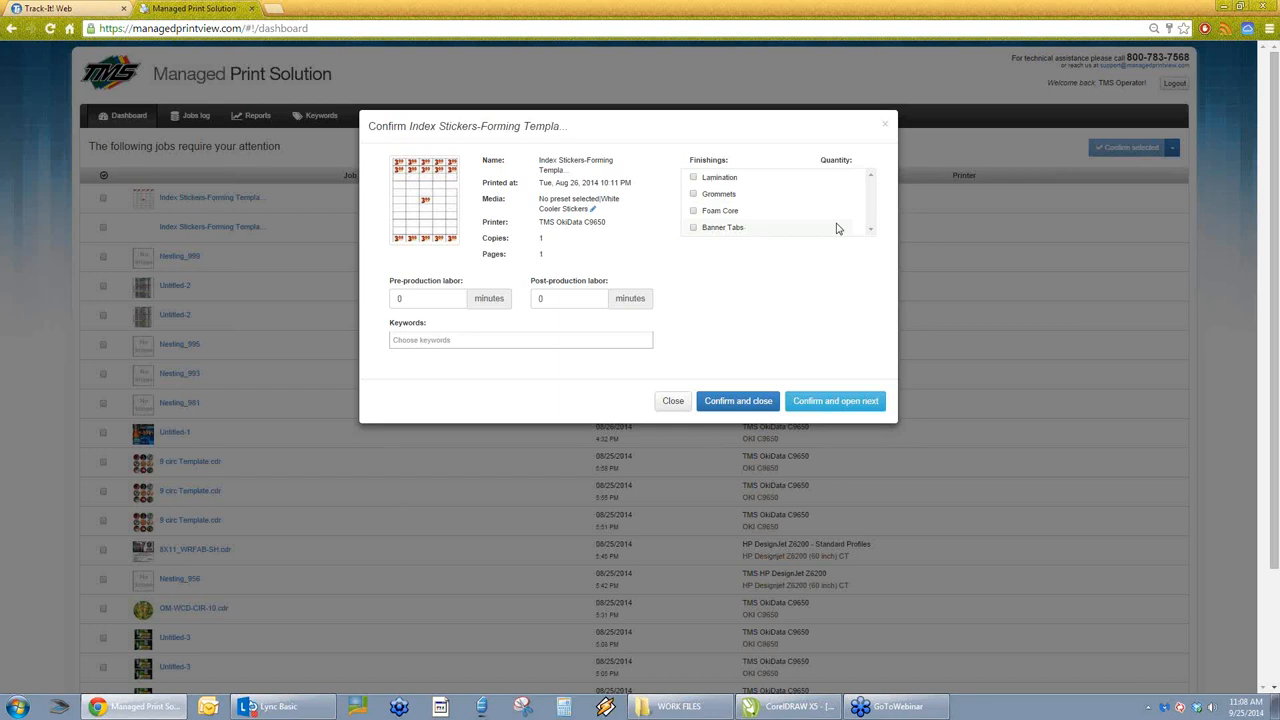
click(424, 298)
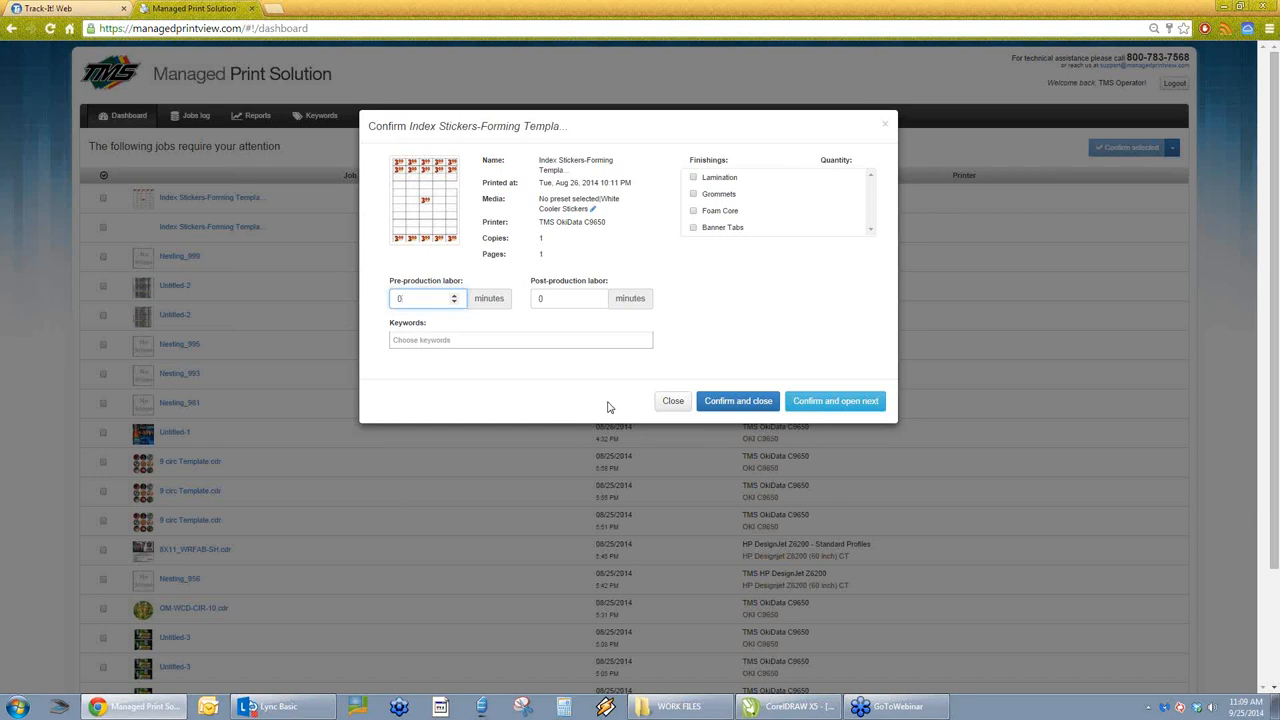
mouse_move(744, 326)
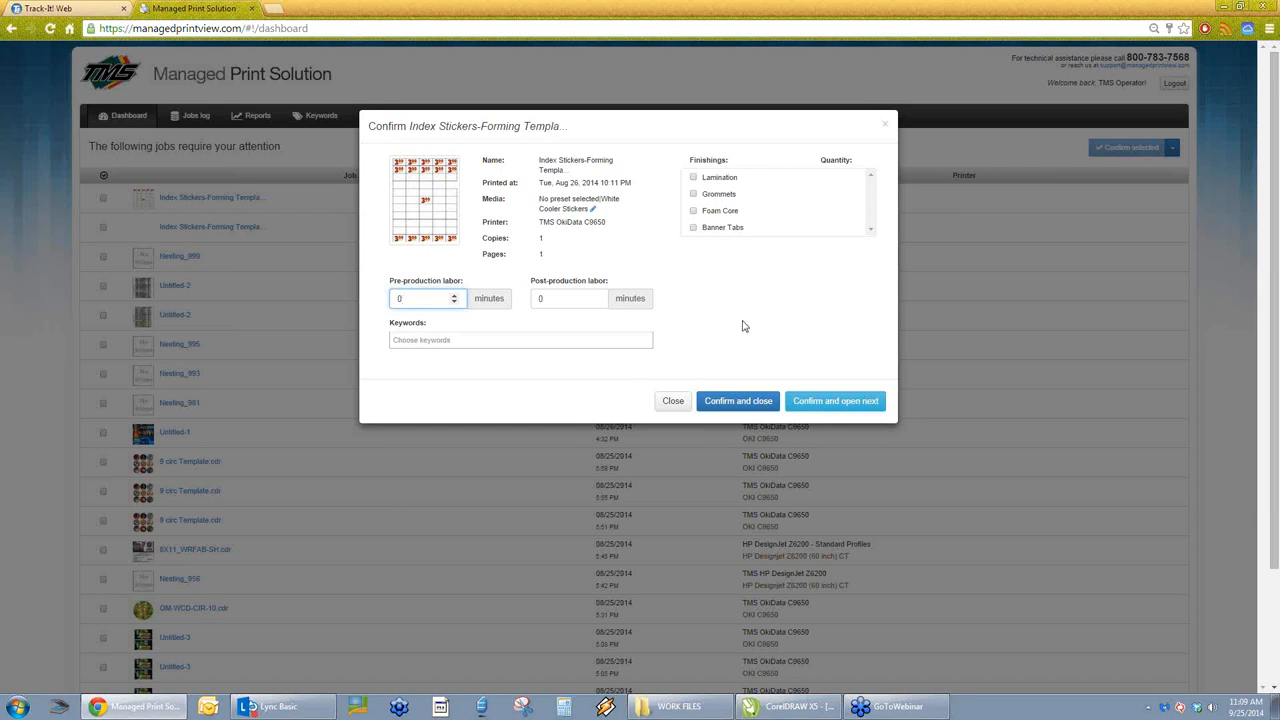
click(520, 340)
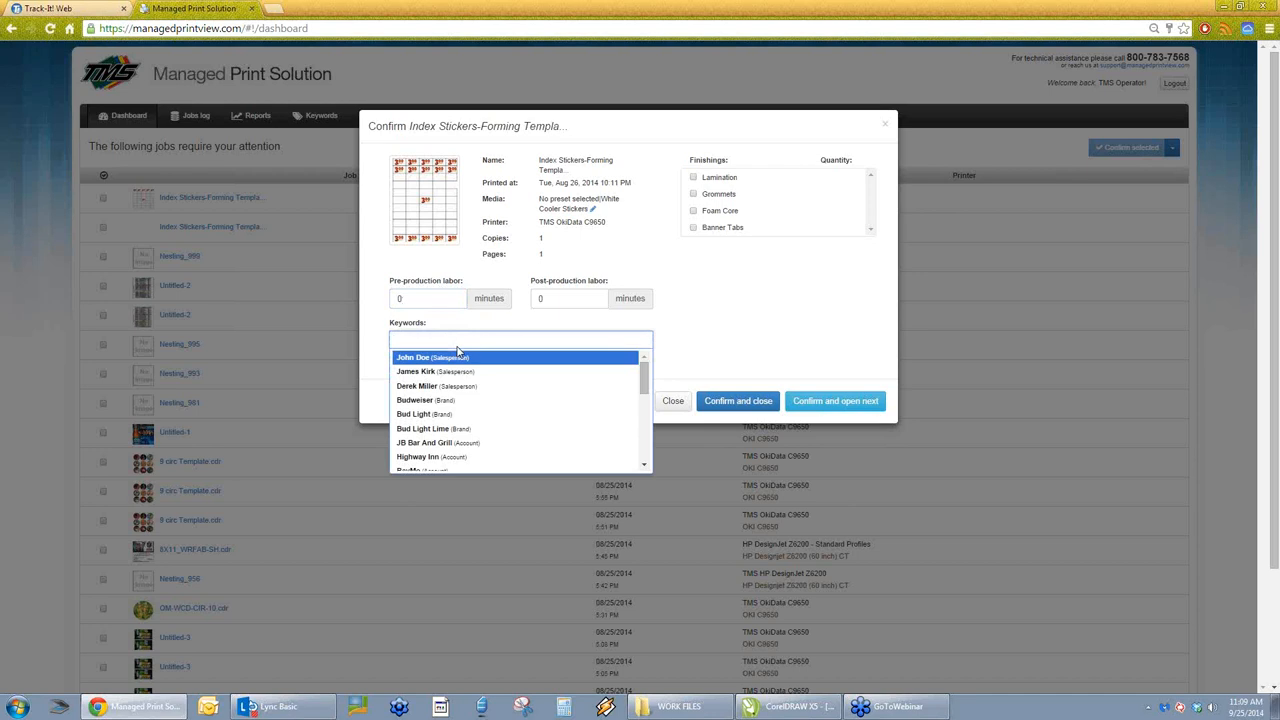
mouse_move(838, 90)
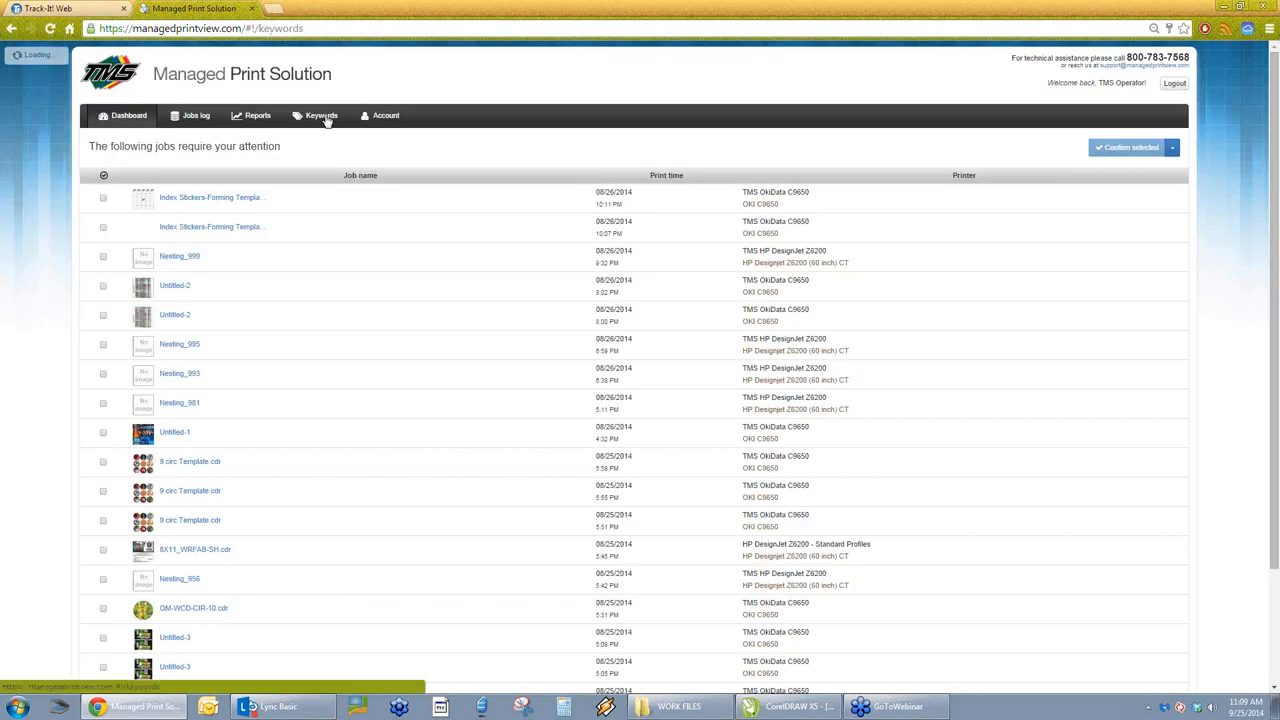
- Open the keywords list and sort it by category
click(320, 114)
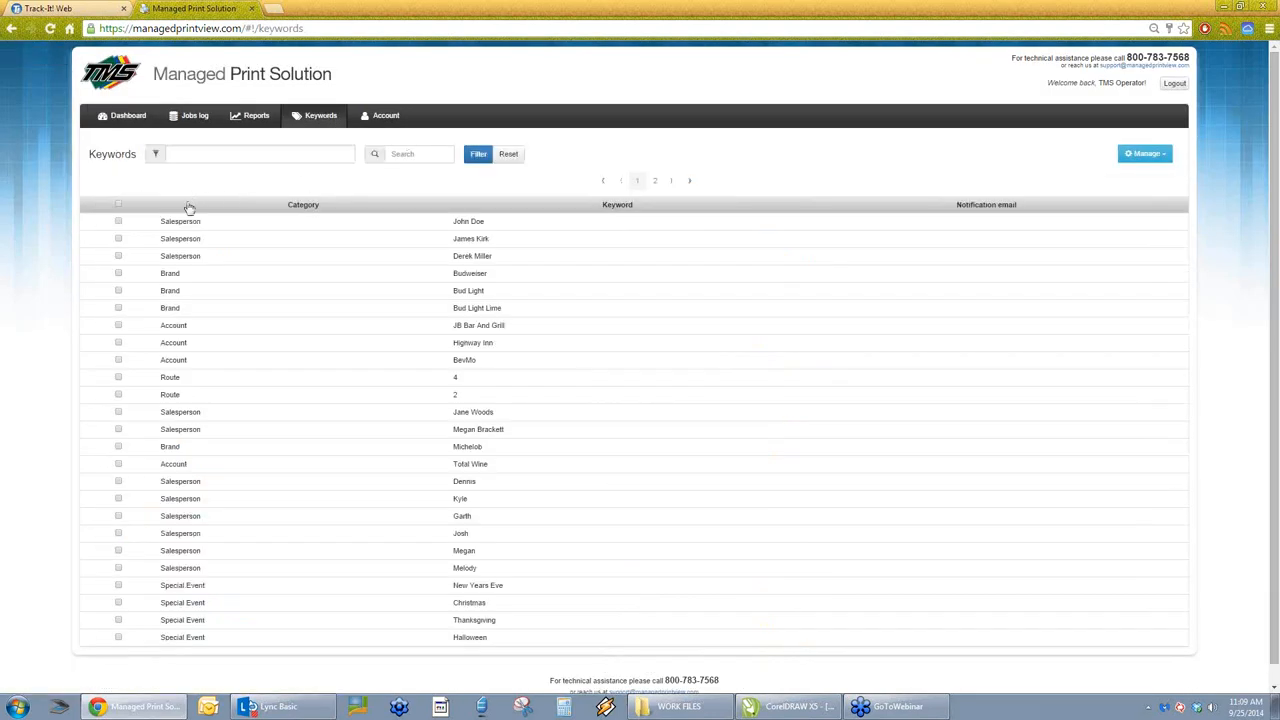
click(304, 204)
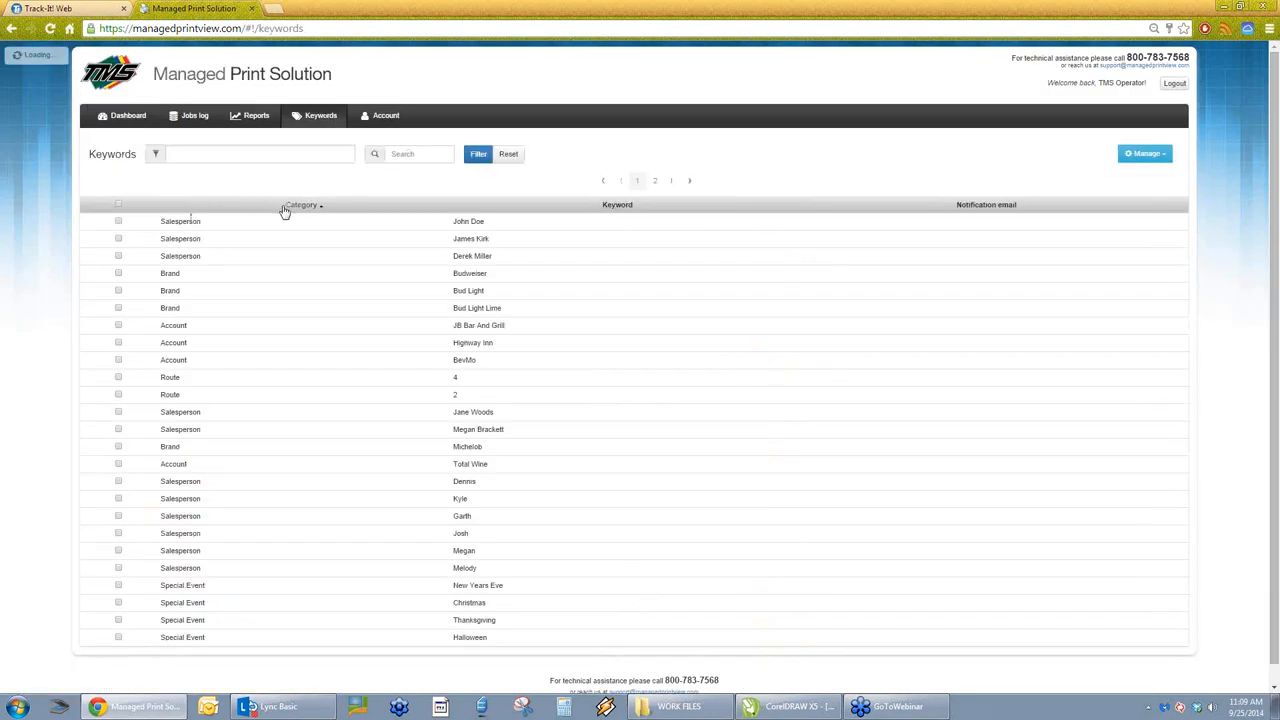
click(314, 204)
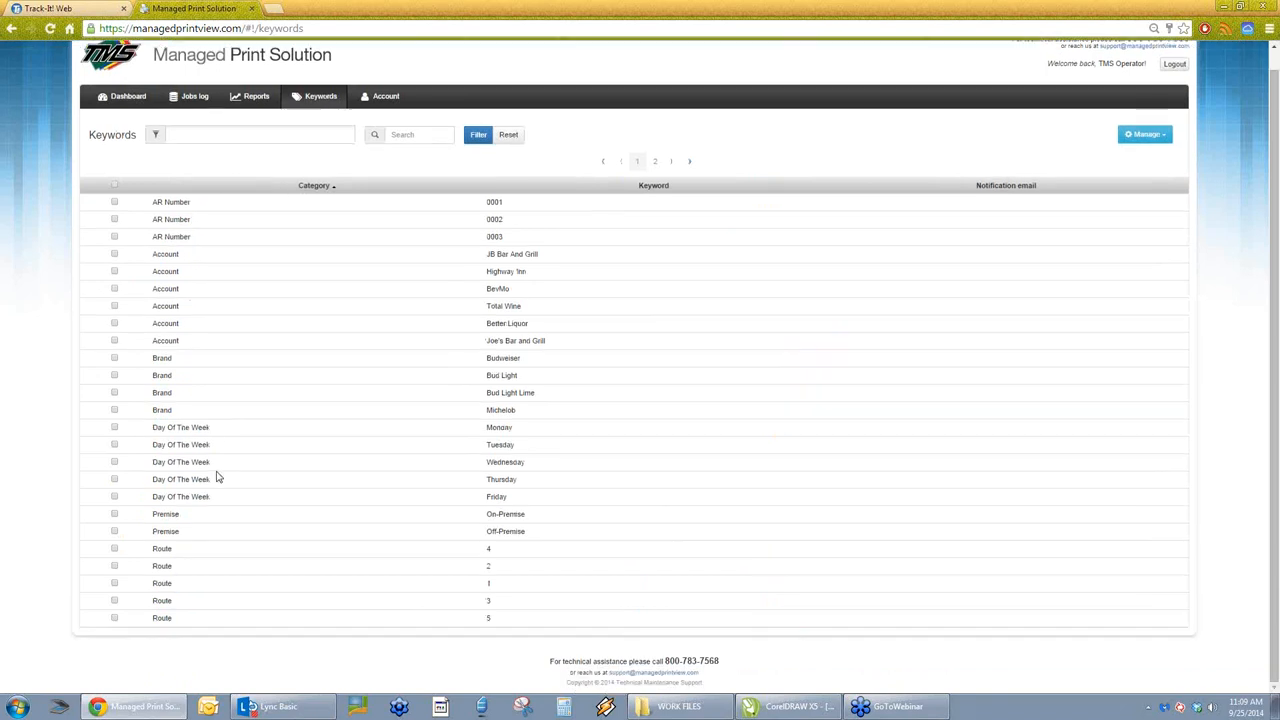
mouse_move(388, 630)
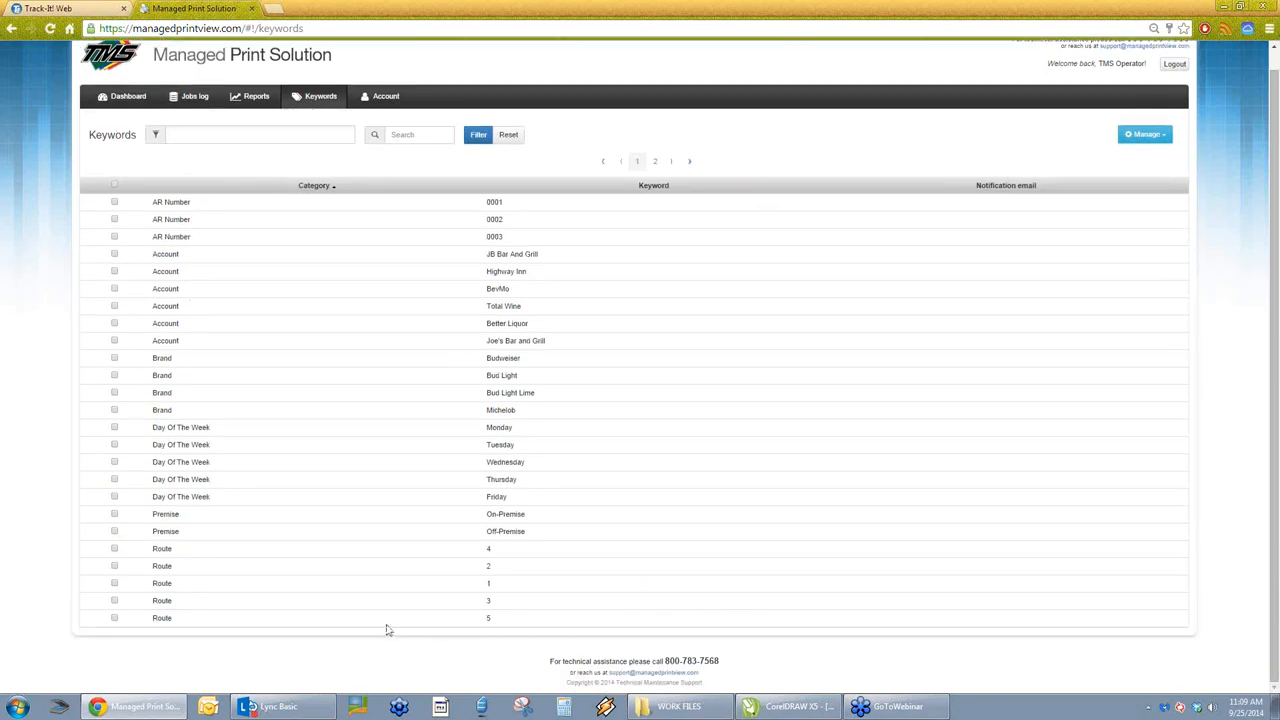
- Page through the keywords, then go back to the dashboard
click(676, 160)
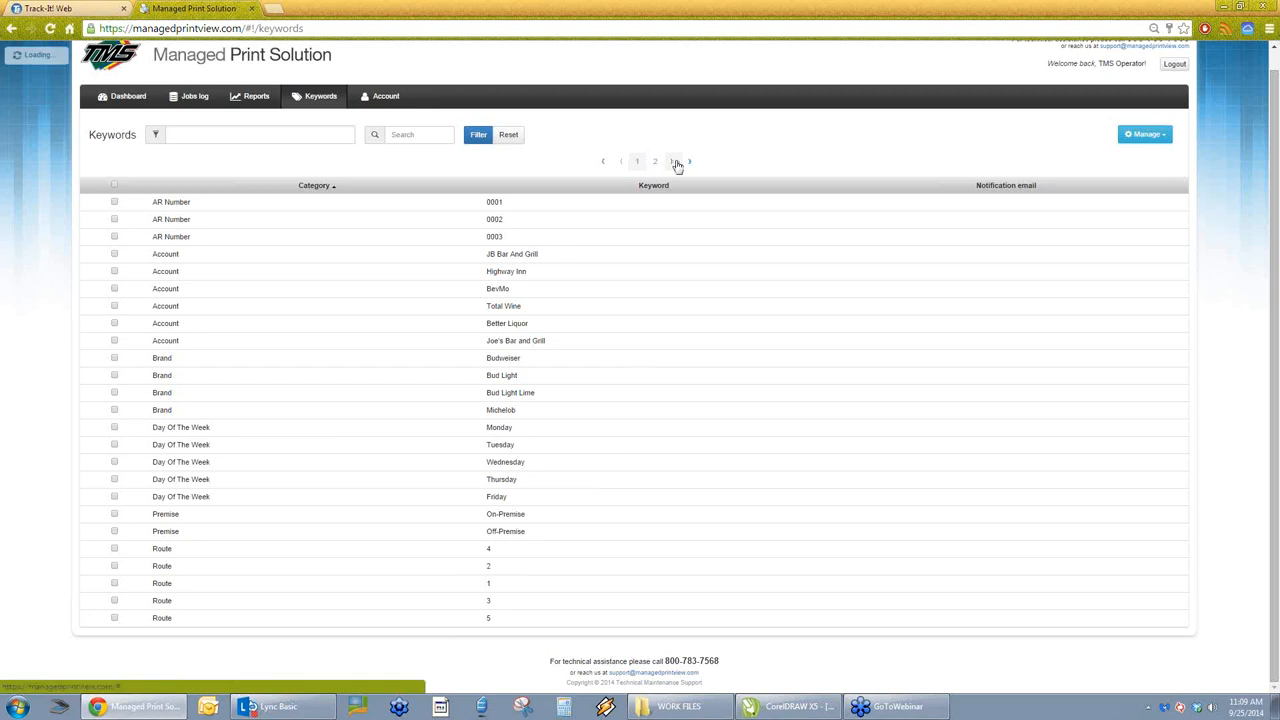
click(656, 160)
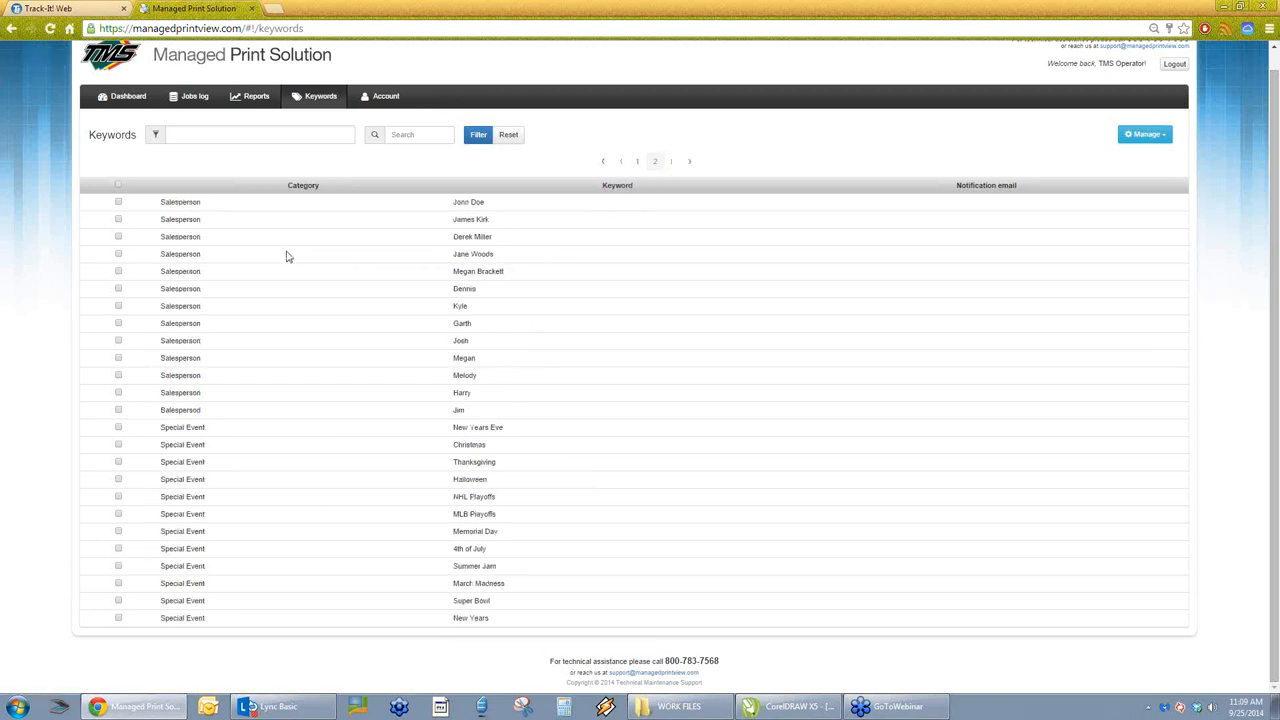
mouse_move(288, 470)
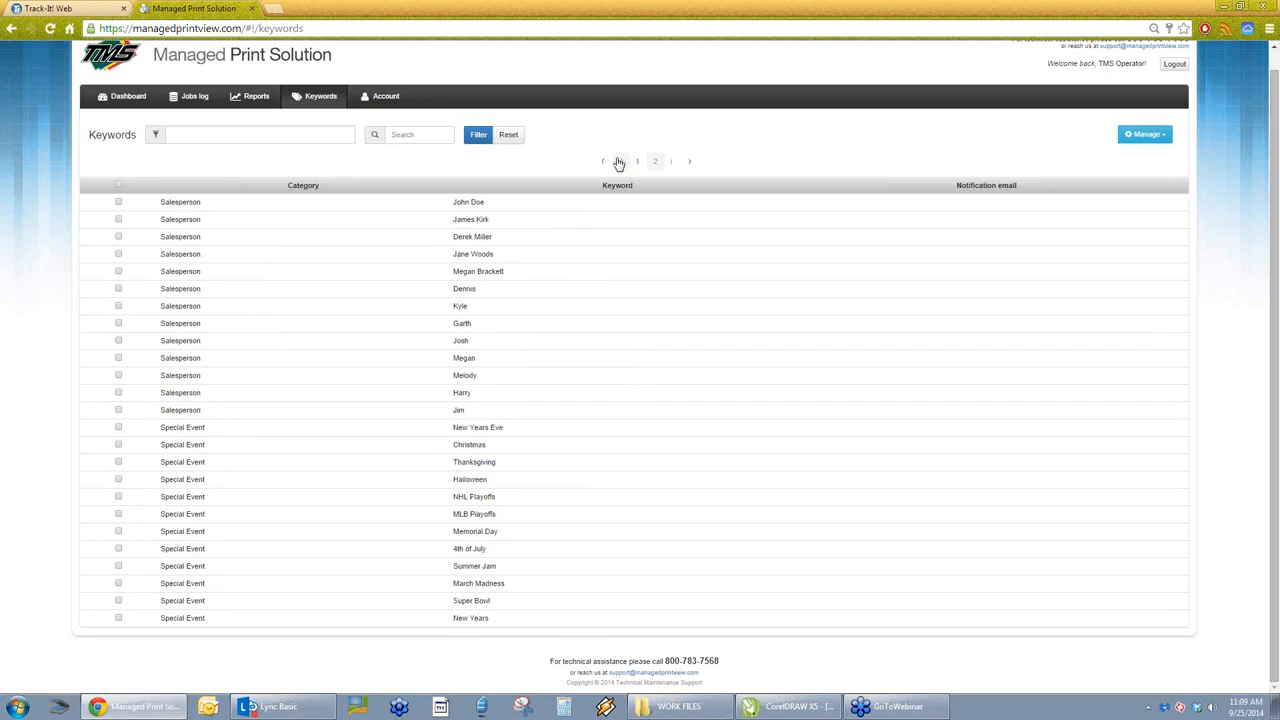
click(128, 96)
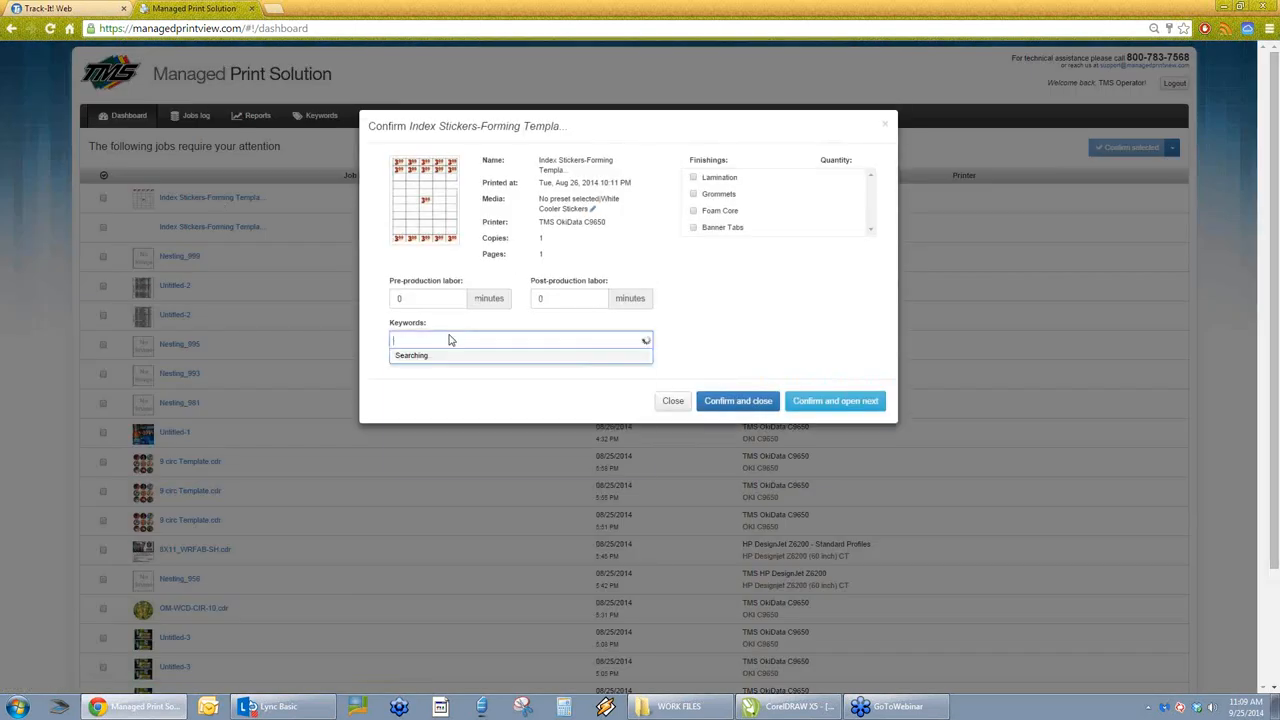
- Tag the Index Stickers job with a salesperson, Budweiser, 3 and Halloween keywords, then confirm and close it
click(518, 340)
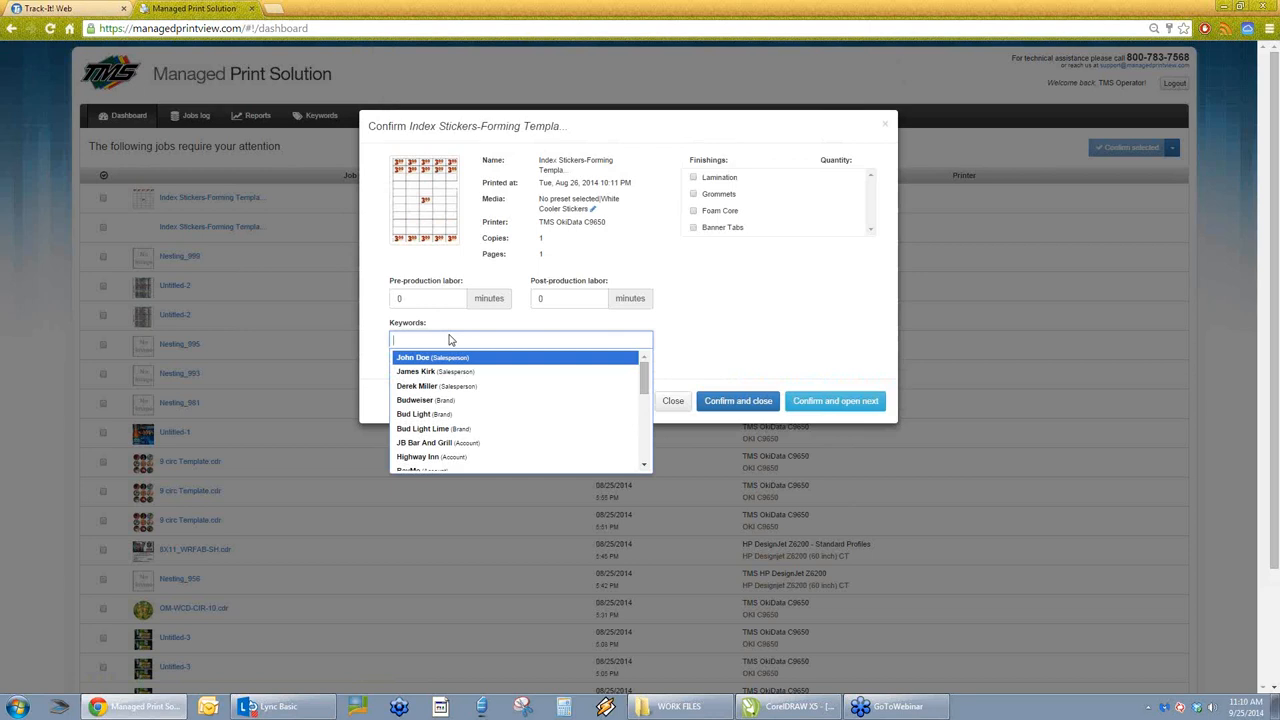
click(416, 370)
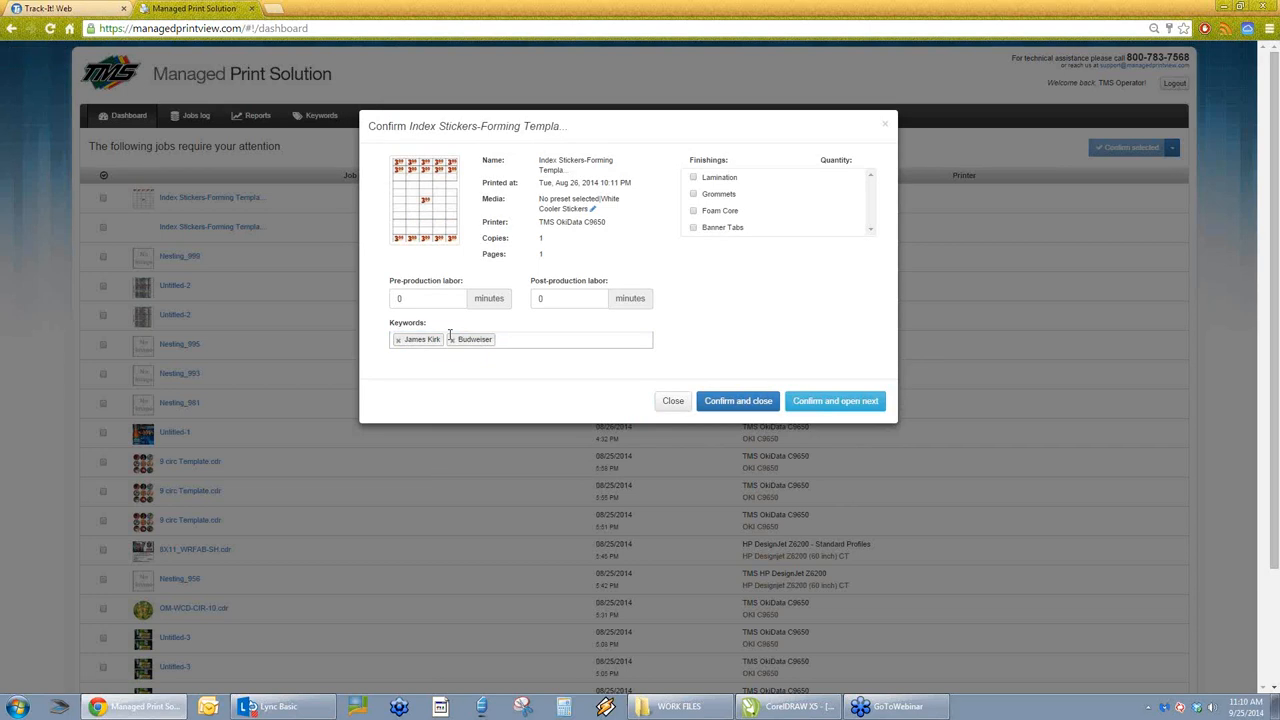
text(3)
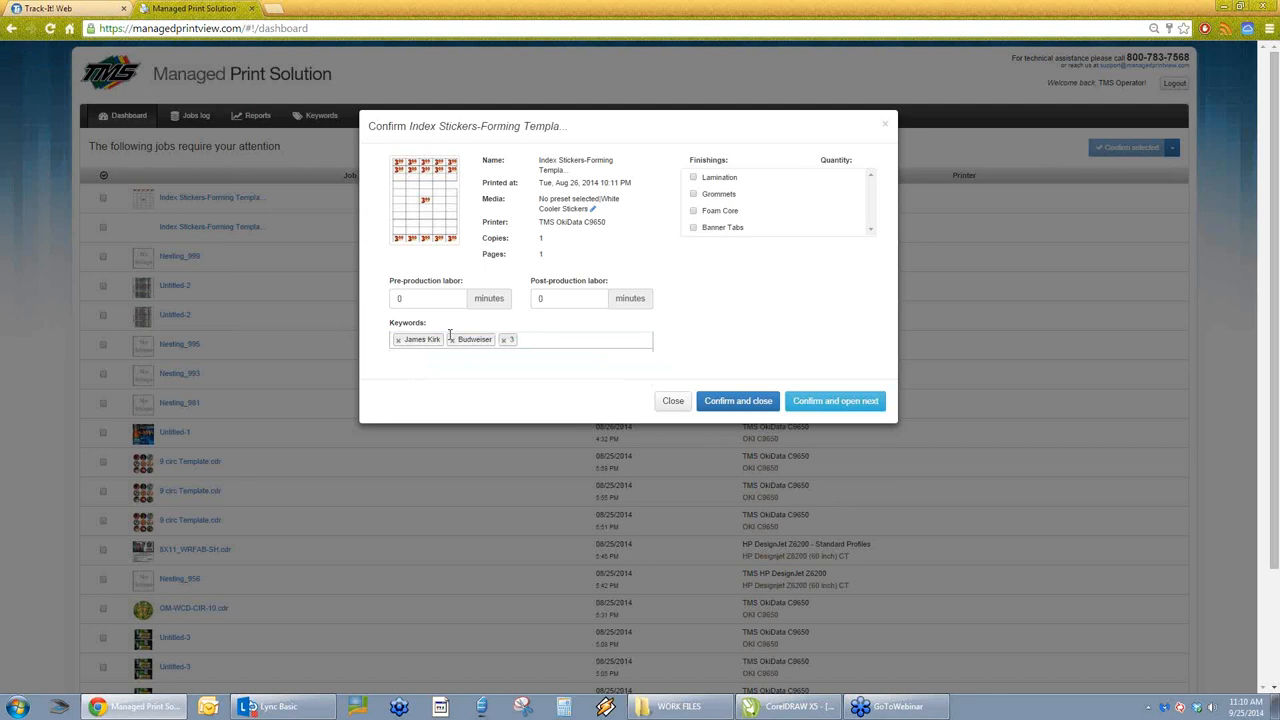
text(Halloween)
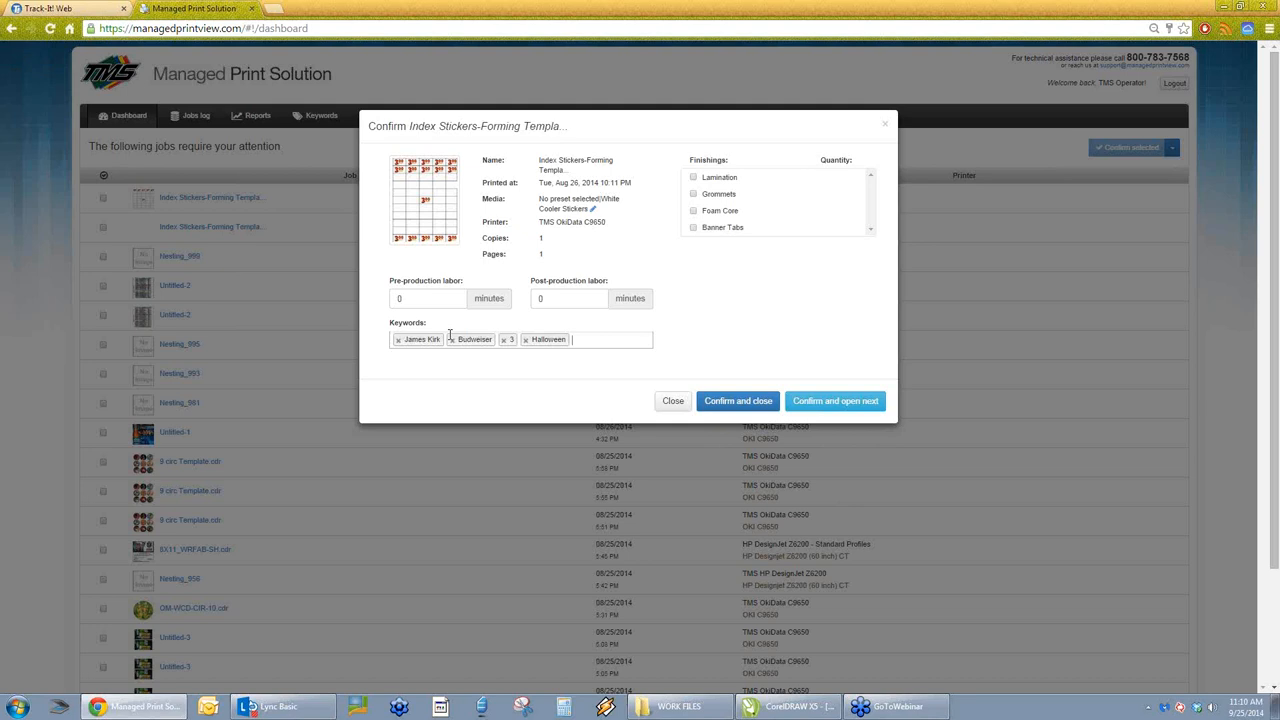
mouse_move(430, 200)
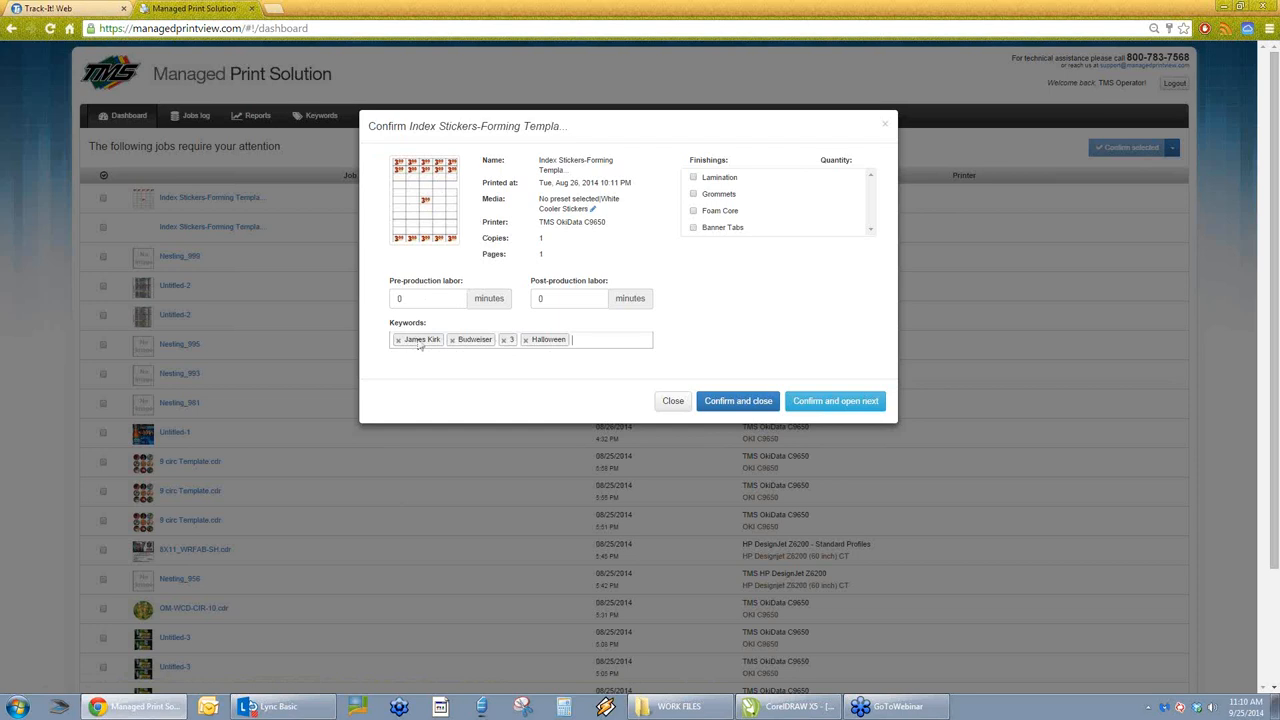
mouse_move(568, 332)
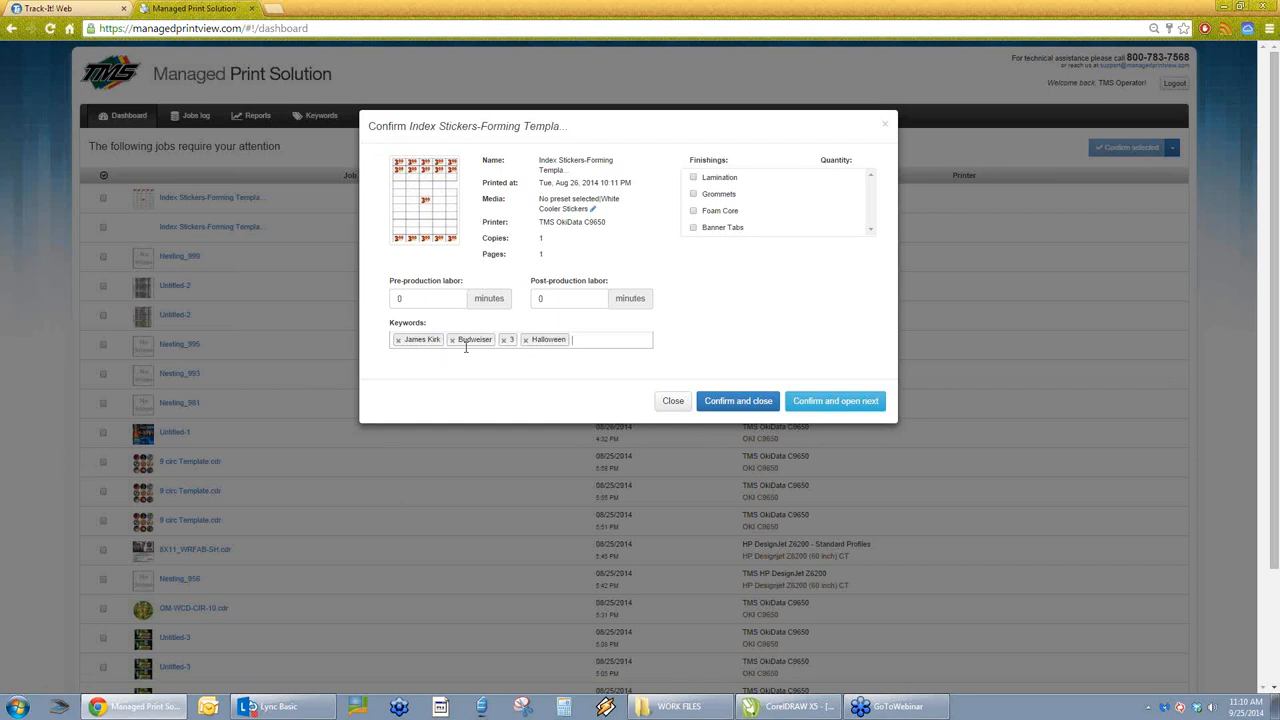
mouse_move(524, 516)
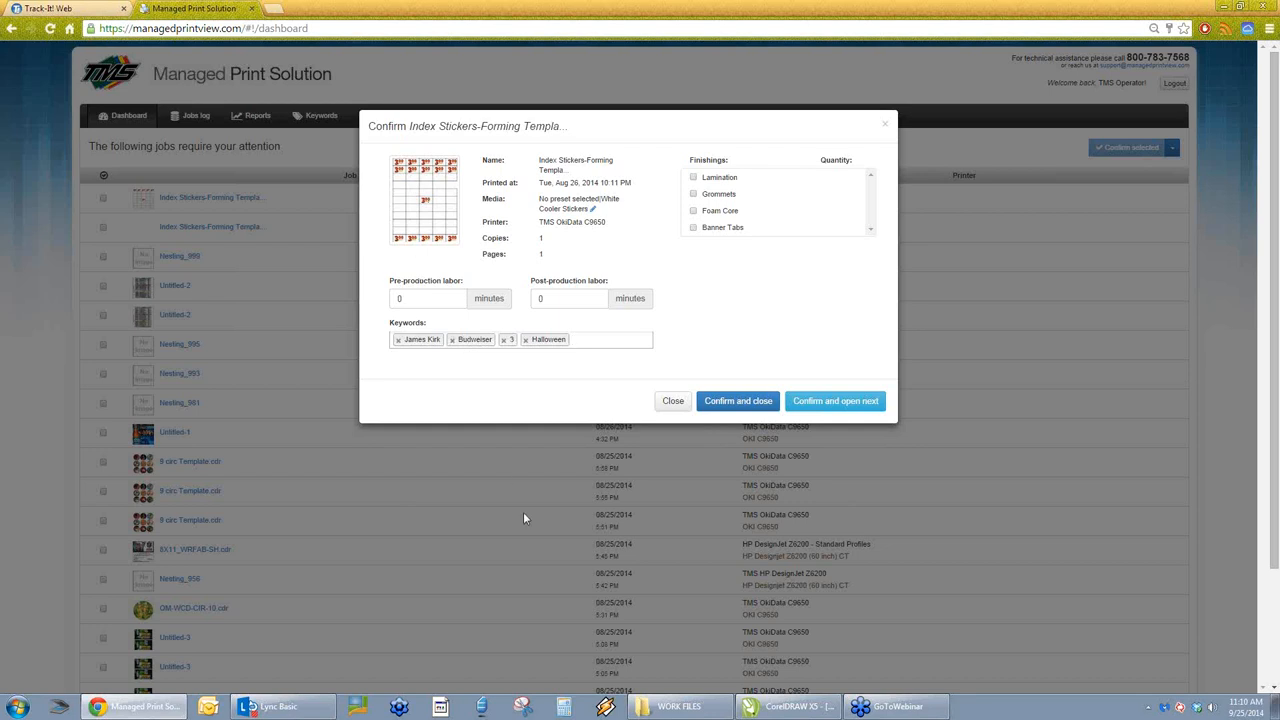
mouse_move(424, 352)
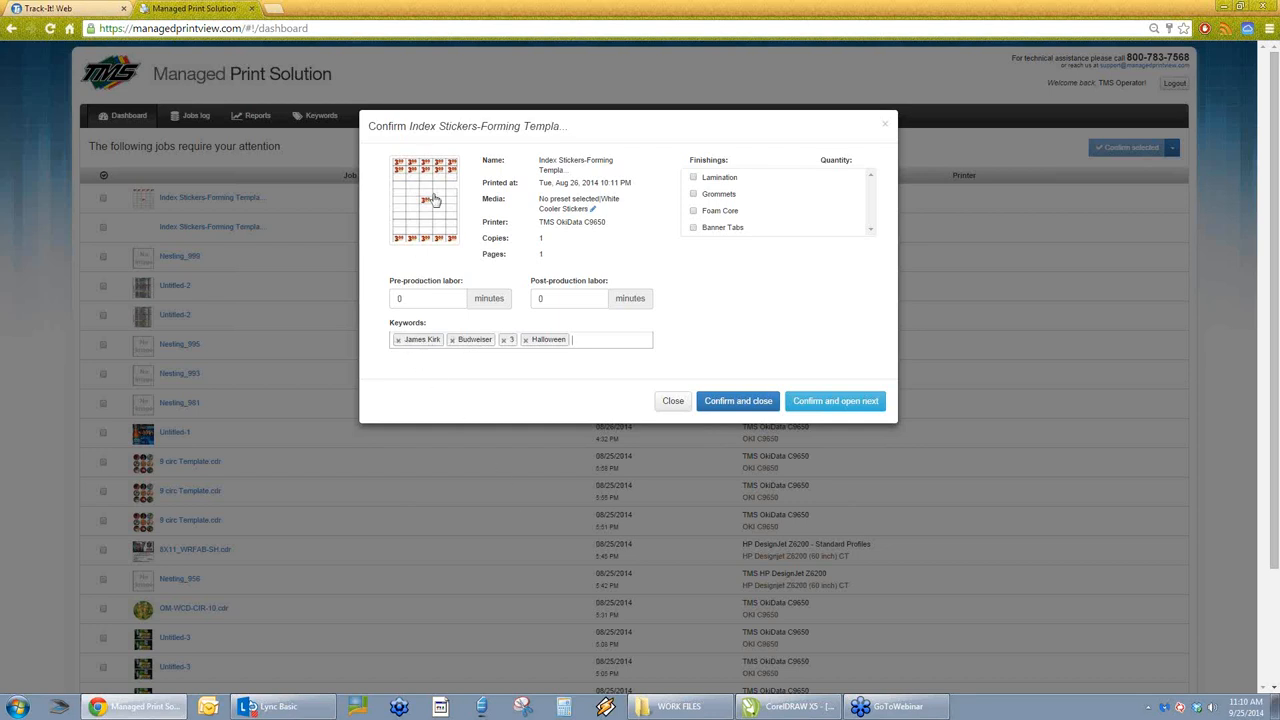
mouse_move(770, 568)
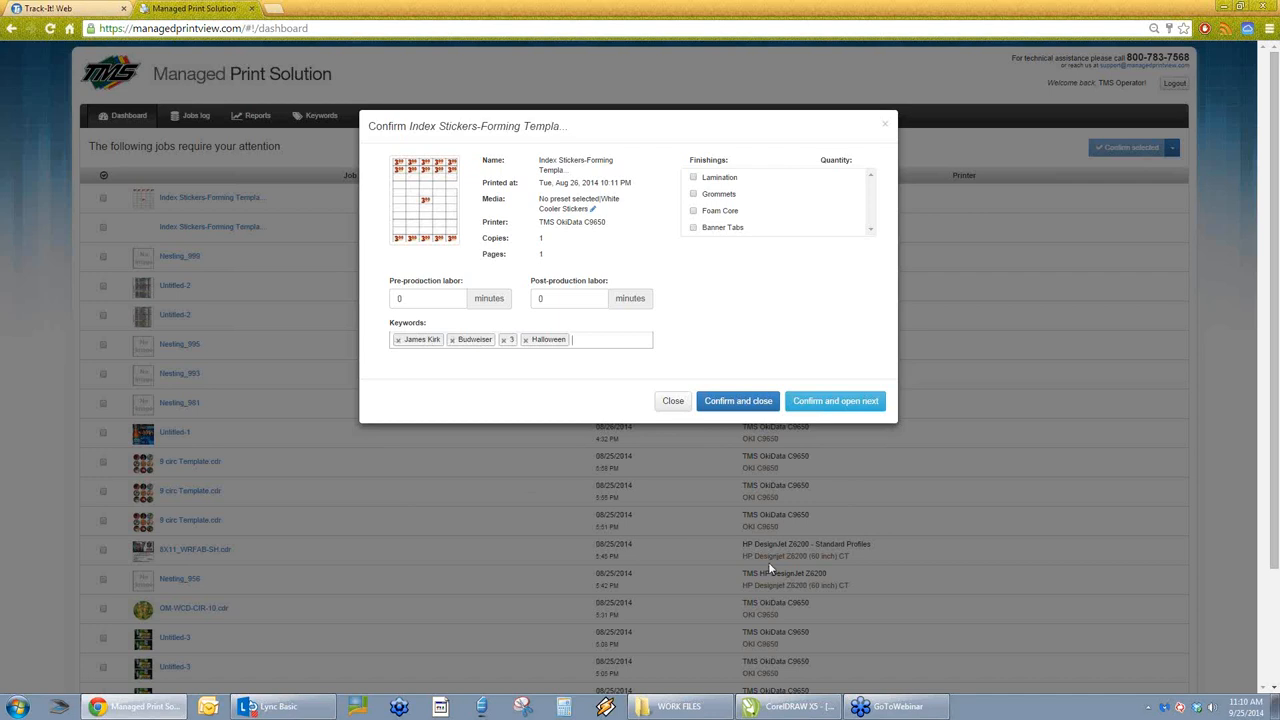
mouse_move(718, 420)
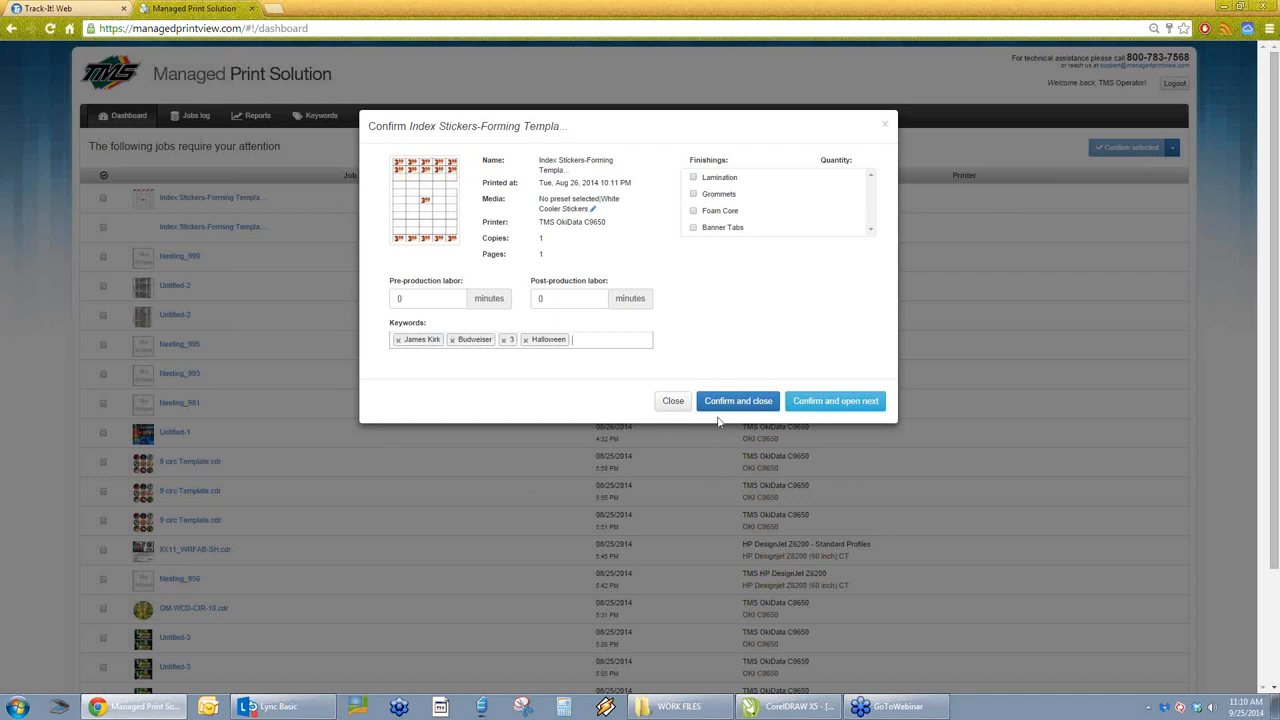
click(736, 400)
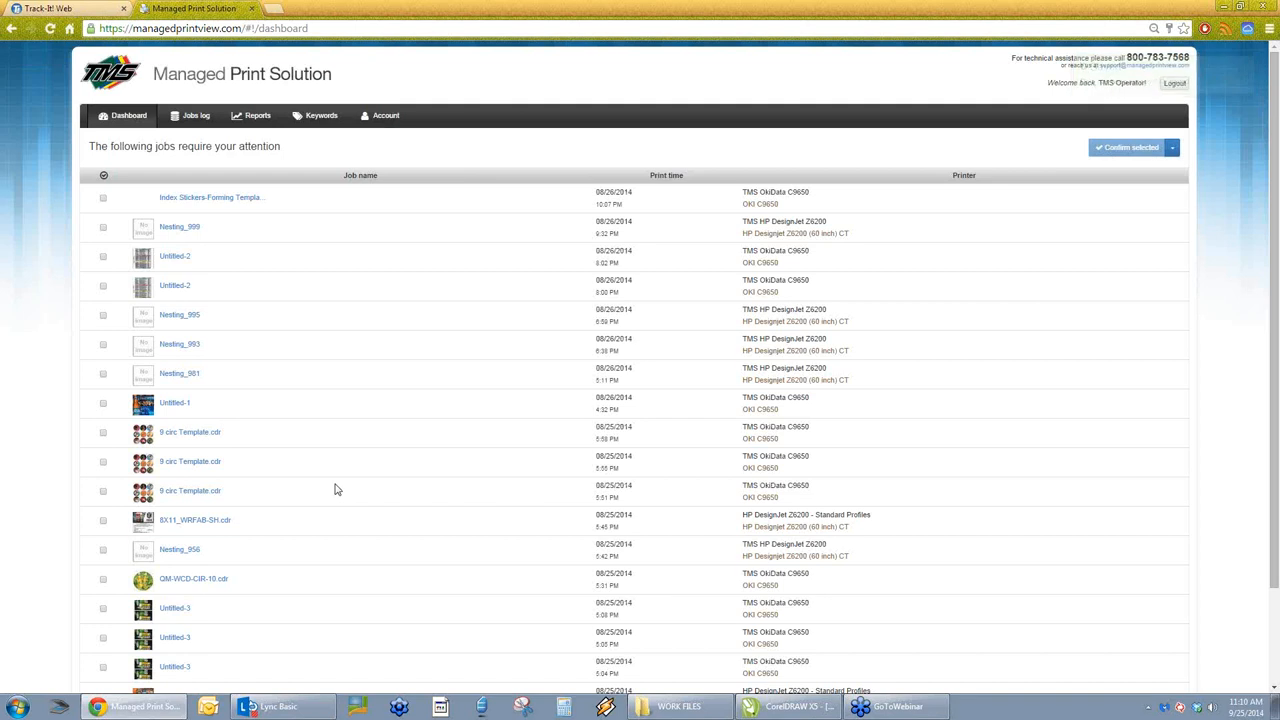
mouse_move(194, 256)
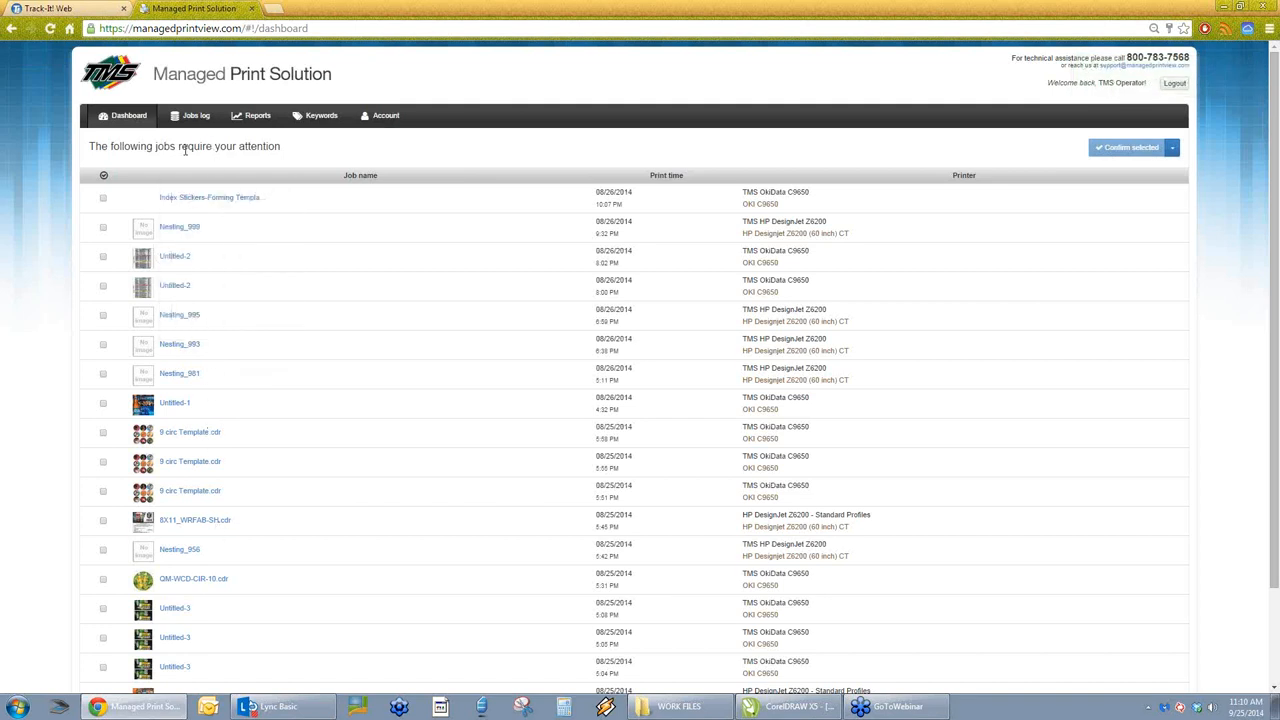
- View the job log with the Index Stickers keywords, then open the Keywords list
click(196, 114)
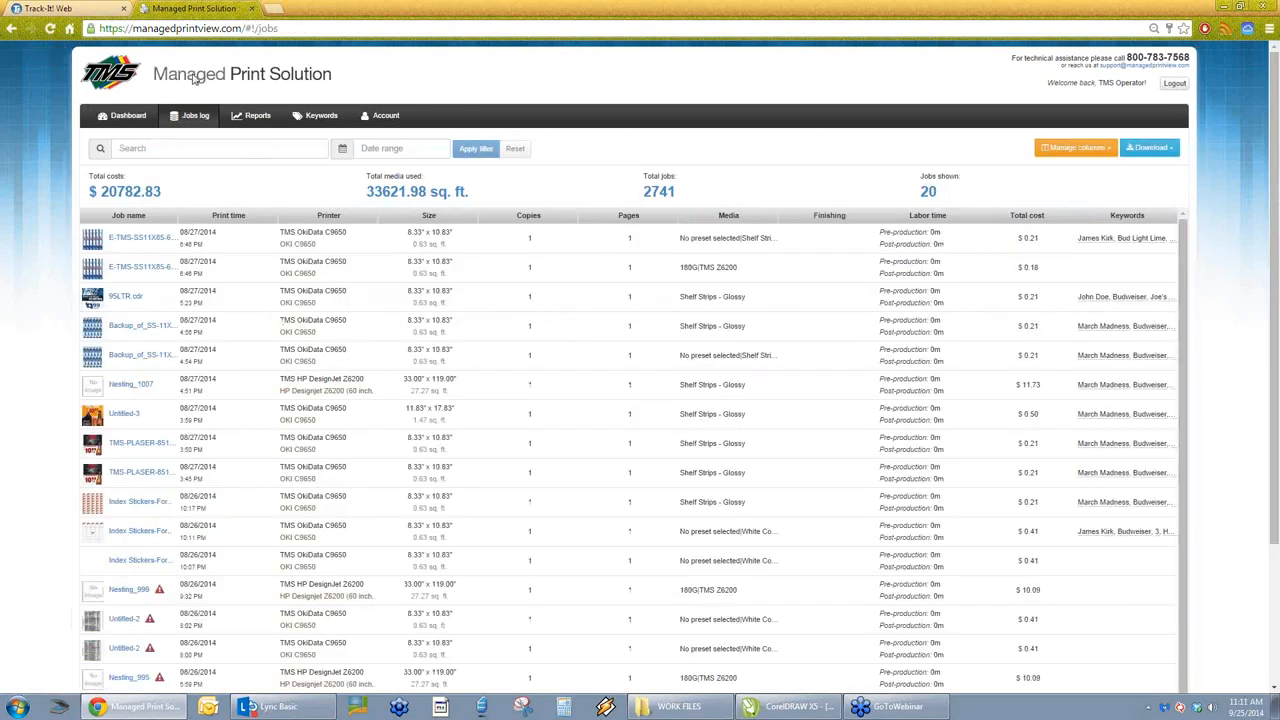
mouse_move(192, 142)
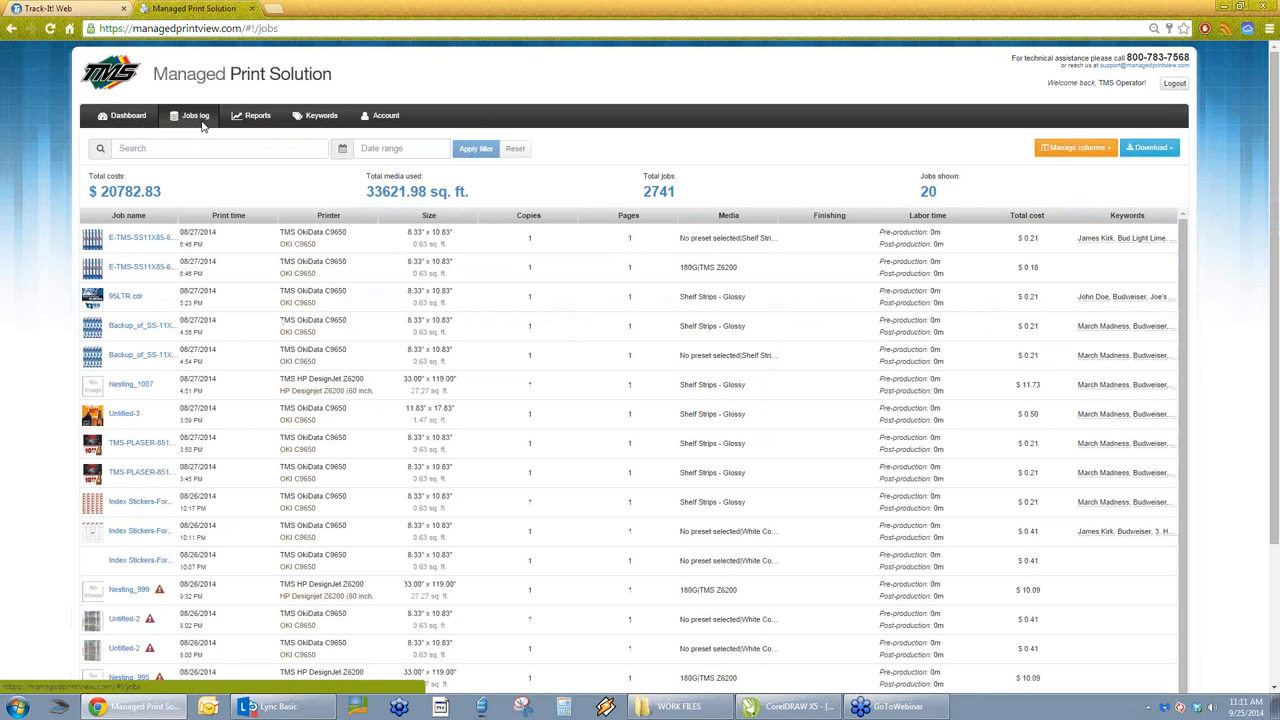
click(320, 114)
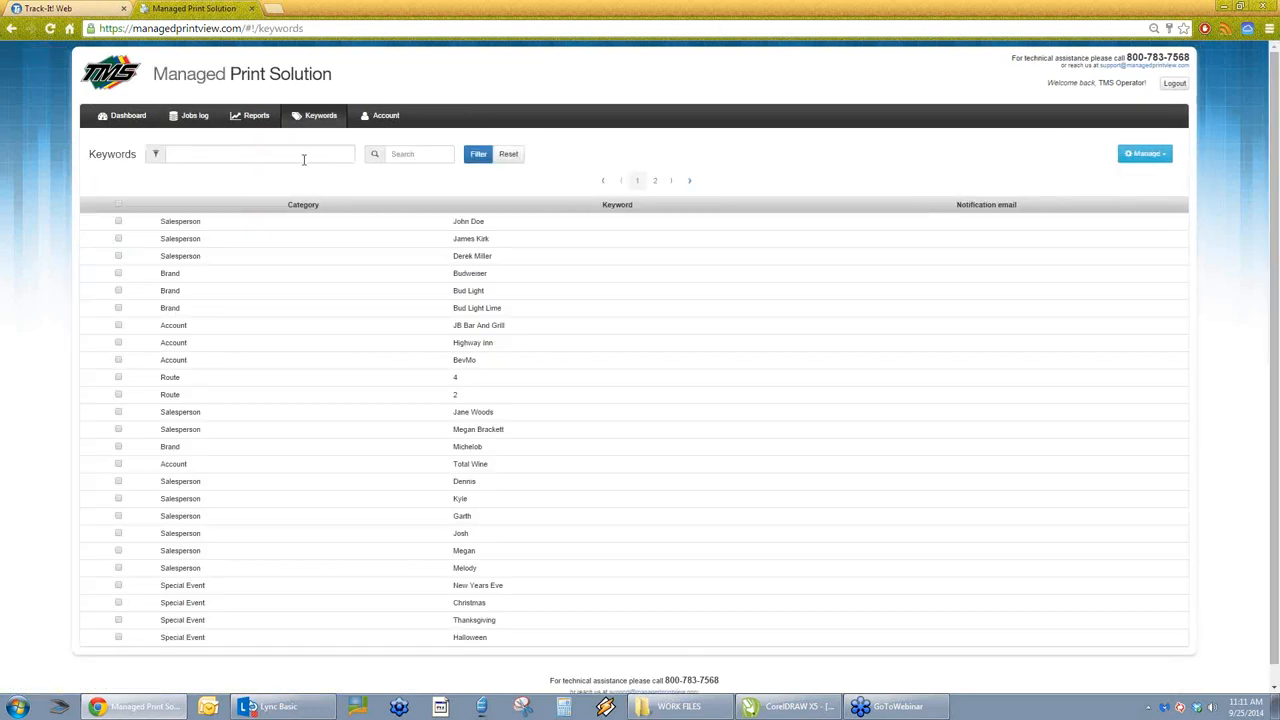
- Sort the keyword list by Category and jump to page 3 of Salesperson and Special Event keywords, showing Manage options
click(312, 204)
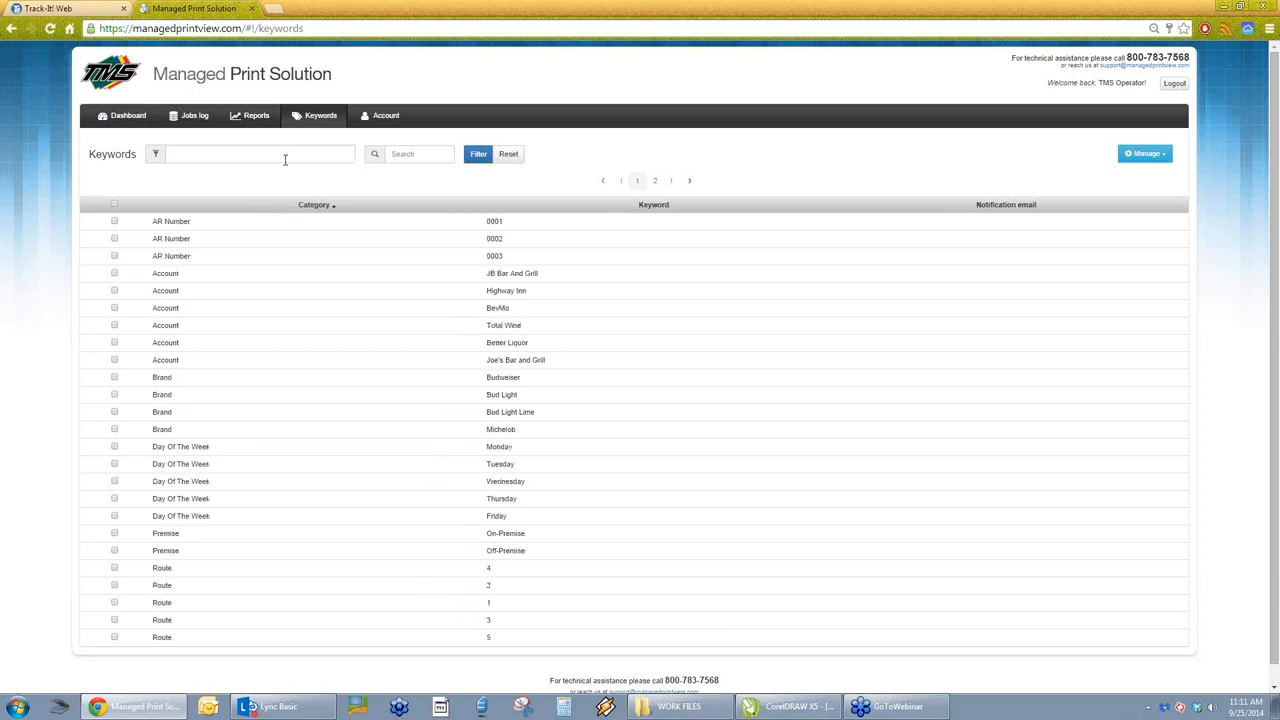
mouse_move(420, 272)
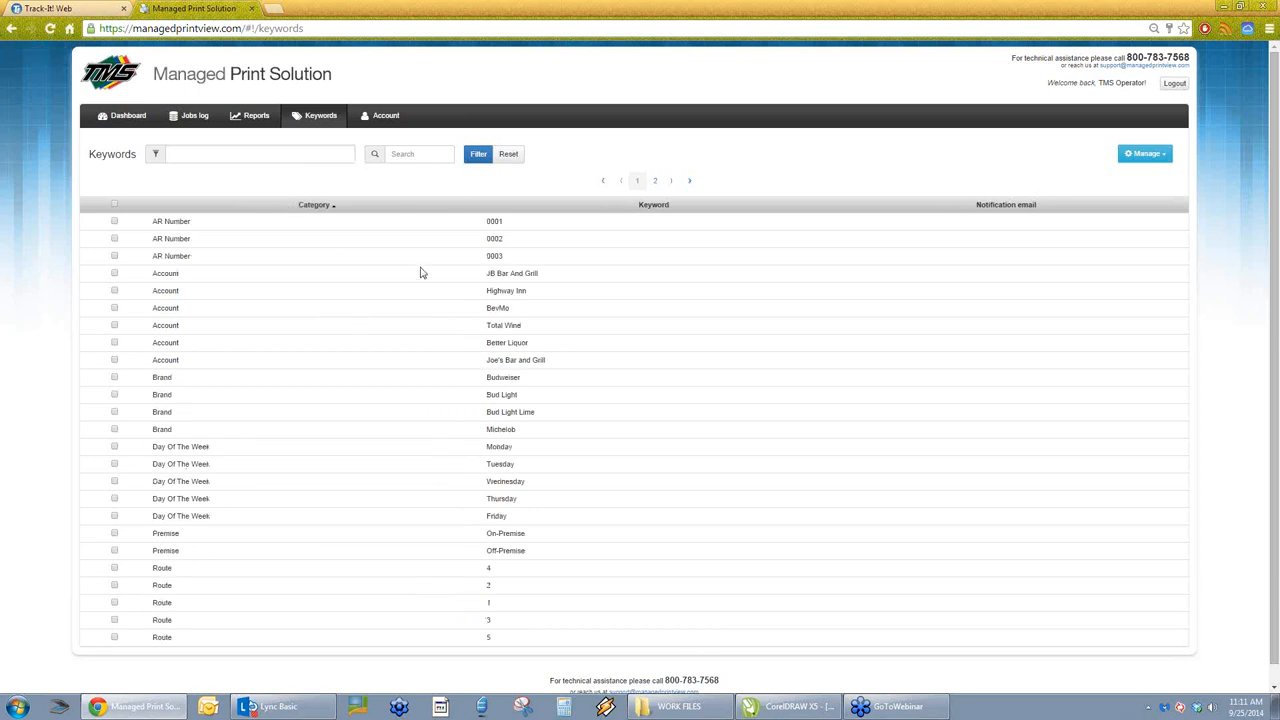
mouse_move(244, 308)
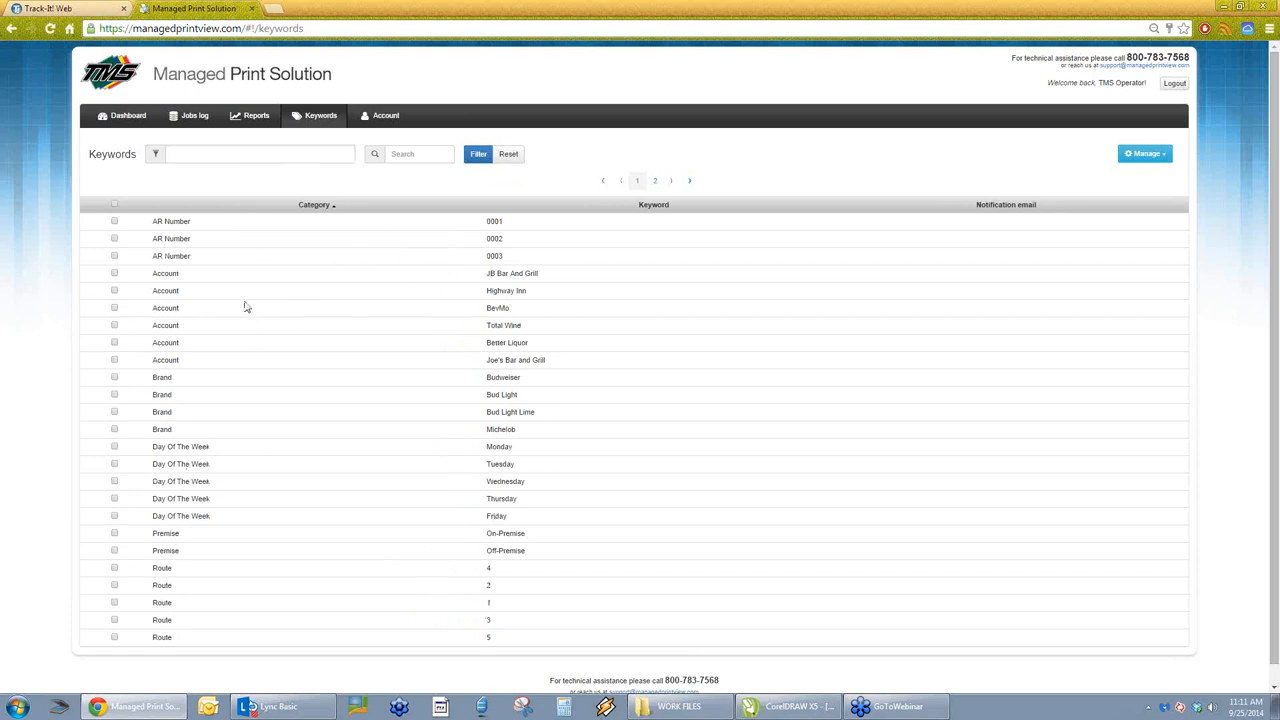
click(672, 180)
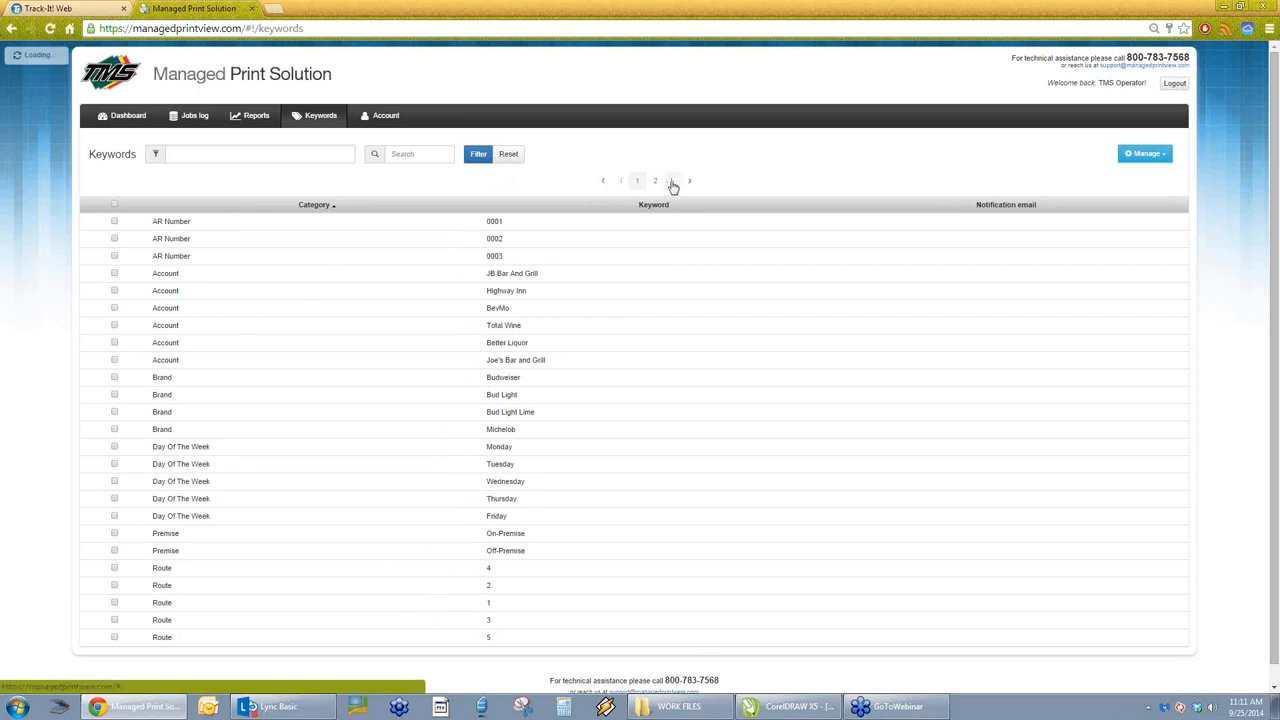
click(670, 180)
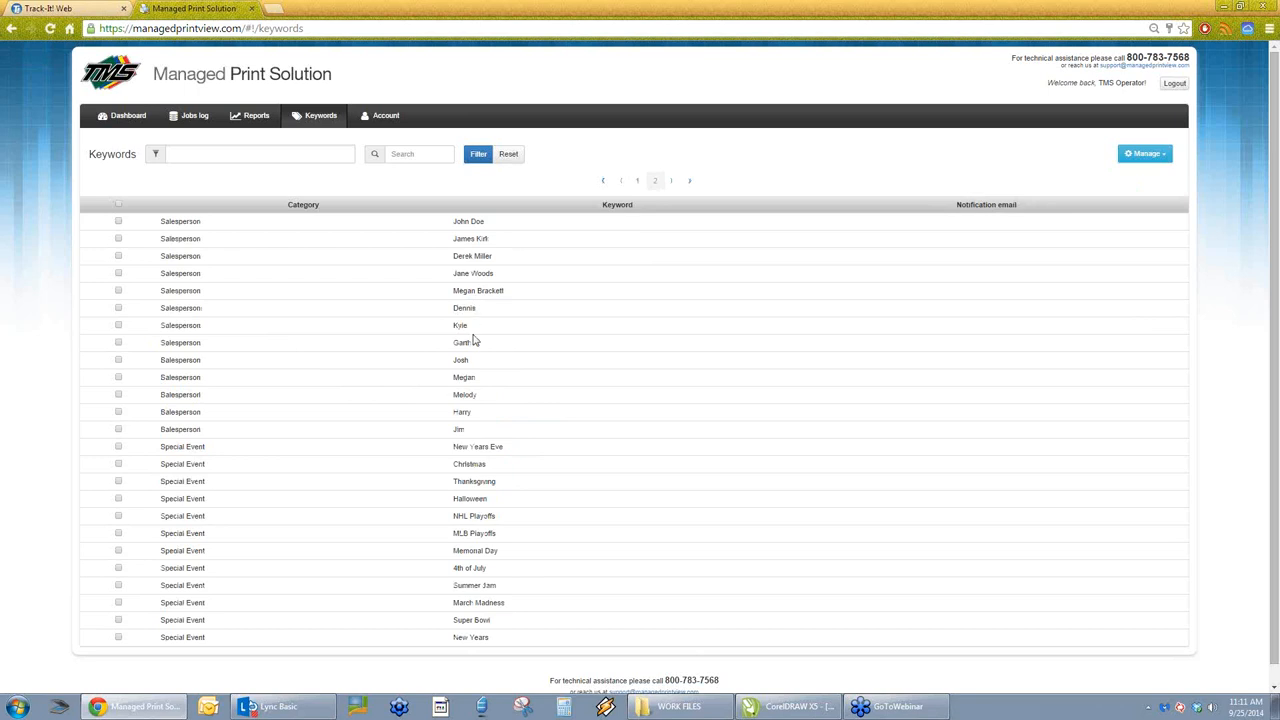
mouse_move(464, 412)
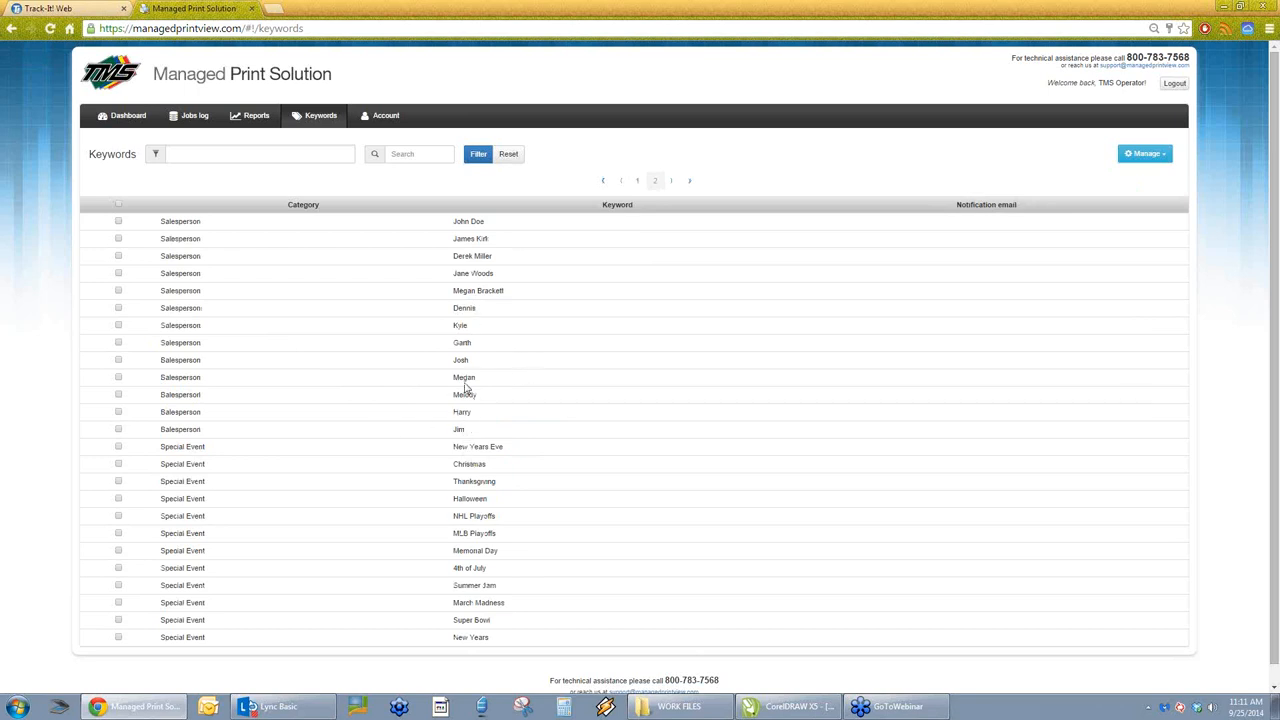
mouse_move(1010, 248)
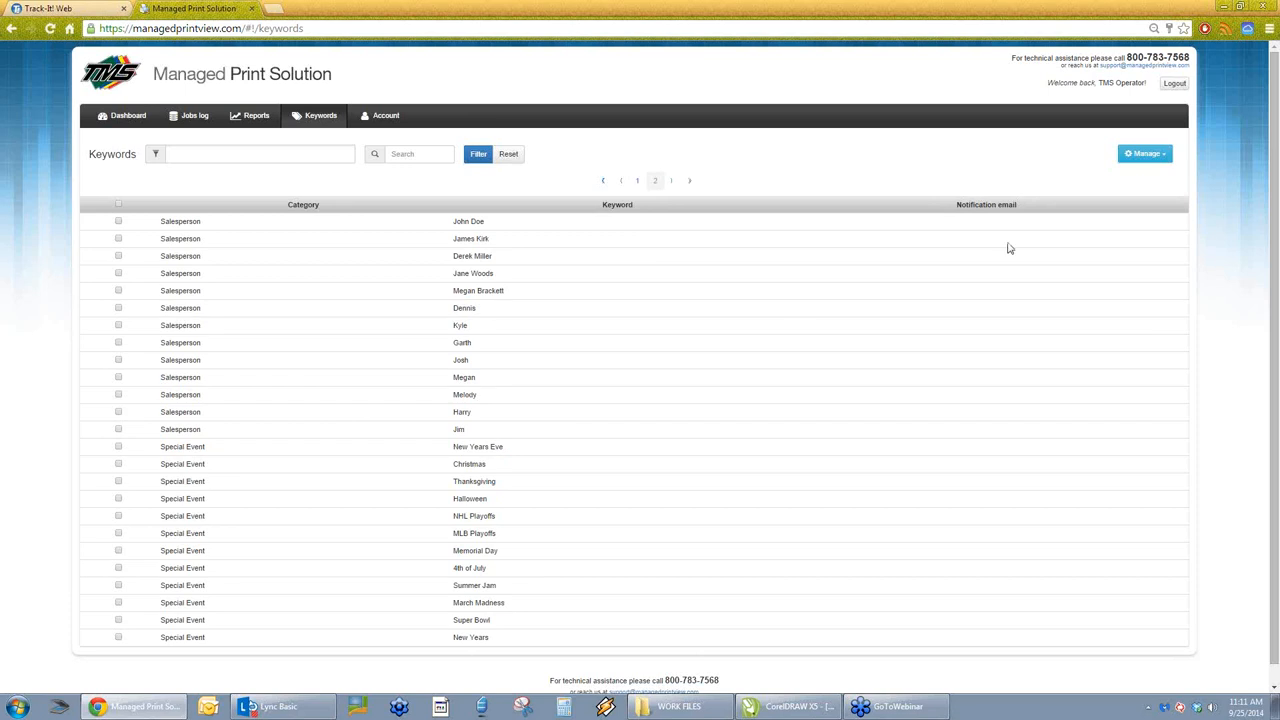
click(1144, 152)
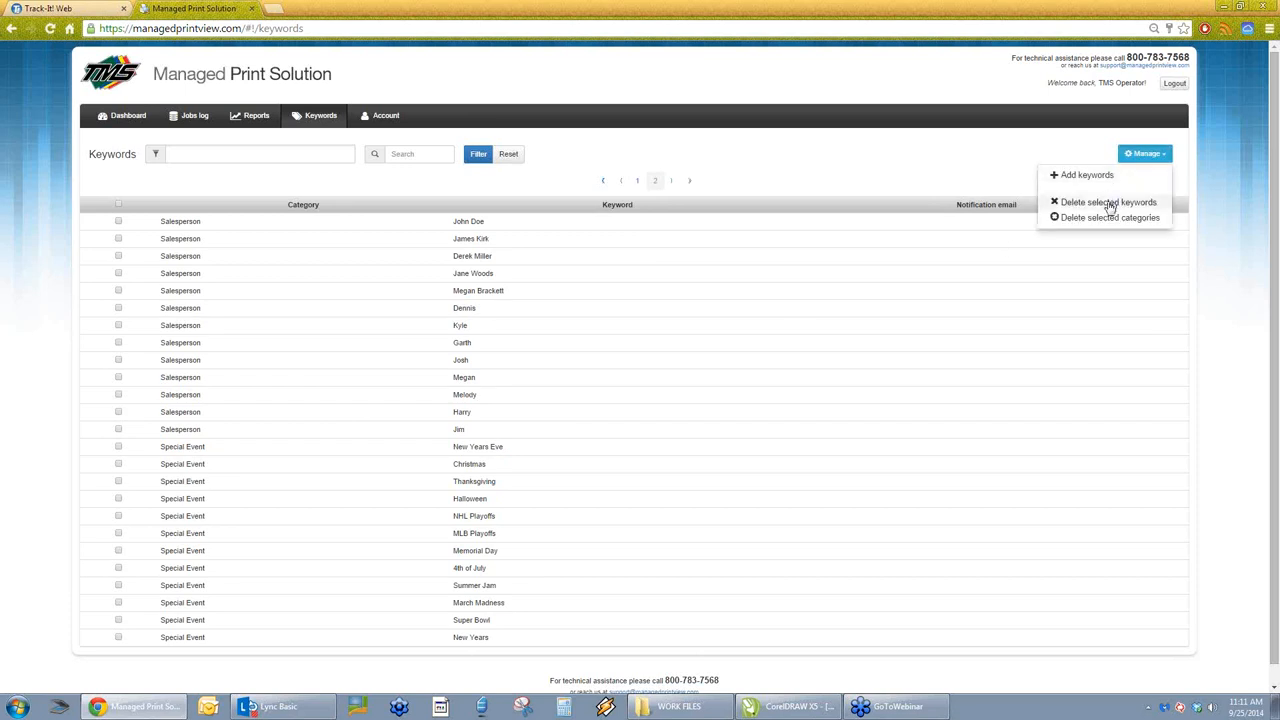
click(1086, 174)
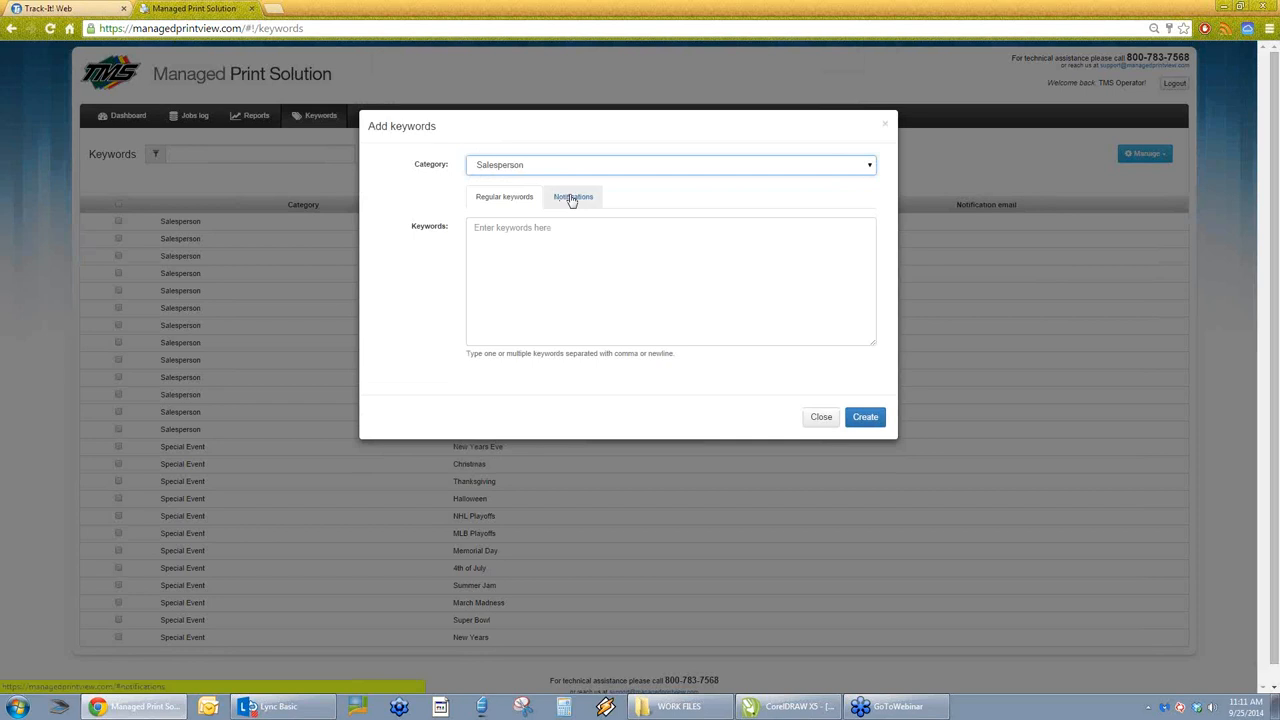
click(572, 196)
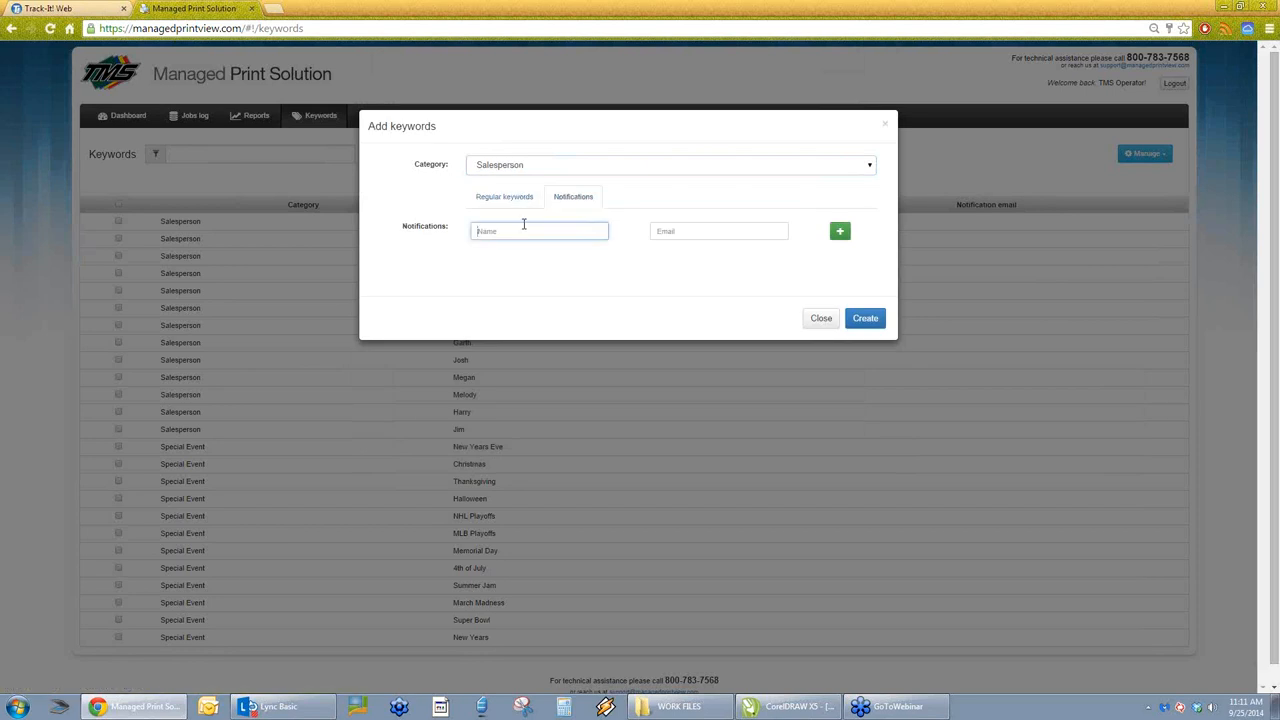
mouse_move(552, 168)
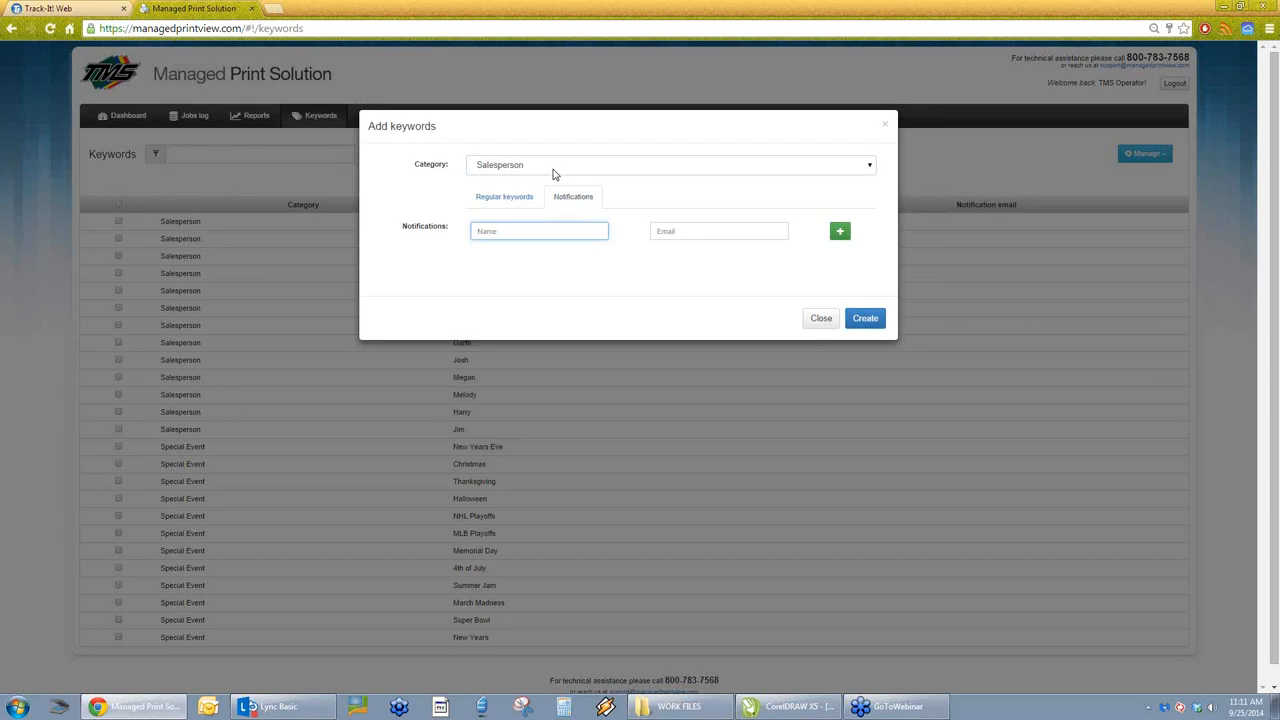
mouse_move(684, 172)
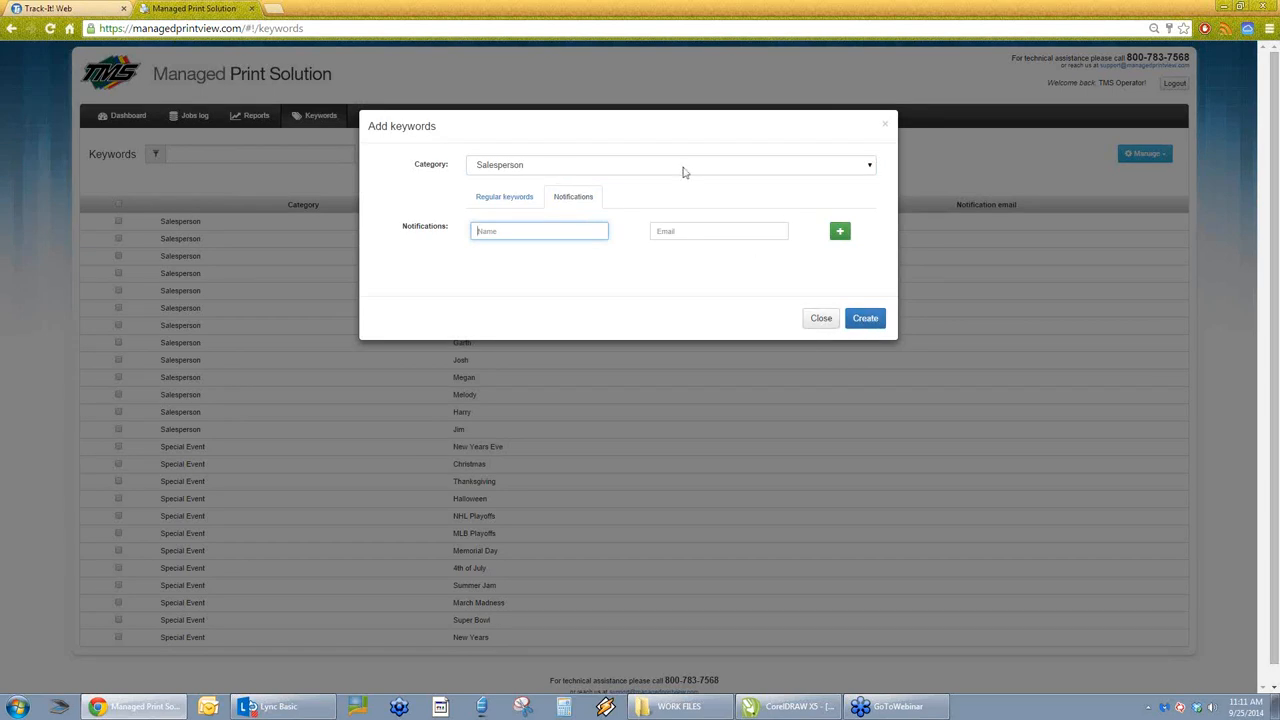
mouse_move(726, 248)
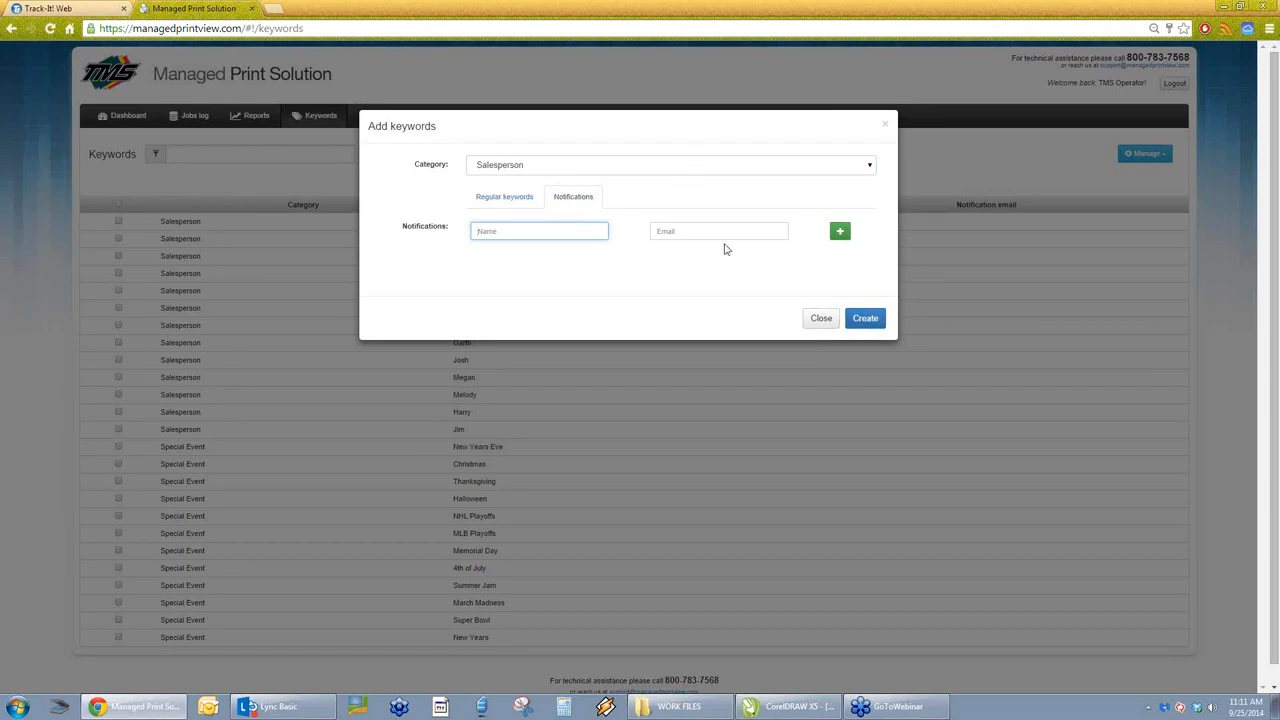
text(Harry)
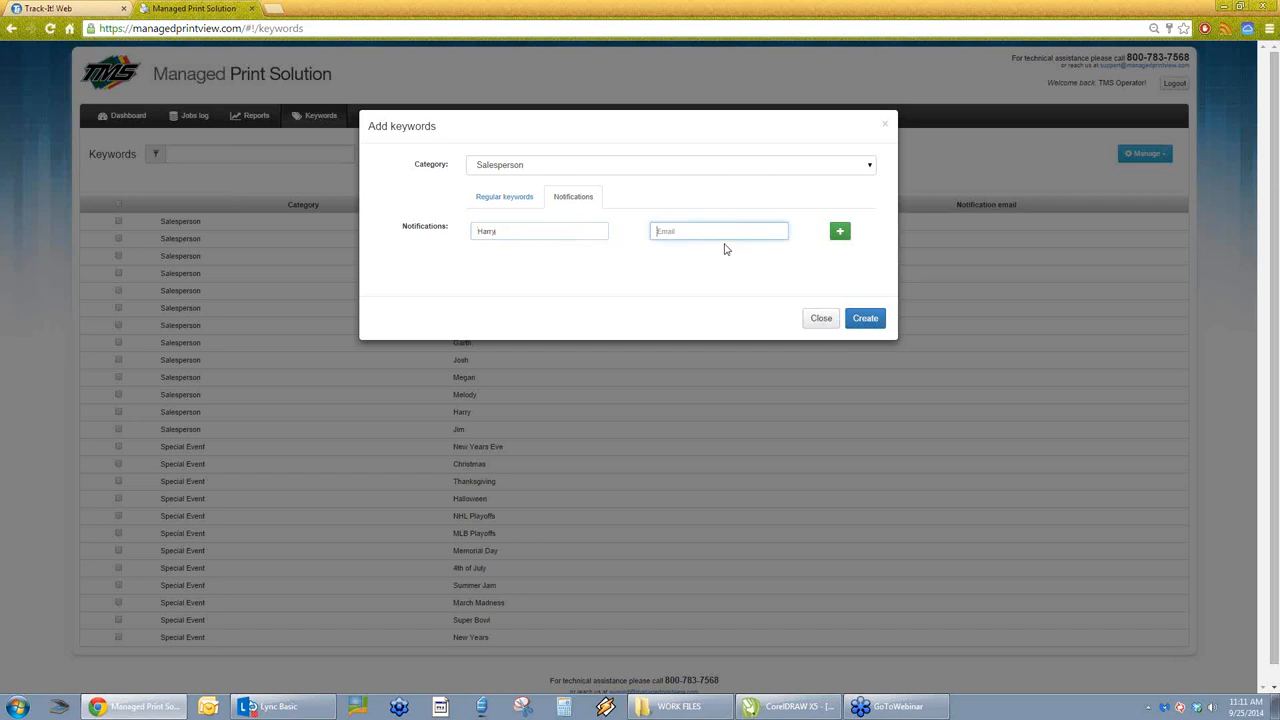
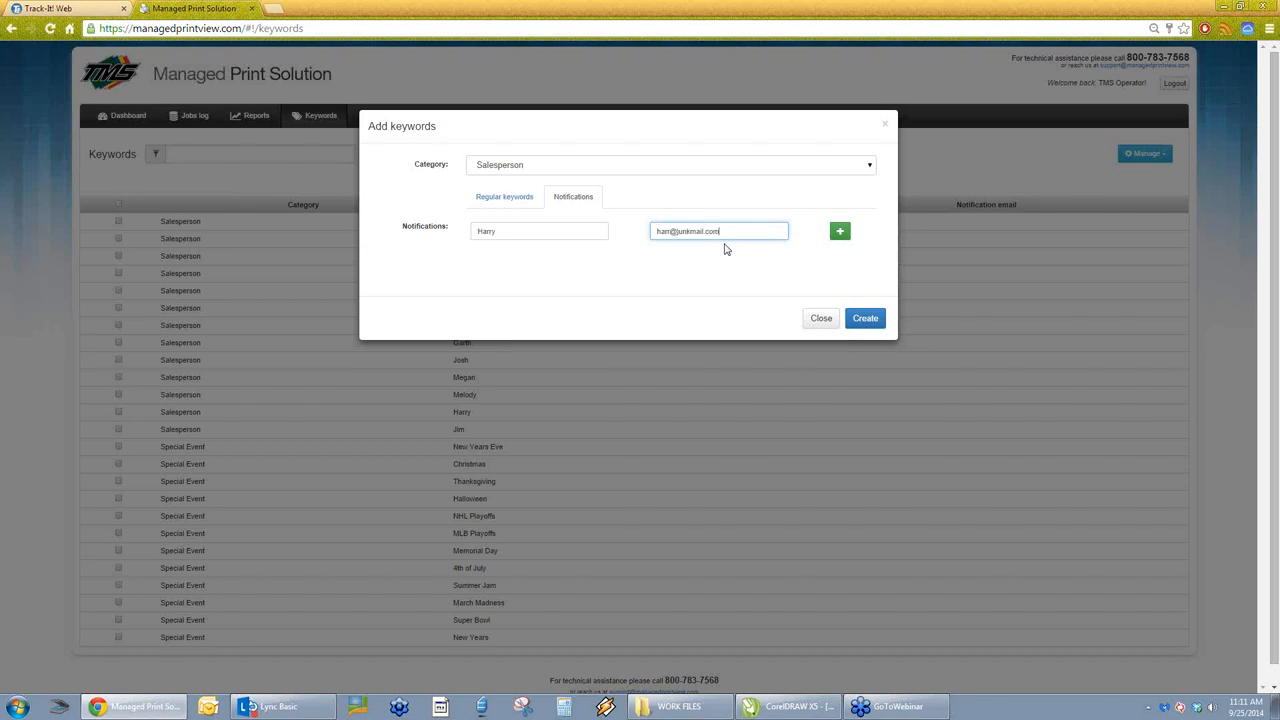
click(840, 232)
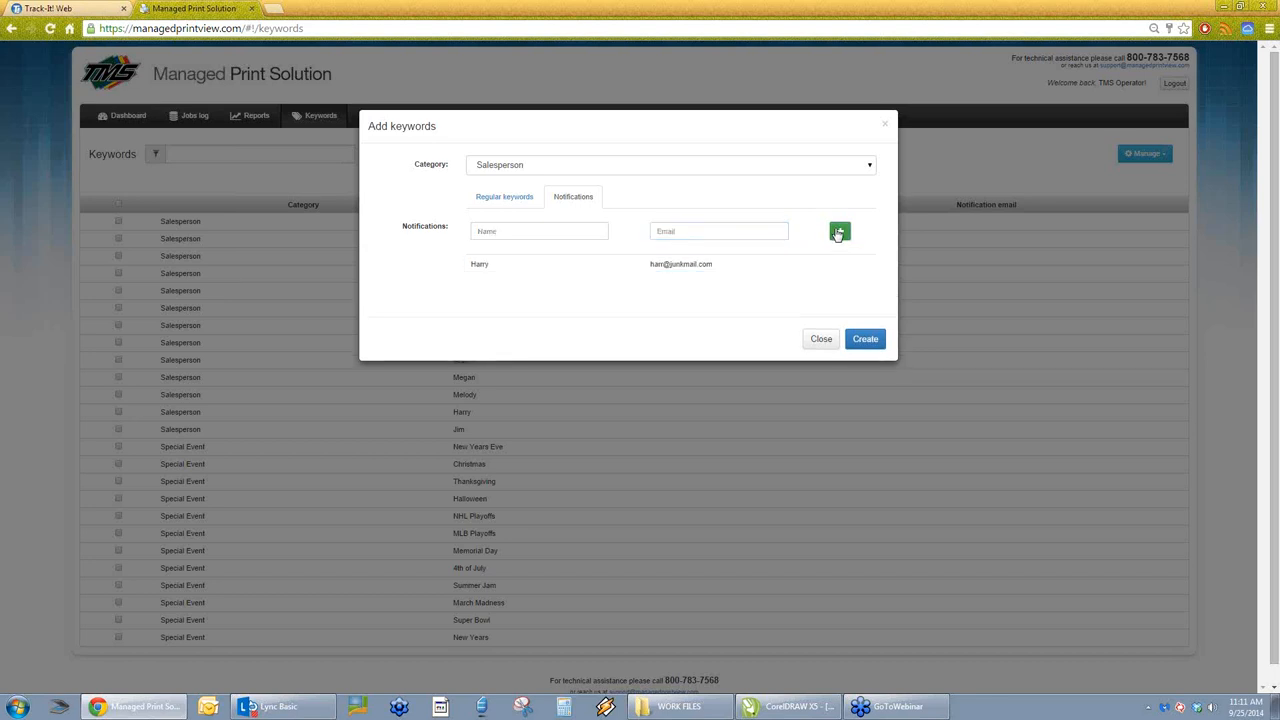
click(820, 338)
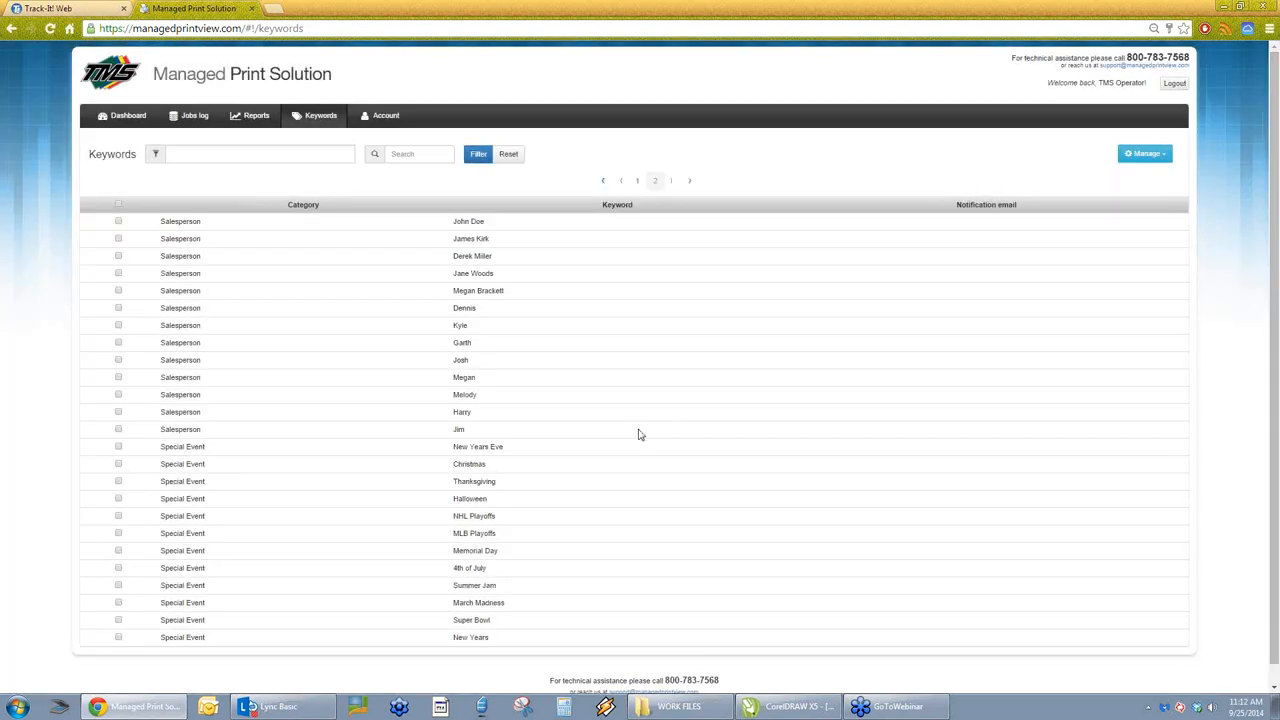
- On the Dashboard, tag the Untitled-2 job confirmation with the Harry keyword, then dismiss it unconfirmed
click(128, 114)
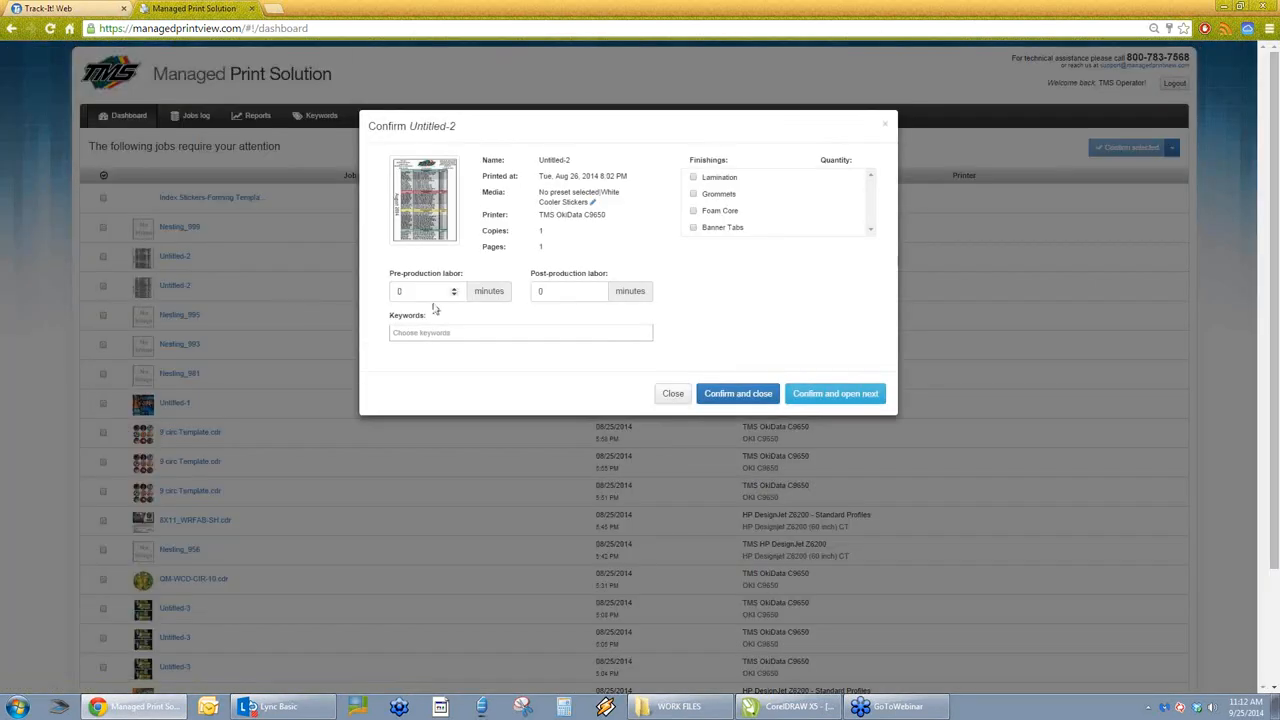
click(520, 332)
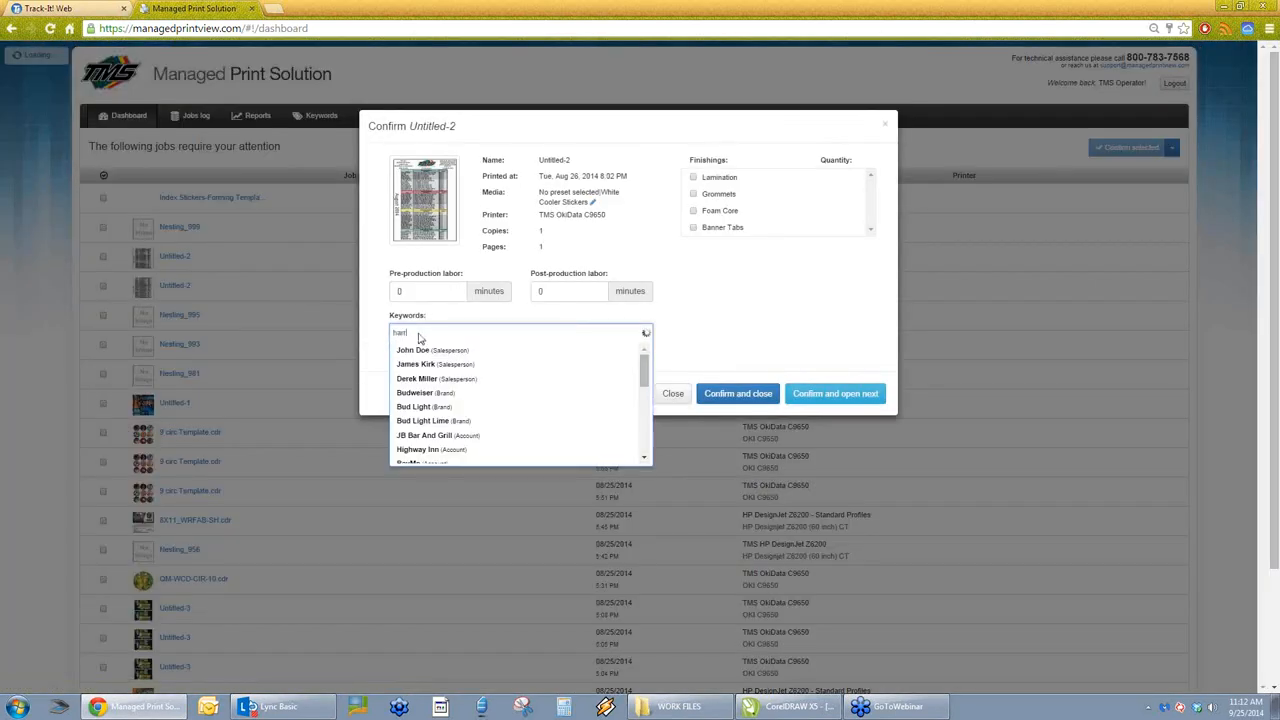
click(416, 348)
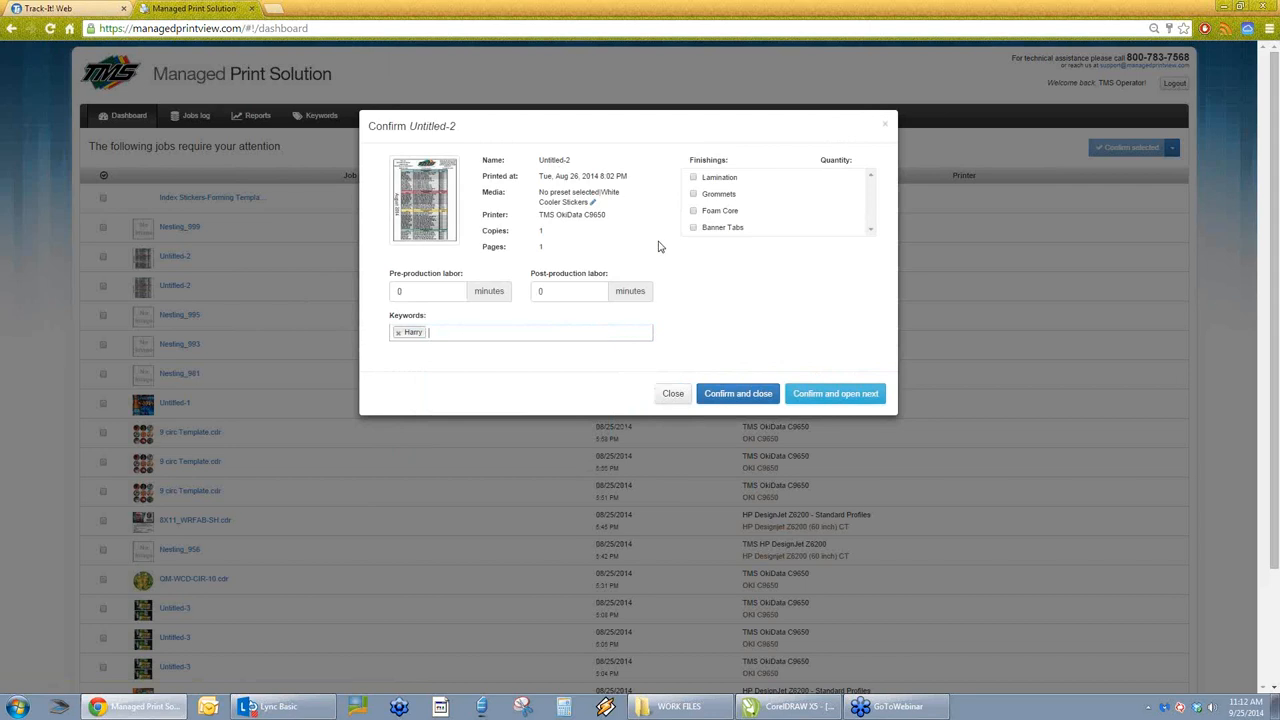
click(540, 332)
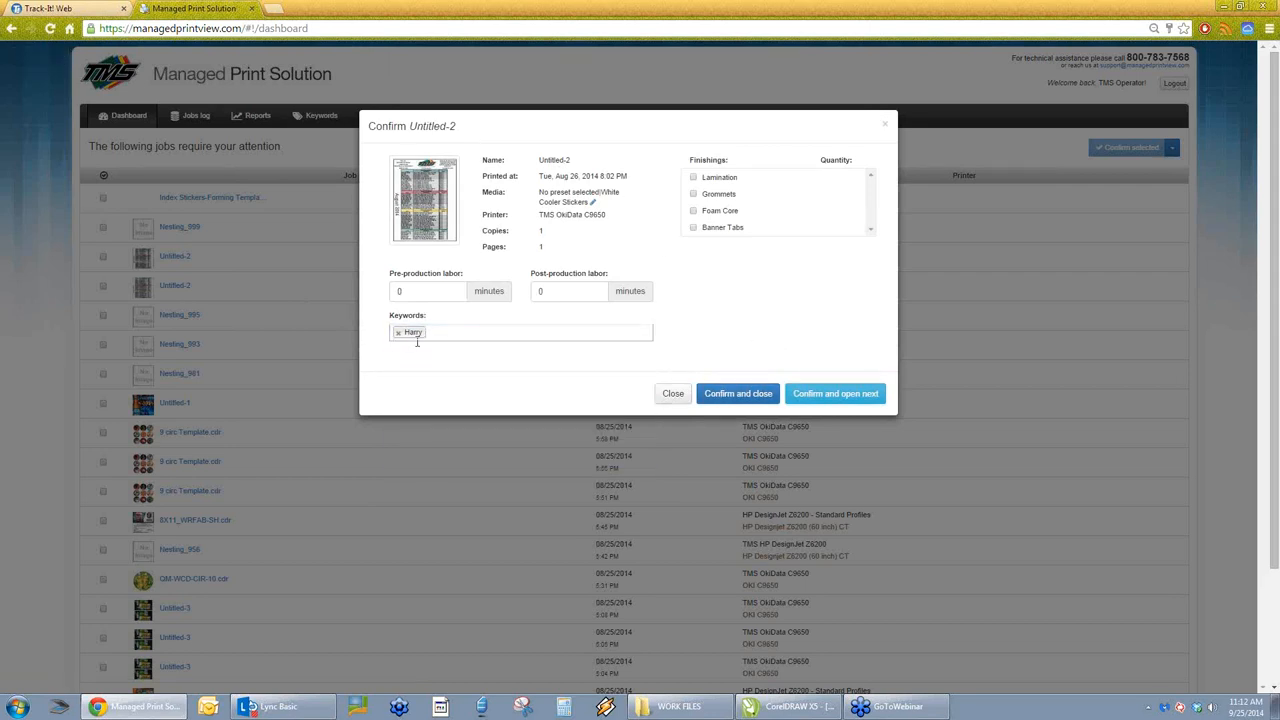
mouse_move(420, 388)
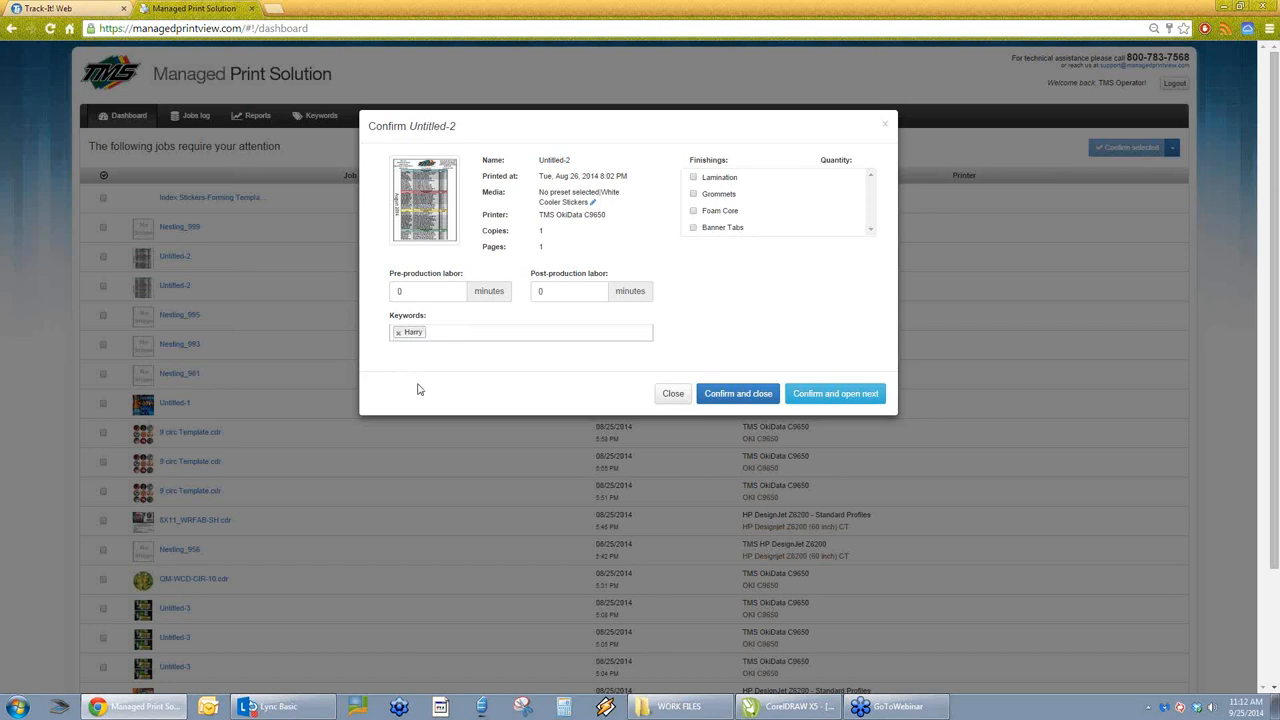
click(500, 332)
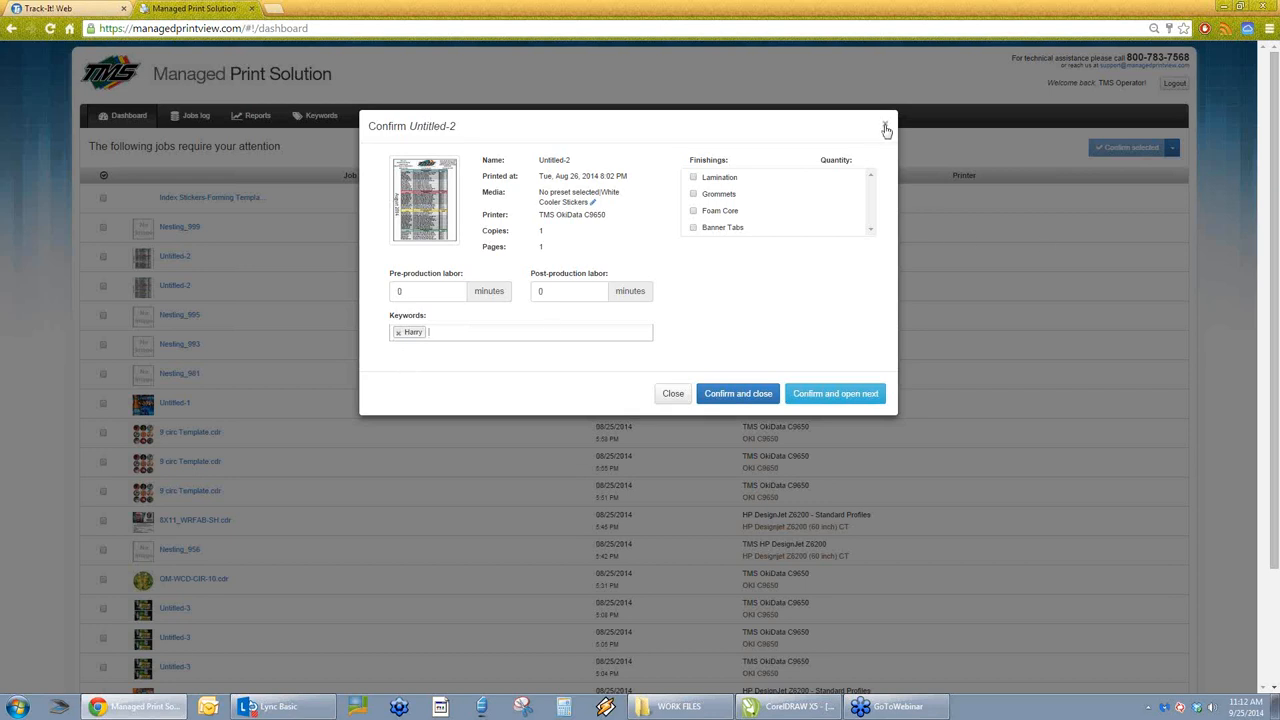
click(884, 128)
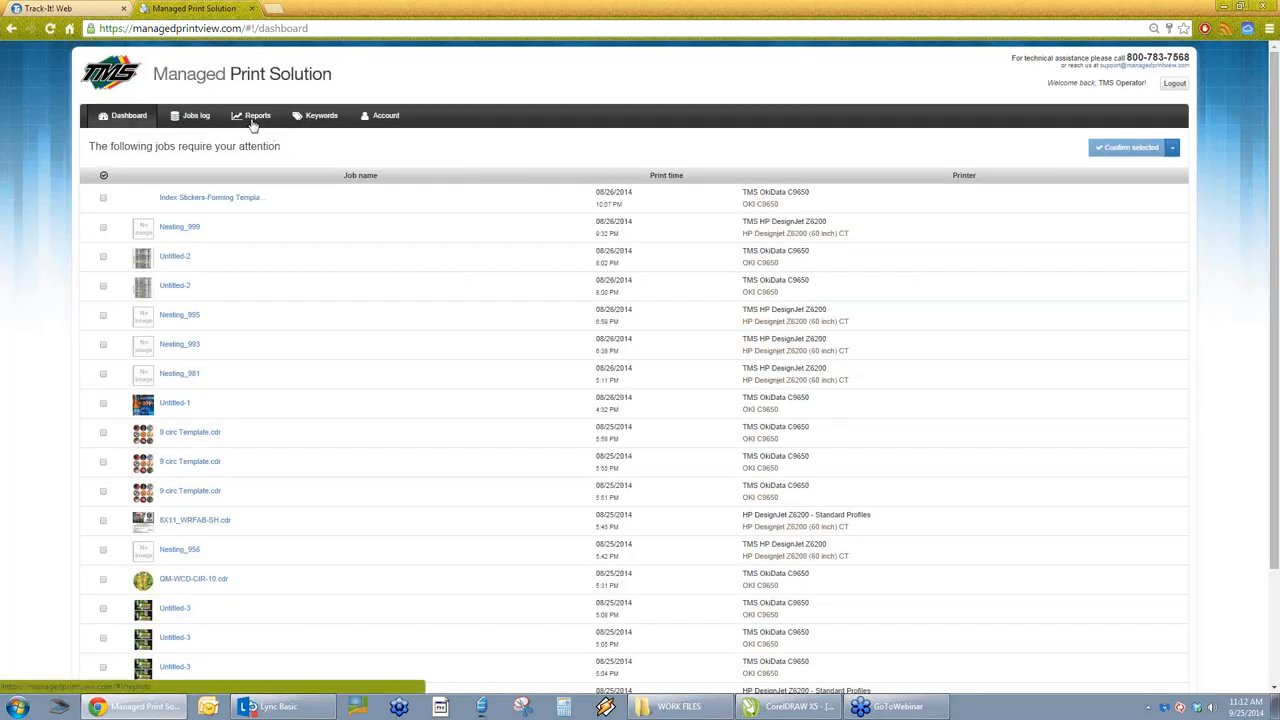
- Go to the Reports page and list the chart types (Jobs, Media, Labor, Costs)
click(258, 114)
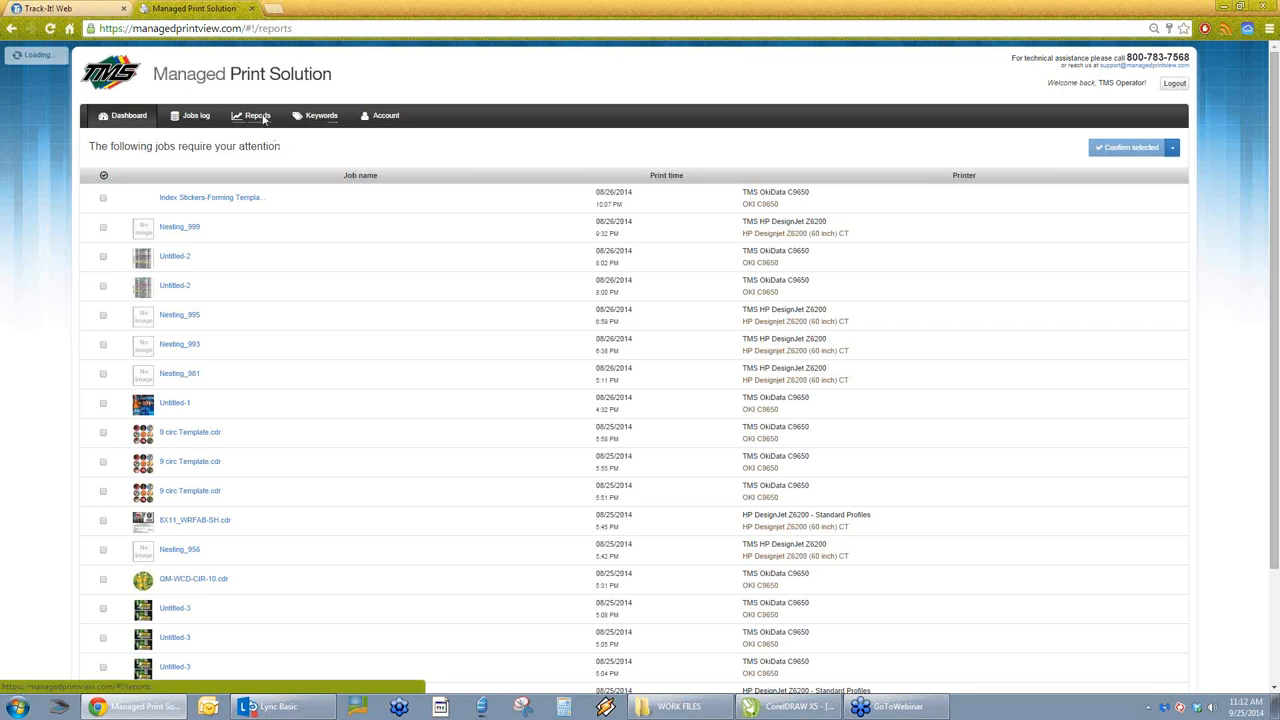
click(256, 114)
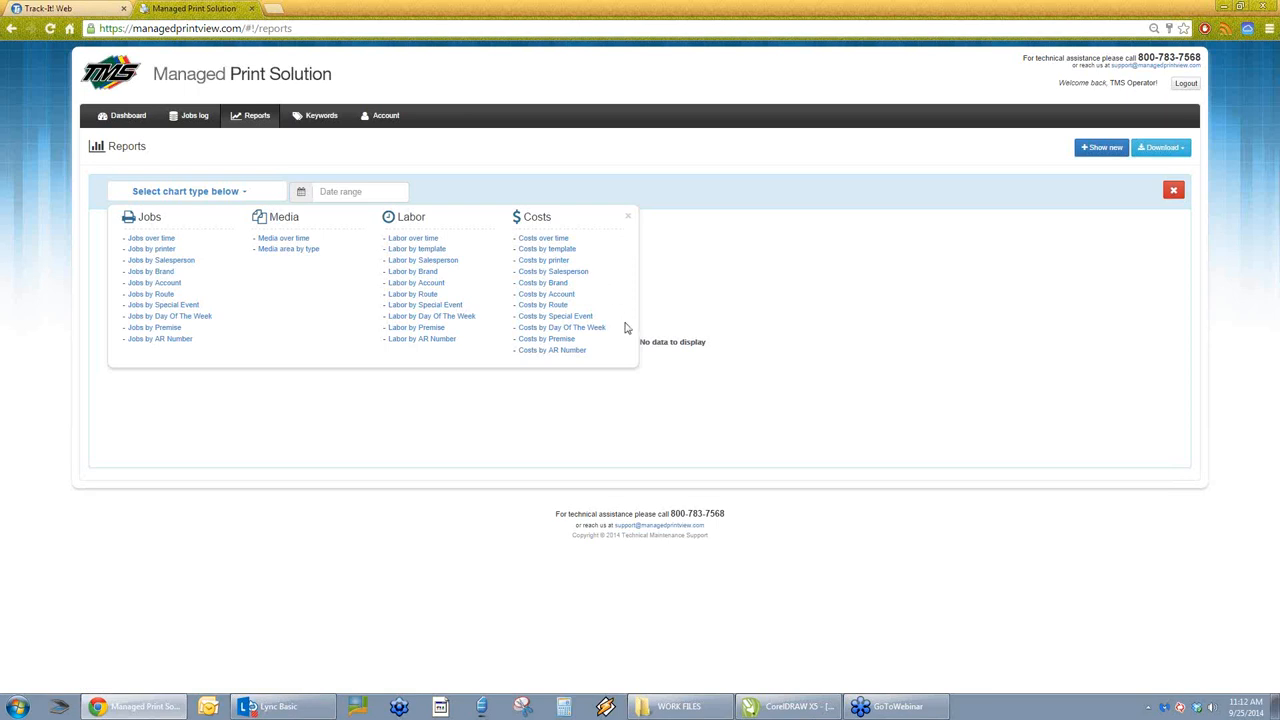
mouse_move(572, 212)
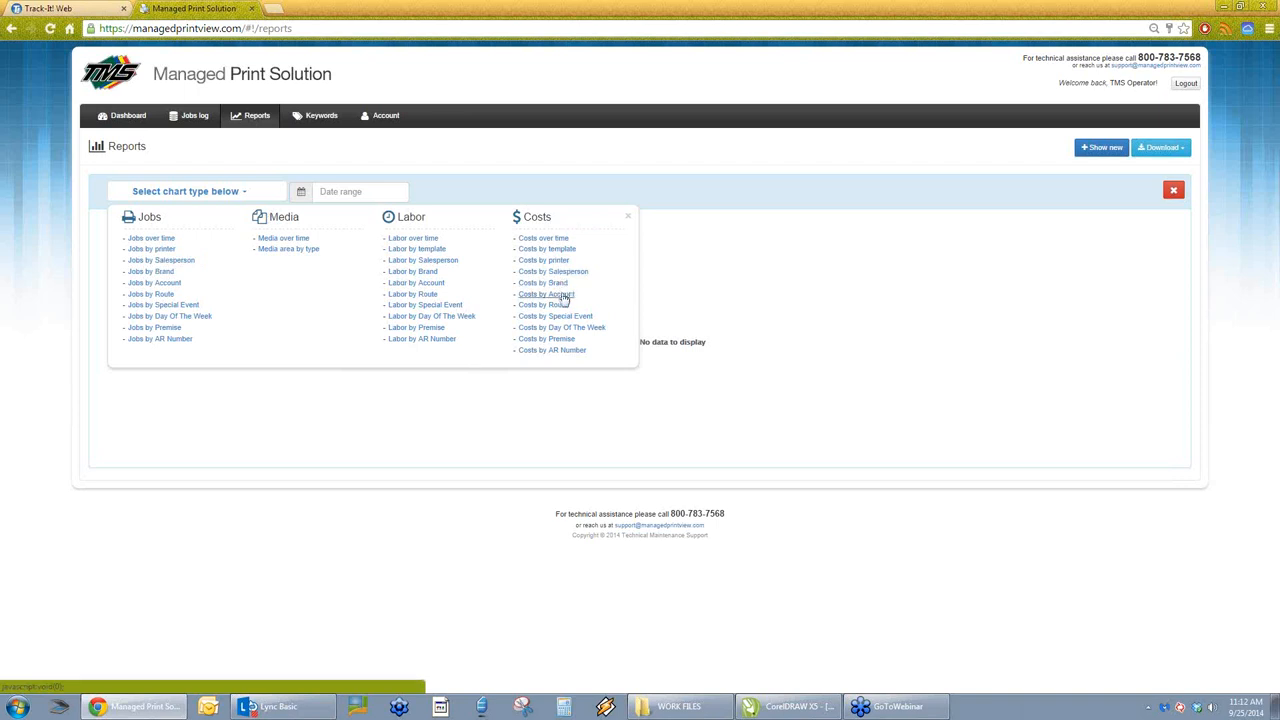
mouse_move(412, 294)
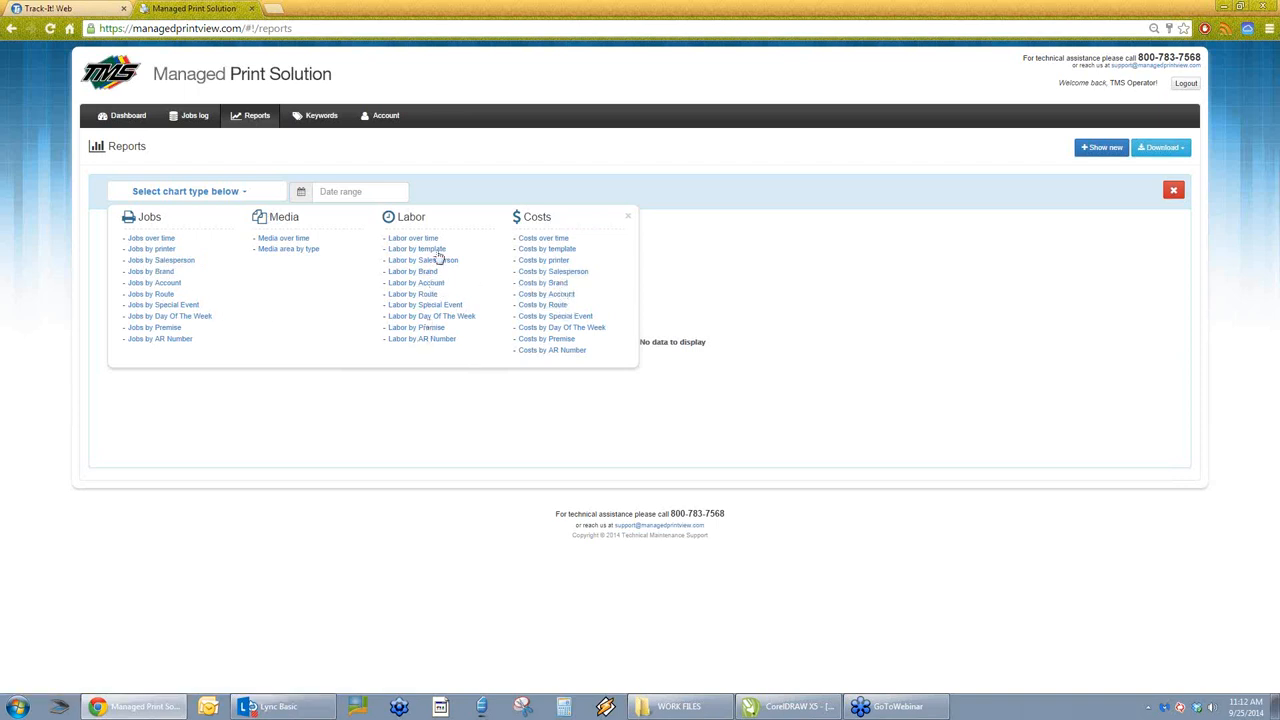
click(360, 192)
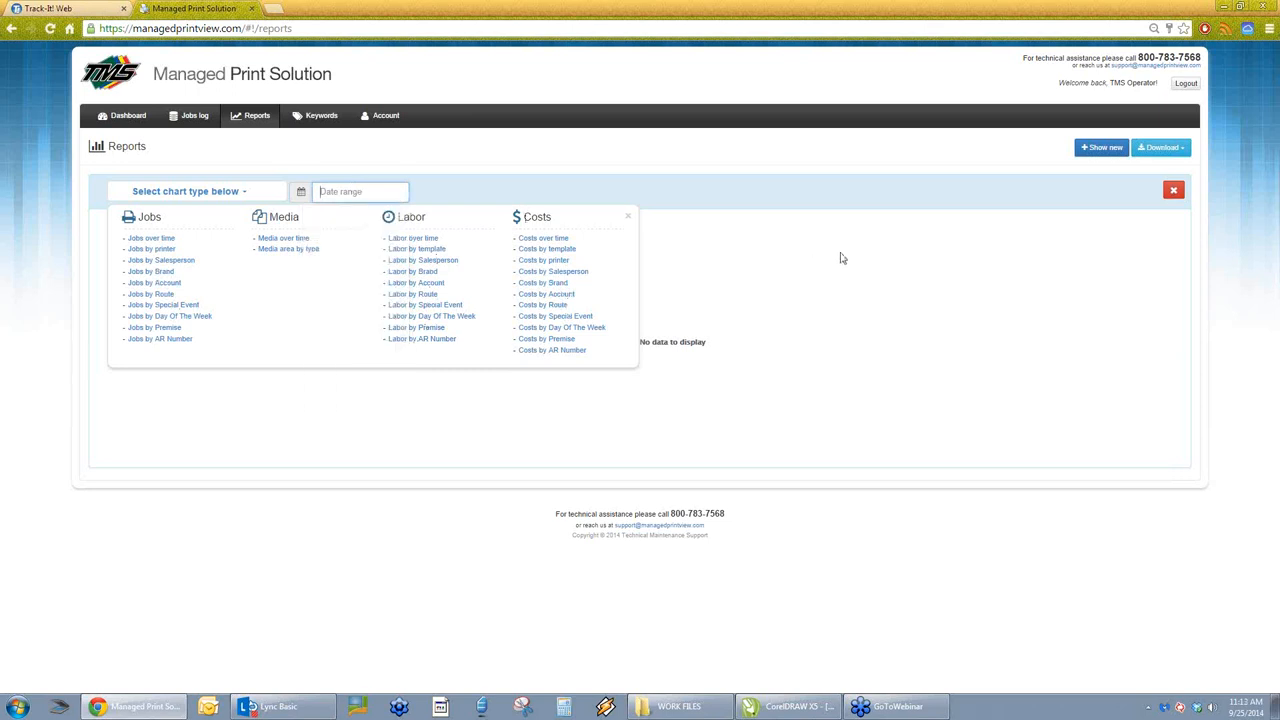
mouse_move(572, 292)
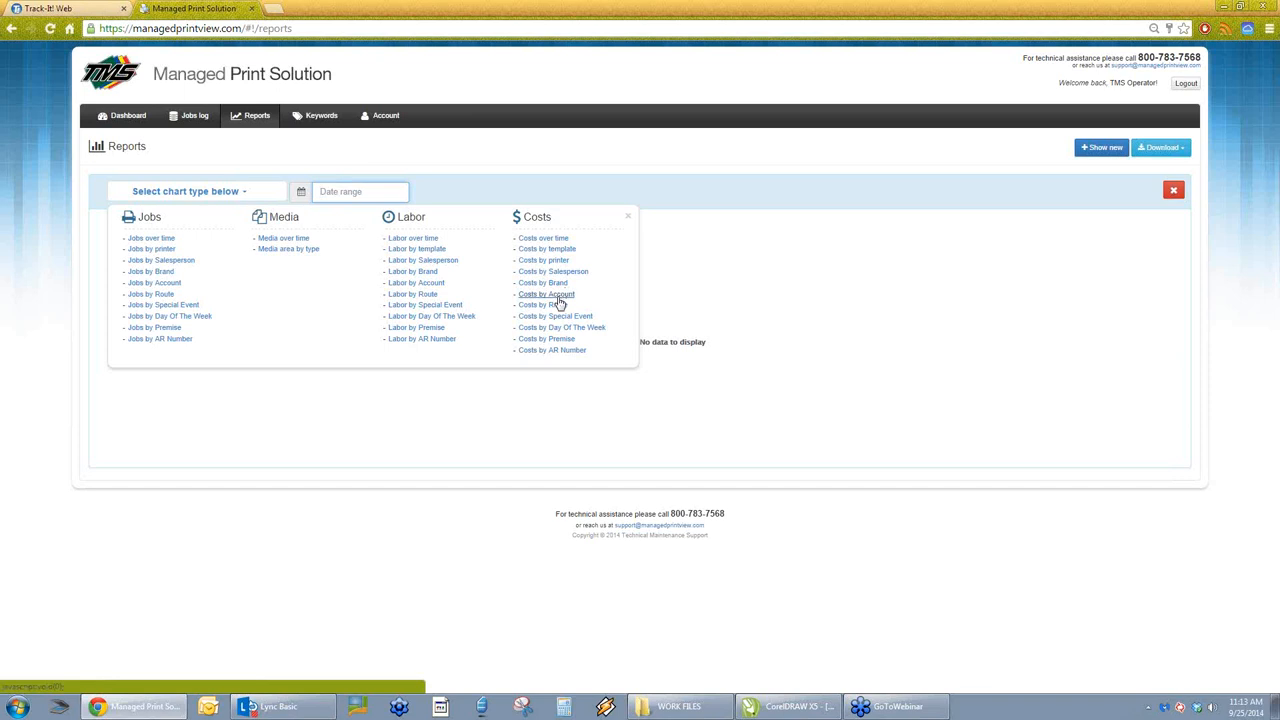
mouse_move(552, 272)
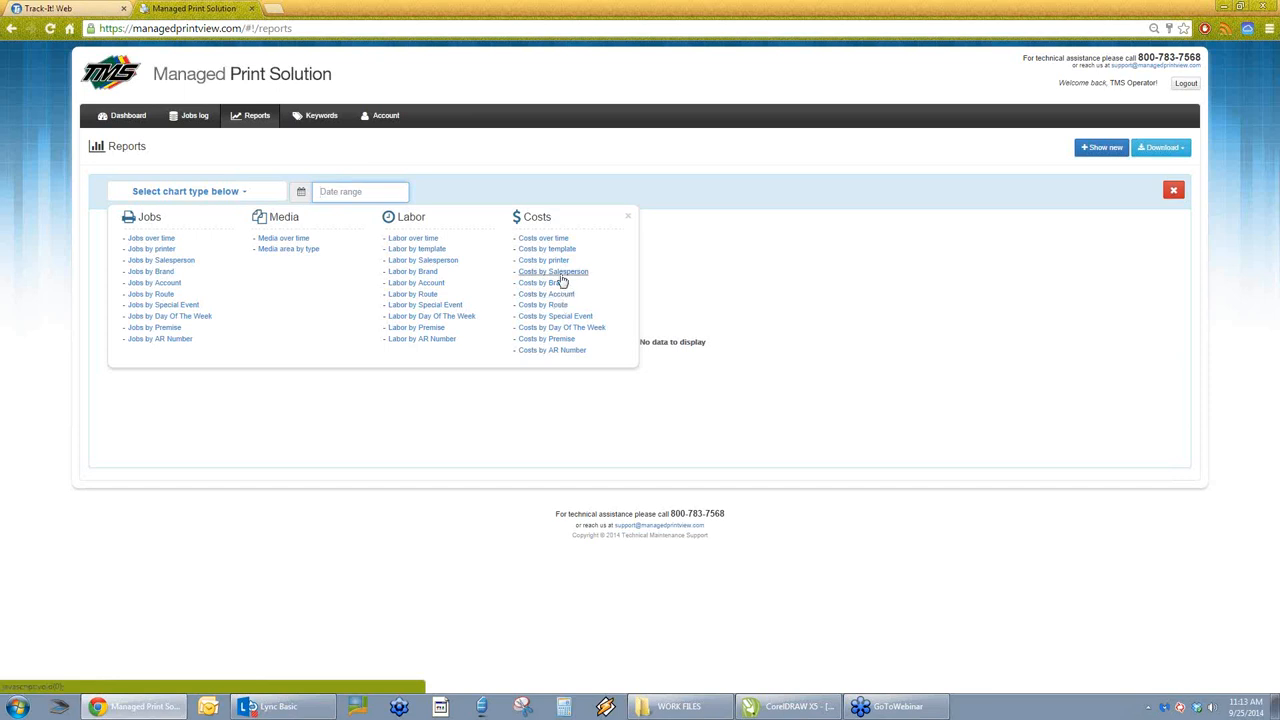
- Show the Costs by Salesperson pie chart across all data
click(552, 272)
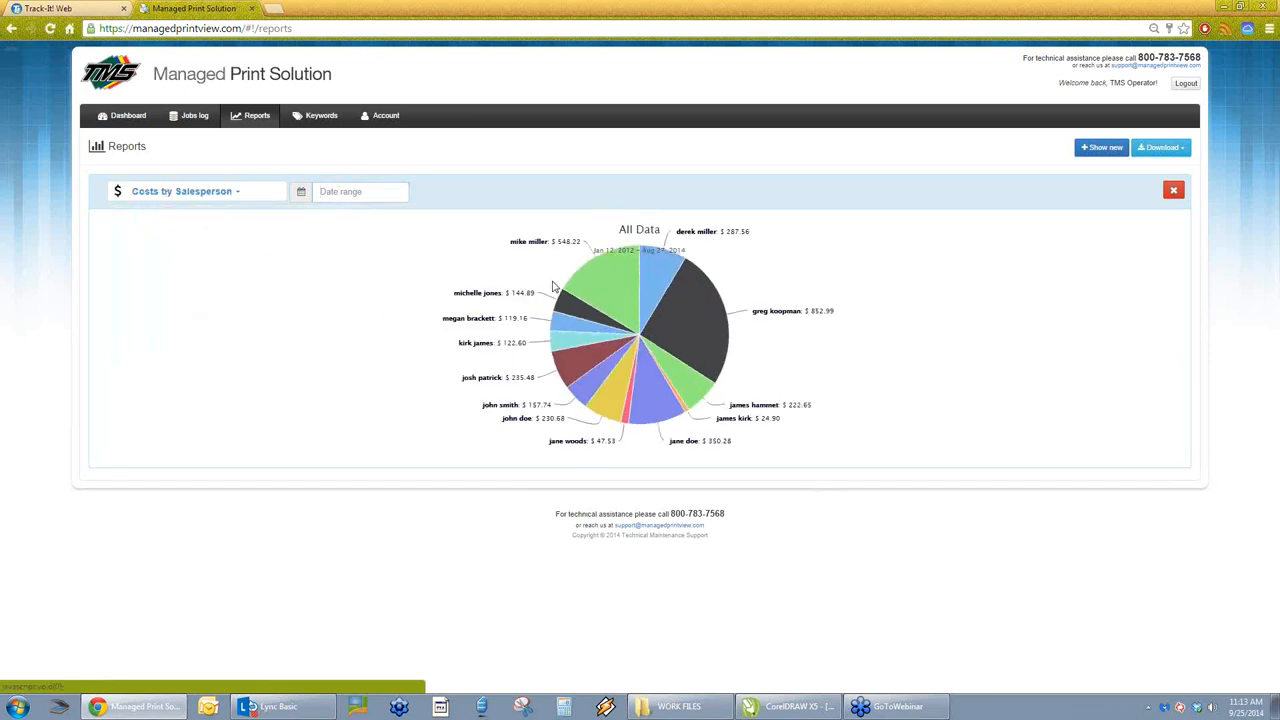
mouse_move(506, 272)
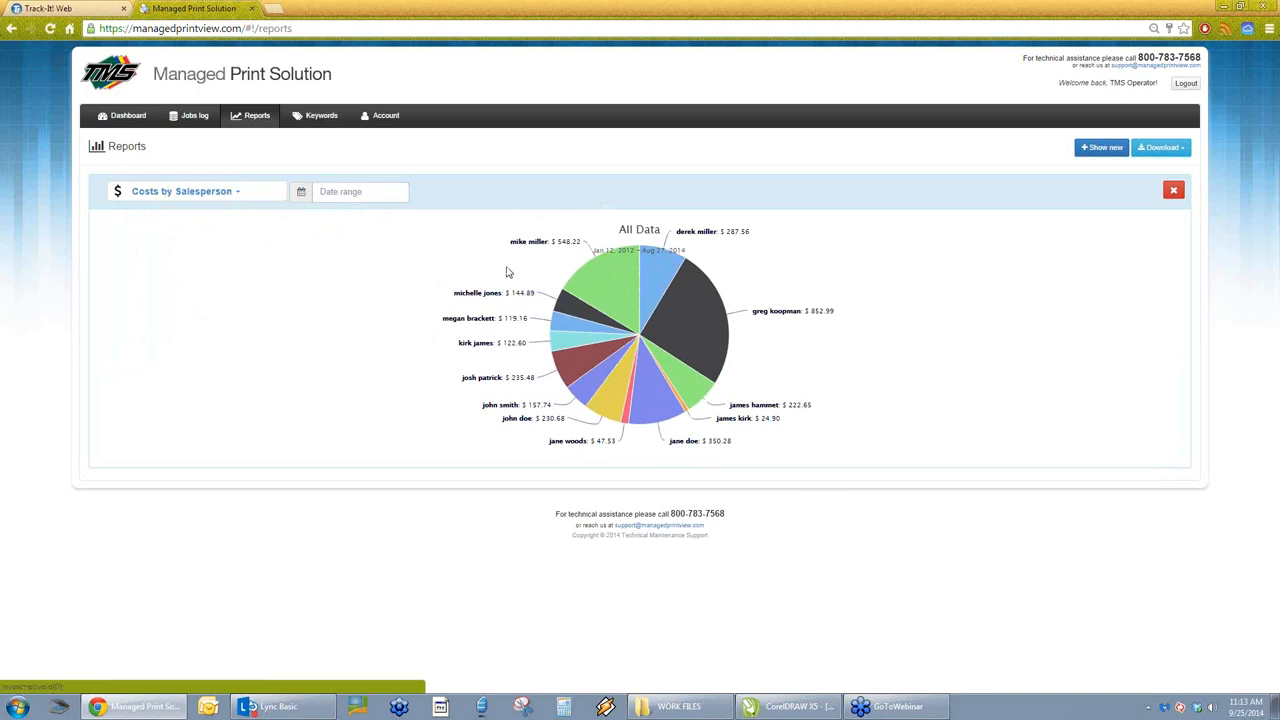
mouse_move(624, 396)
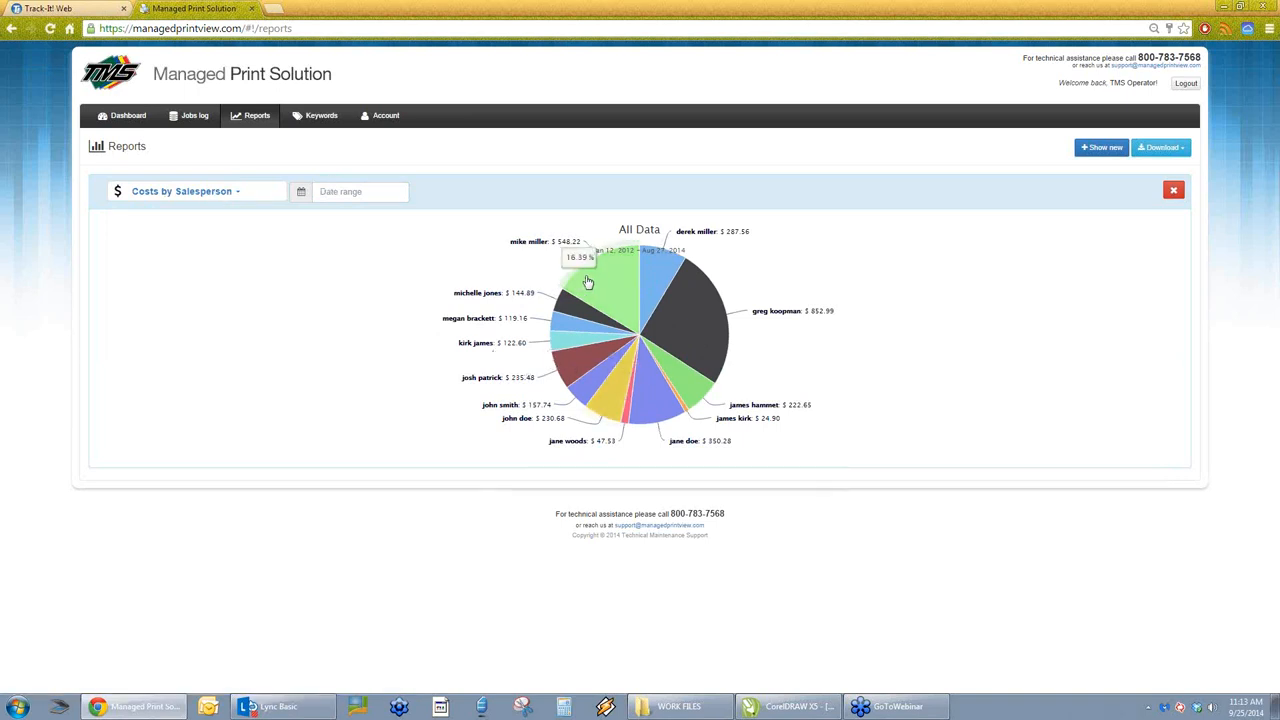
mouse_move(562, 336)
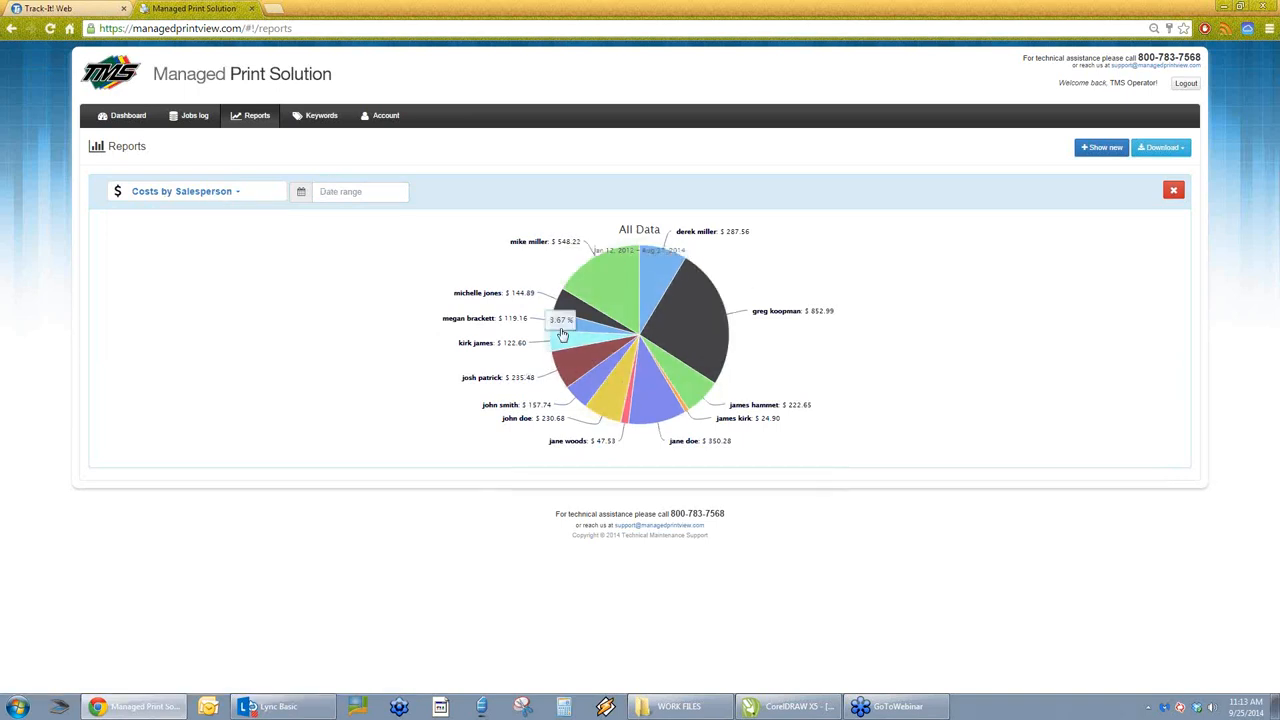
mouse_move(890, 408)
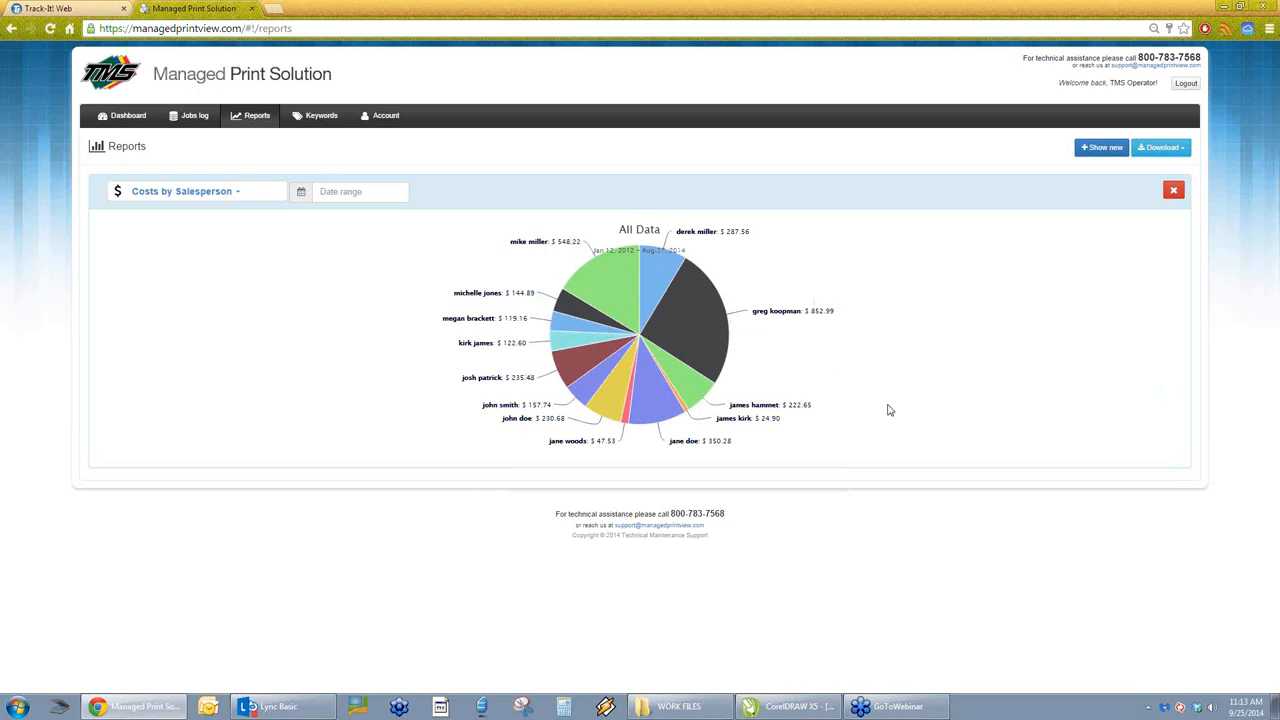
mouse_move(342, 242)
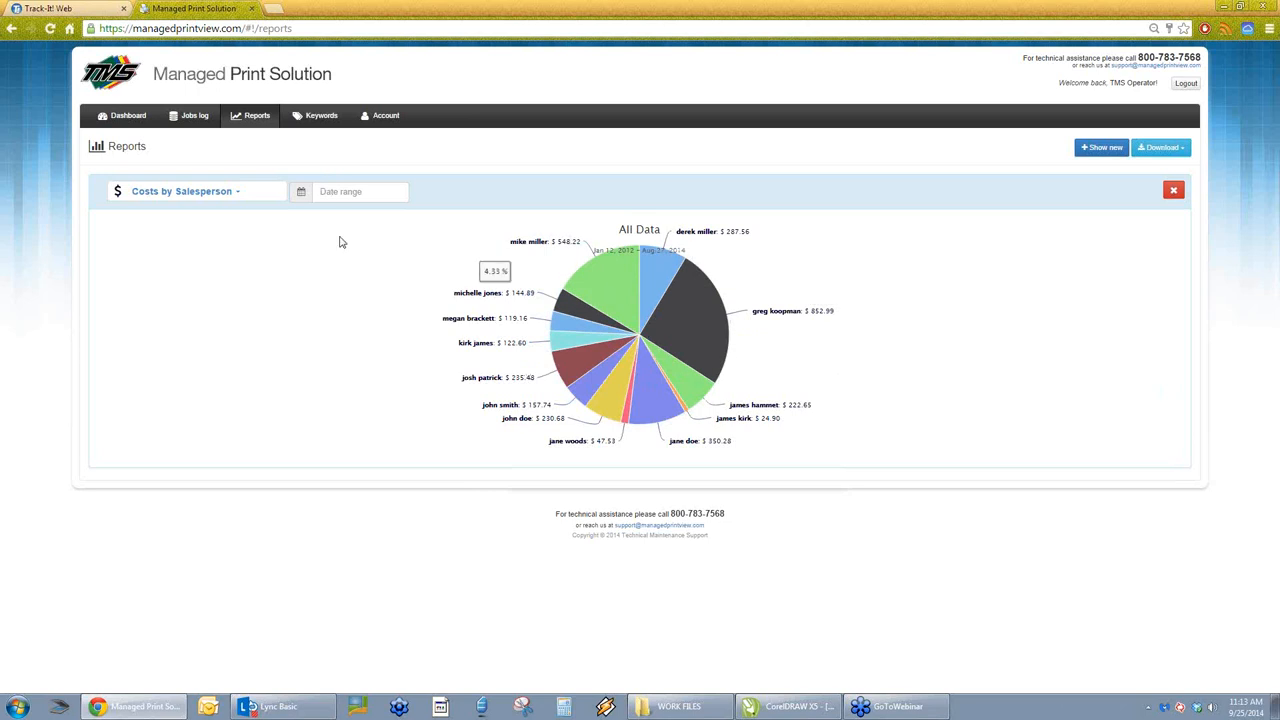
- Try date presets (last 30 days, 7 days, yesterday) and apply Last Month to Costs by Salesperson
click(360, 192)
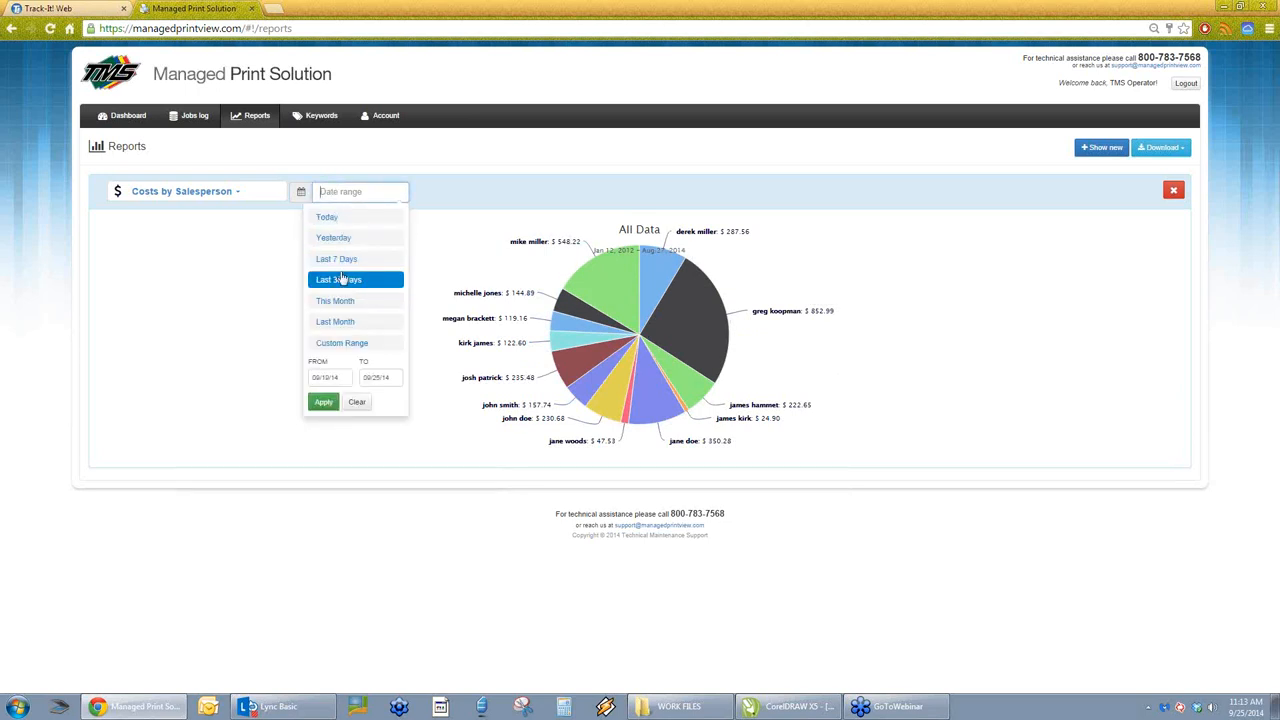
click(324, 400)
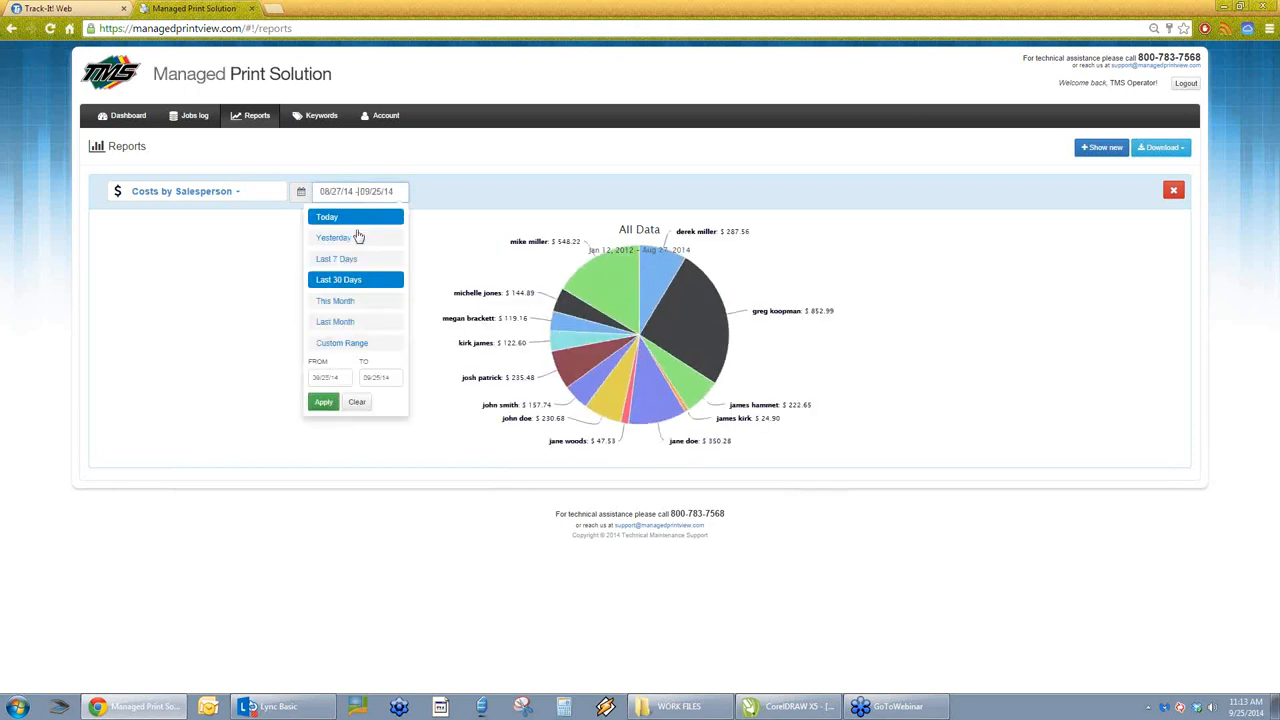
click(336, 260)
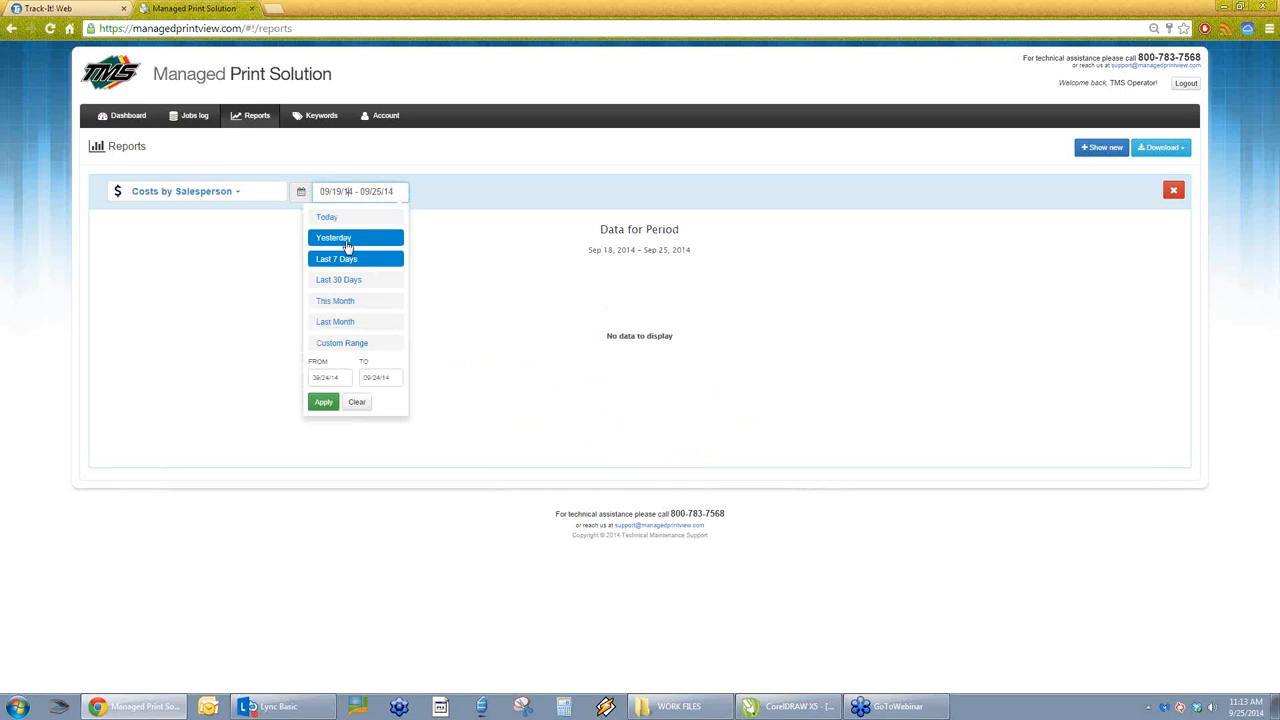
click(332, 236)
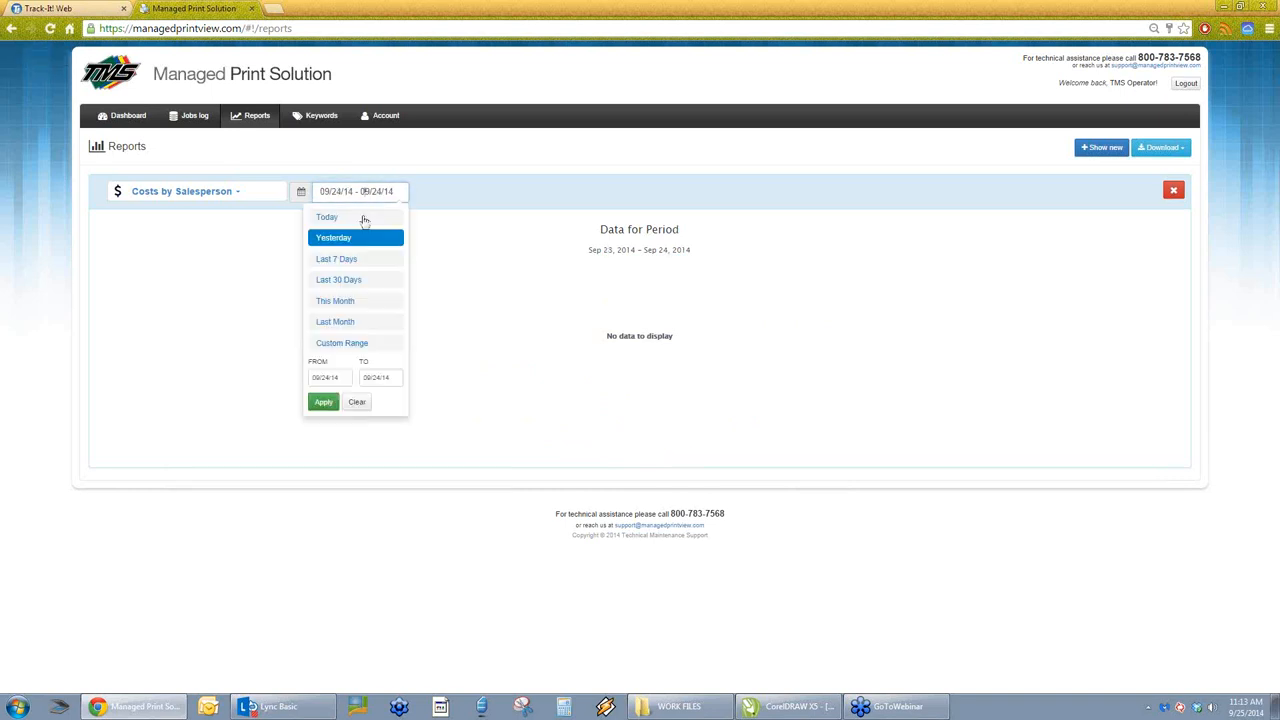
click(328, 216)
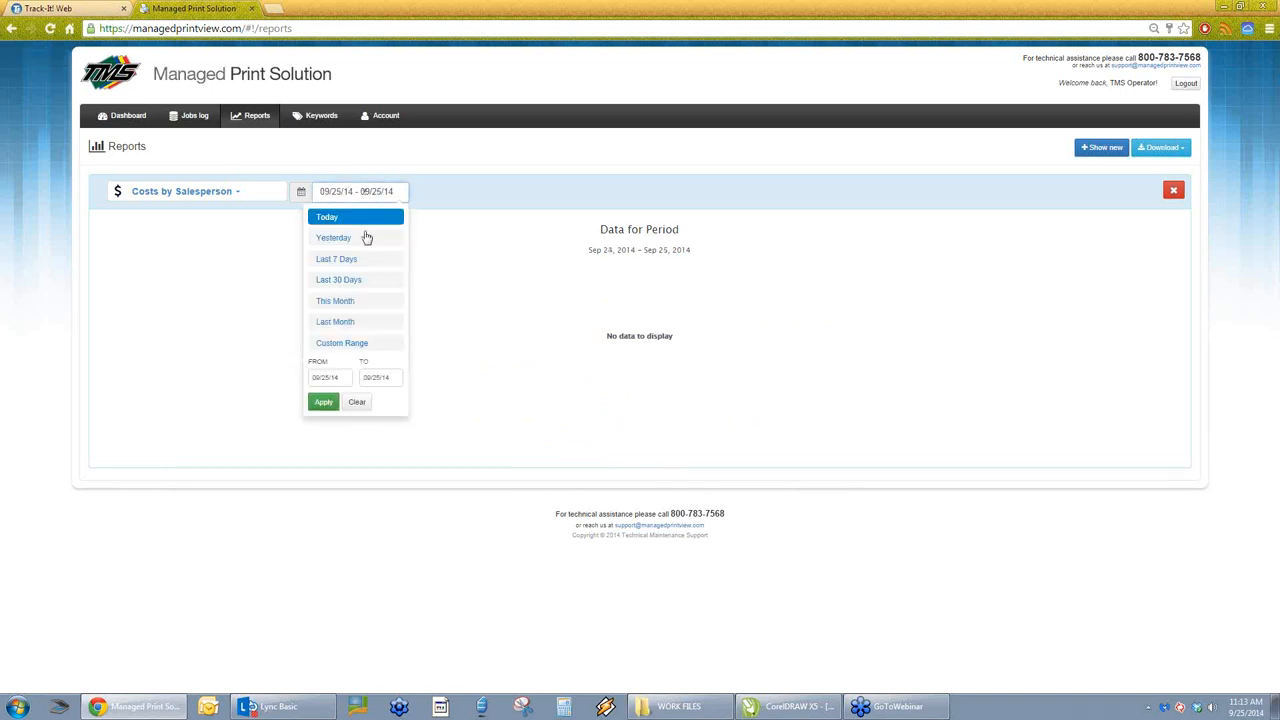
click(336, 320)
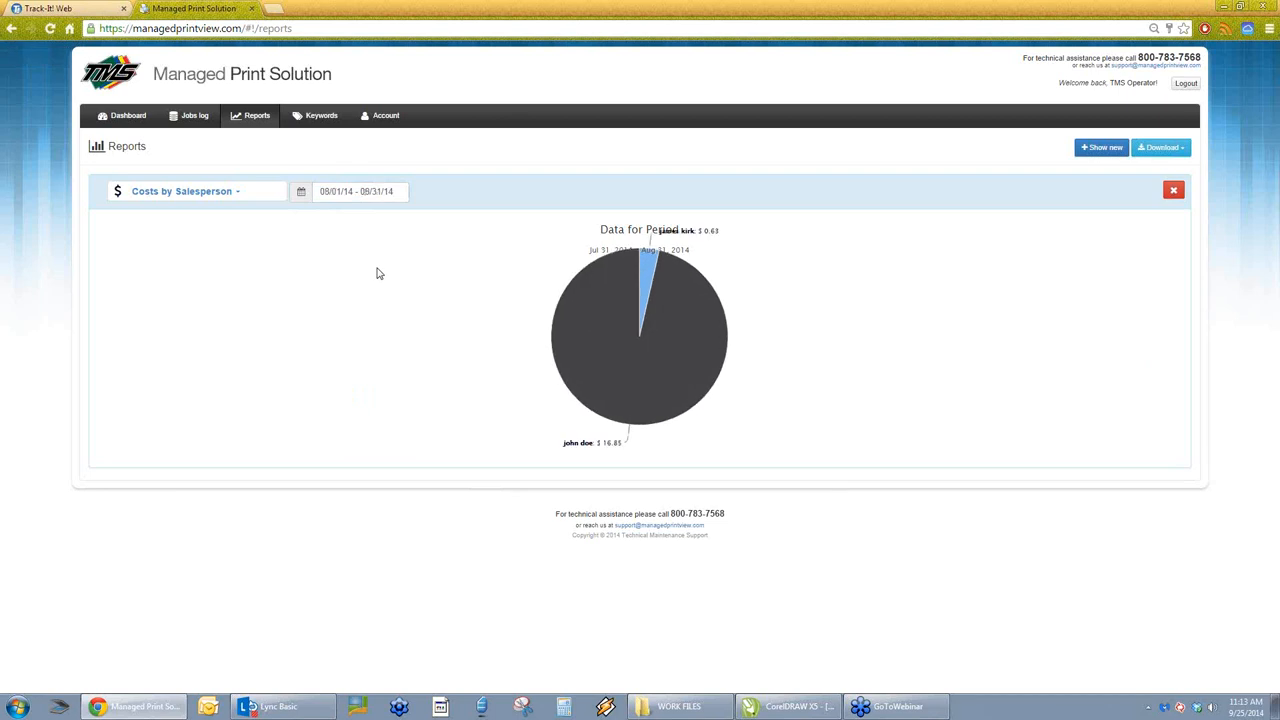
- Set the Costs by Salesperson chart to cover the Last 30 Days
click(356, 192)
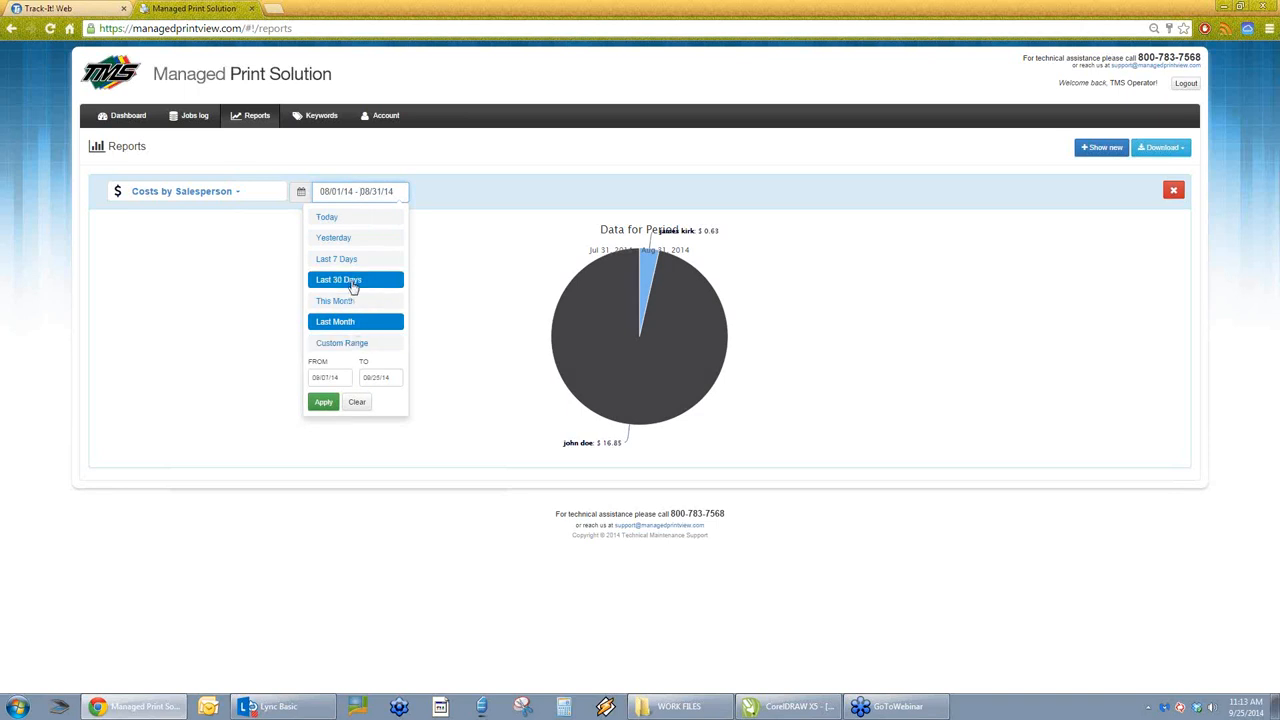
click(338, 280)
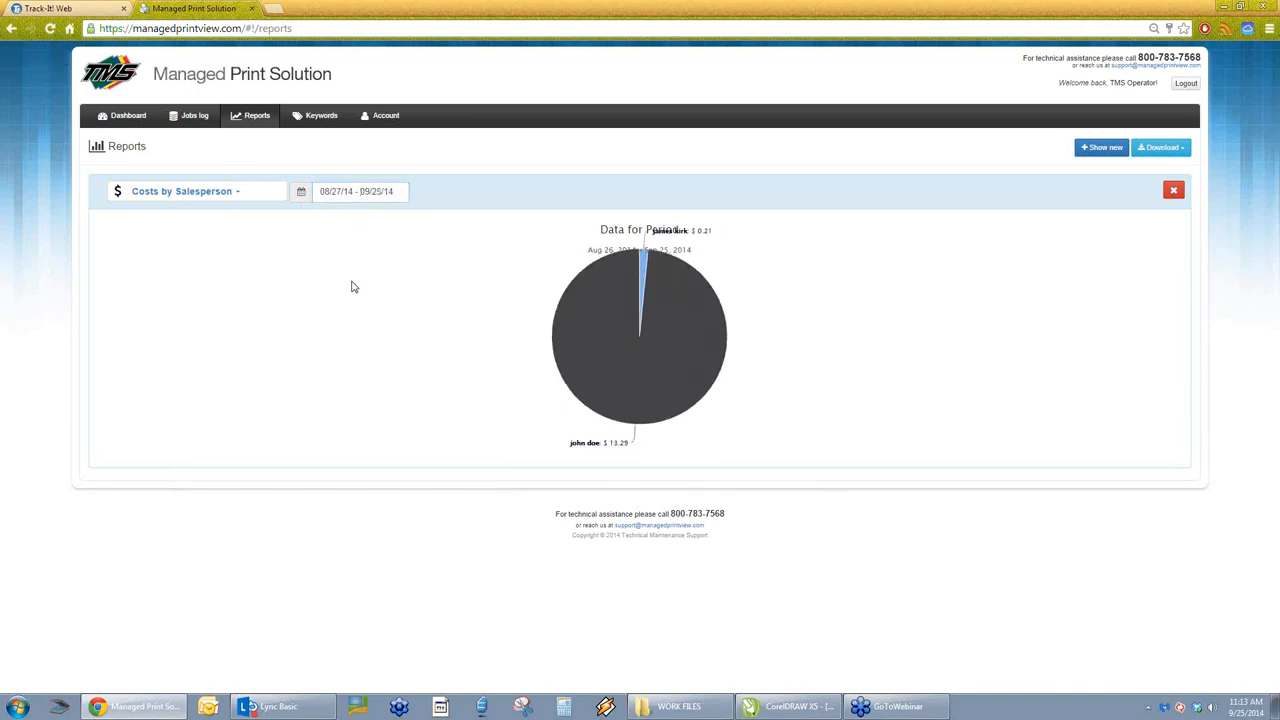
click(196, 192)
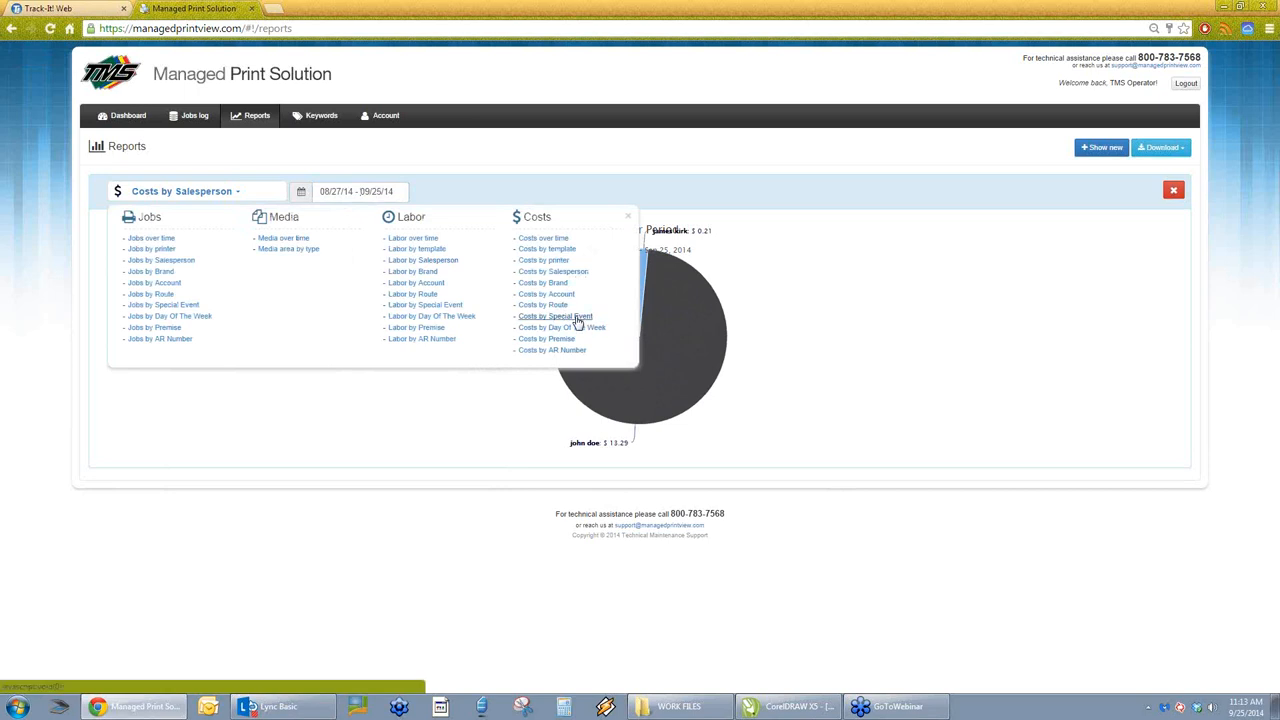
- Switch the chart to Costs by Special Event over all dates, led by 4th of July
click(556, 316)
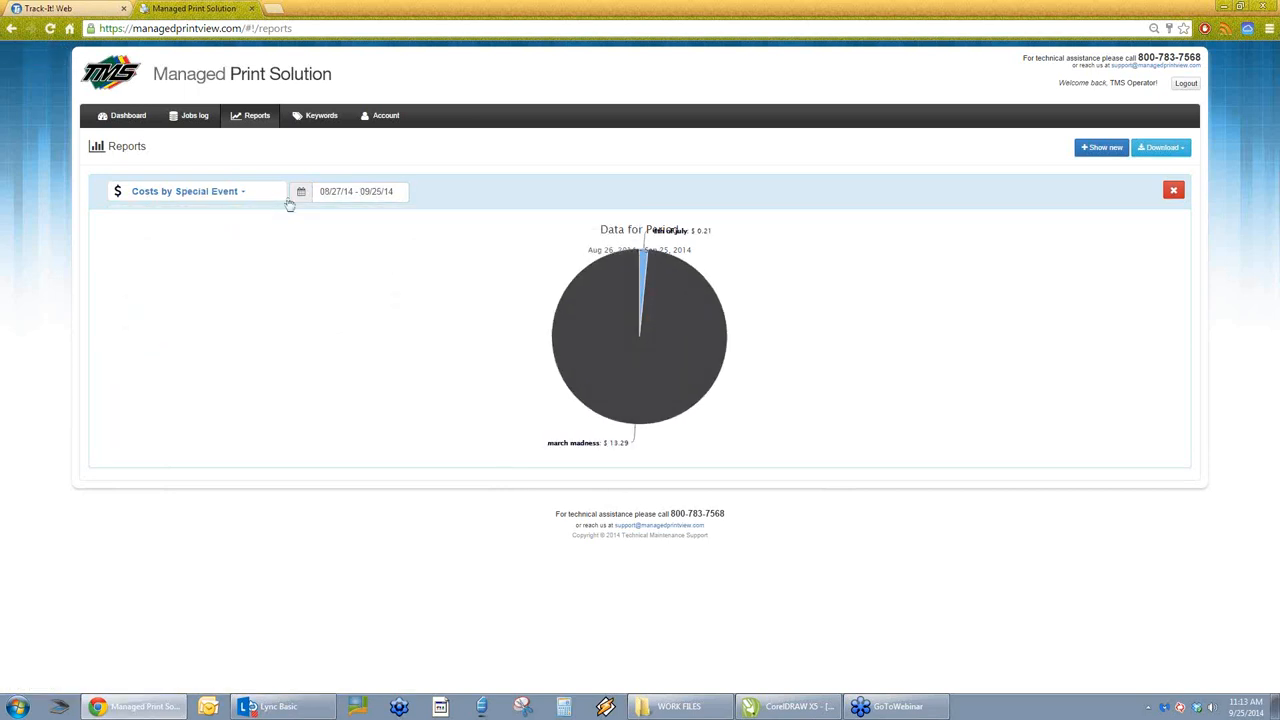
click(184, 192)
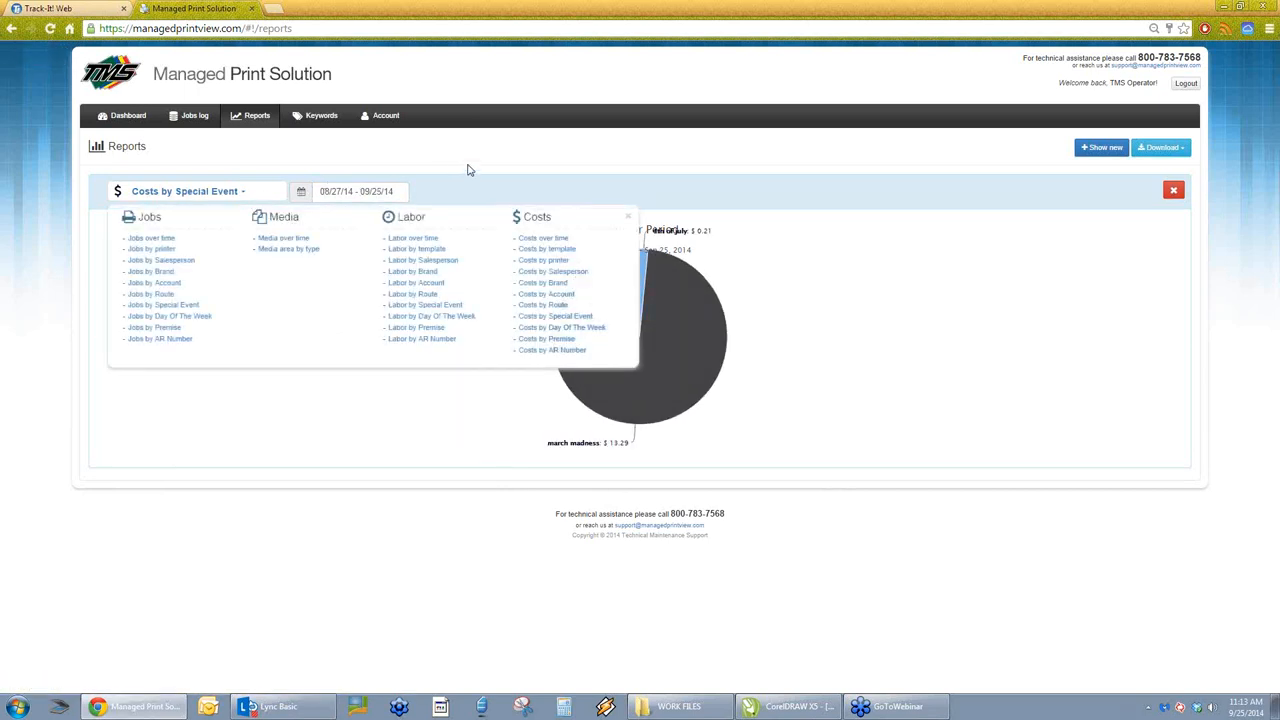
mouse_move(490, 152)
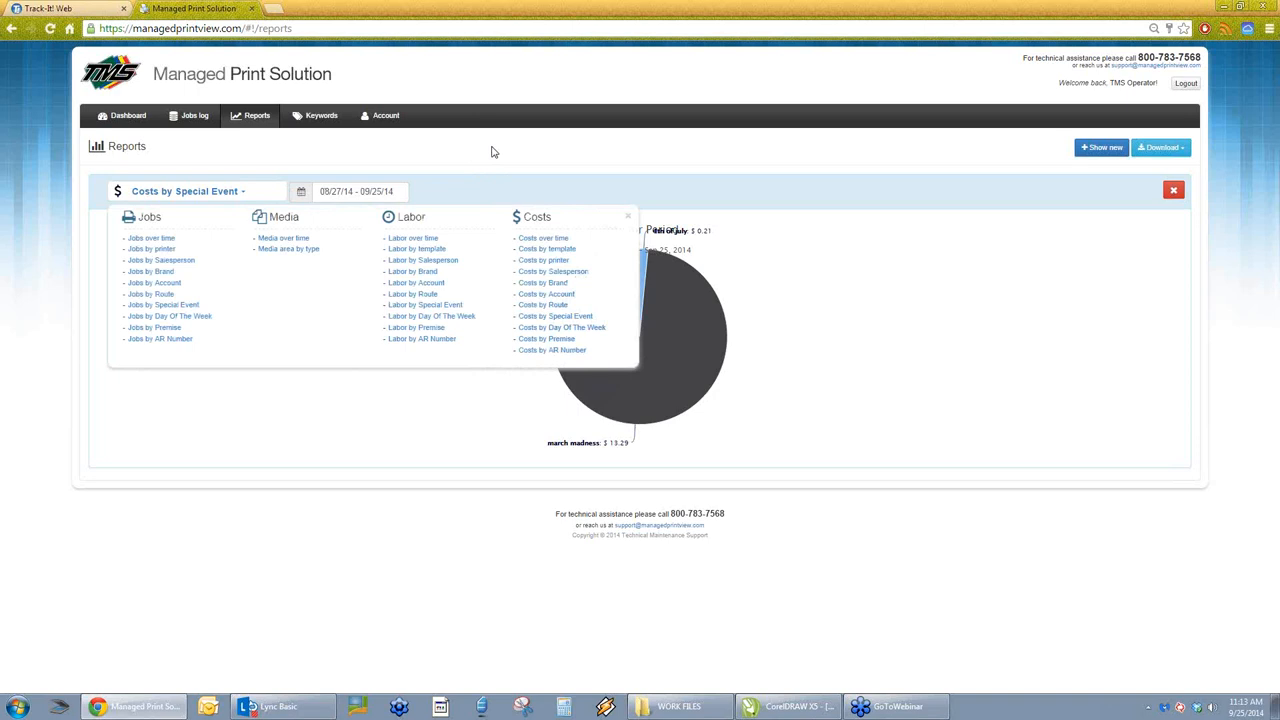
mouse_move(1258, 50)
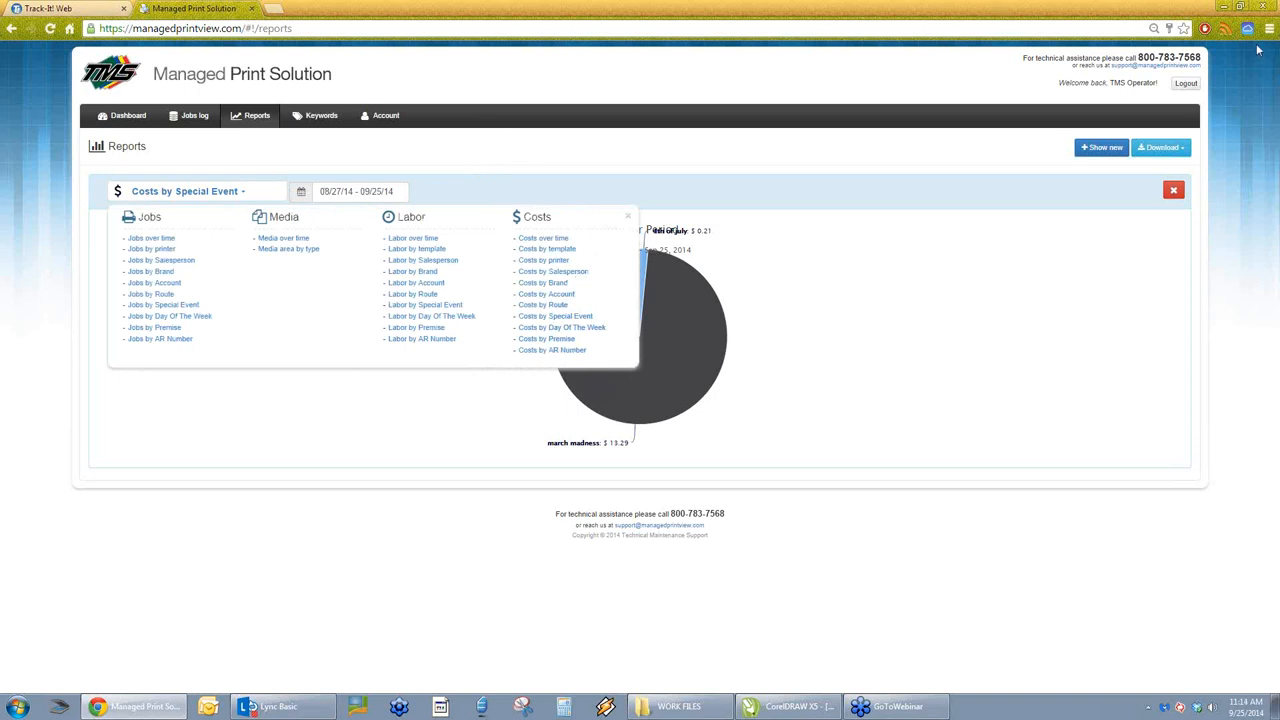
mouse_move(1128, 84)
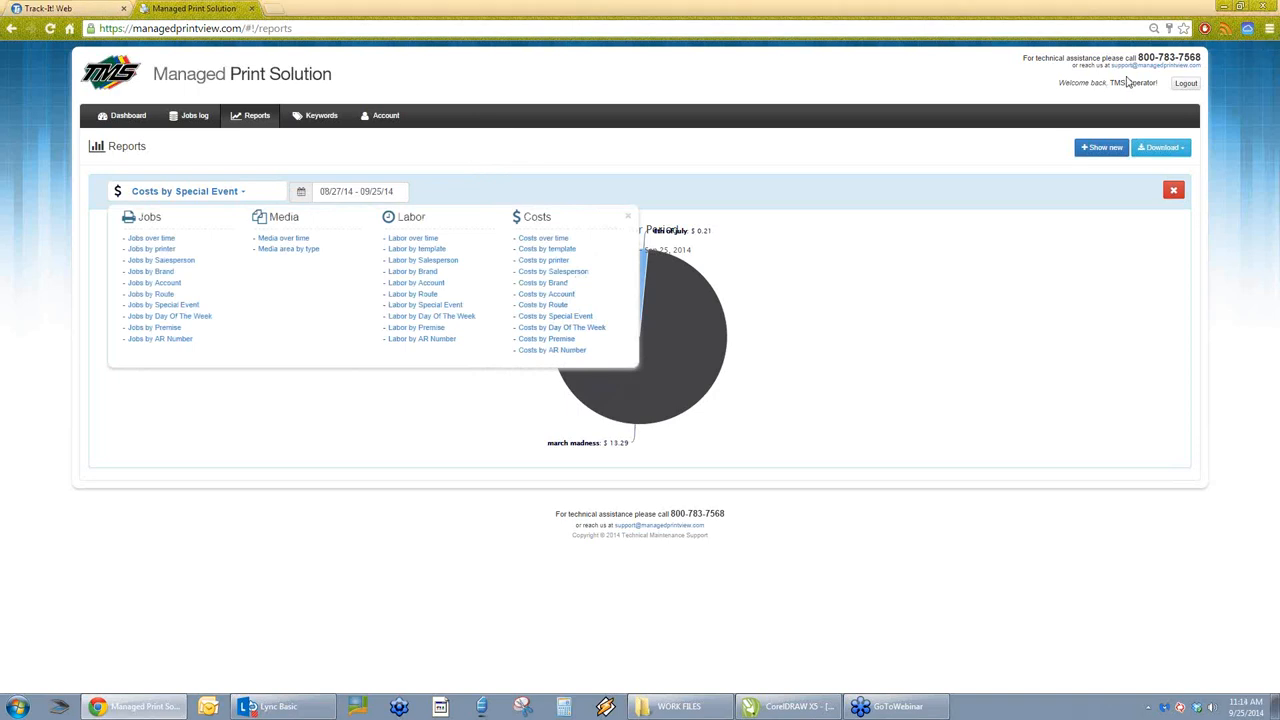
mouse_move(1034, 100)
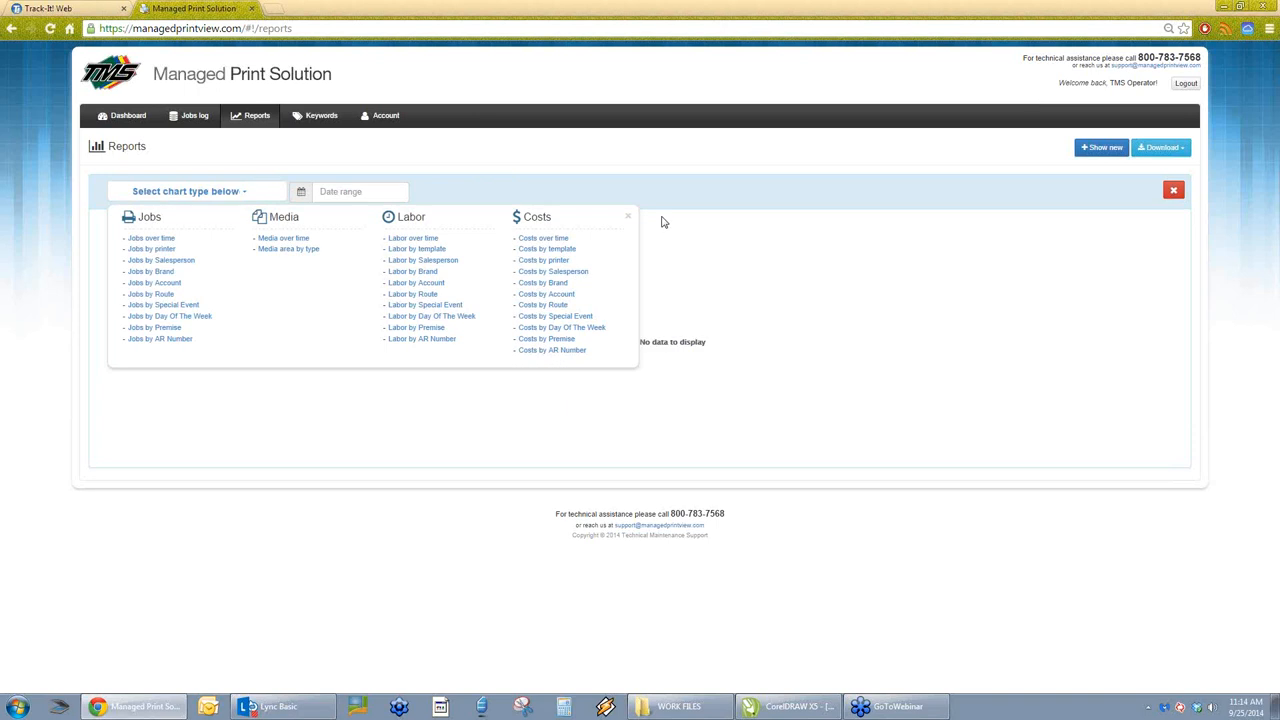
click(556, 316)
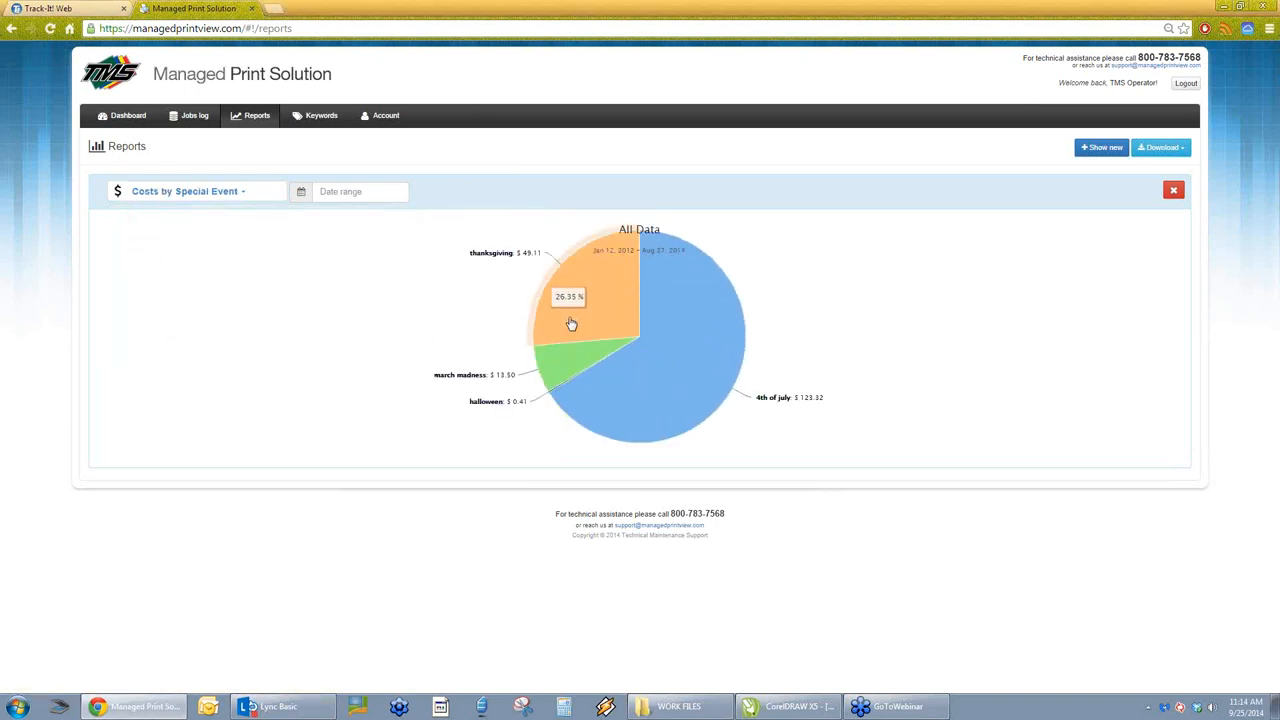
mouse_move(324, 232)
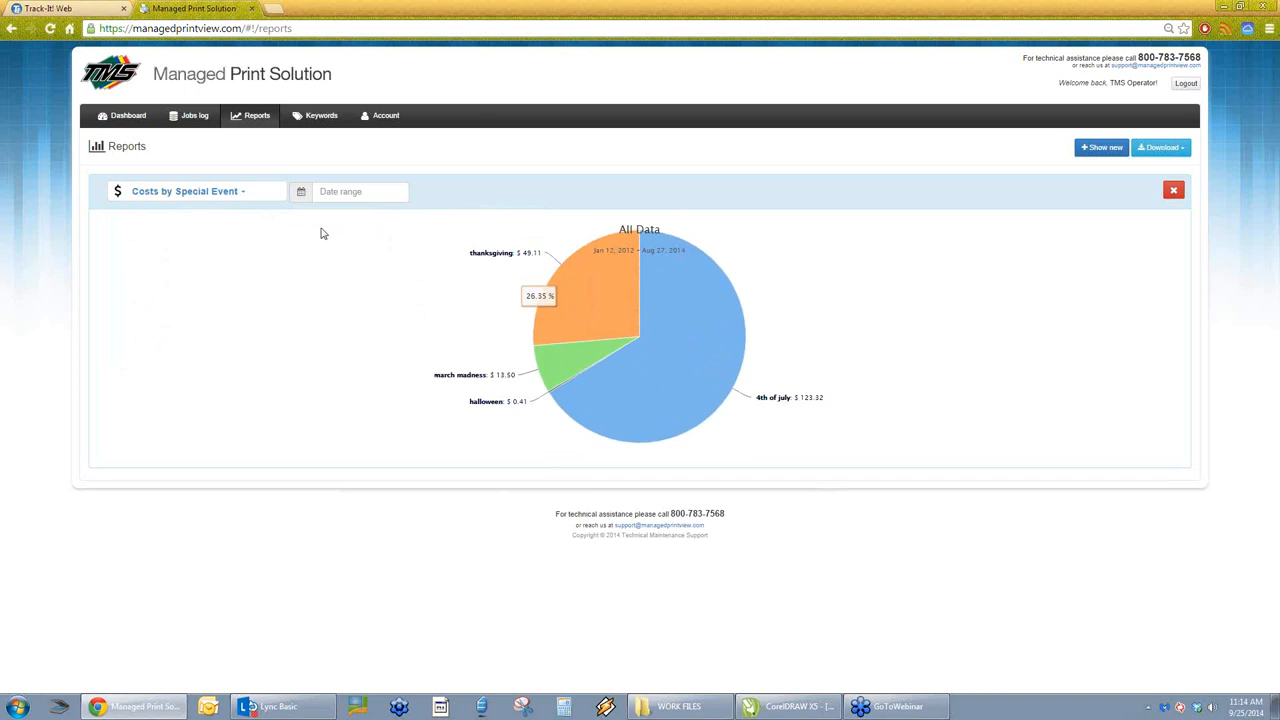
click(360, 192)
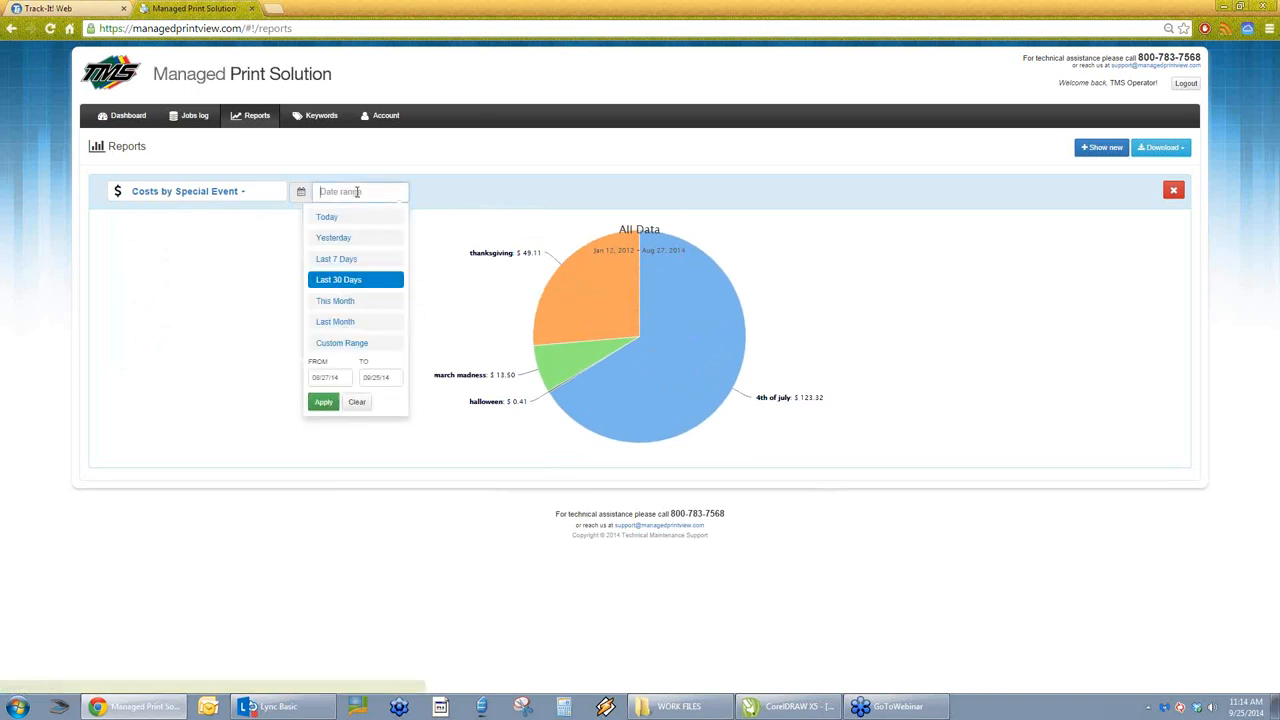
- Glance at the custom date calendars, then add a second, empty report panel below the chart
click(330, 376)
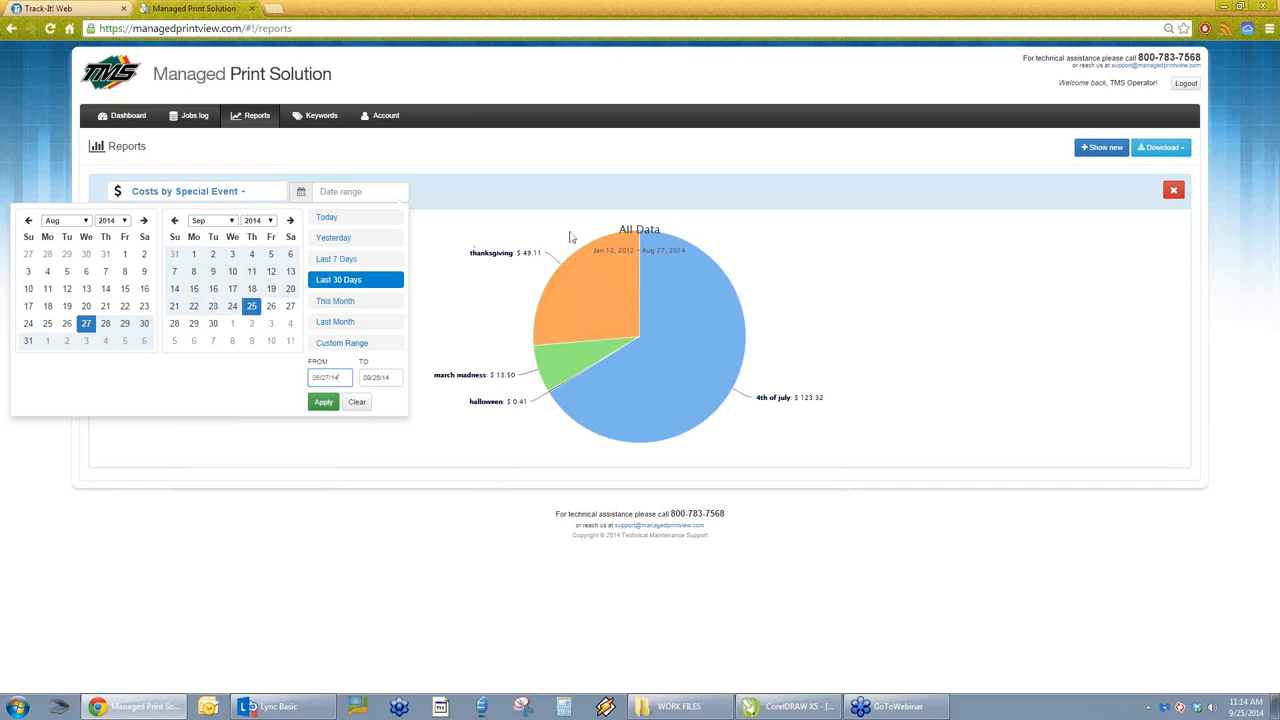
click(336, 320)
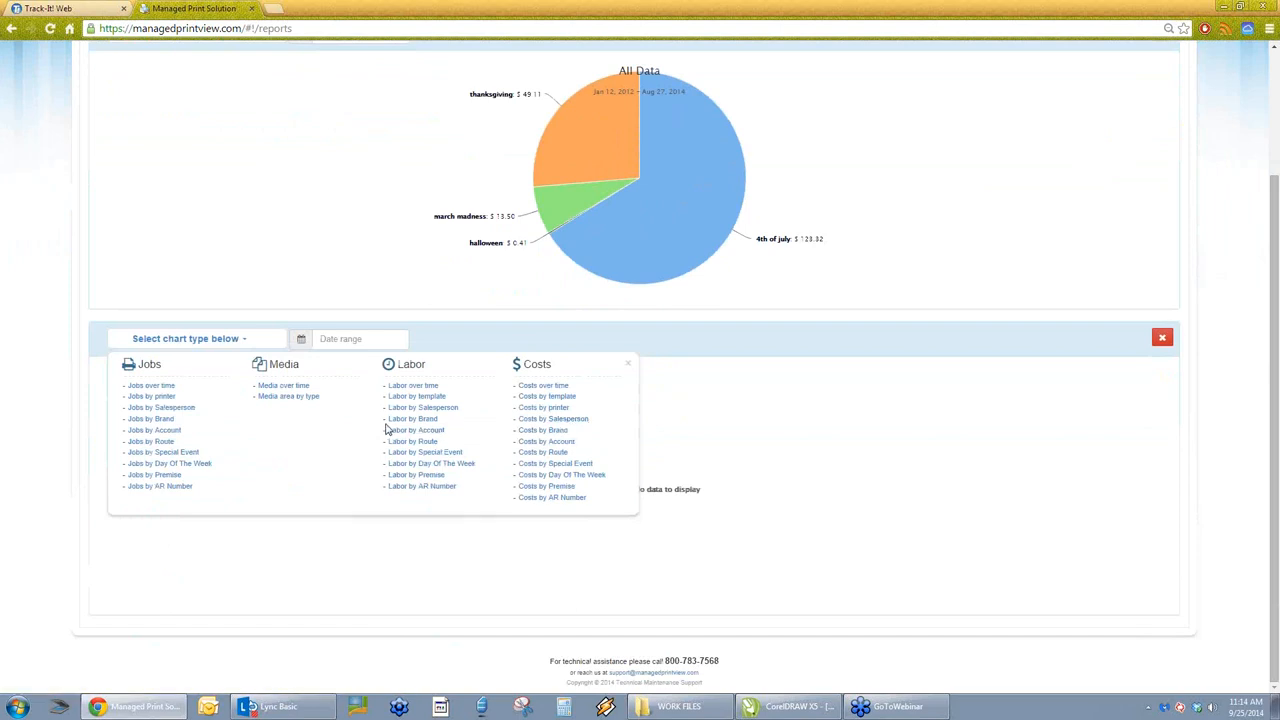
mouse_move(416, 486)
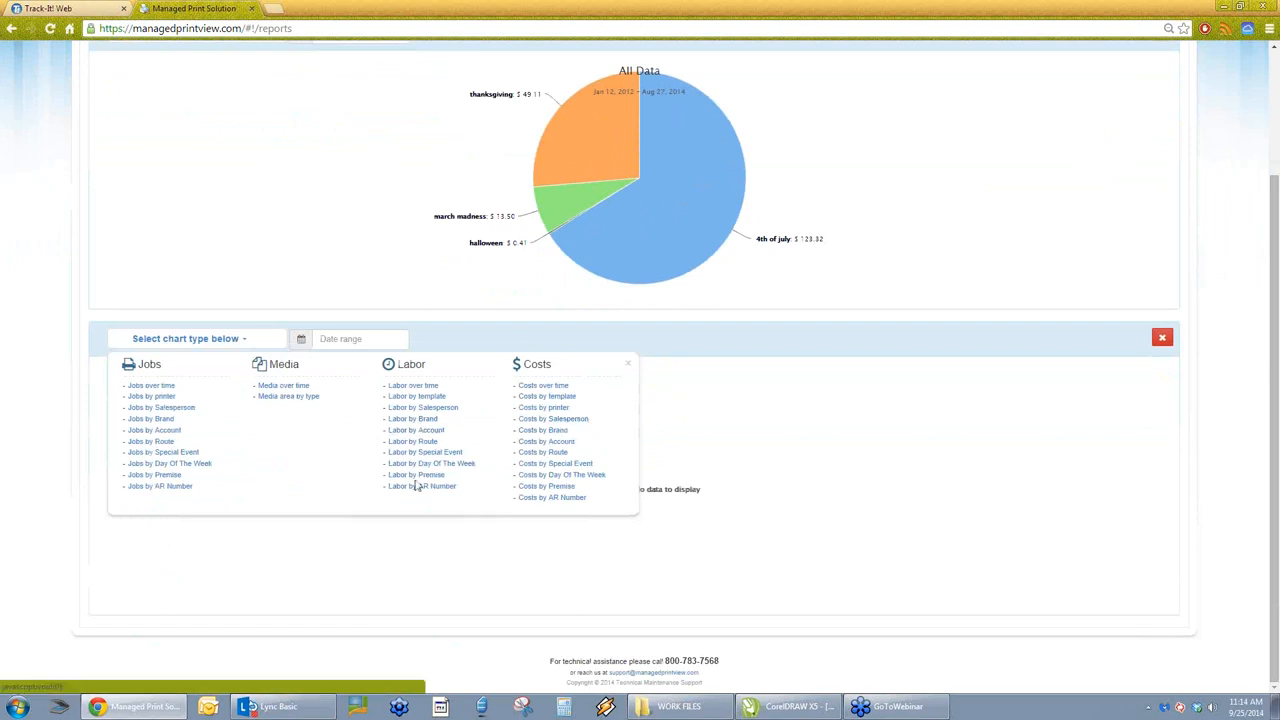
- Fill new panels with Labor by Special Event and Jobs by Special Event pie charts and review the stack
click(424, 452)
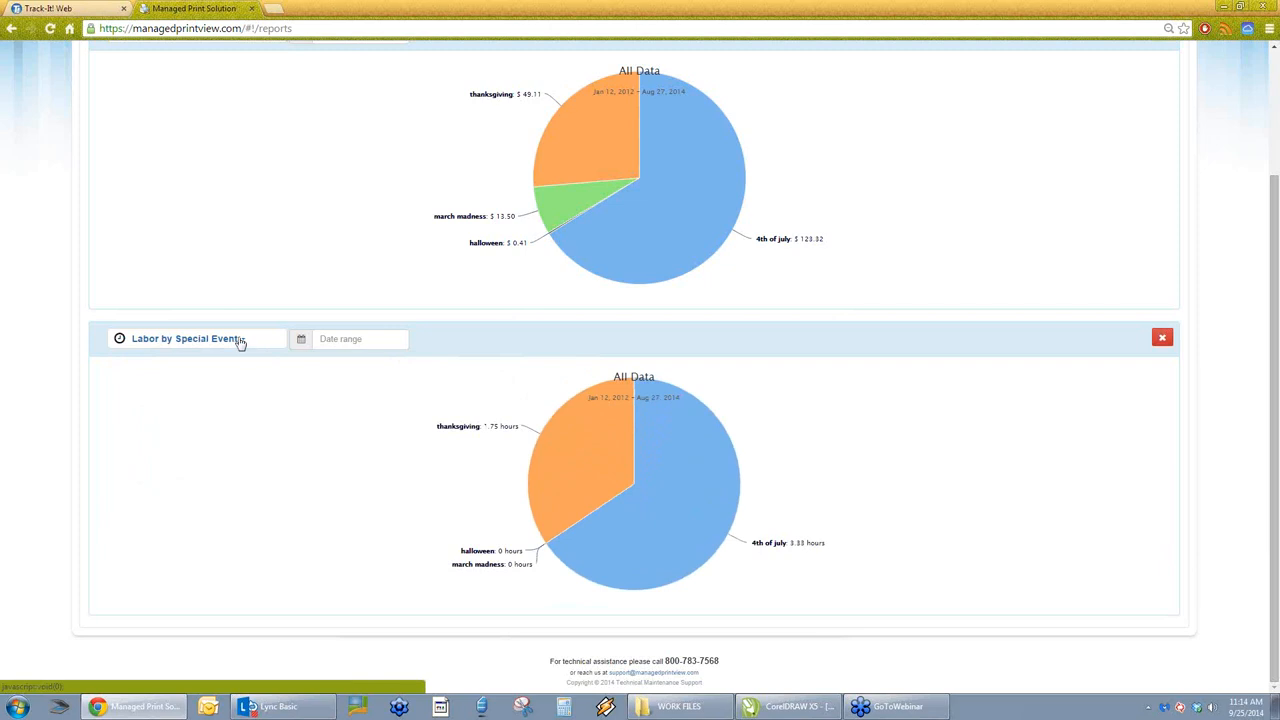
scroll(up, 3)
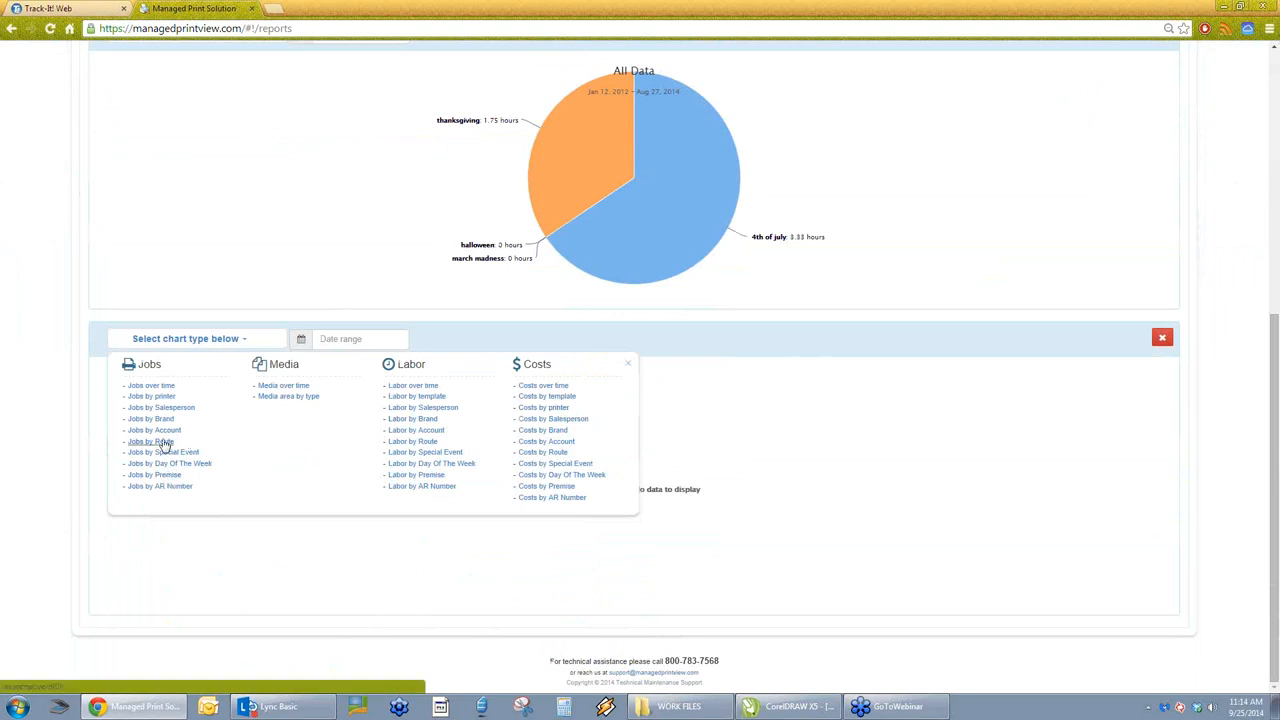
click(162, 452)
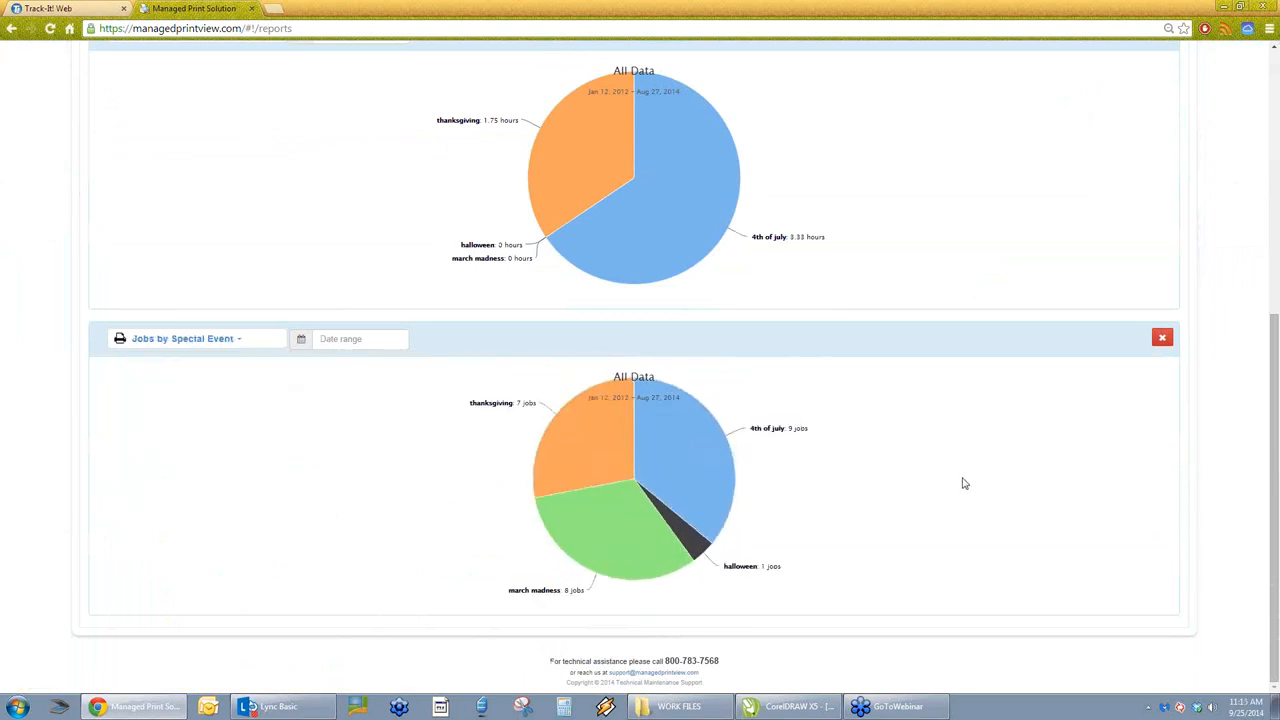
scroll(up, 3)
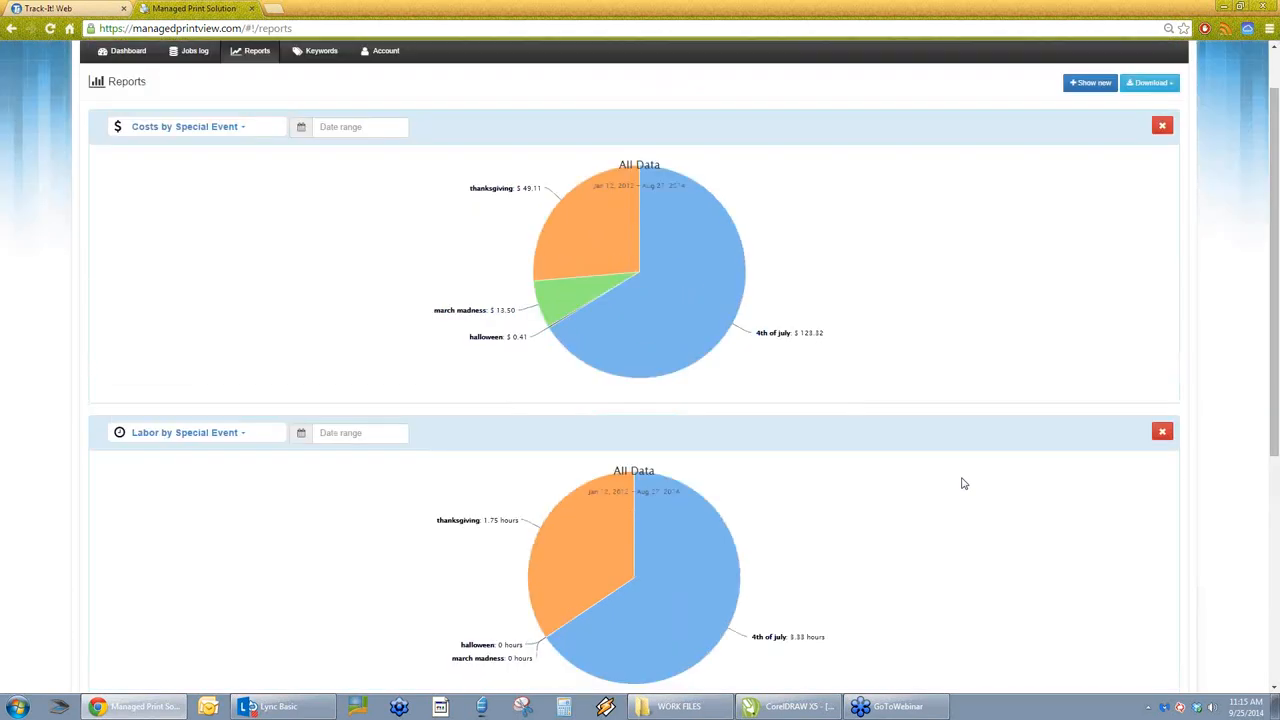
scroll(down, 3)
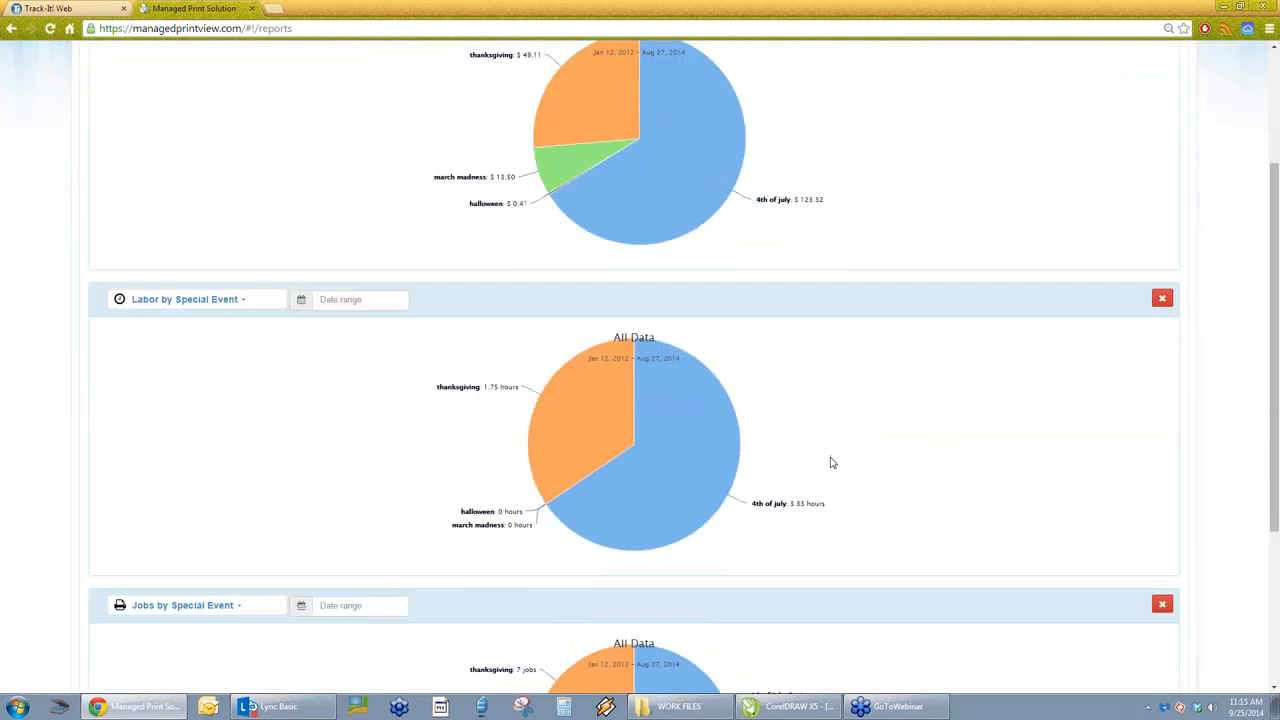
scroll(down, 3)
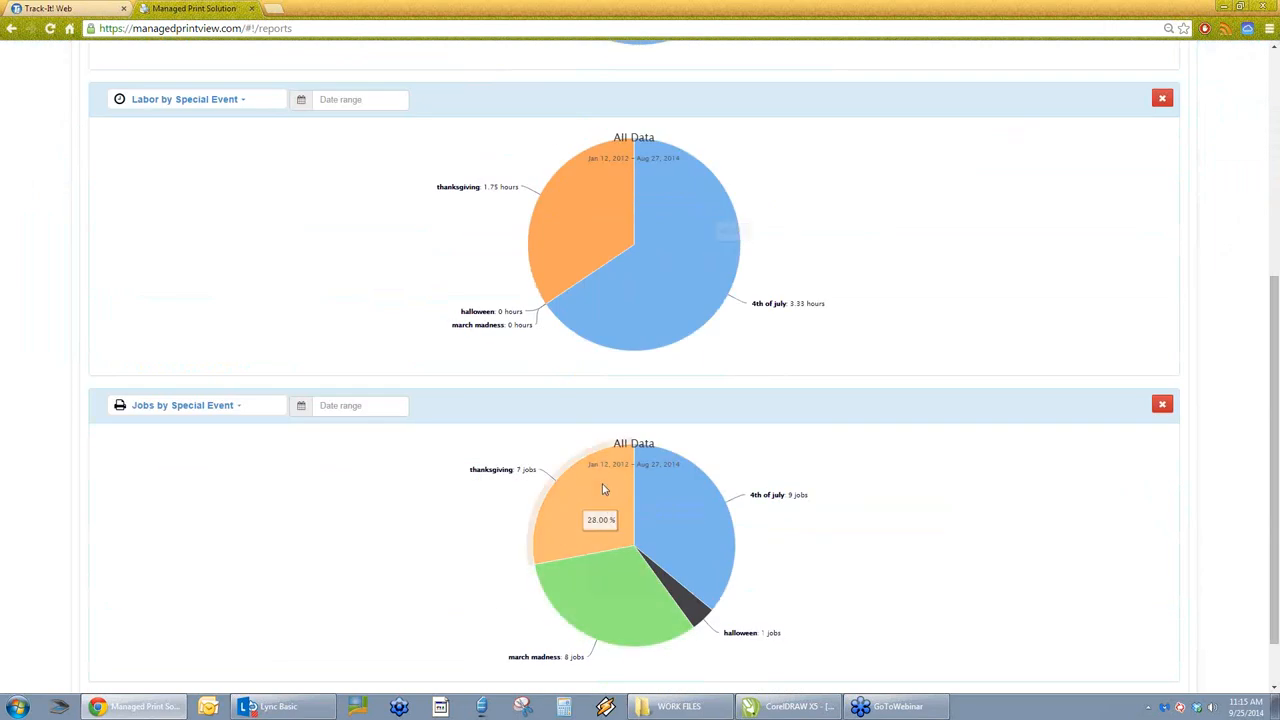
mouse_move(582, 580)
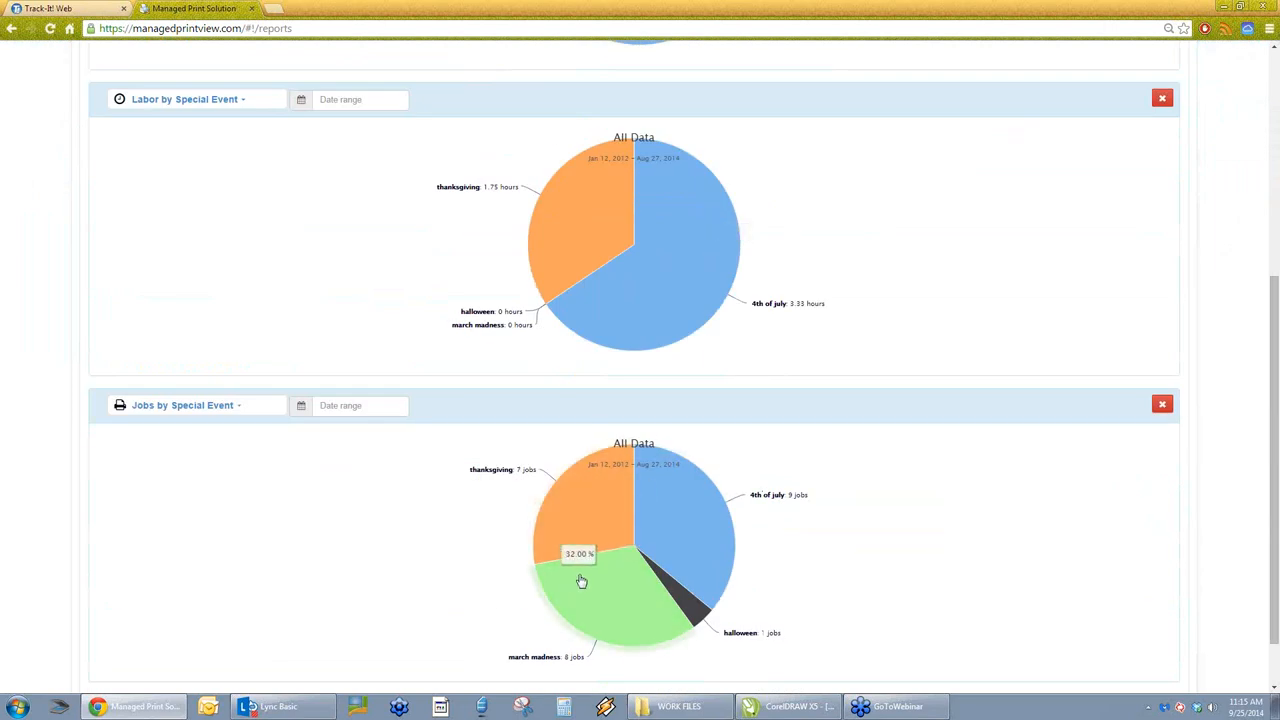
mouse_move(596, 564)
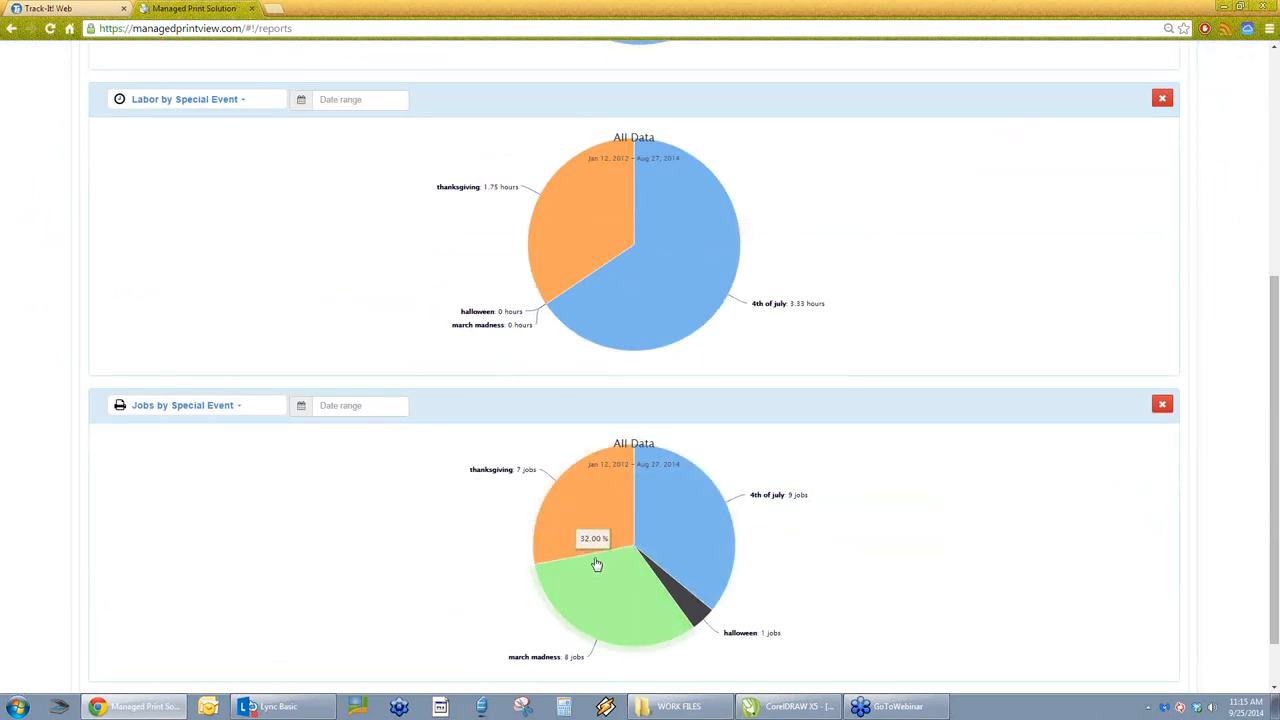
mouse_move(1052, 576)
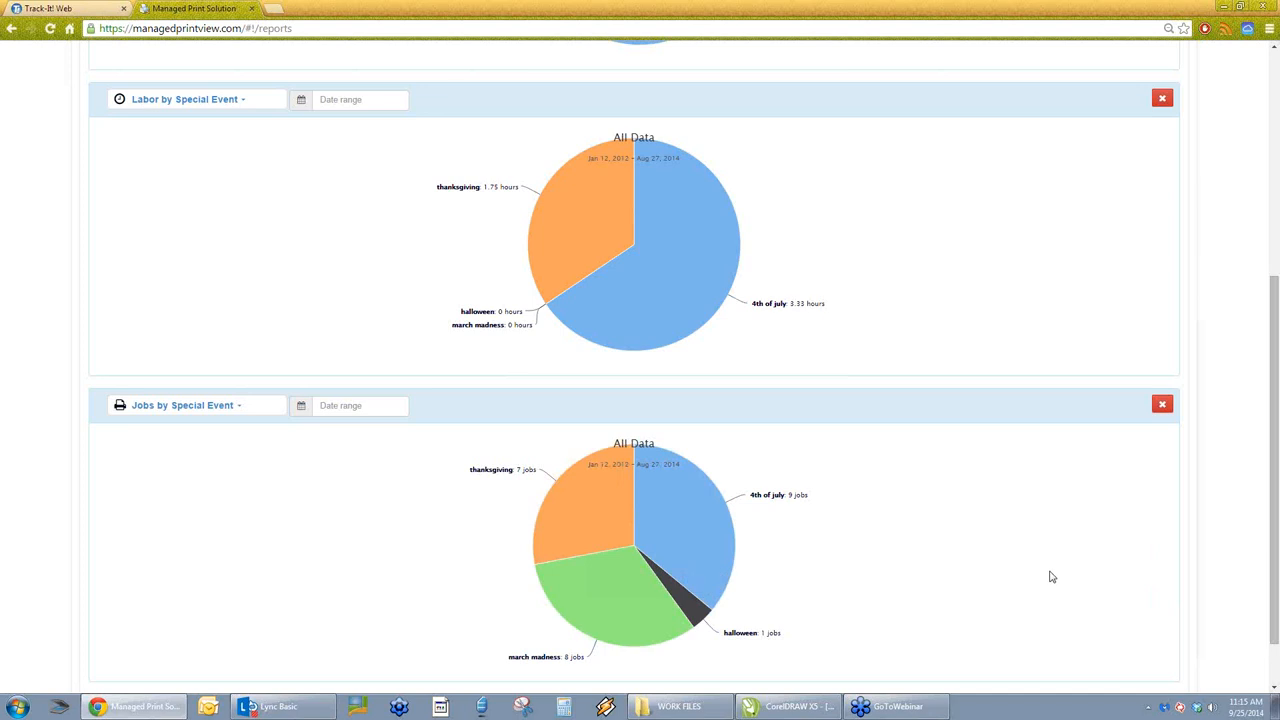
scroll(up, 3)
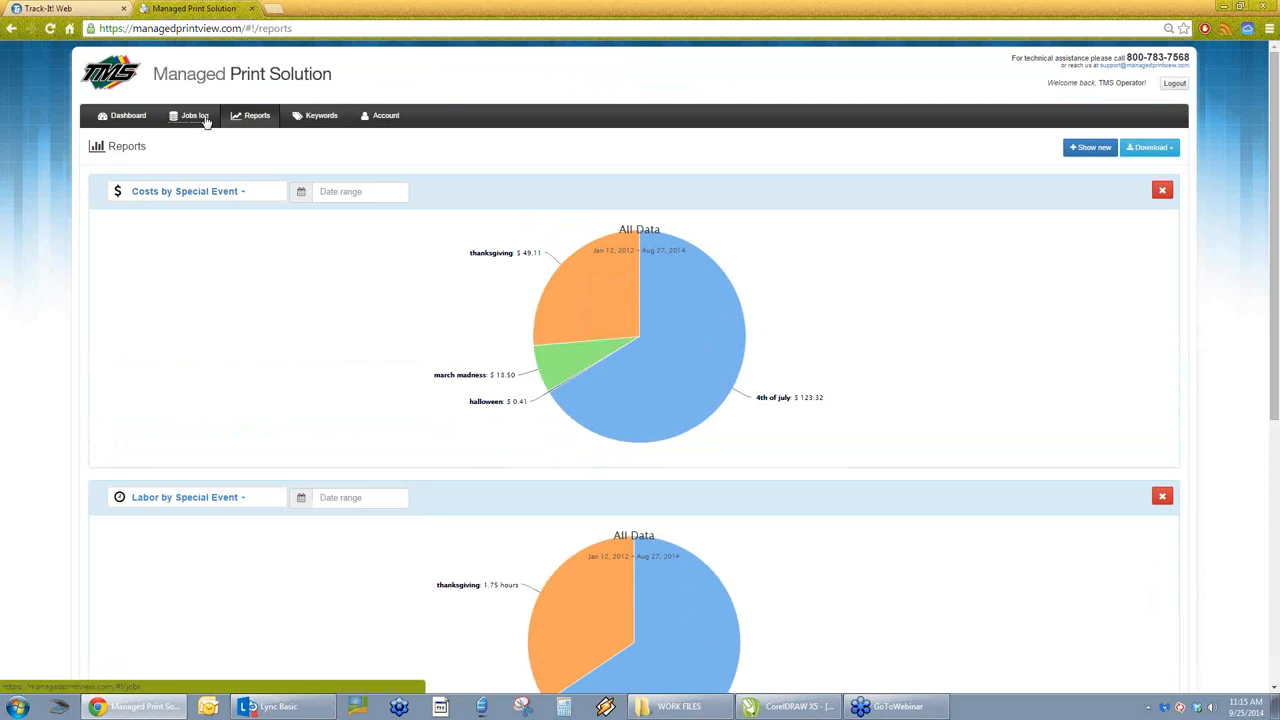
- In the Jobs log, filter by the Budweiser keyword
click(194, 114)
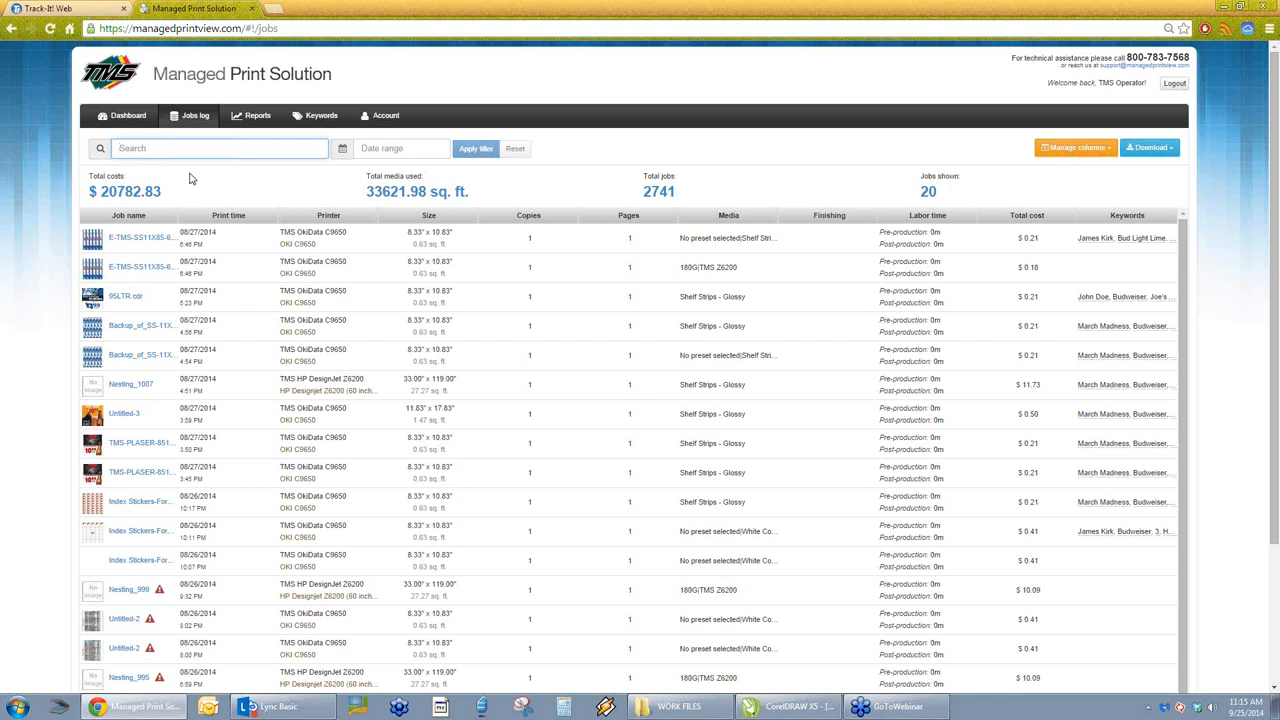
text(budweiser)
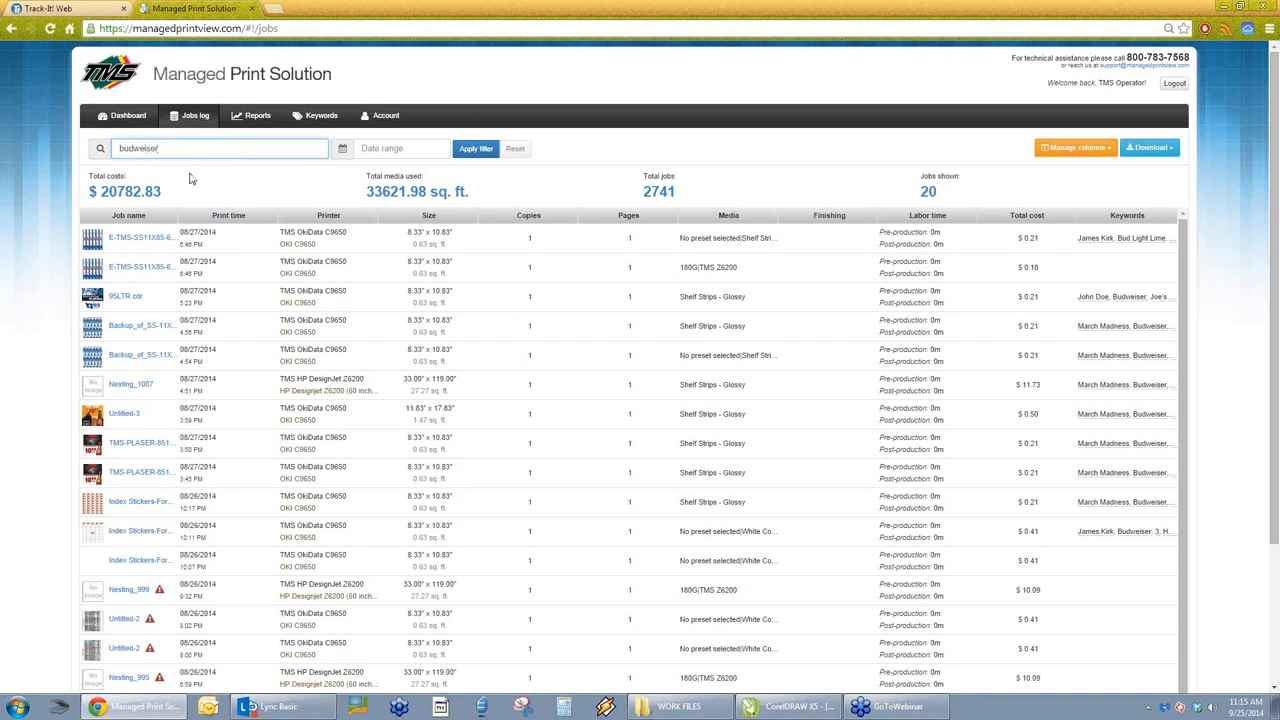
text(, 2)
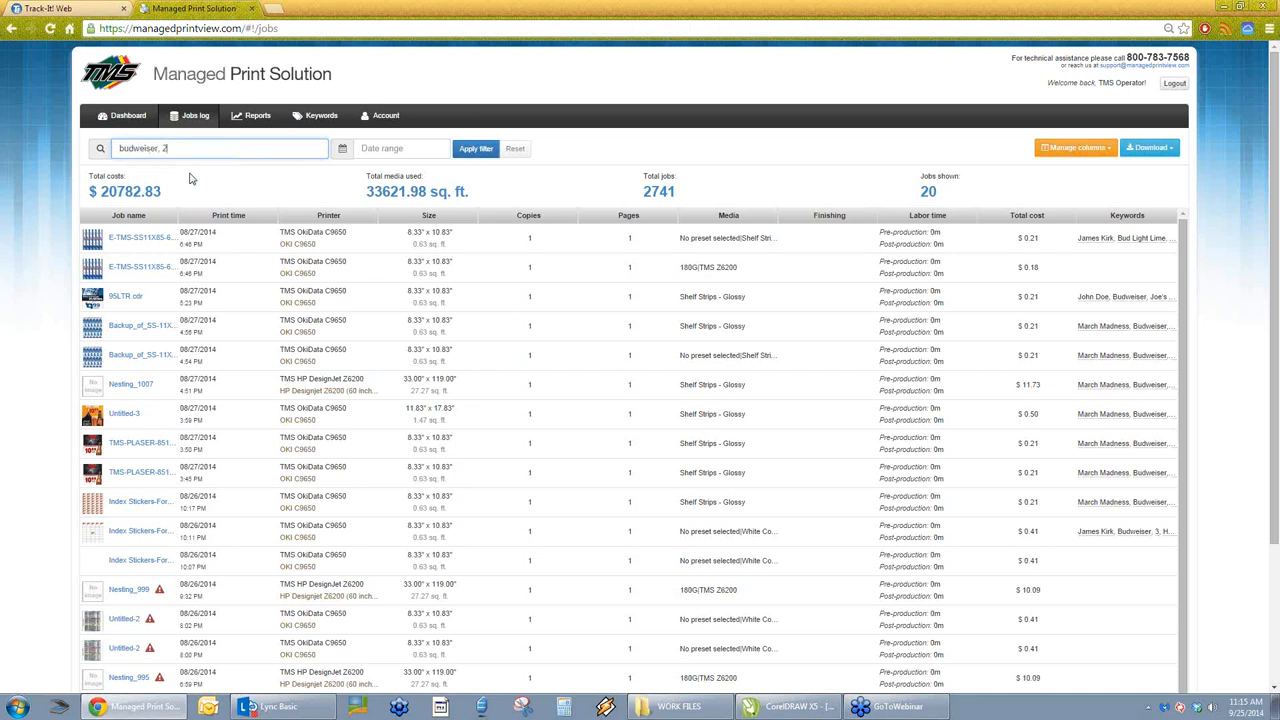
click(476, 148)
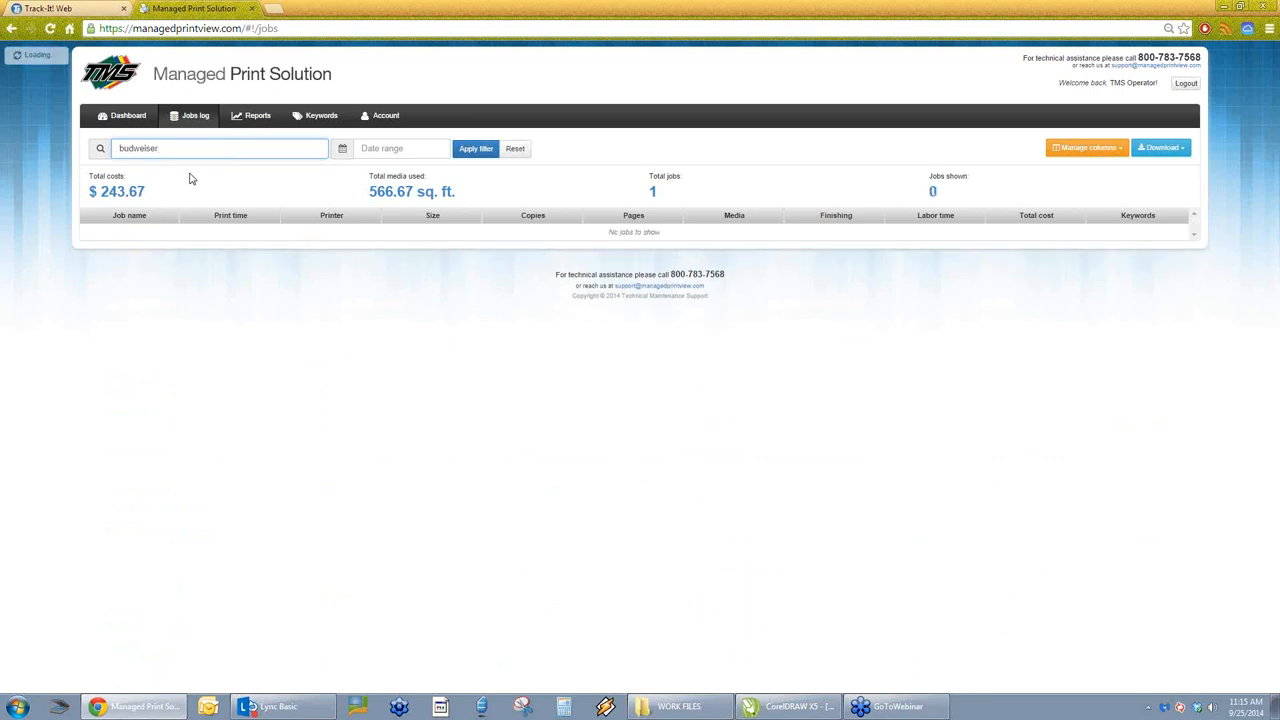
click(476, 148)
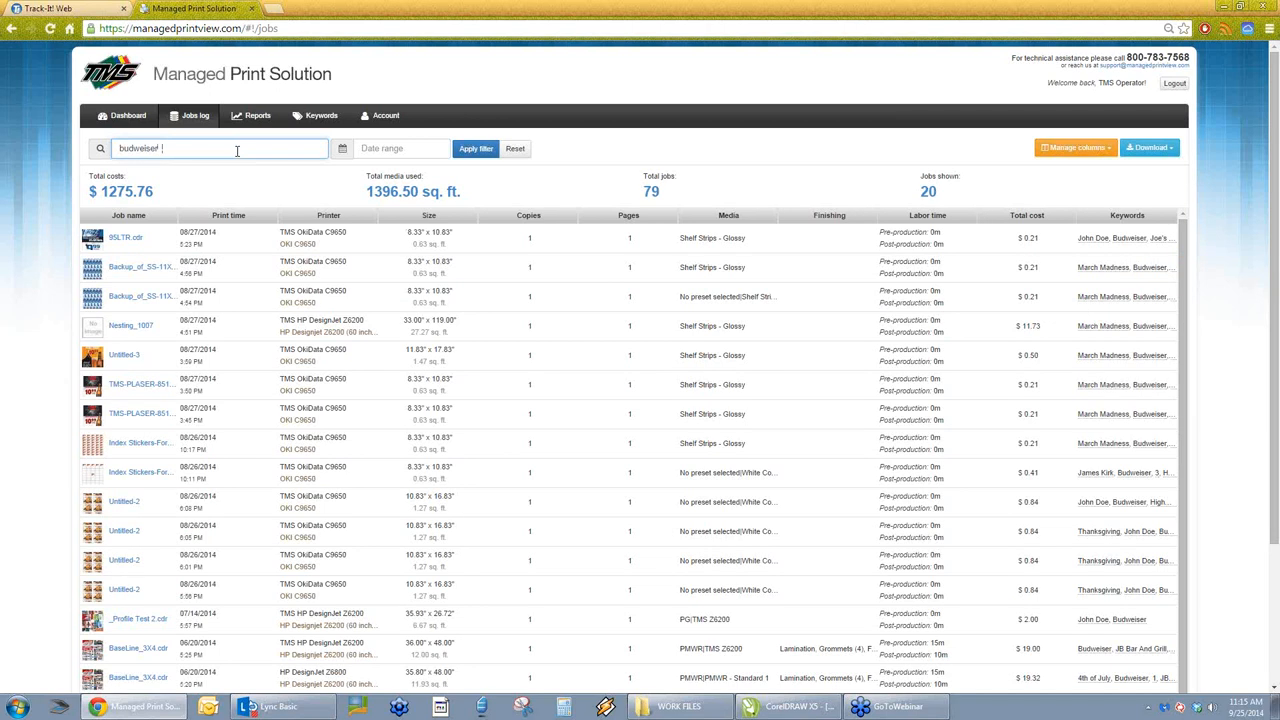
- Add the March Madness keyword and apply the combined filter, leaving 8 jobs totaling $13.50
text(march)
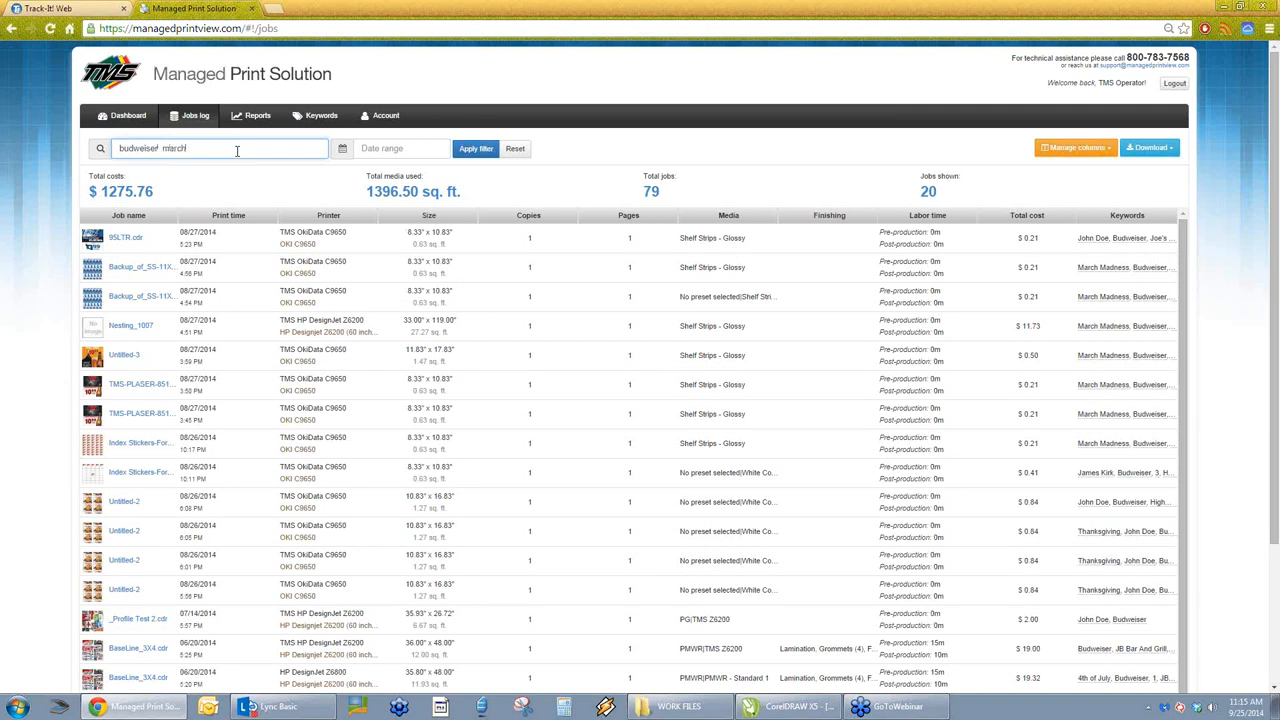
click(476, 148)
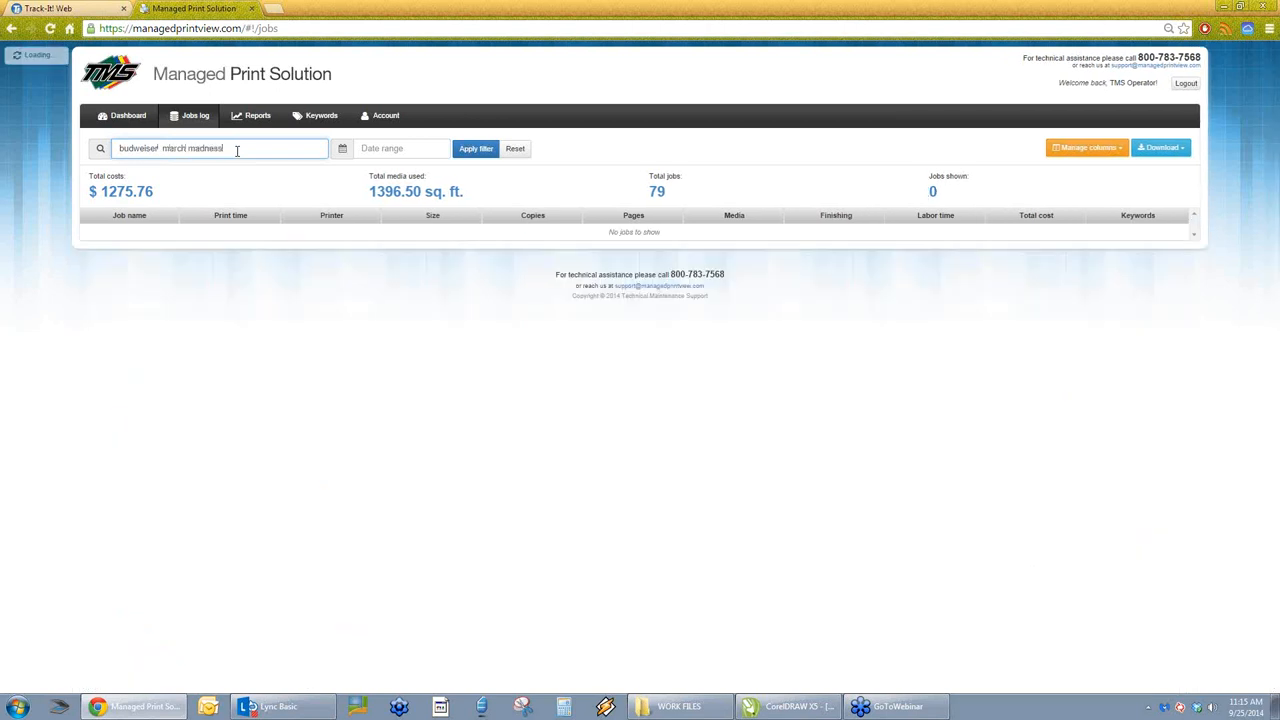
click(476, 148)
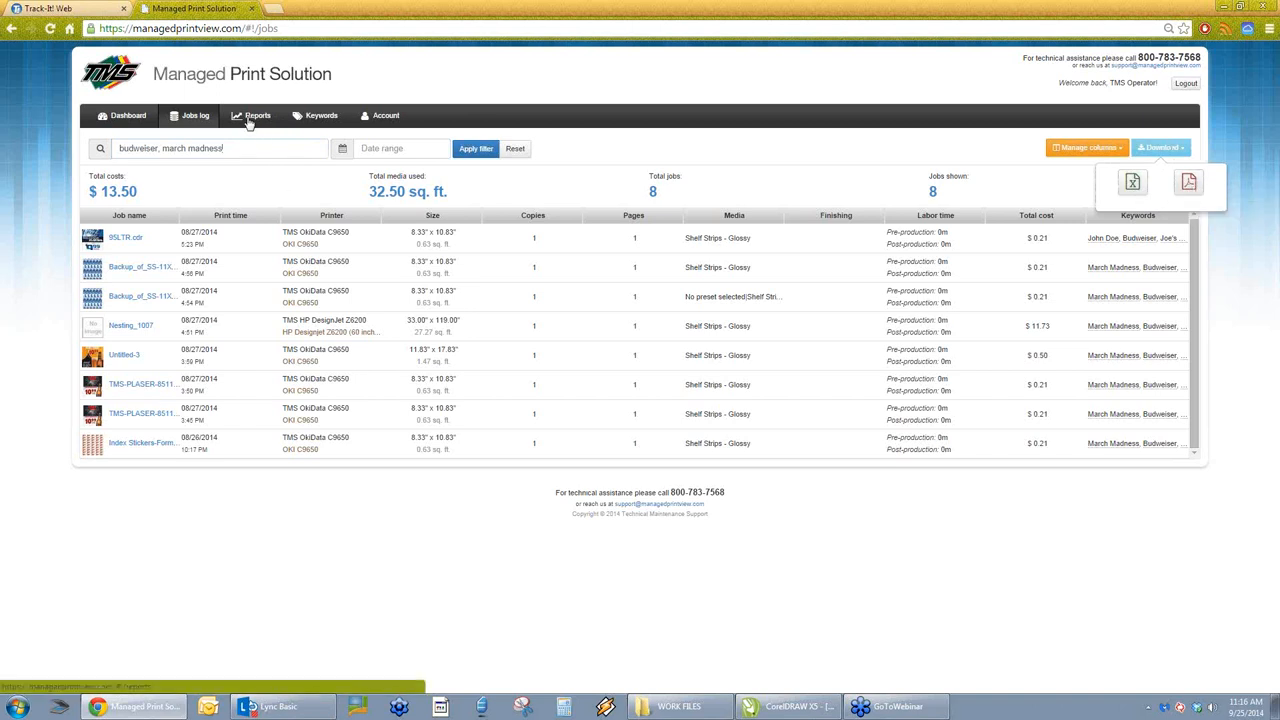
- Build a Costs by Account pie chart on the reports page
click(256, 114)
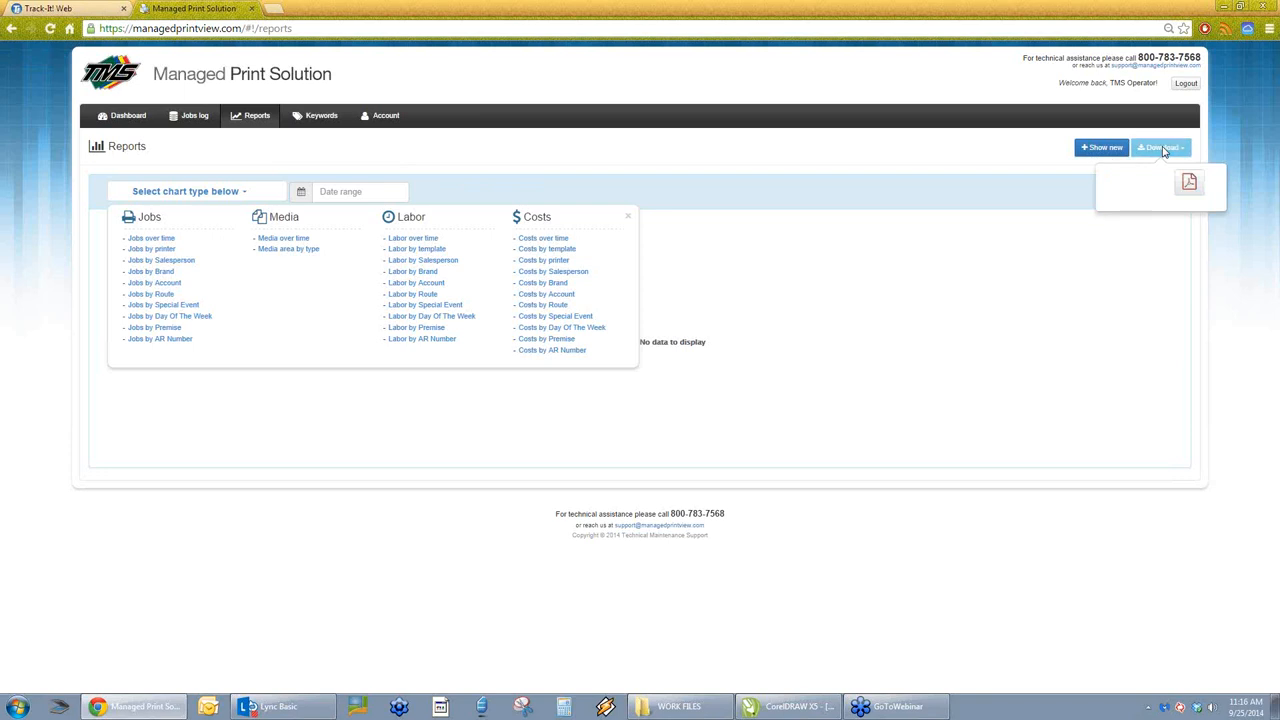
mouse_move(1080, 192)
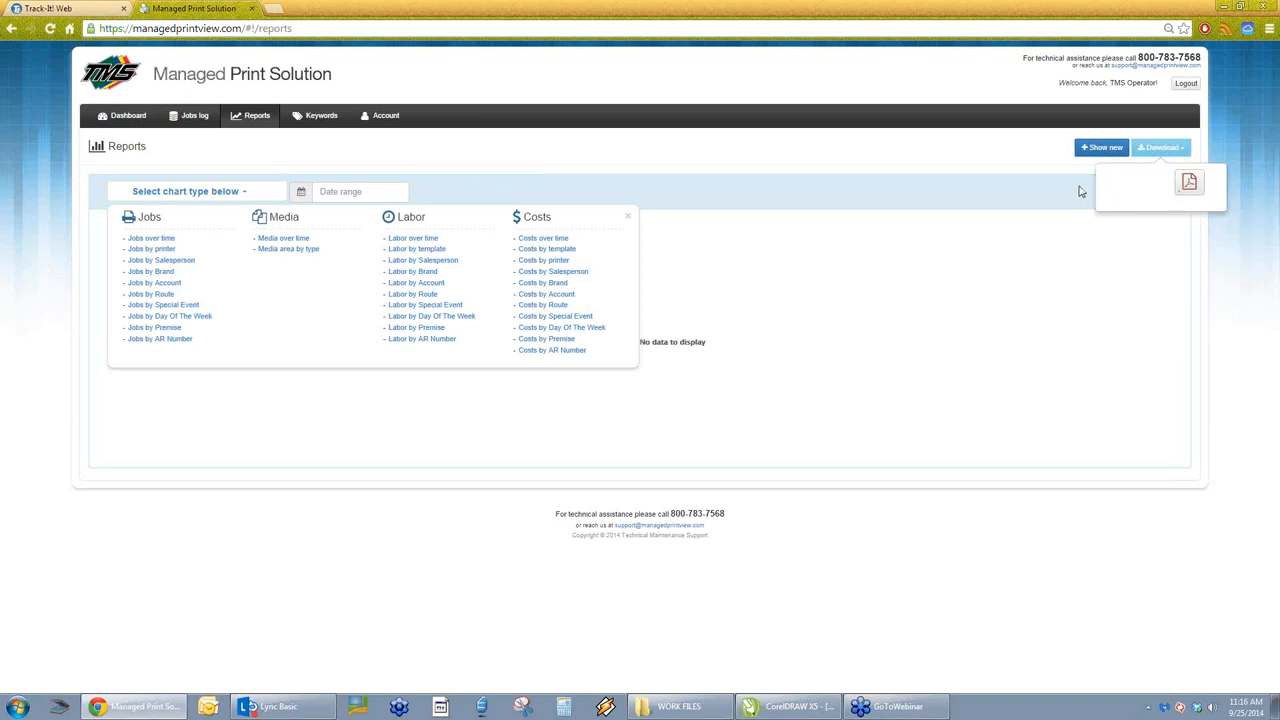
click(546, 292)
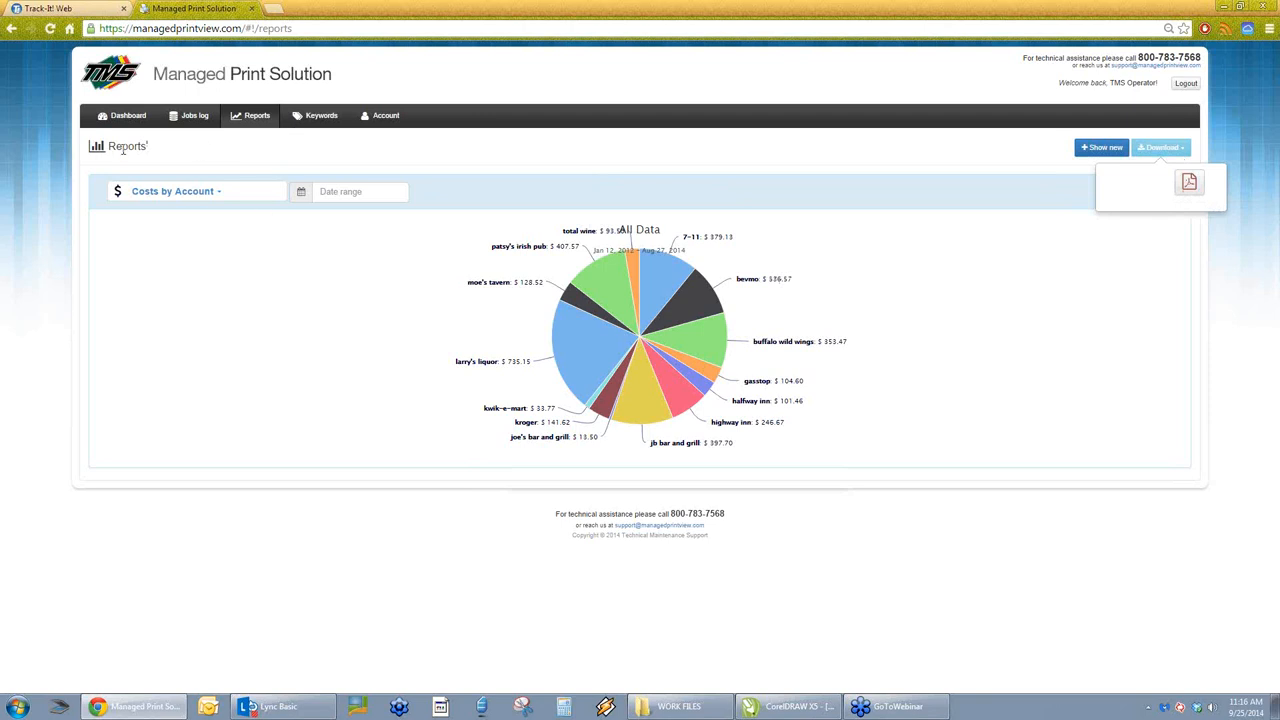
mouse_move(1102, 148)
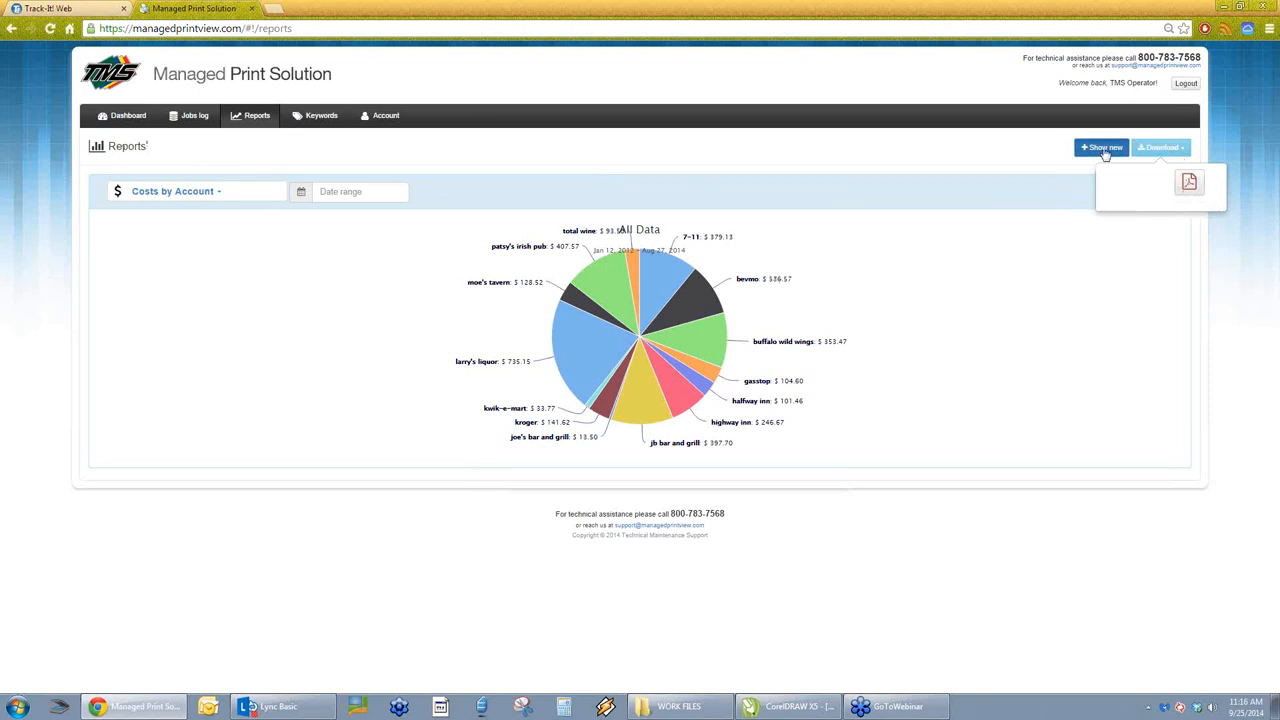
- Add a second chart of Labor by Salesperson, then return to the job log
click(1100, 148)
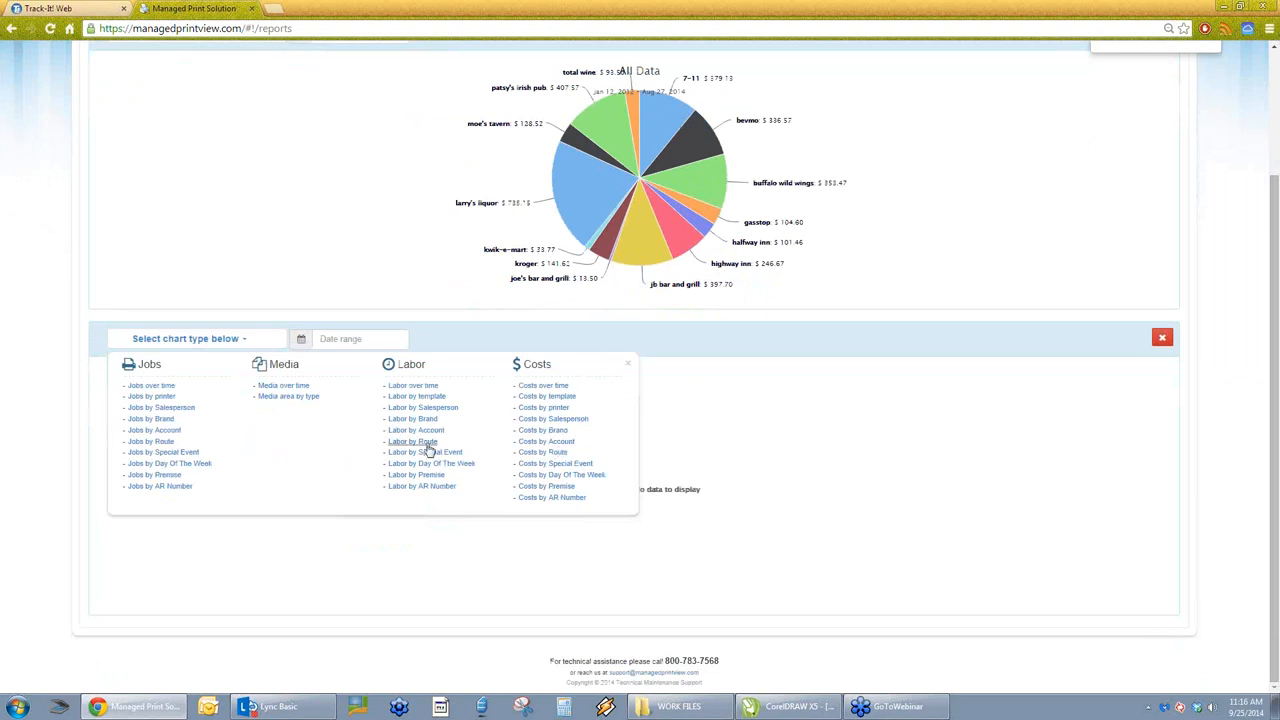
click(424, 408)
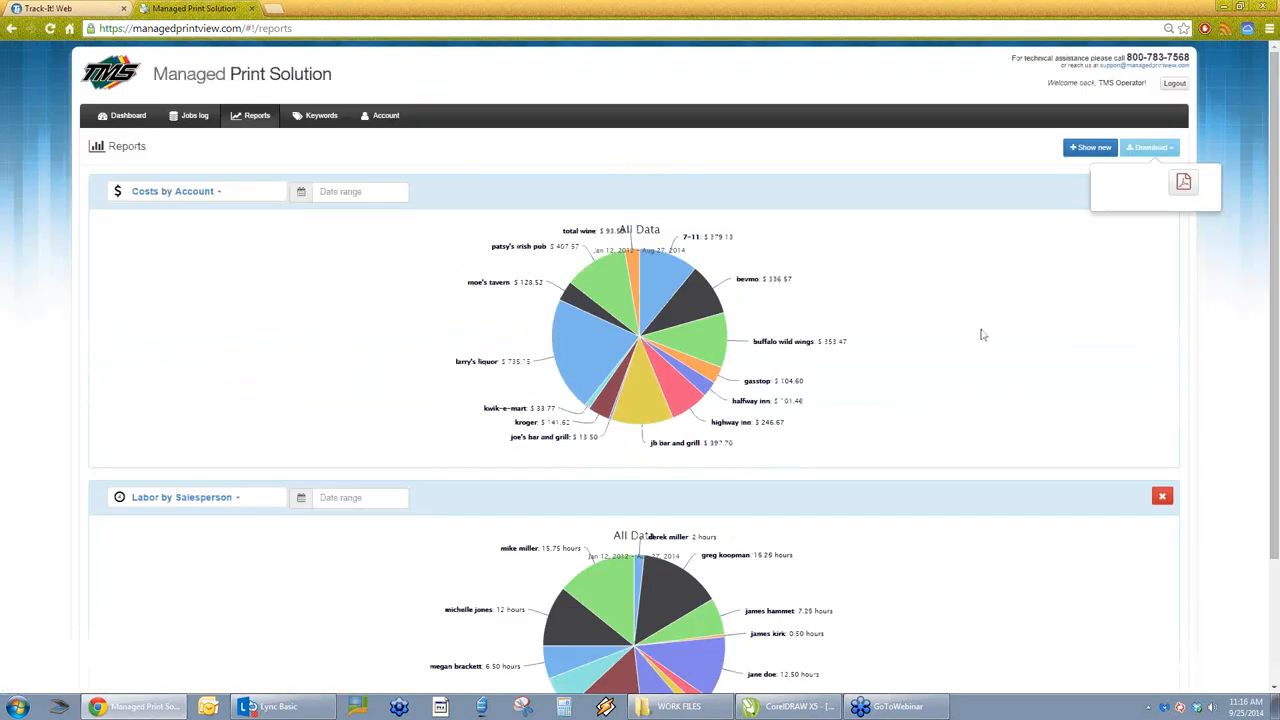
mouse_move(776, 512)
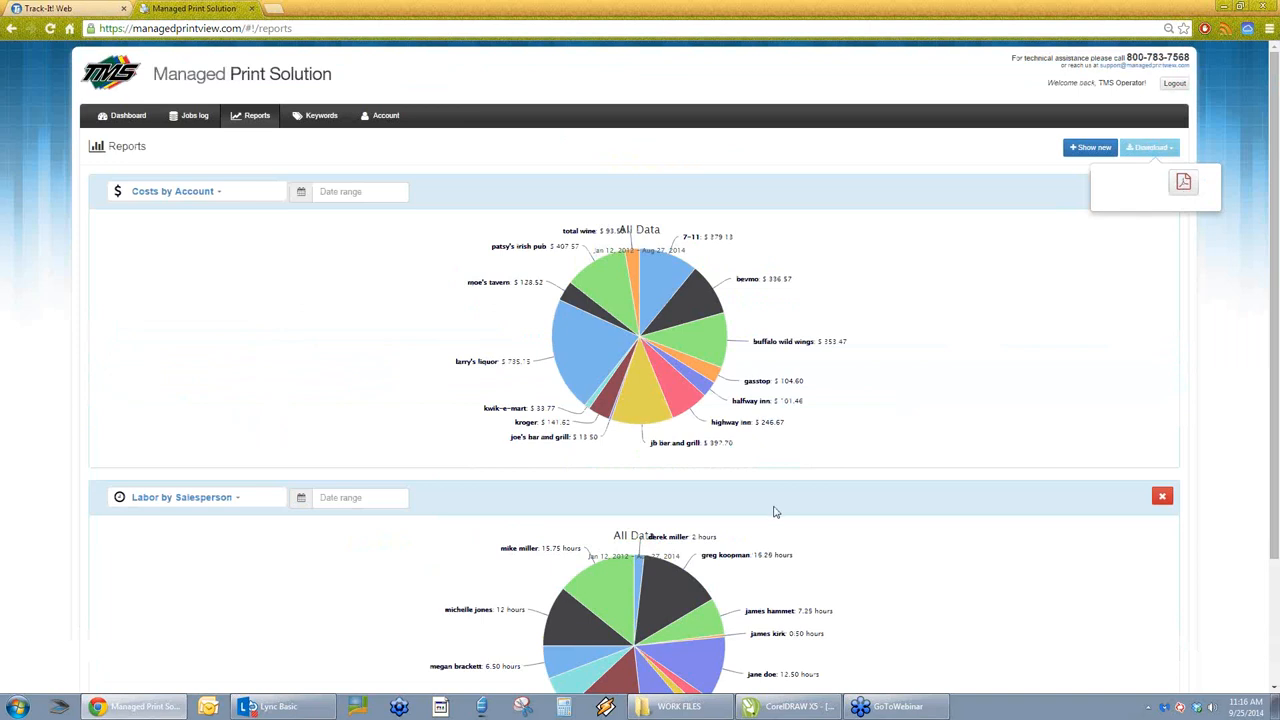
mouse_move(840, 508)
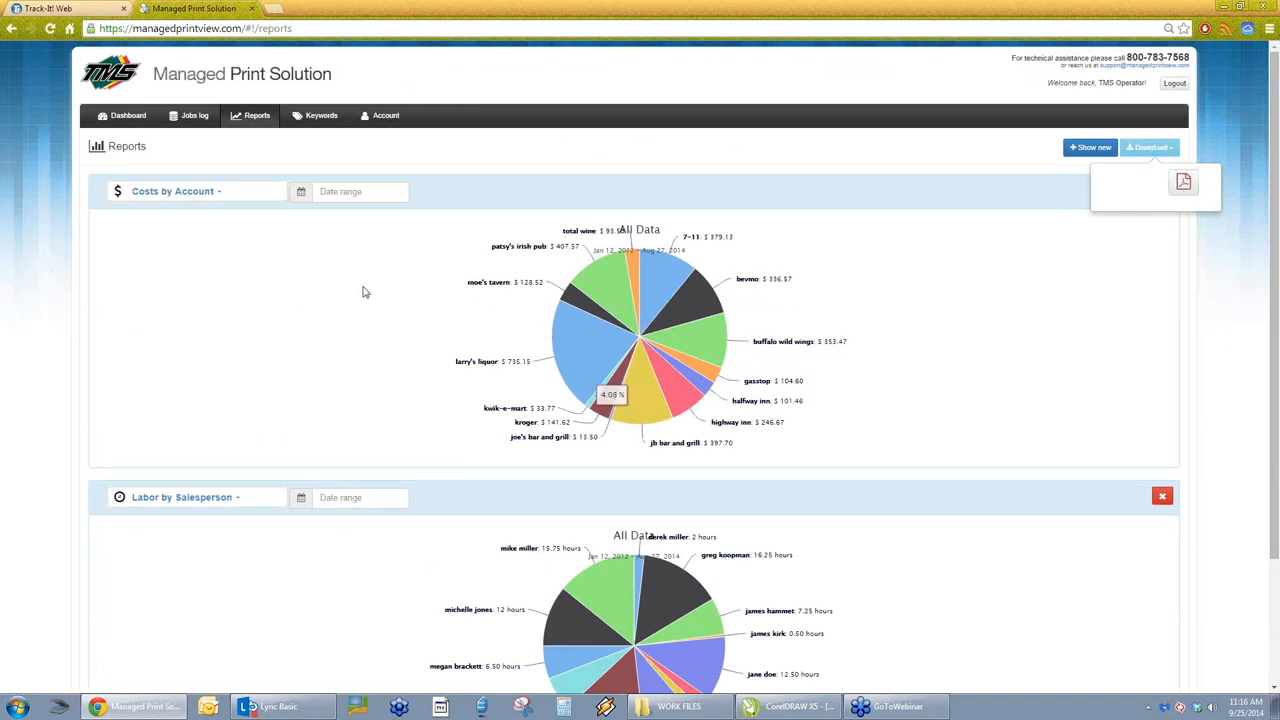
click(188, 114)
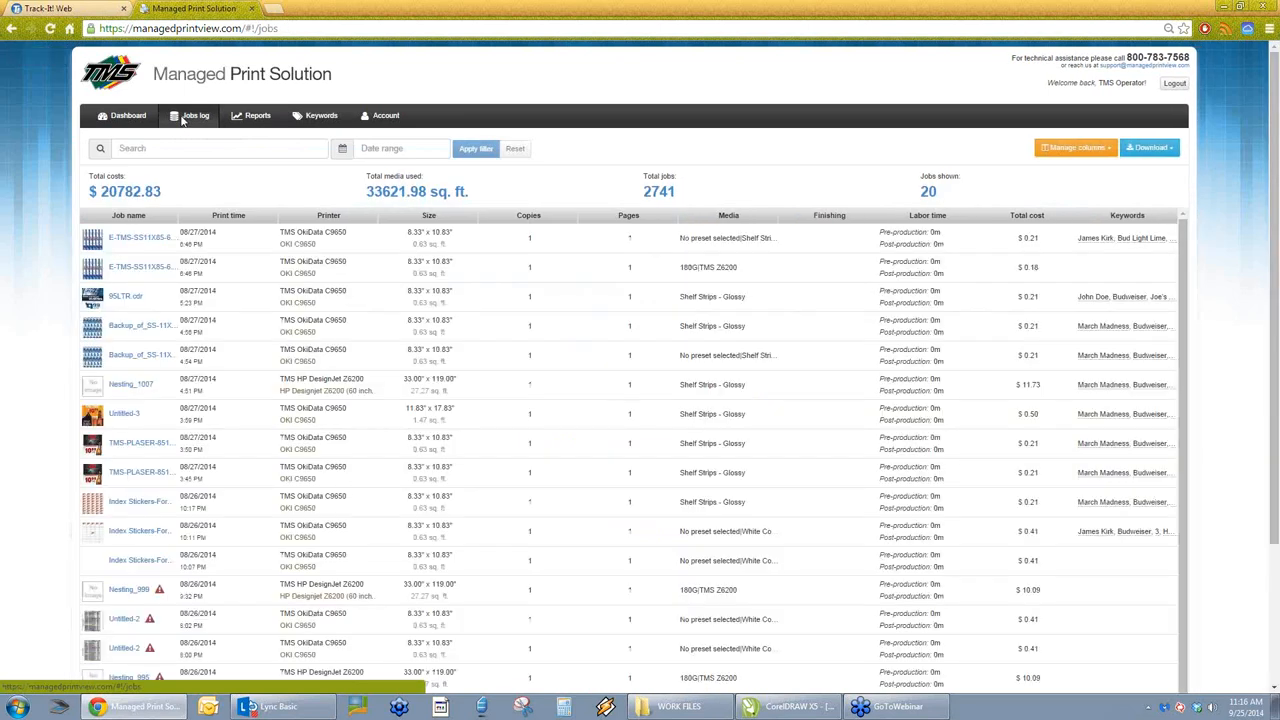
mouse_move(370, 118)
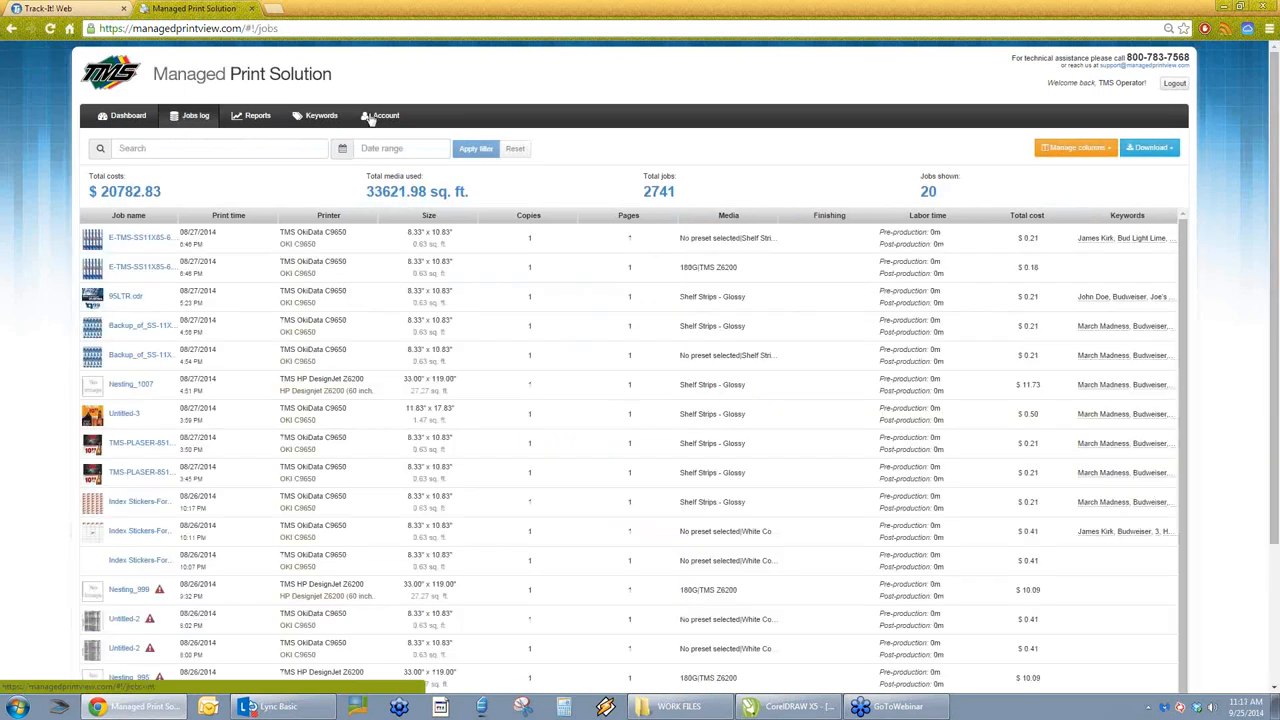
- Review the markup percentage in the account settings
click(380, 114)
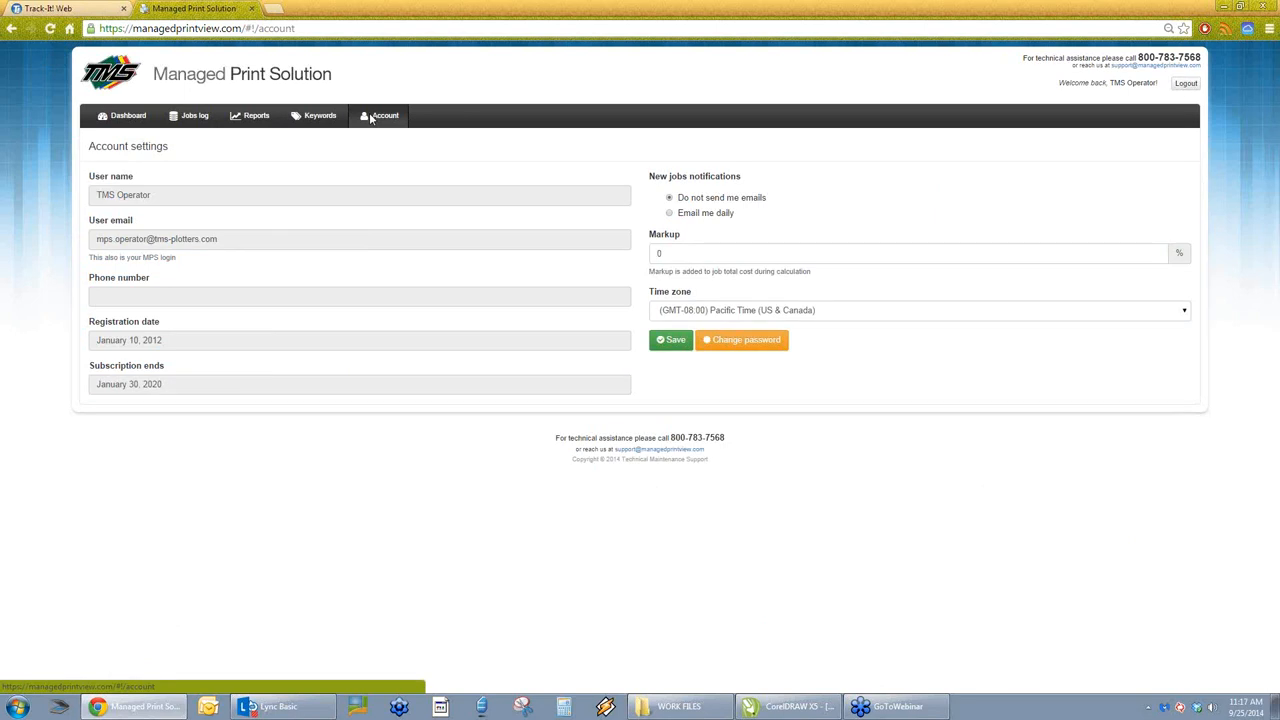
click(900, 252)
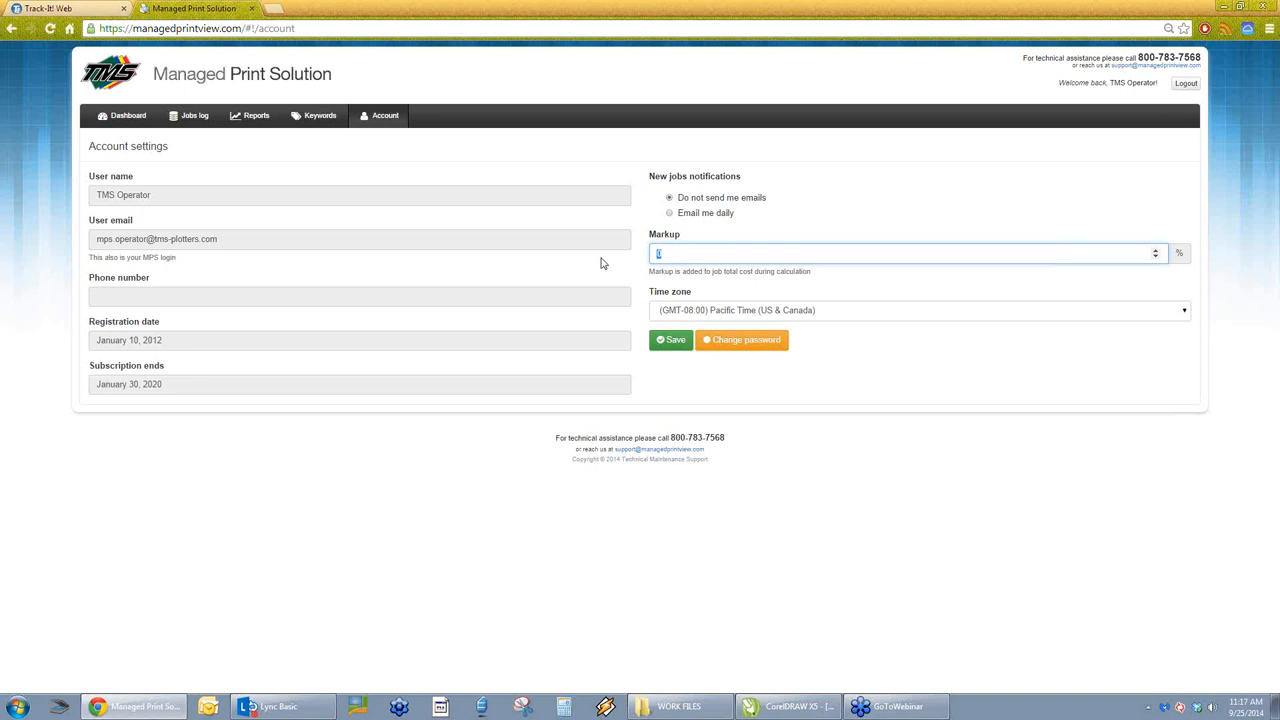
- Switch to the keywords list
click(320, 114)
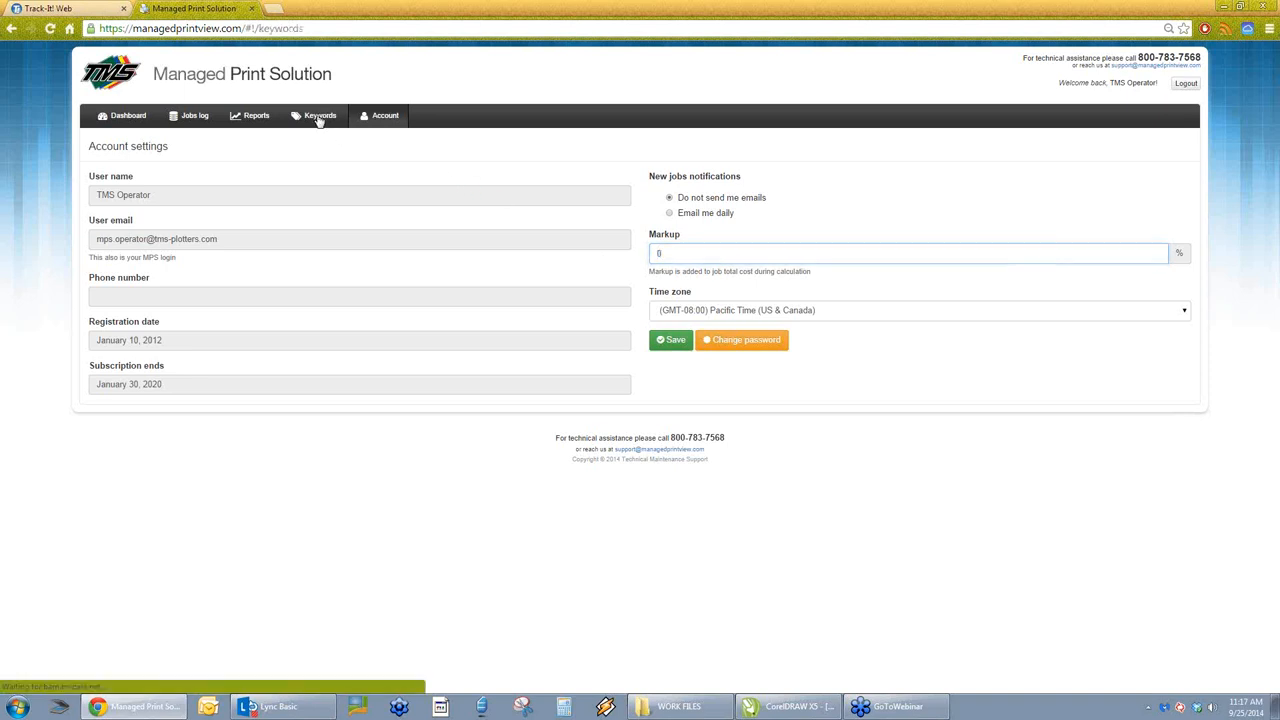
click(320, 114)
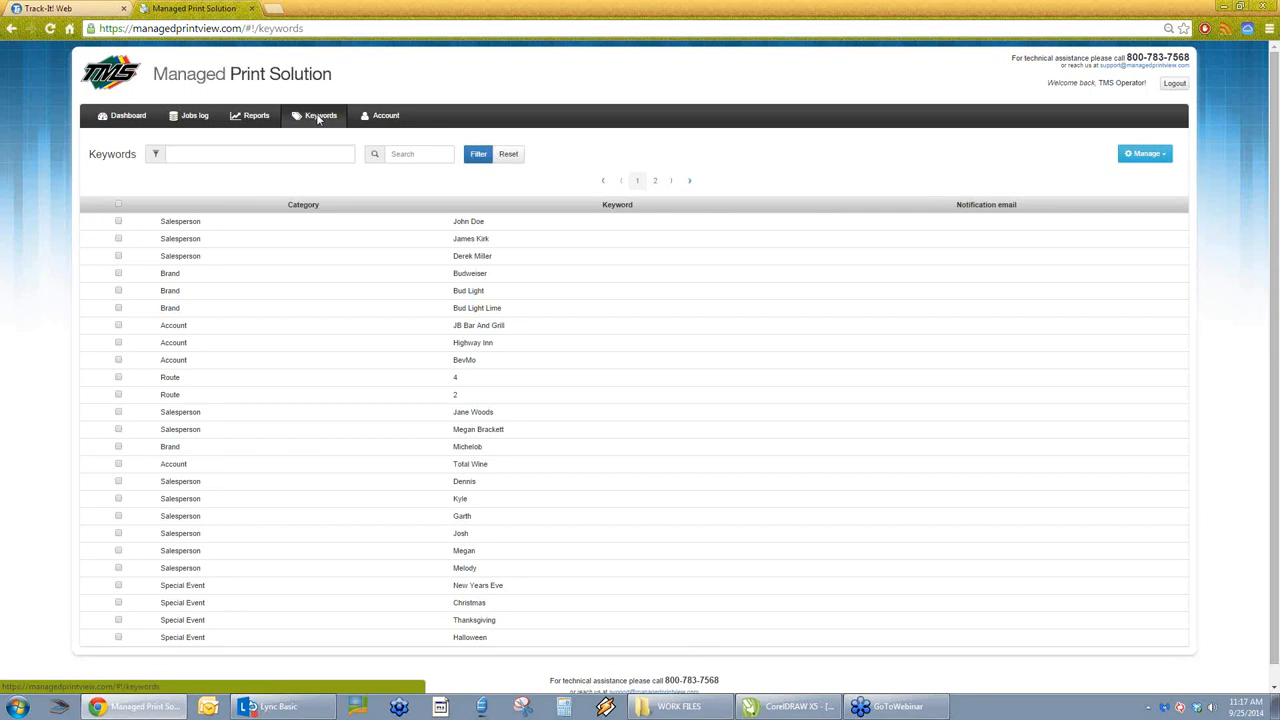
mouse_move(256, 114)
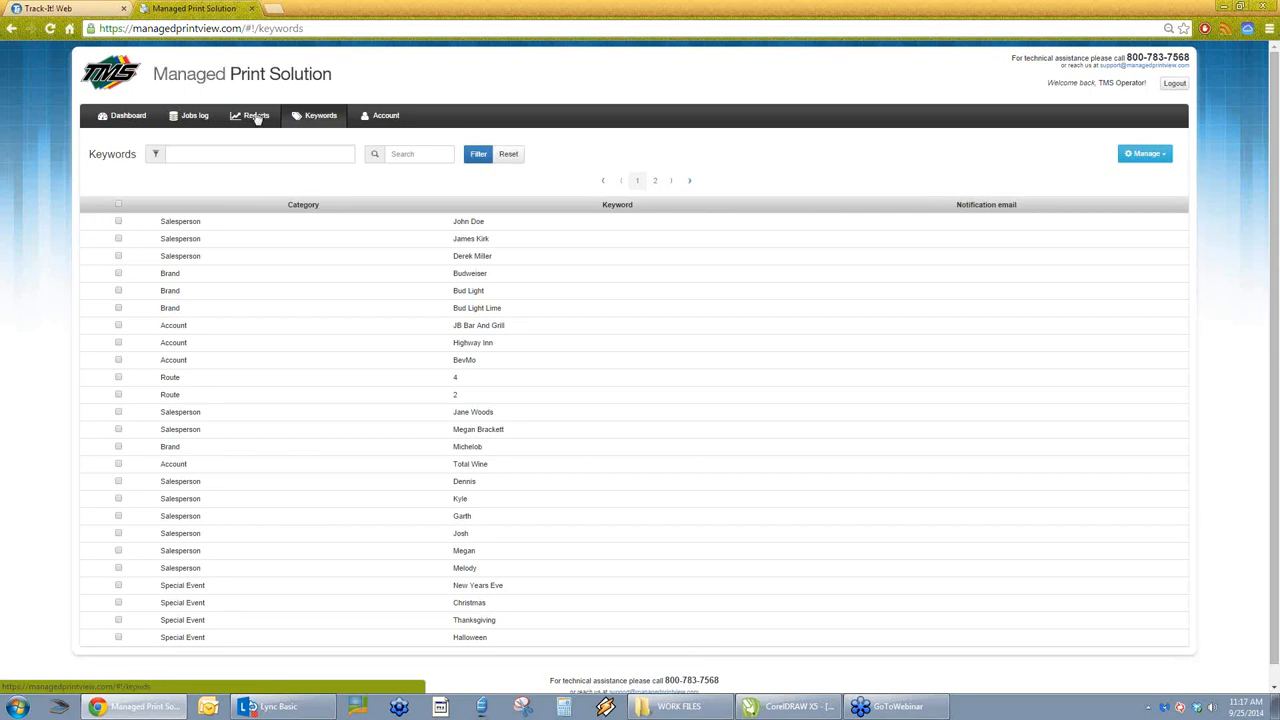
- Pass through the reports page and land on the full unfiltered job log of 2741 jobs
click(250, 114)
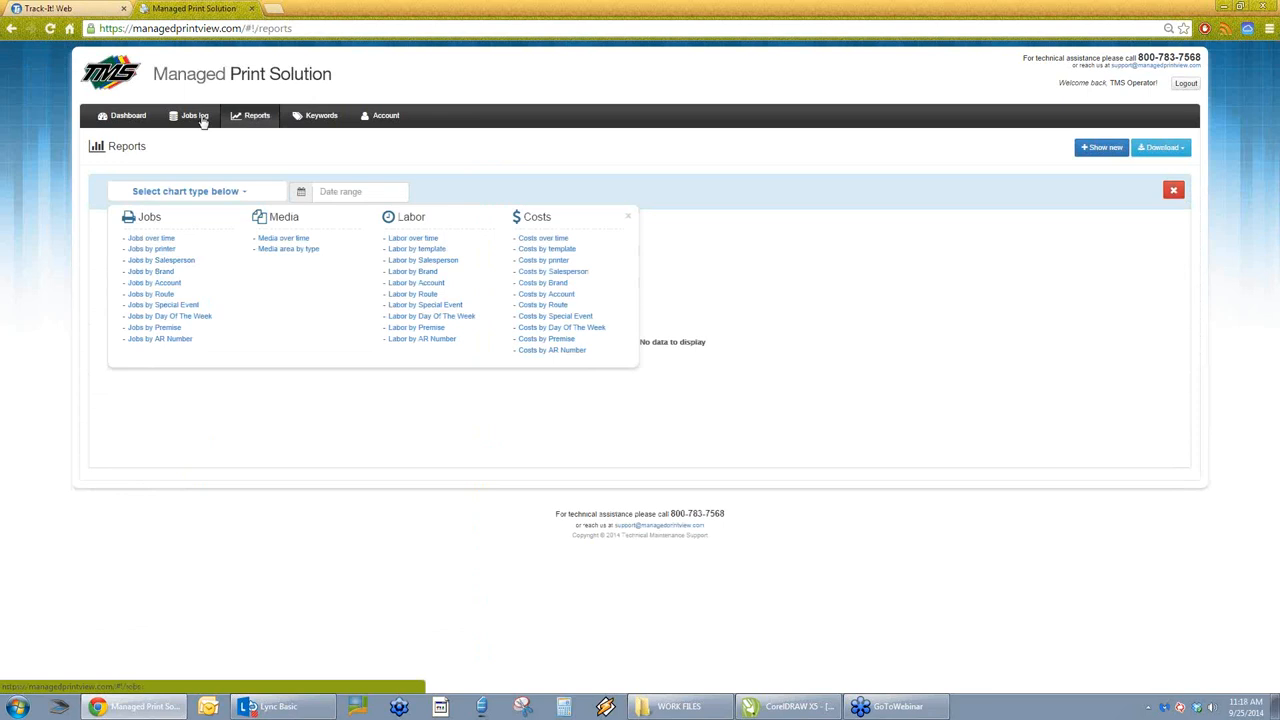
click(192, 114)
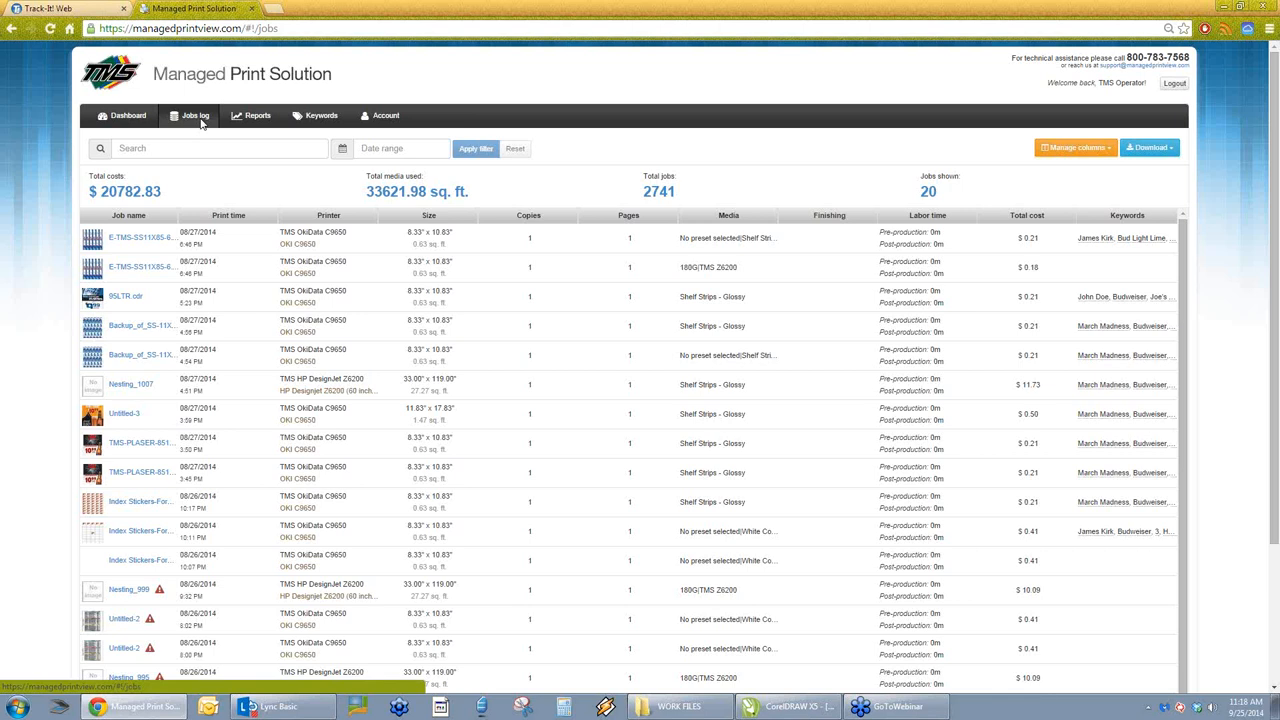
- Return to the dashboard listing the jobs that require attention
click(128, 114)
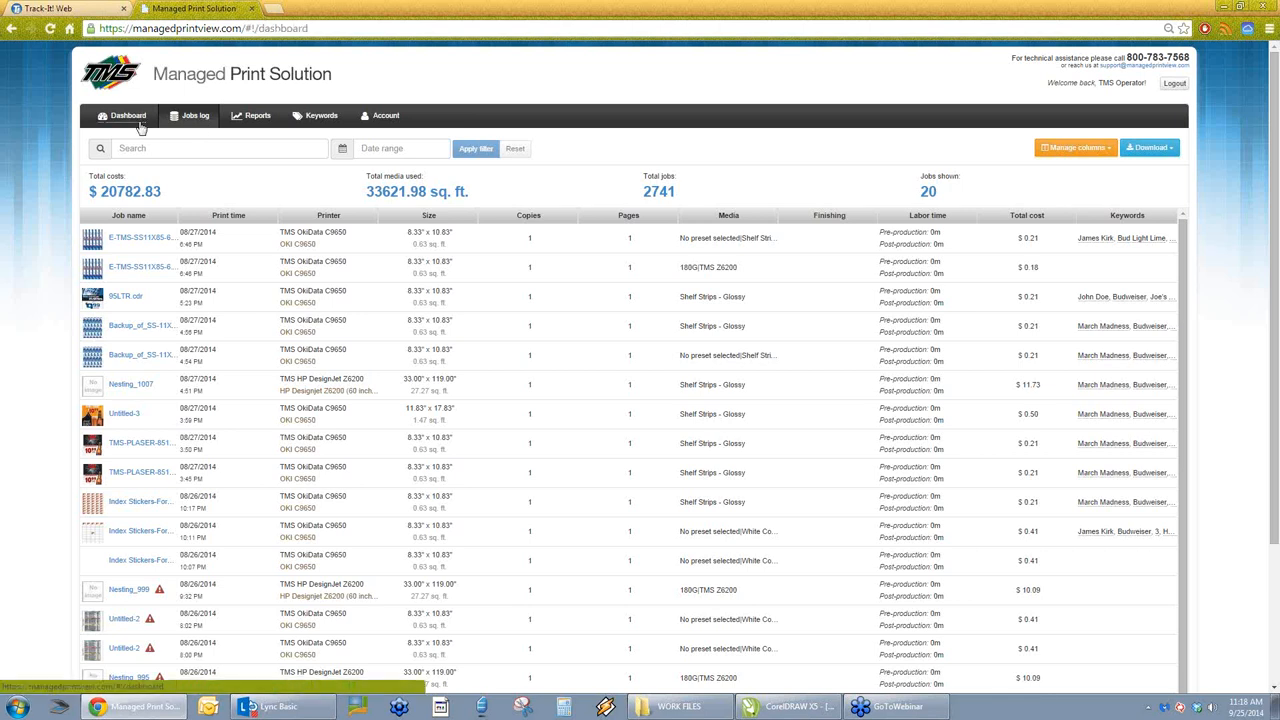
click(128, 114)
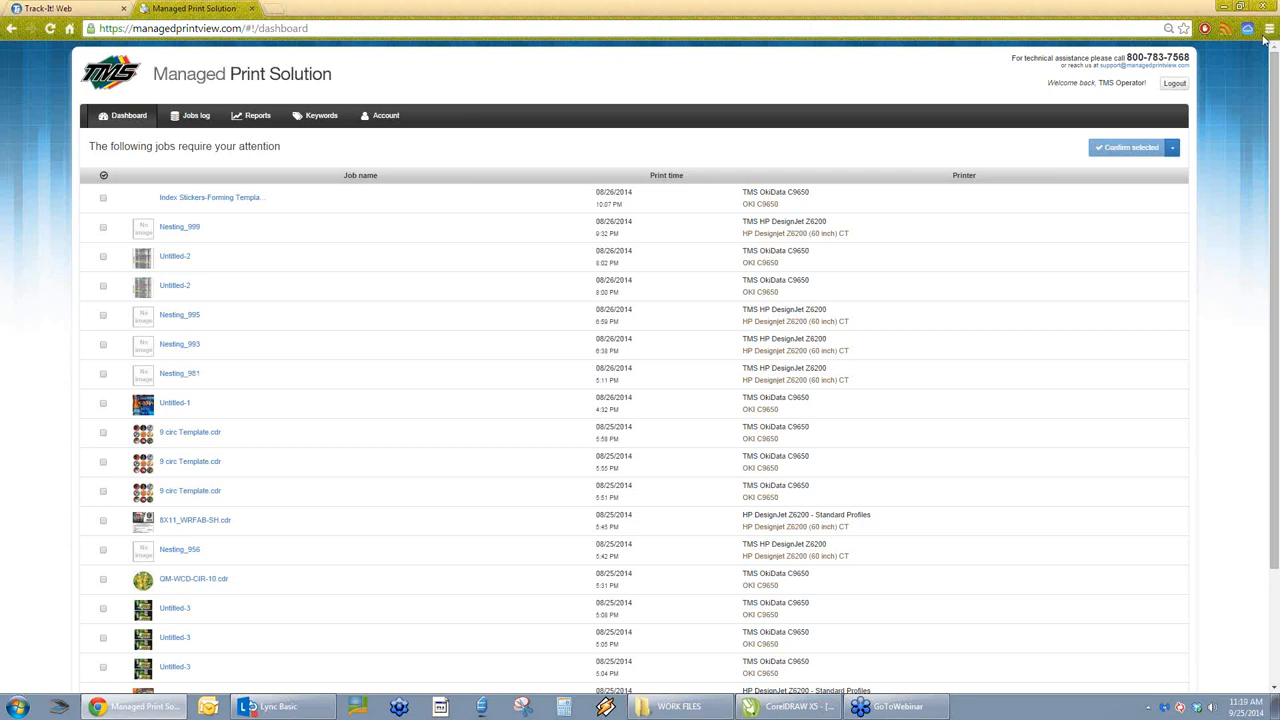
mouse_move(1164, 152)
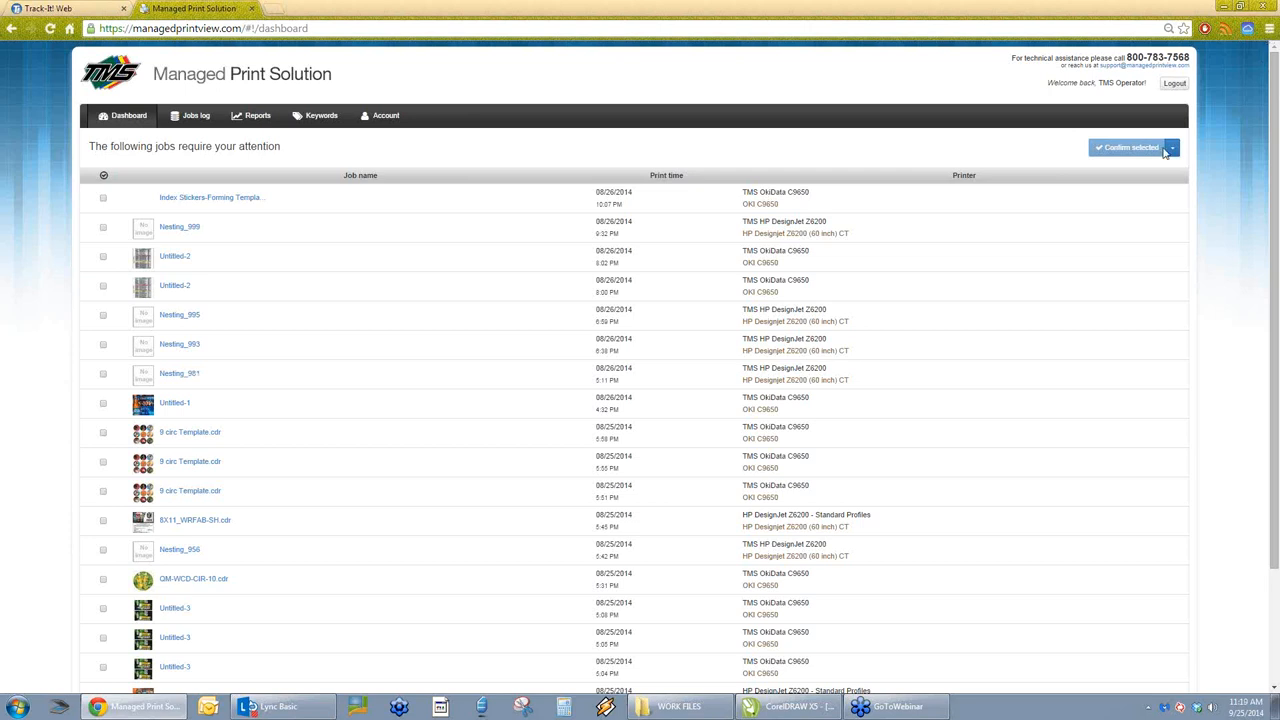
mouse_move(1140, 548)
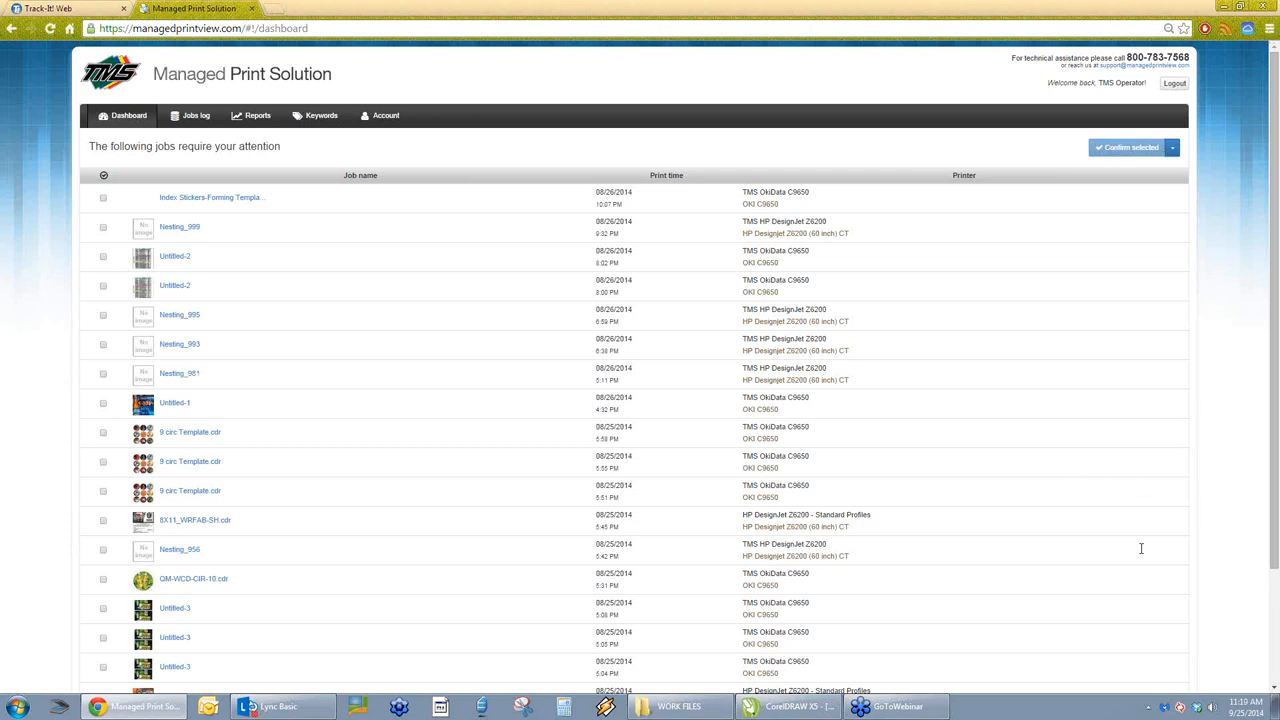